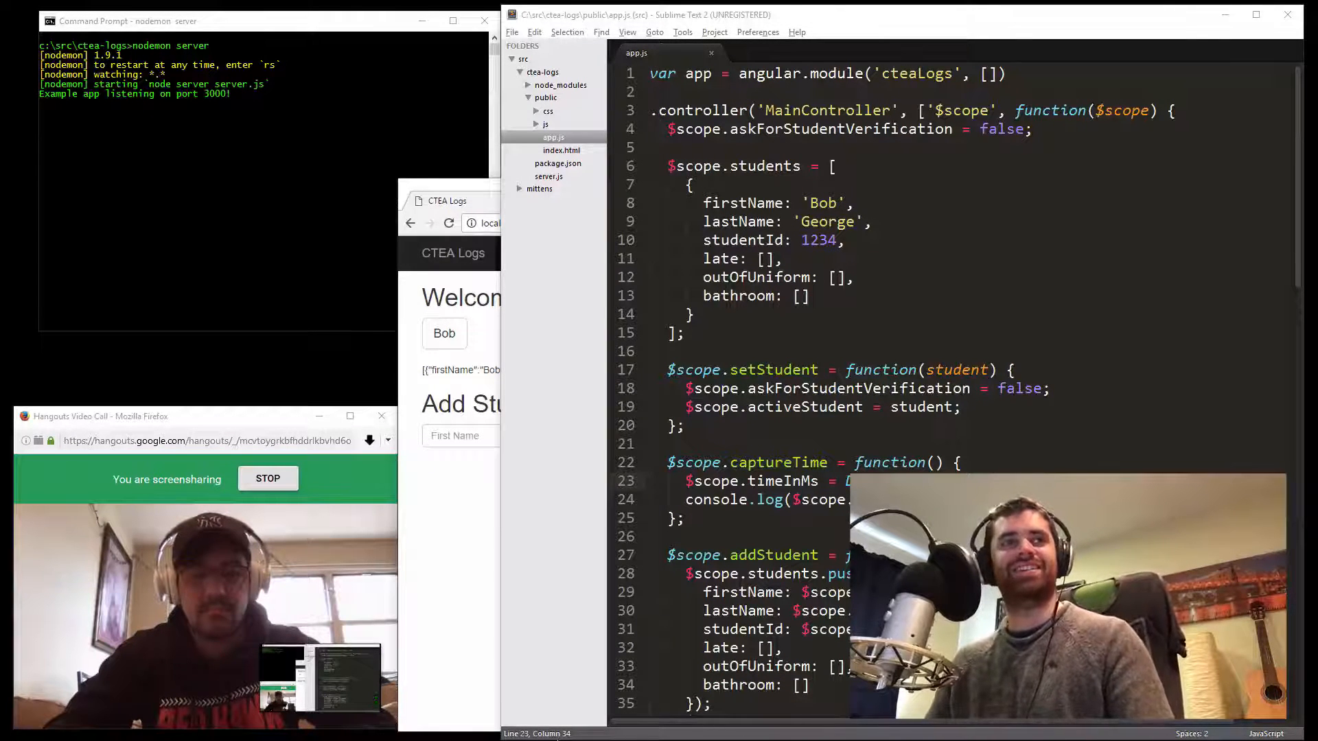
Log a Late event for Bob, entering the student ID and signing in
click(446, 202)
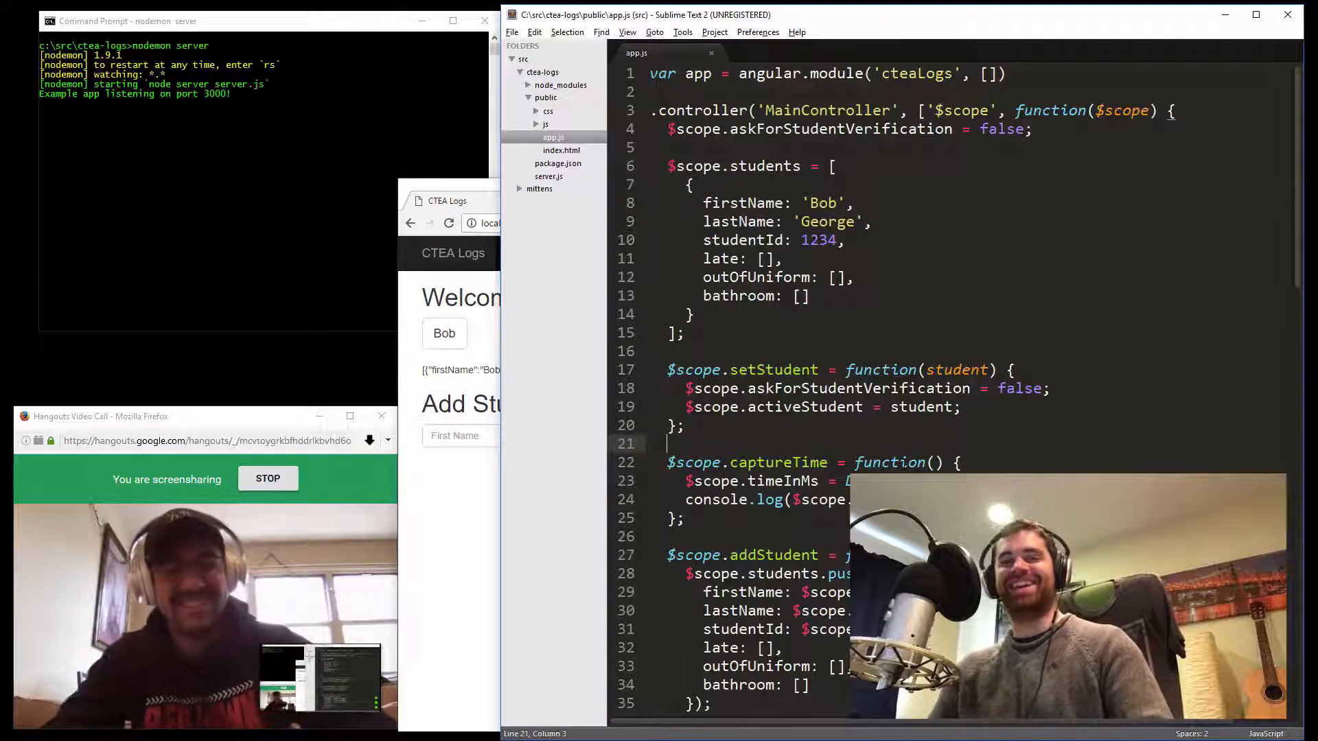
click(447, 201)
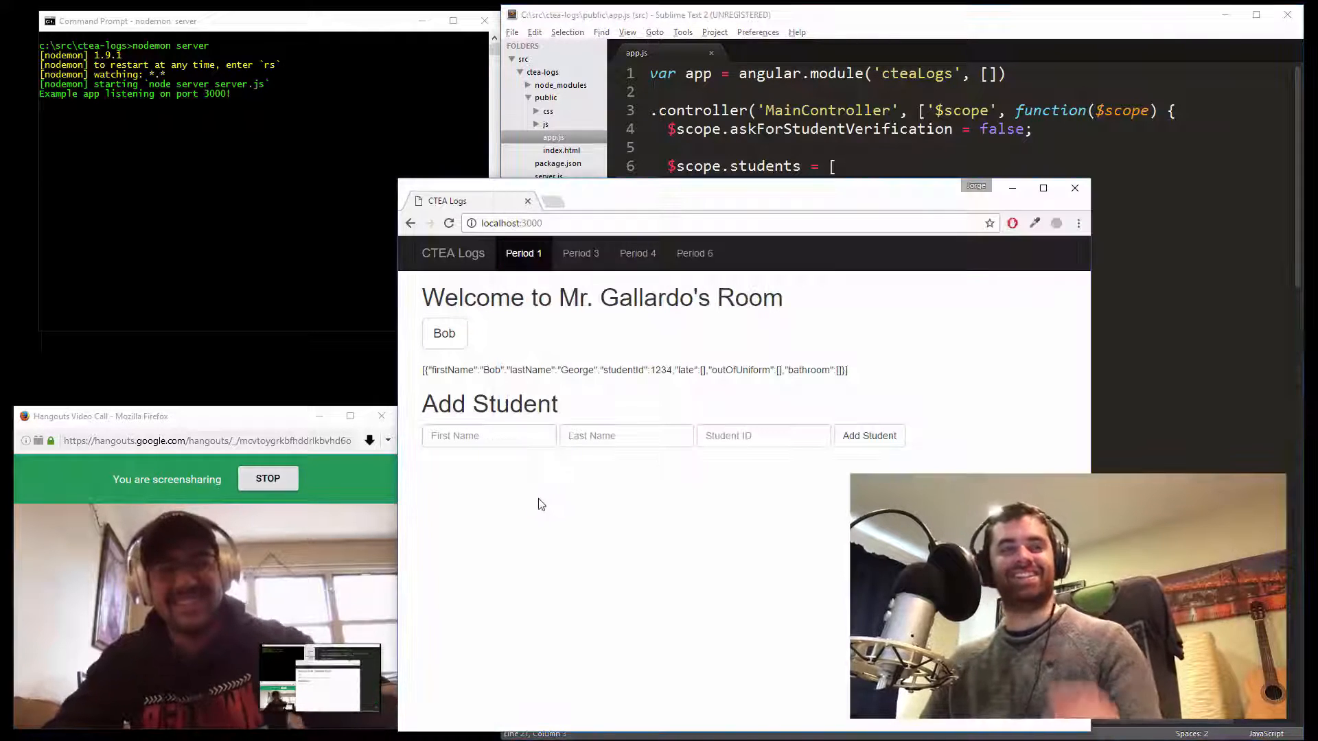
mouse_move(572, 499)
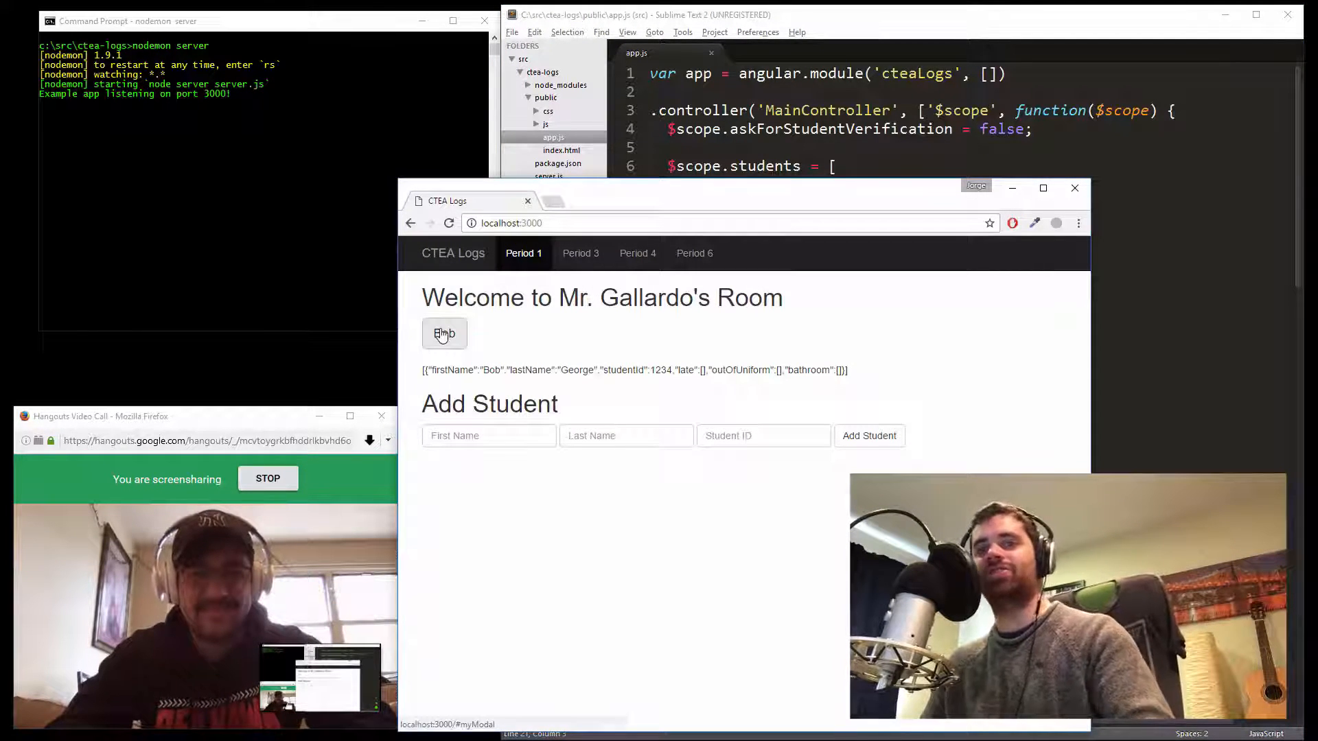
click(444, 333)
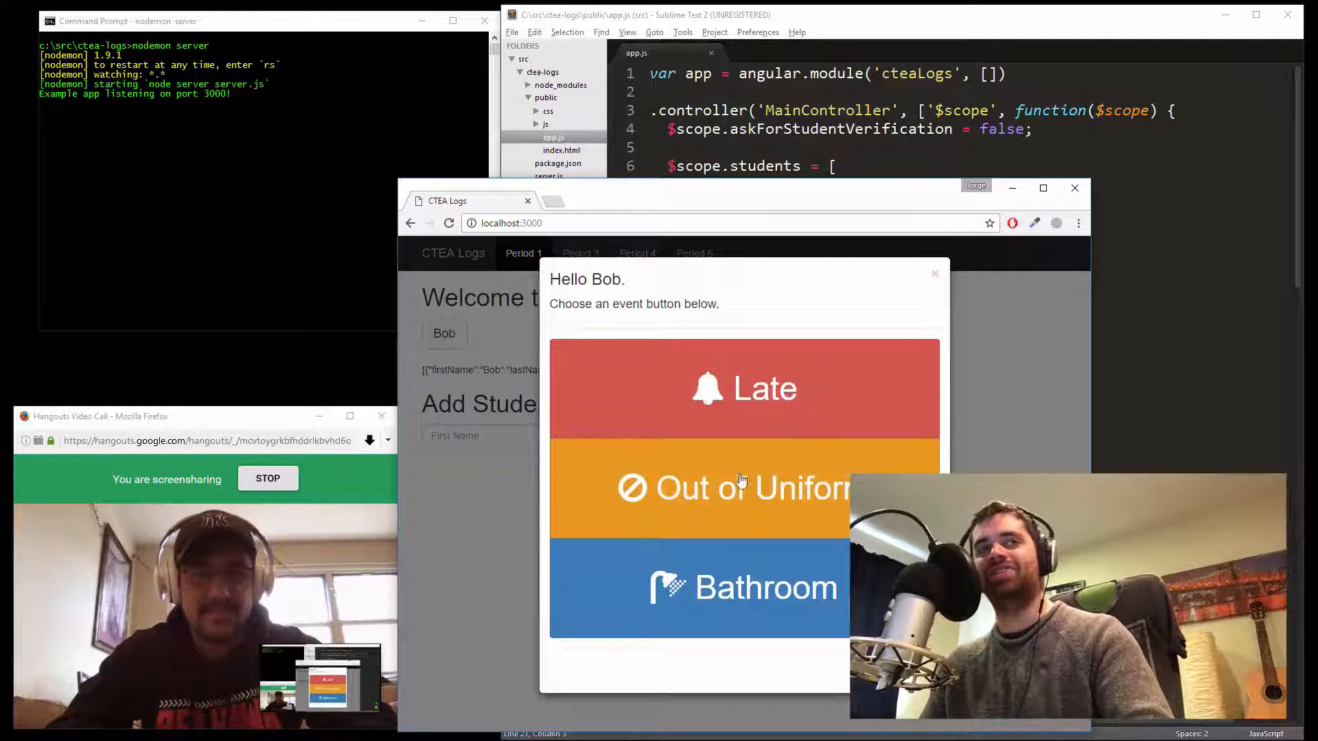
mouse_move(722, 409)
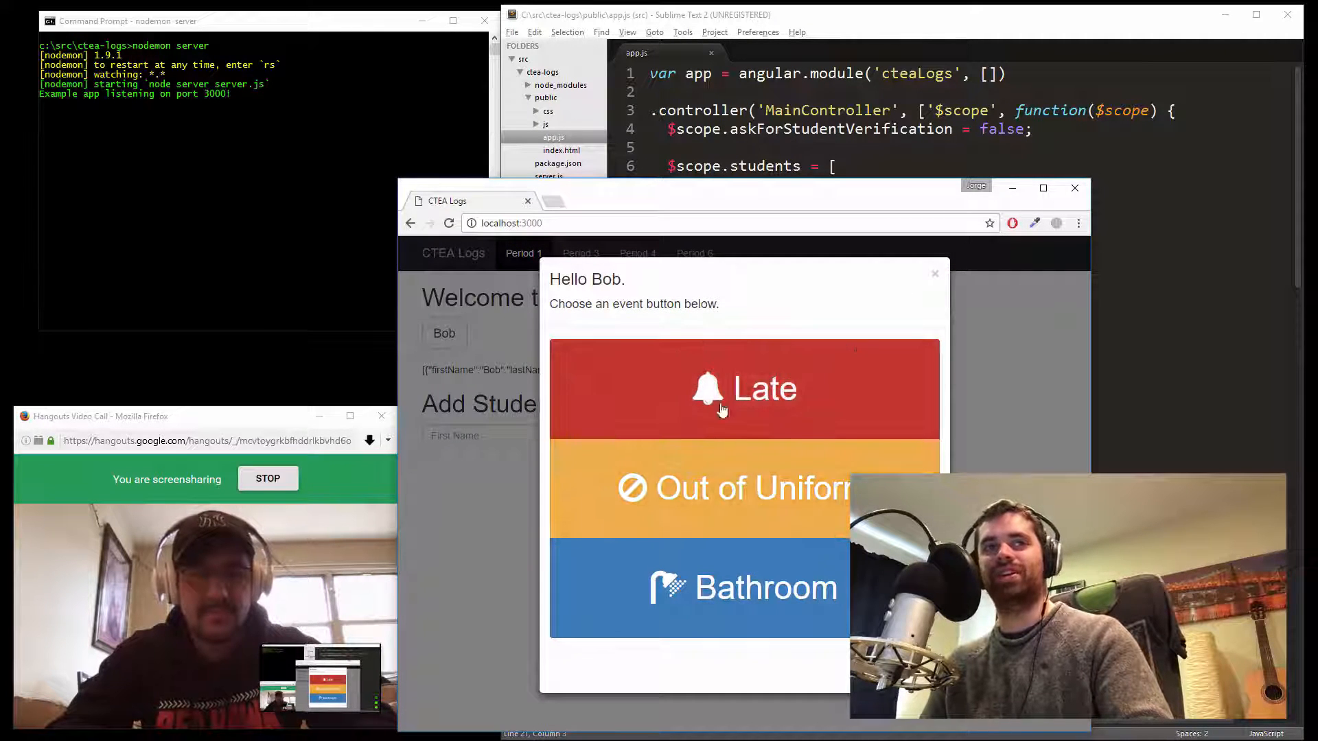
click(742, 389)
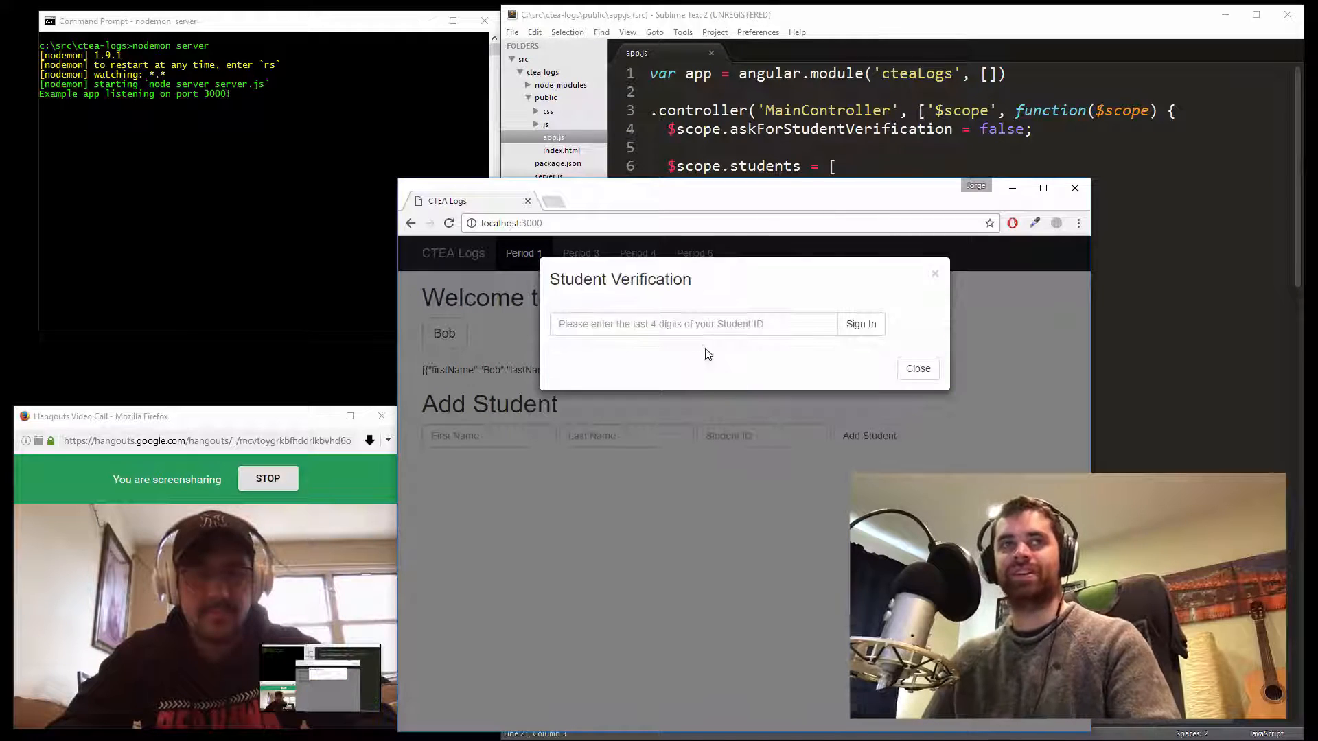
click(693, 324)
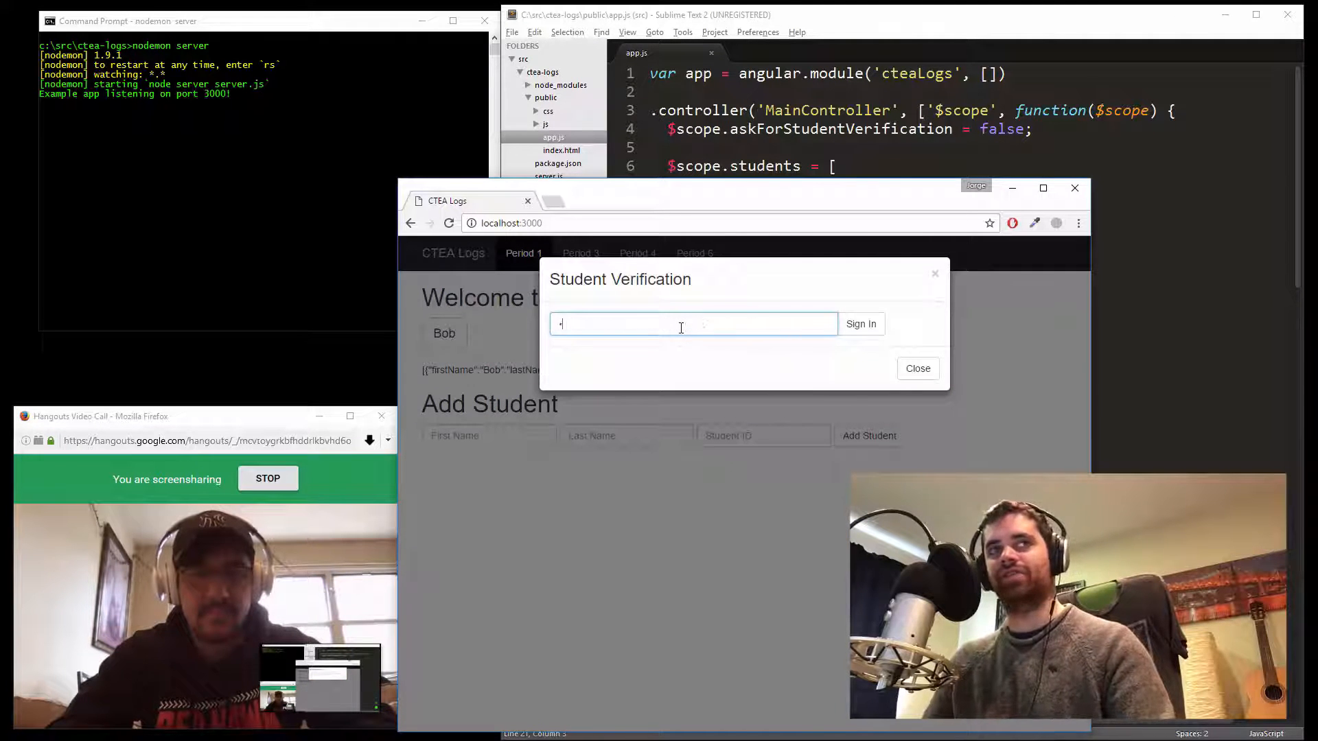
click(917, 368)
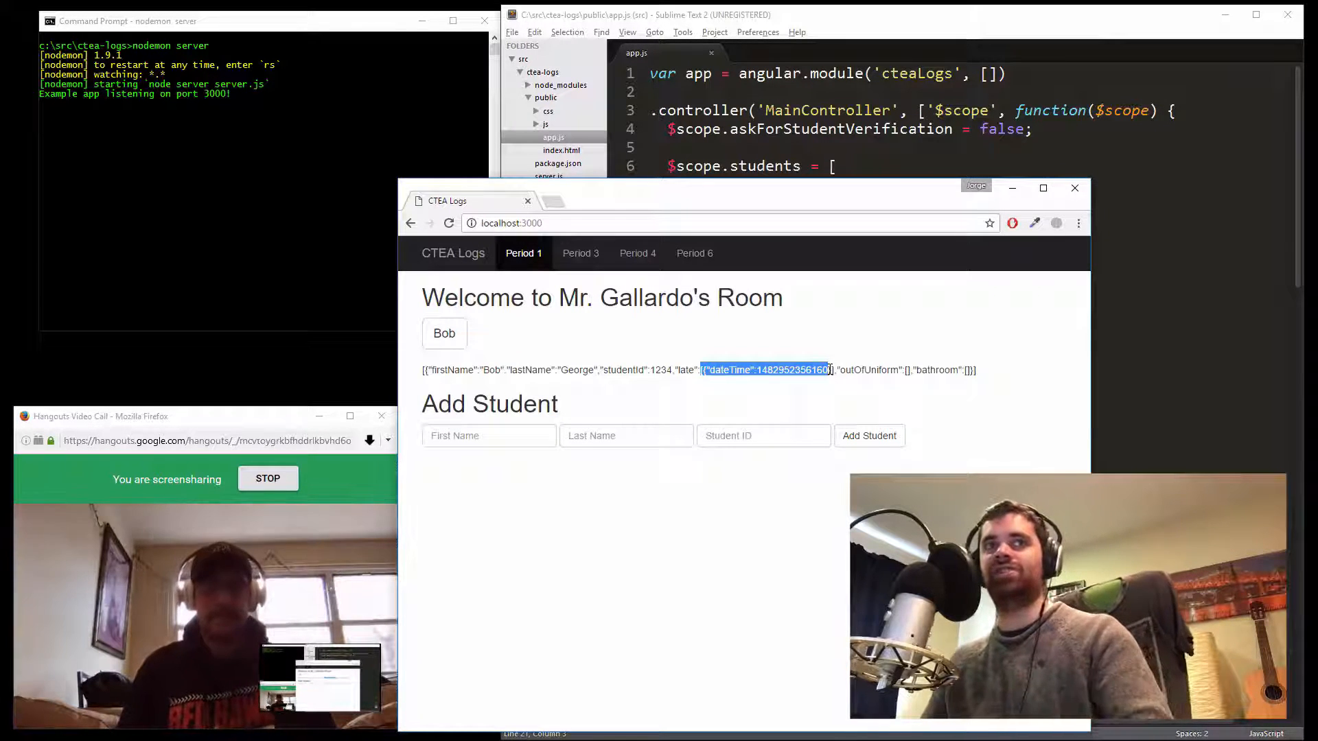
Return to the editor and open server.js from the sidebar beside app.js
click(814, 370)
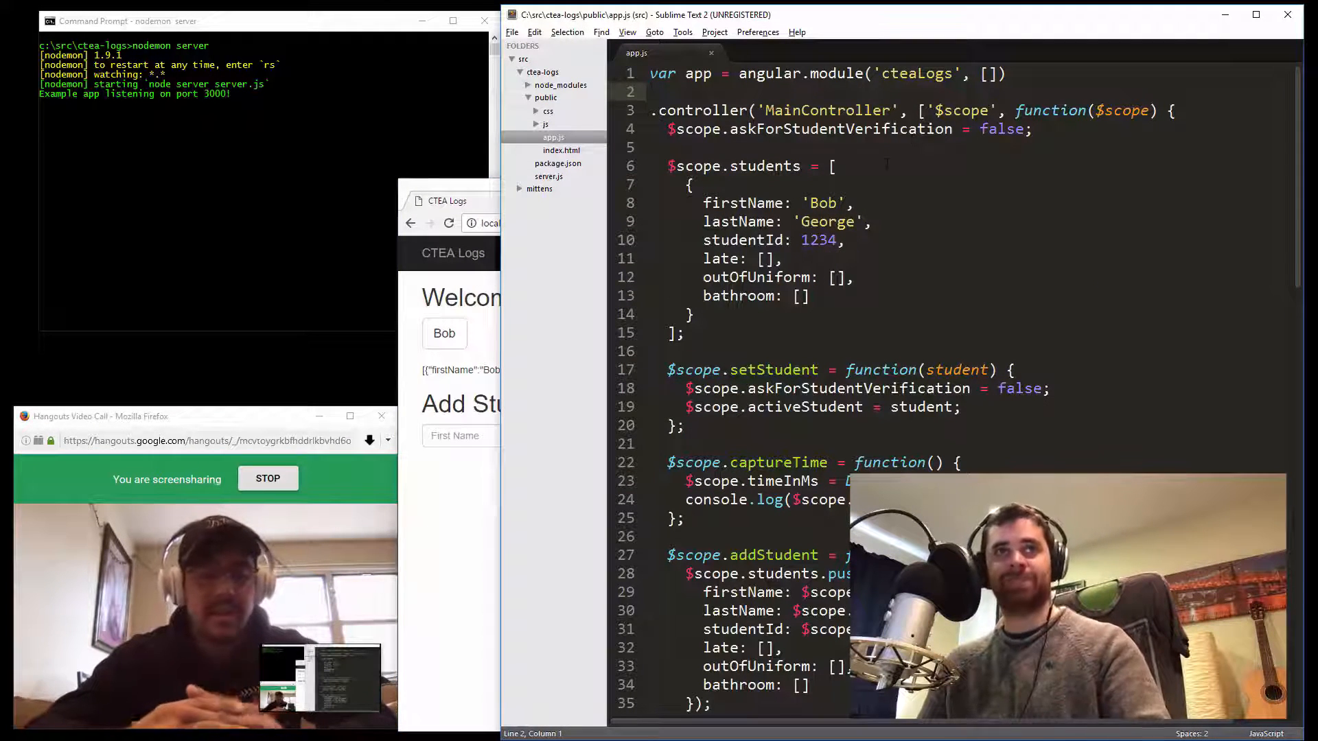
right_click(711, 199)
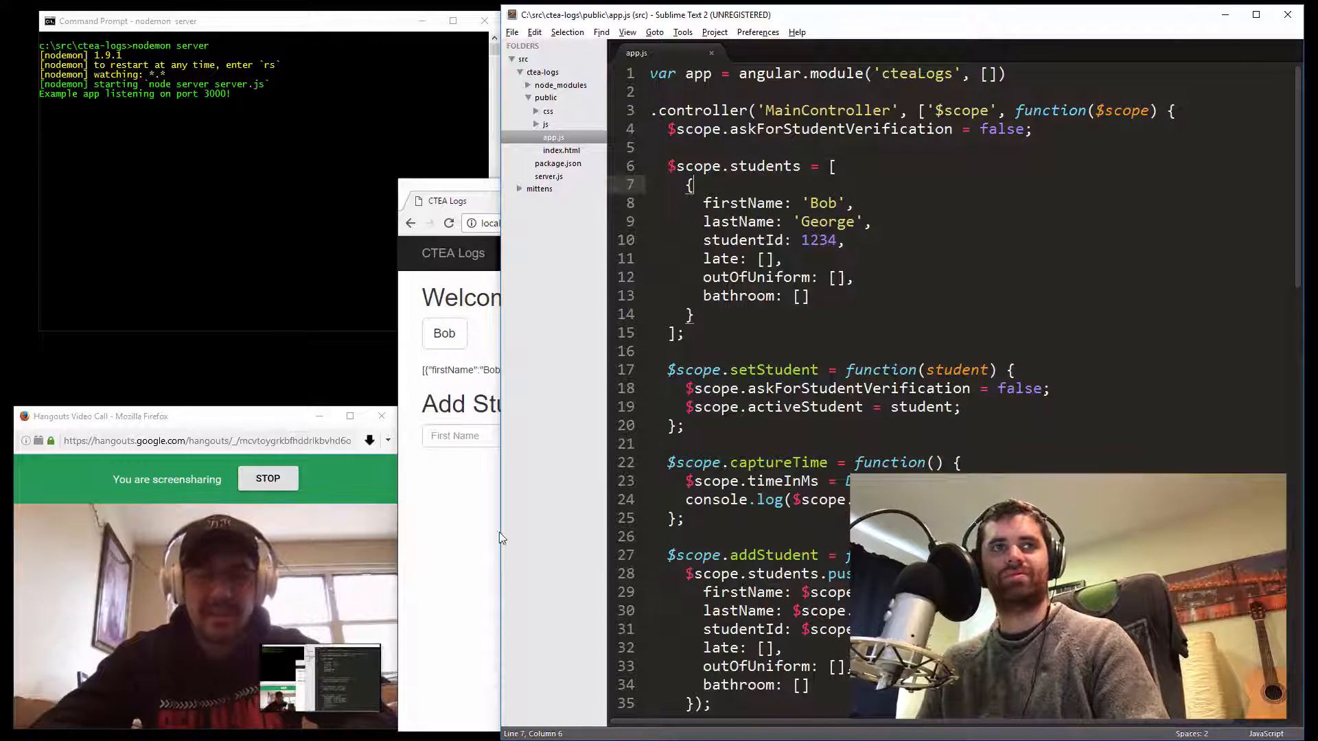
click(447, 201)
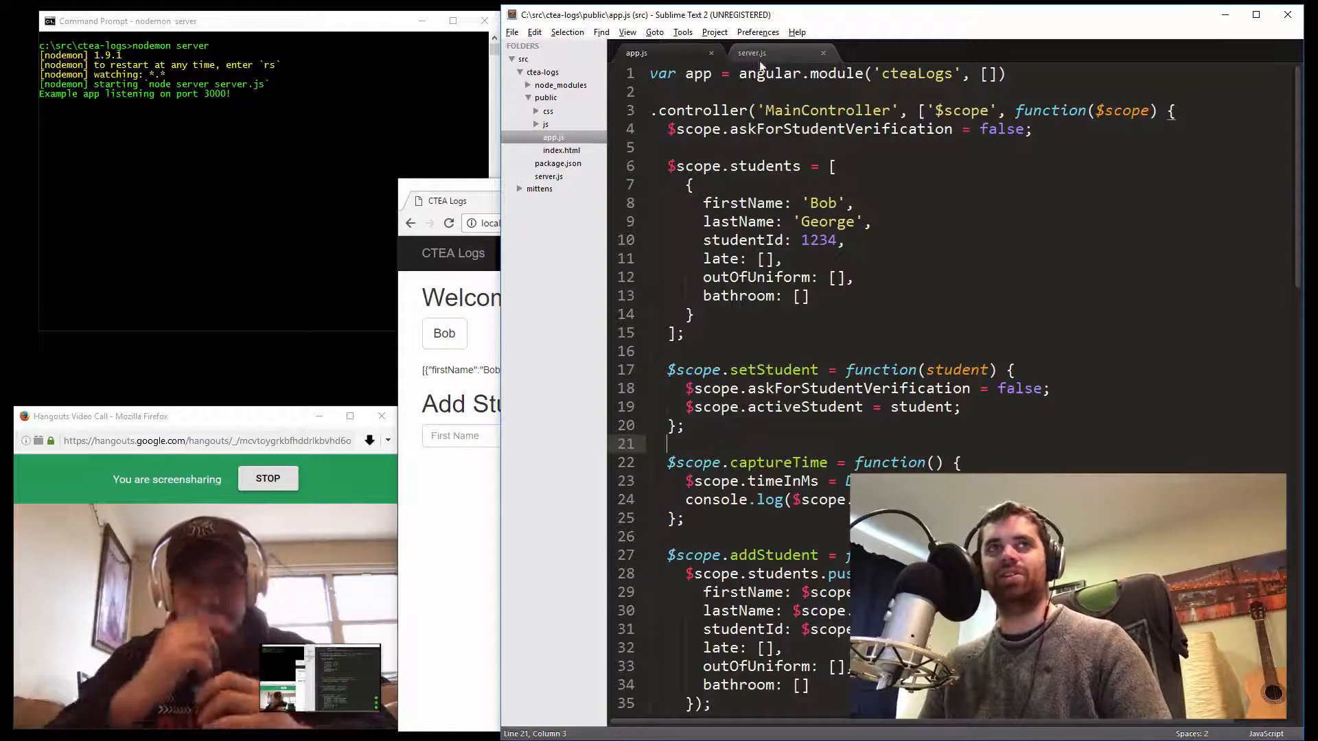
Cut Bob's hardcoded record out of app.js, leaving students as an empty [] array
drag(688, 184, 687, 332)
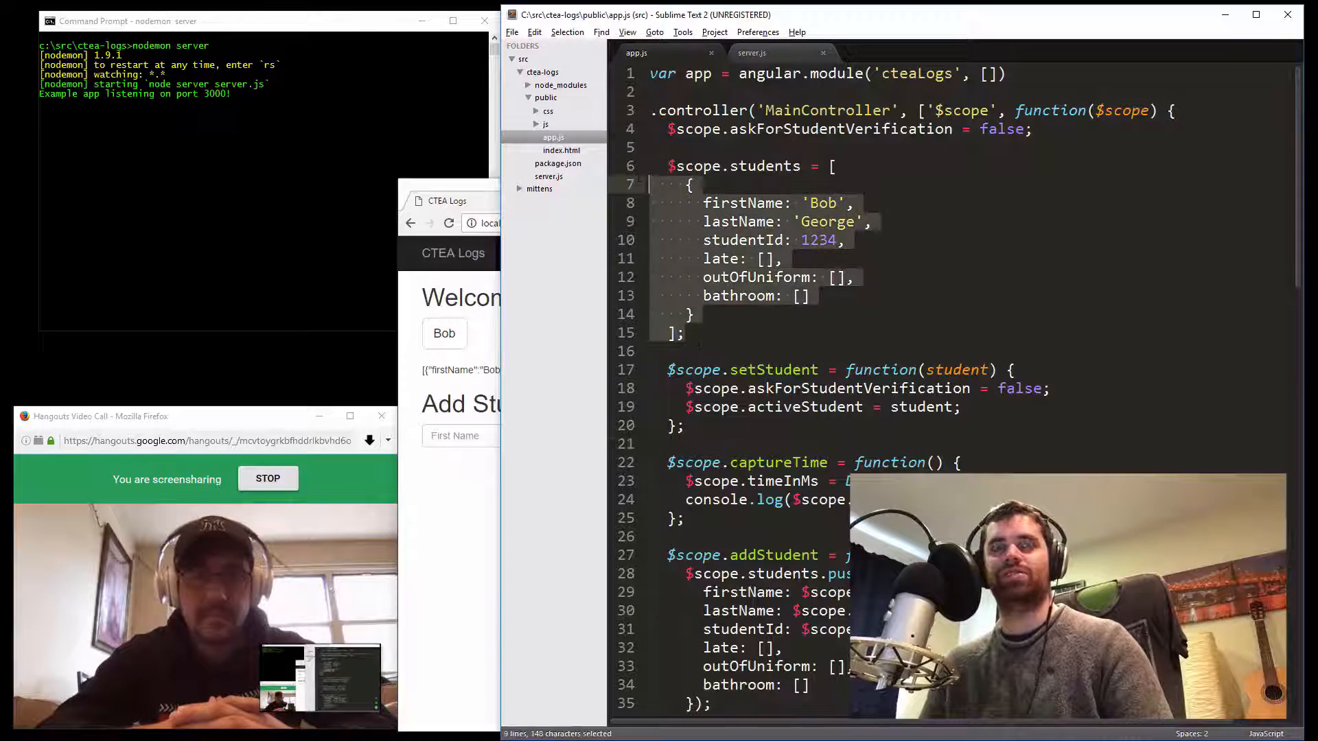
click(752, 53)
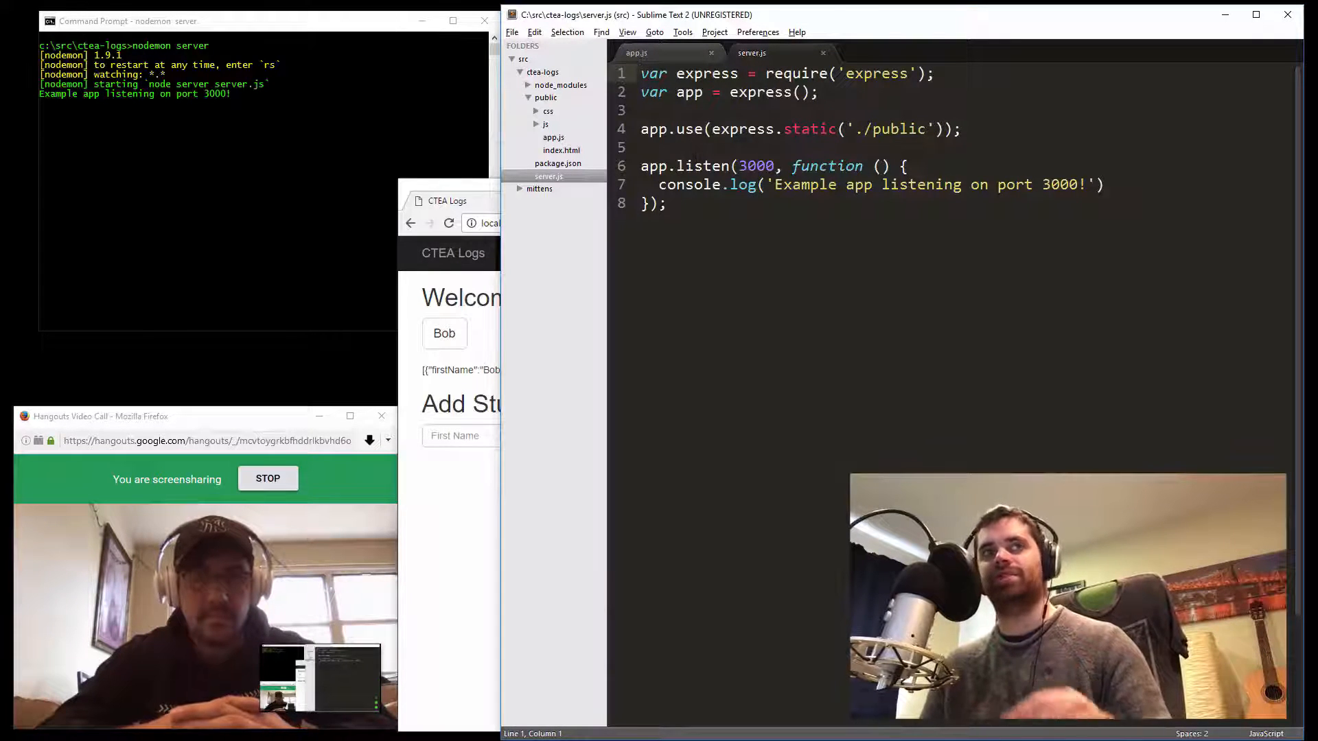
click(636, 53)
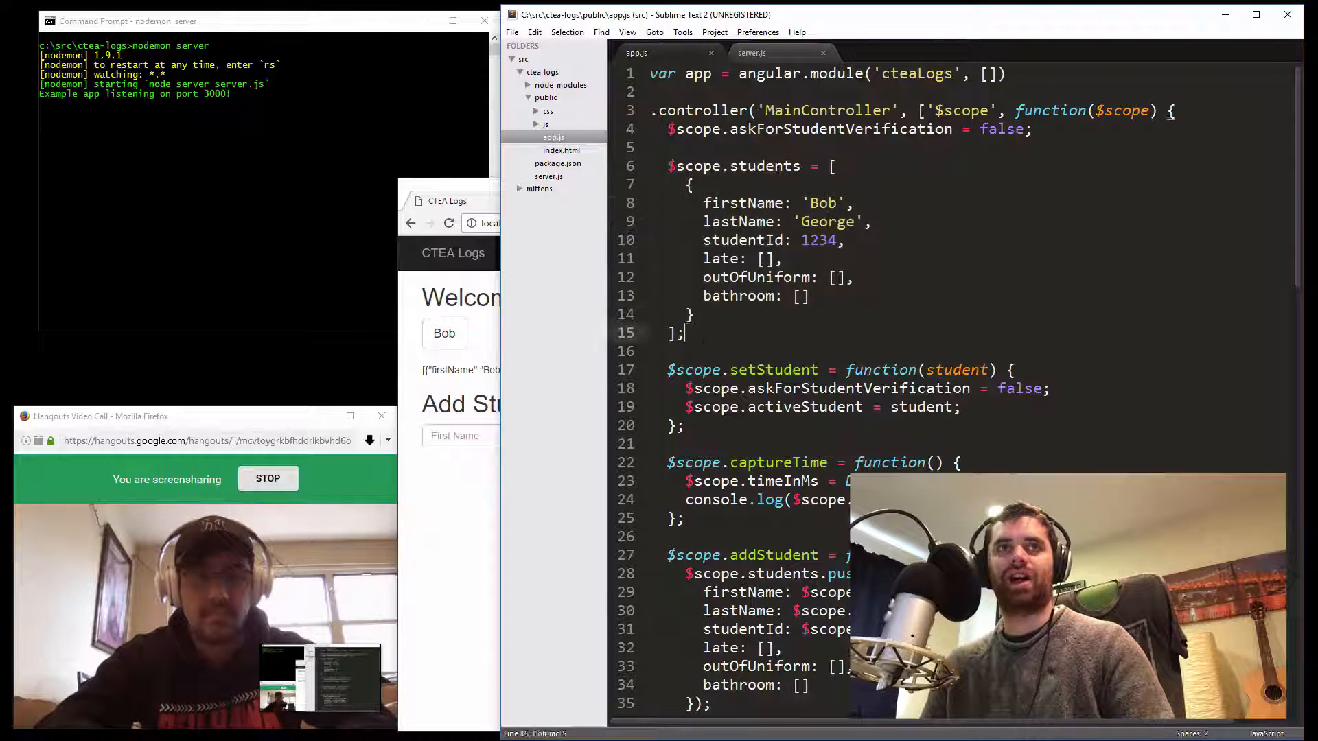
drag(831, 165, 681, 332)
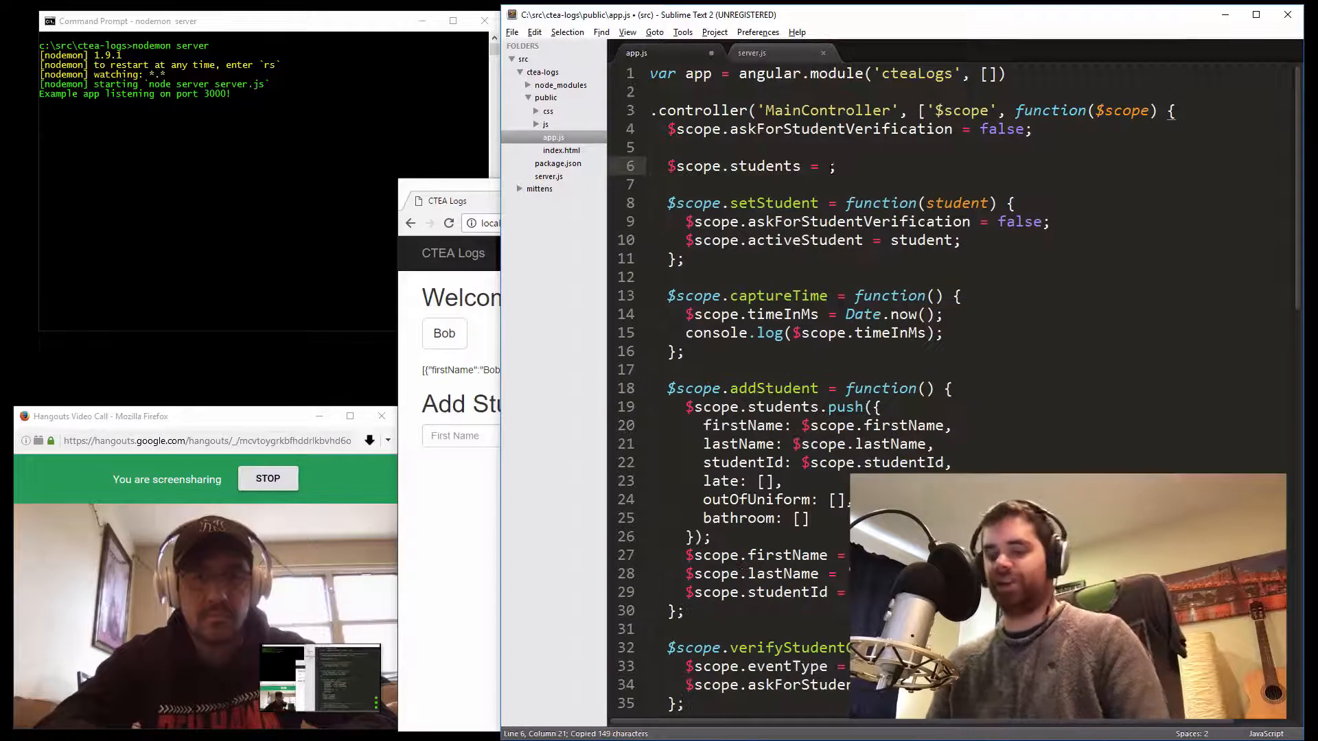
text([])
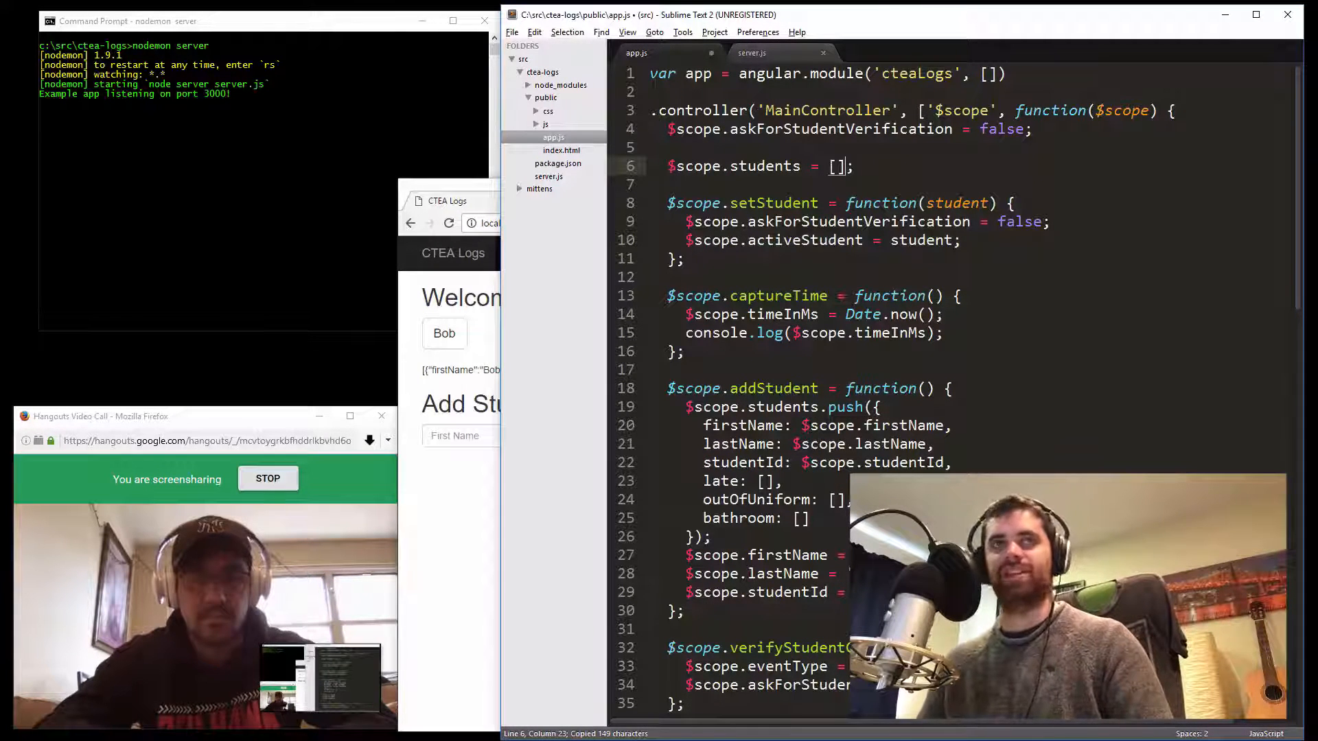
click(752, 53)
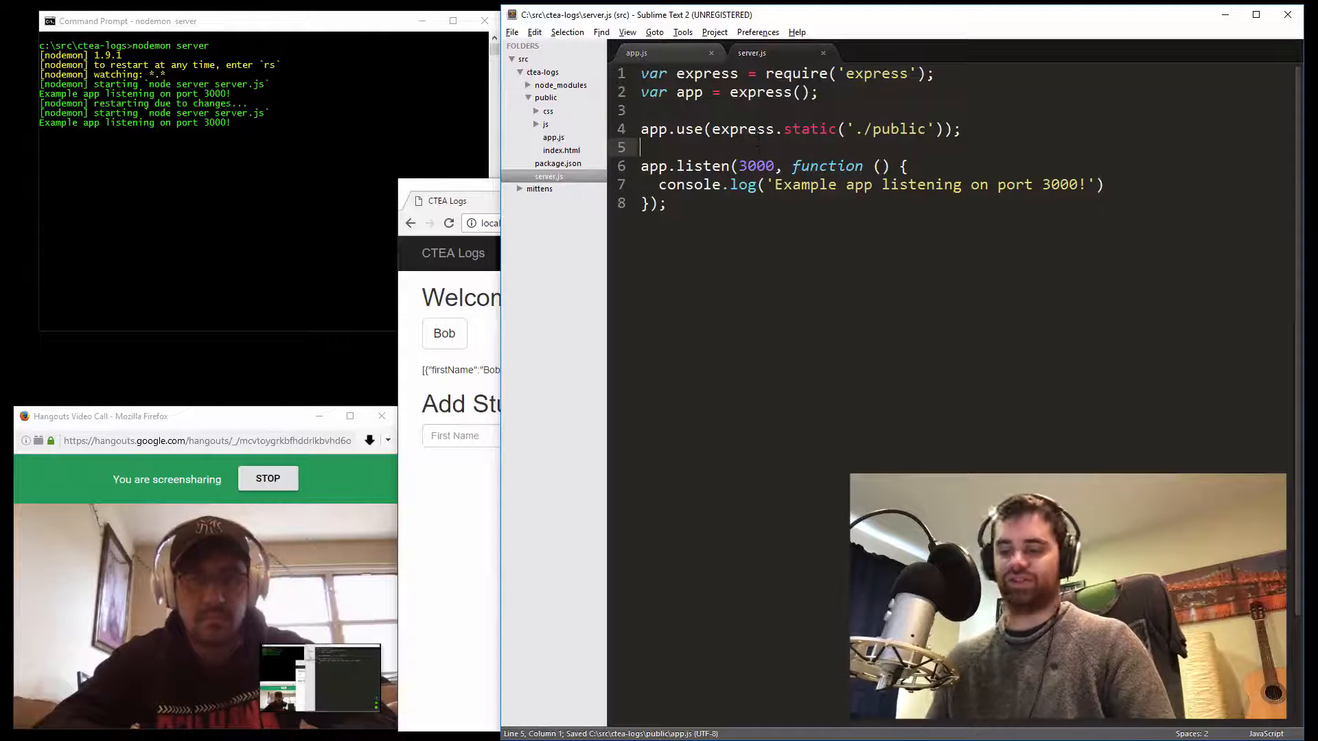
Paste Bob's record into server.js as var students and reload the now-empty page
key(Enter)
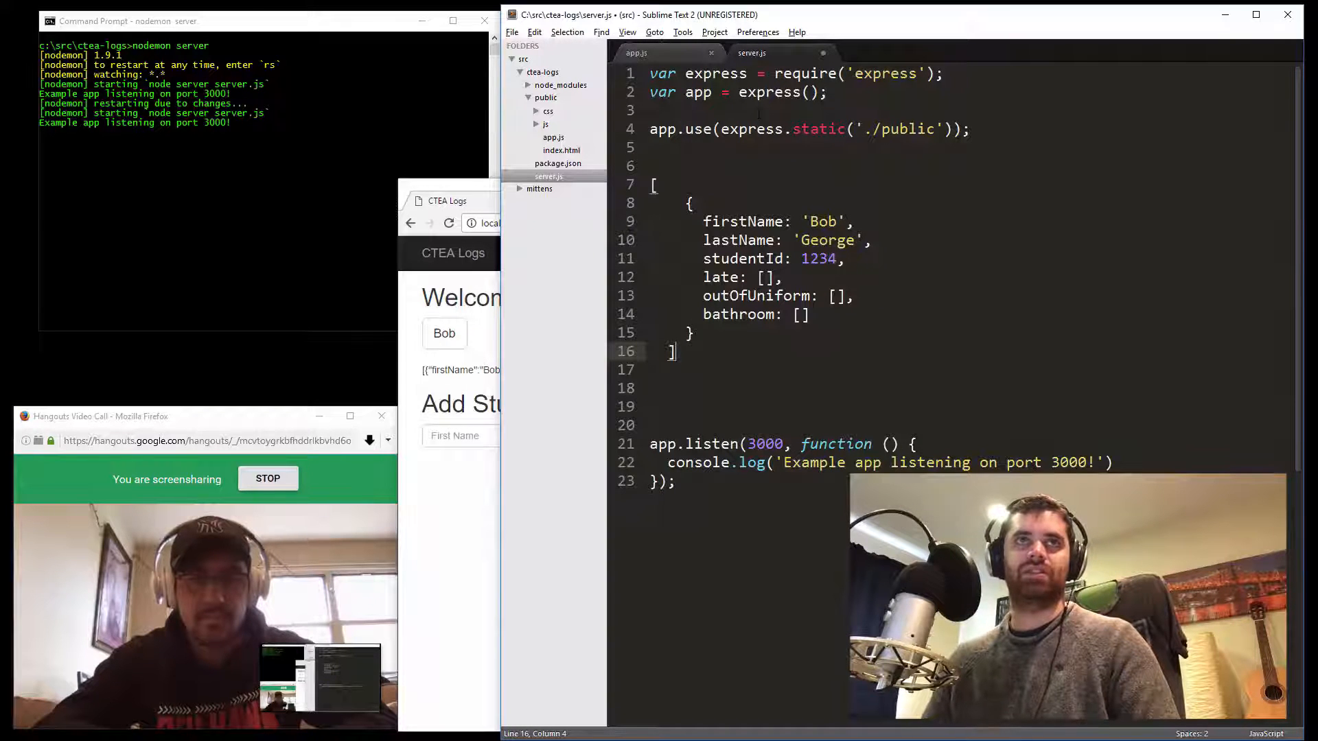
text(va s)
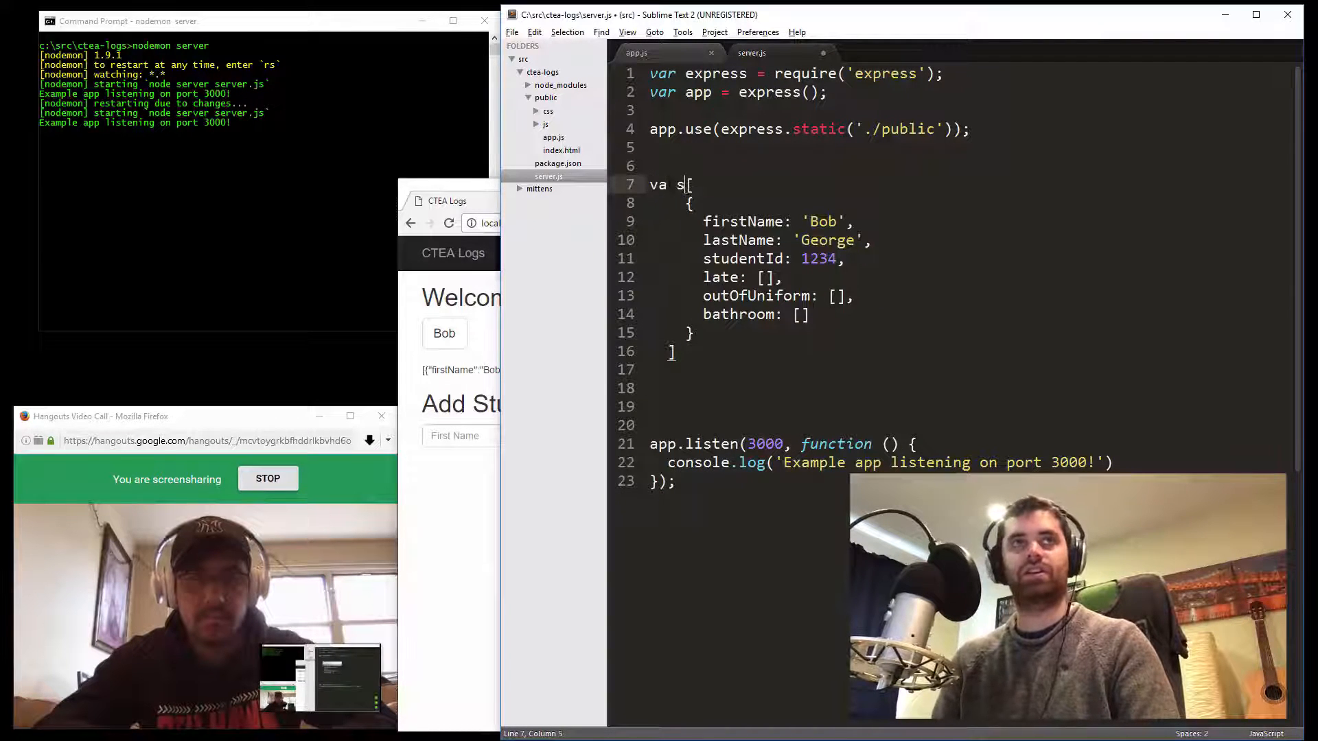
text(tudent)
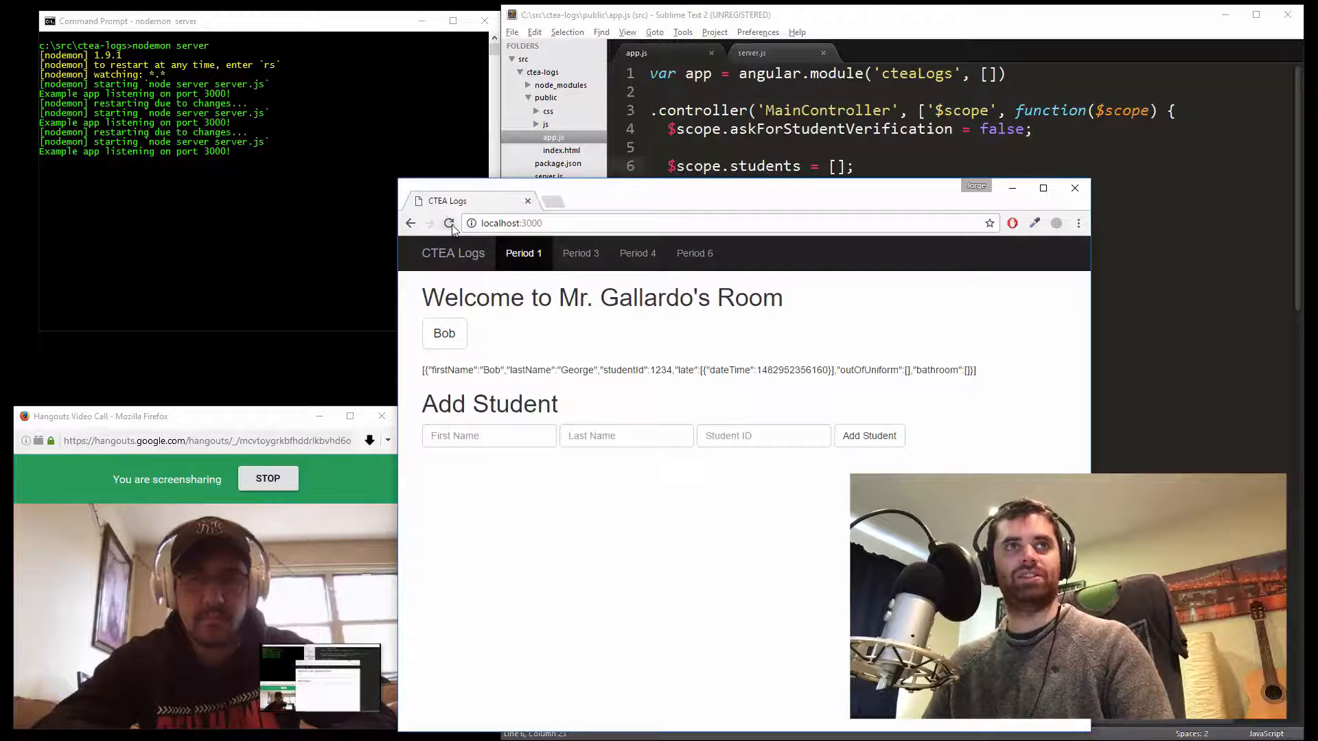
click(449, 223)
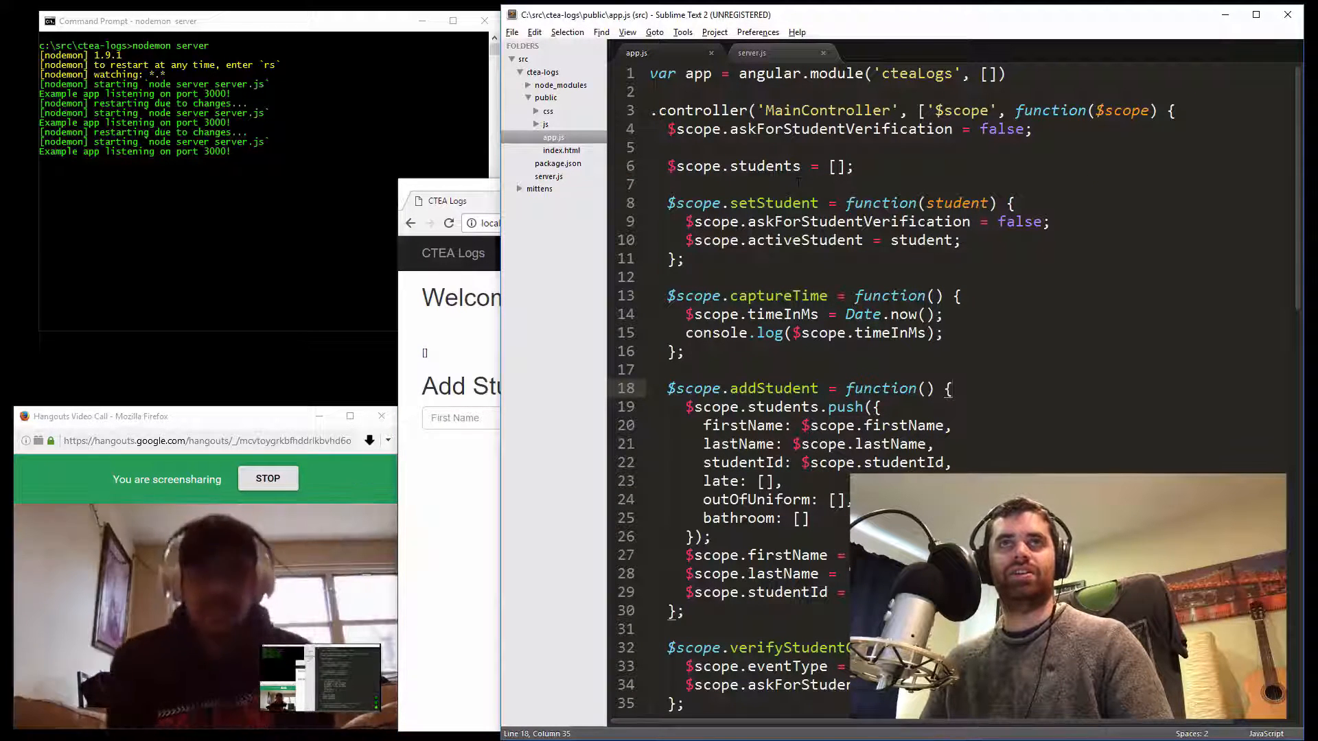
click(755, 53)
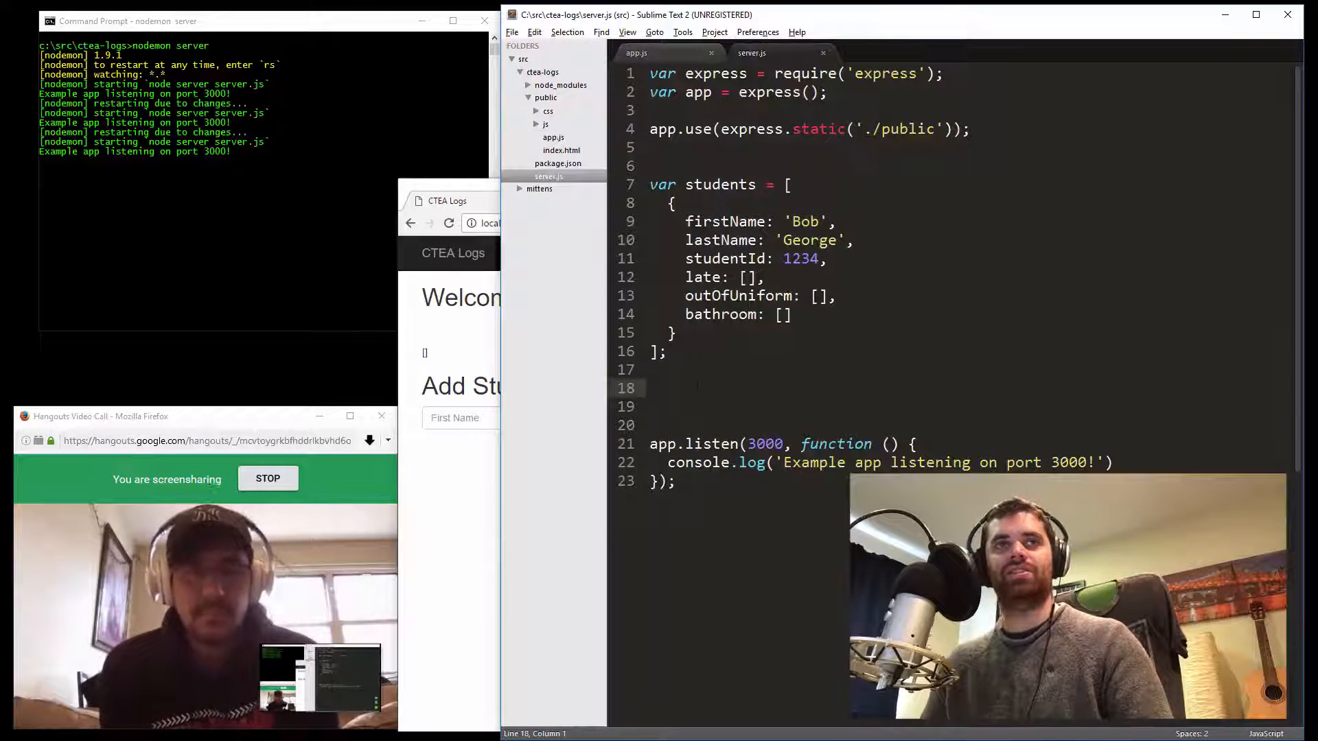
Declare app.get('/api/students', function(req, res, next) {}) in server.js
text(app.get()
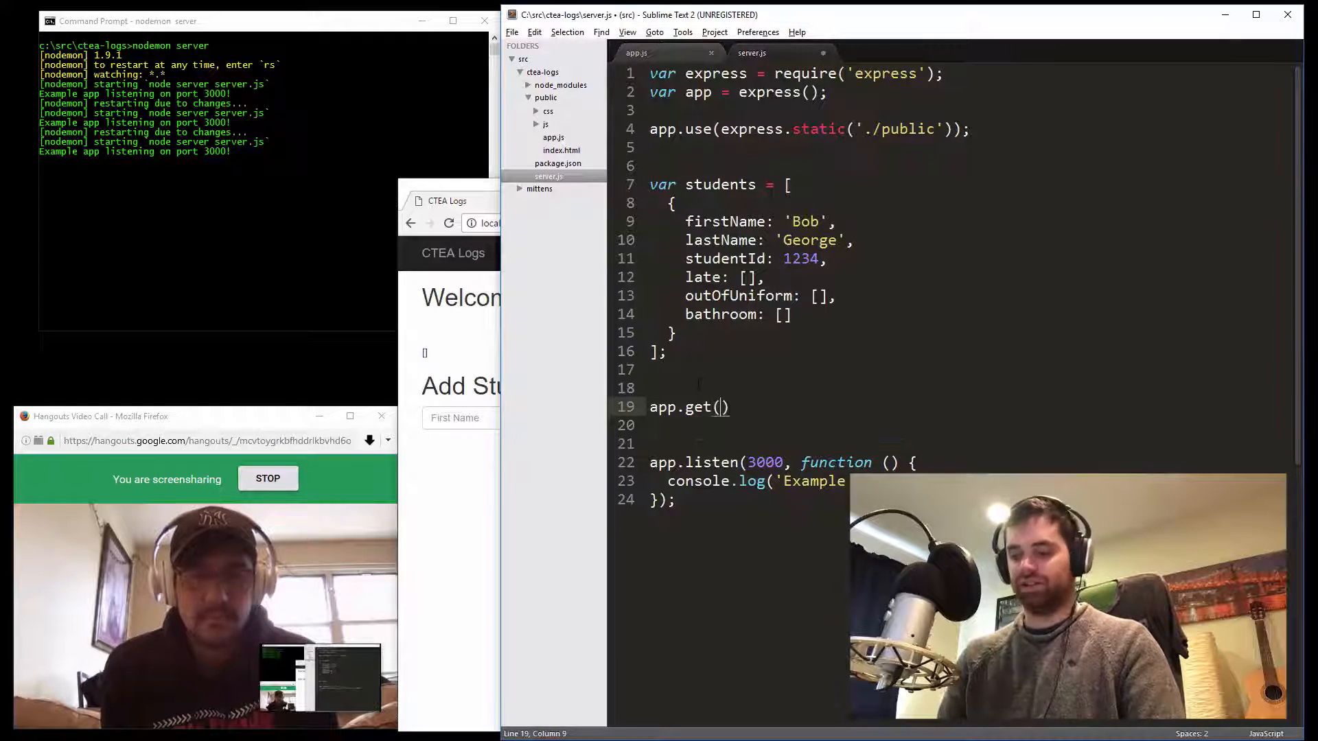
text('/ap)
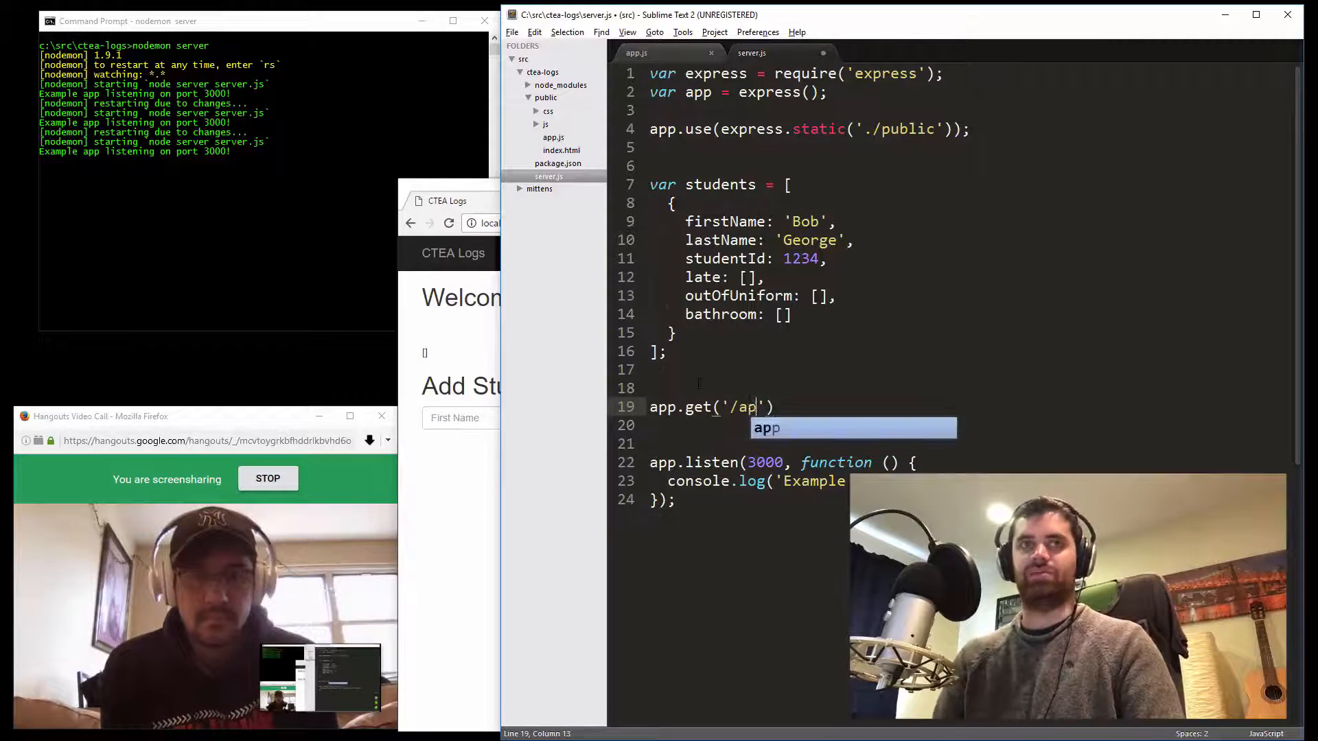
text(i/)
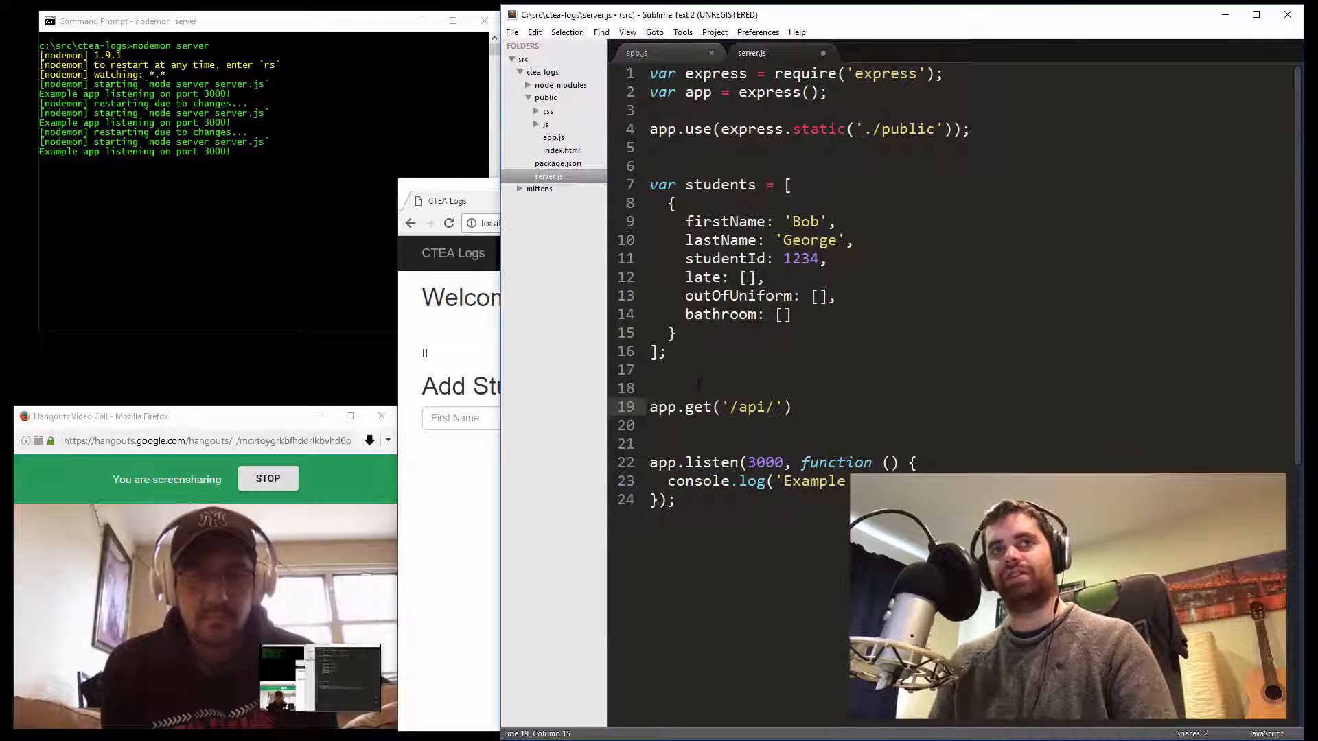
text(students)
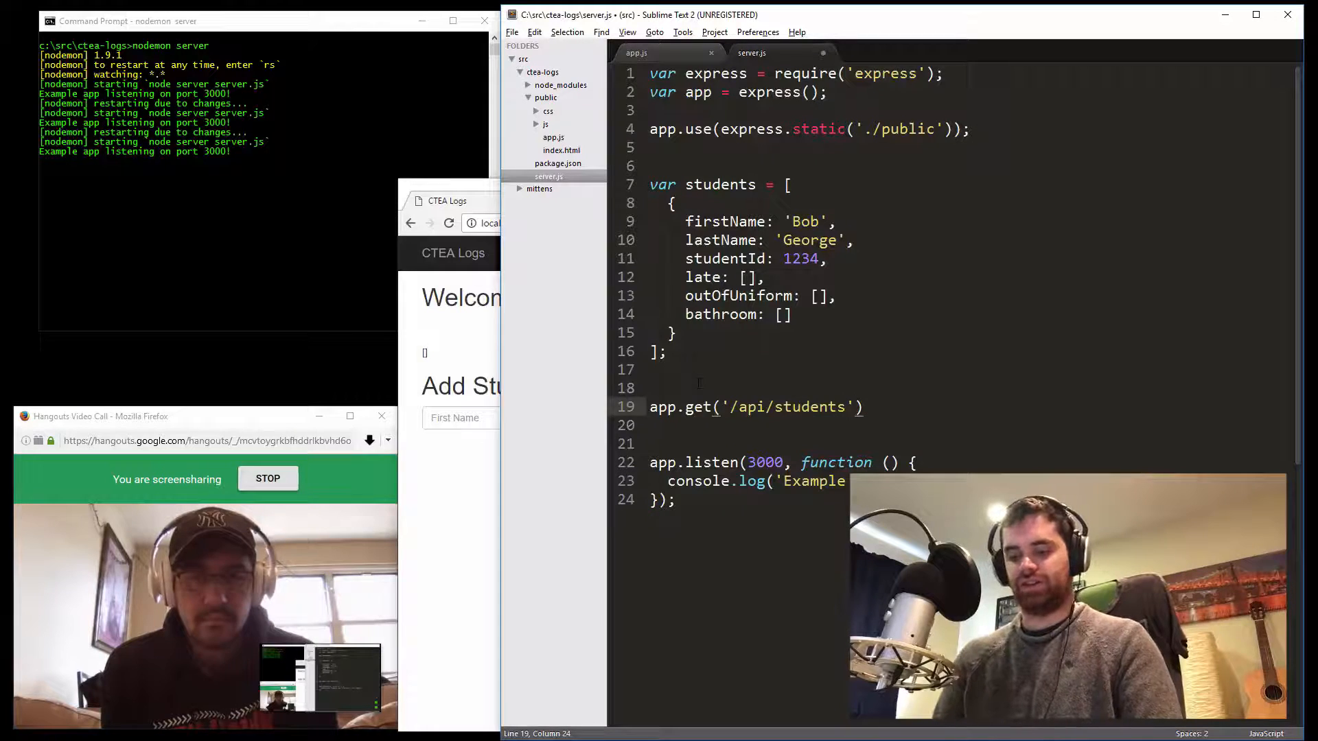
text(, fun)
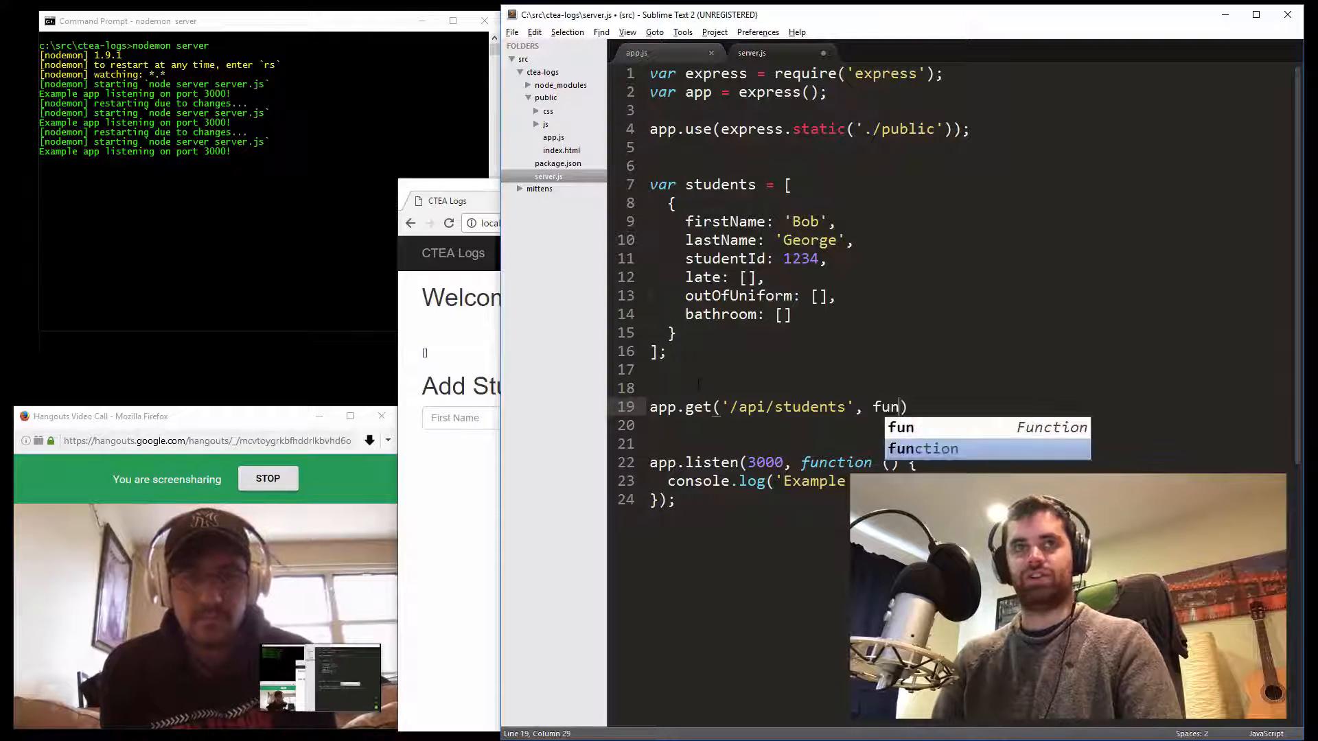
key(Tab)
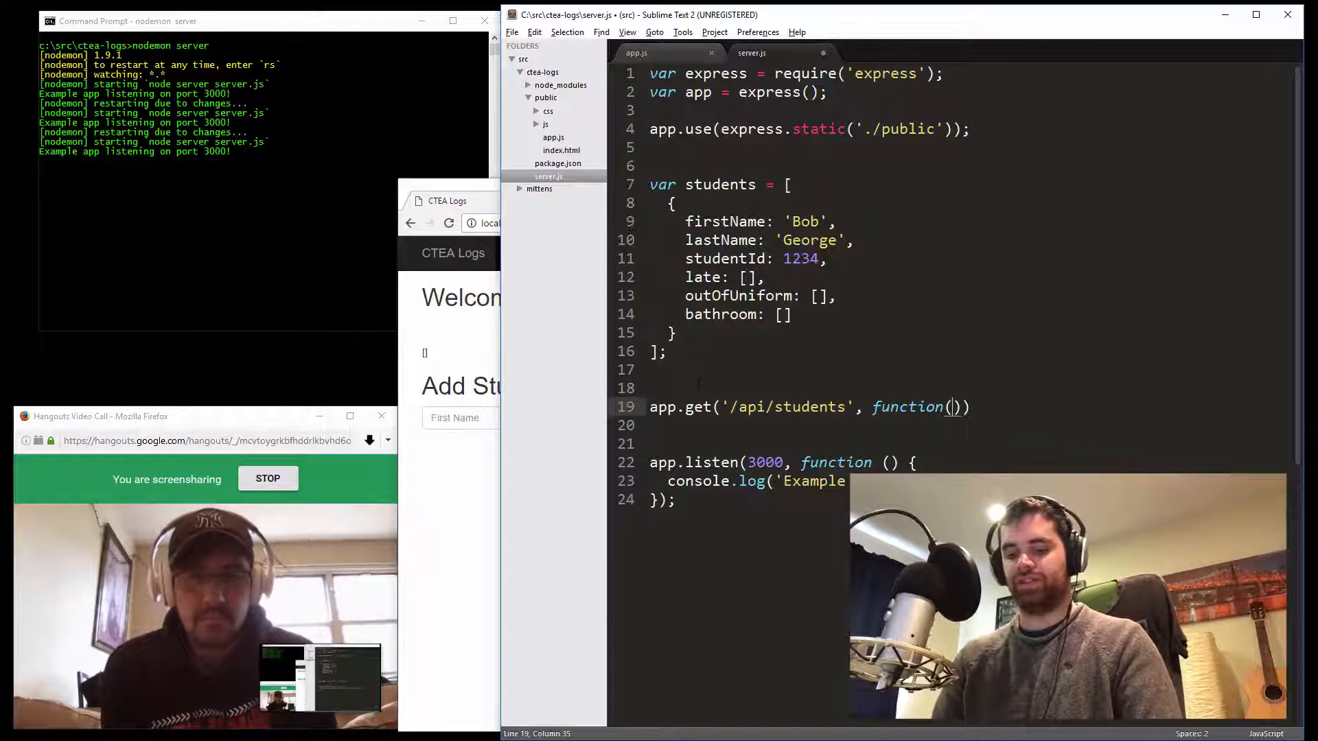
text(requir)
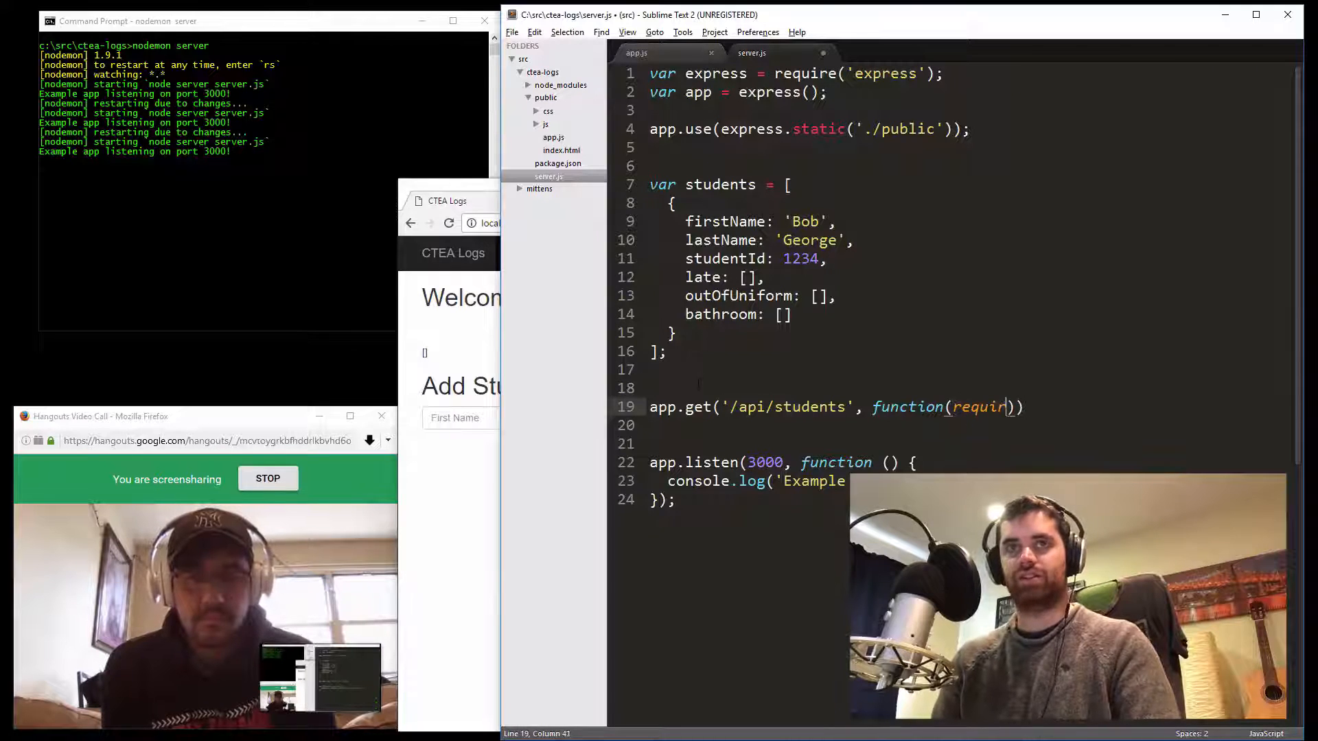
text(req, res,)
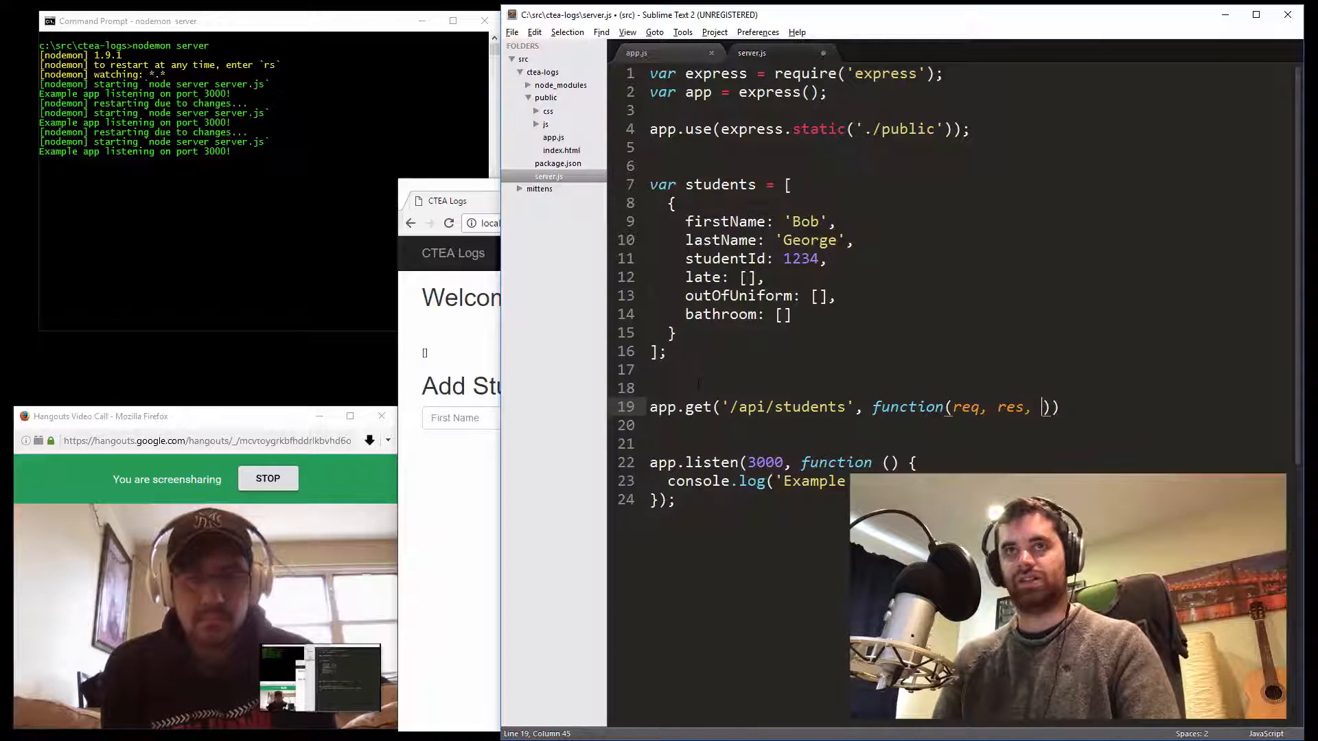
text(next) {})
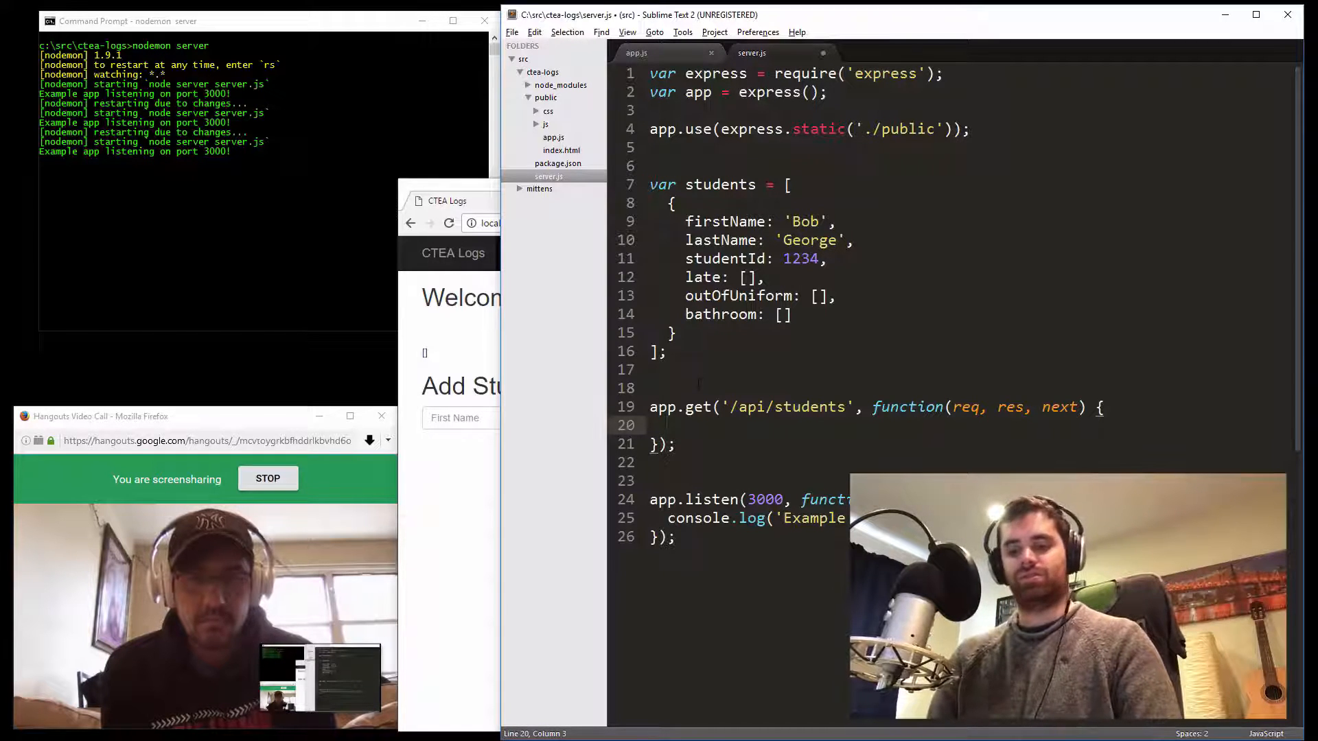
Make the route body return res.json(students)
text(return res.)
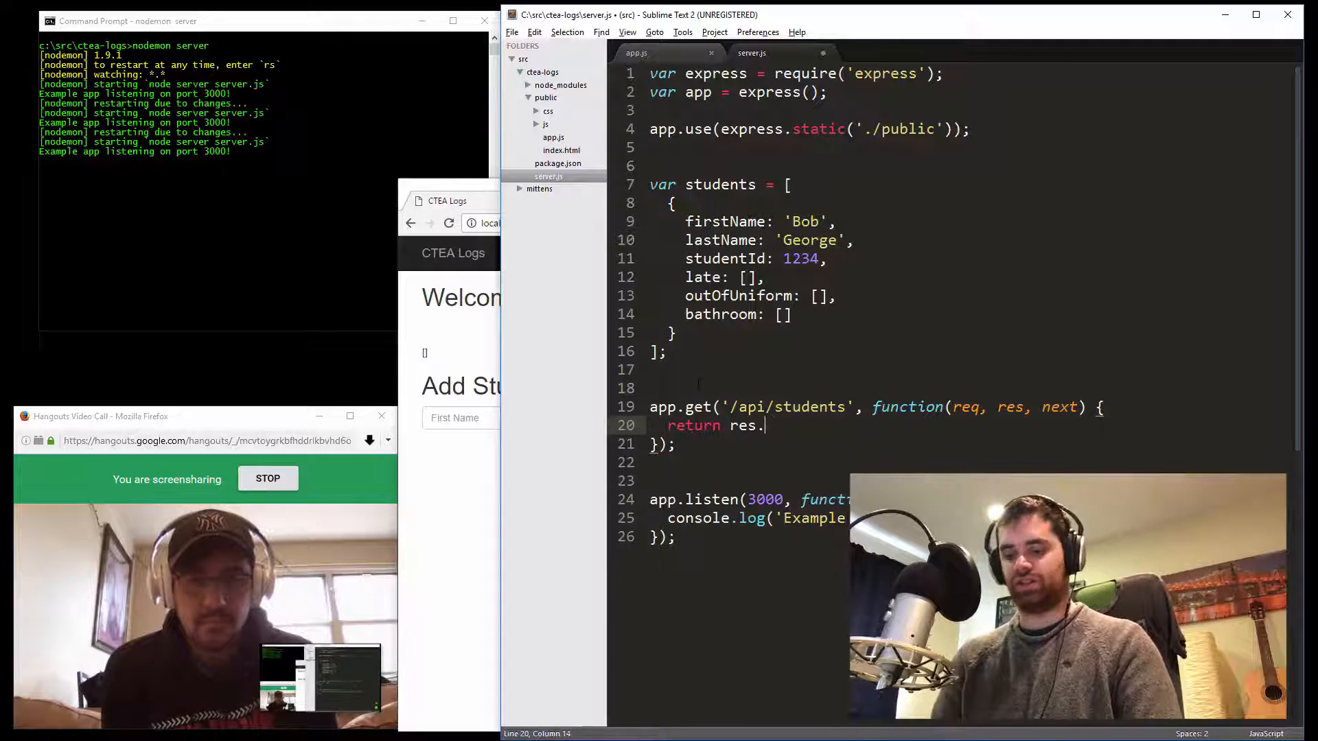
text(json())
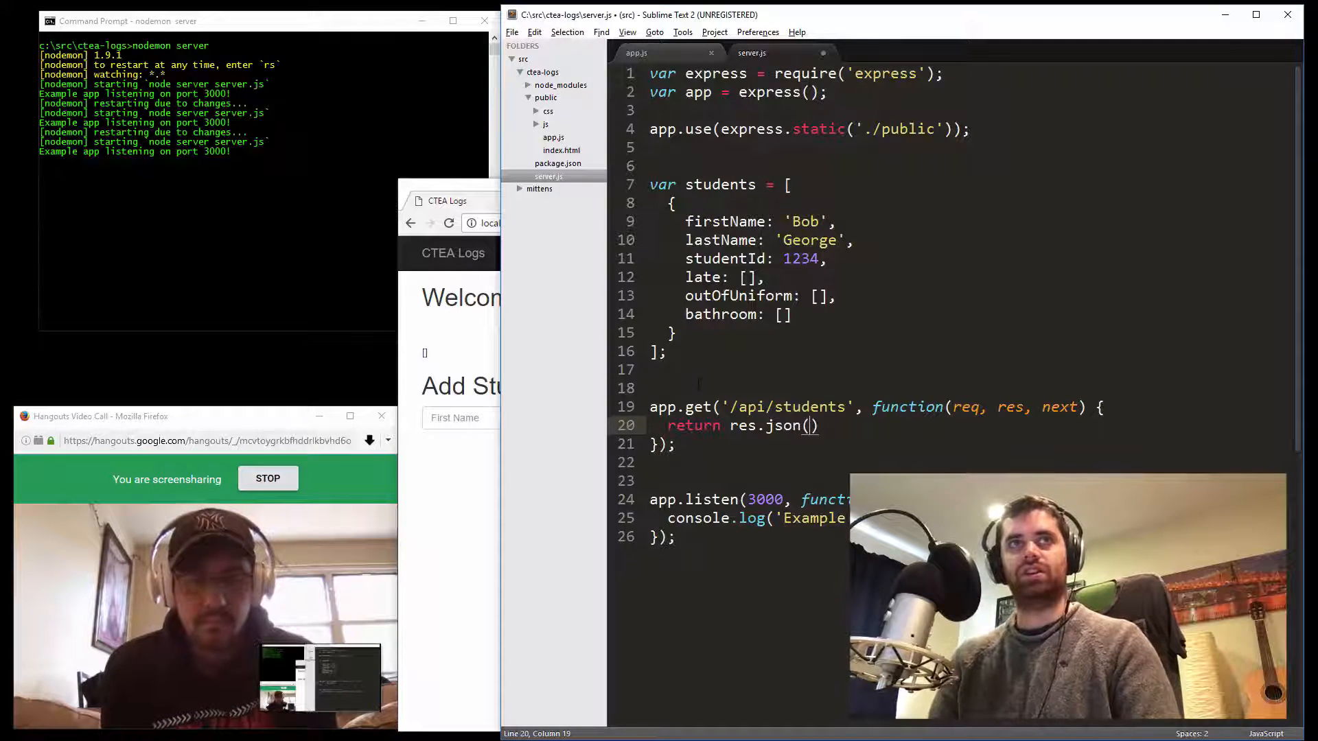
text(students)
click(480, 222)
text(/)
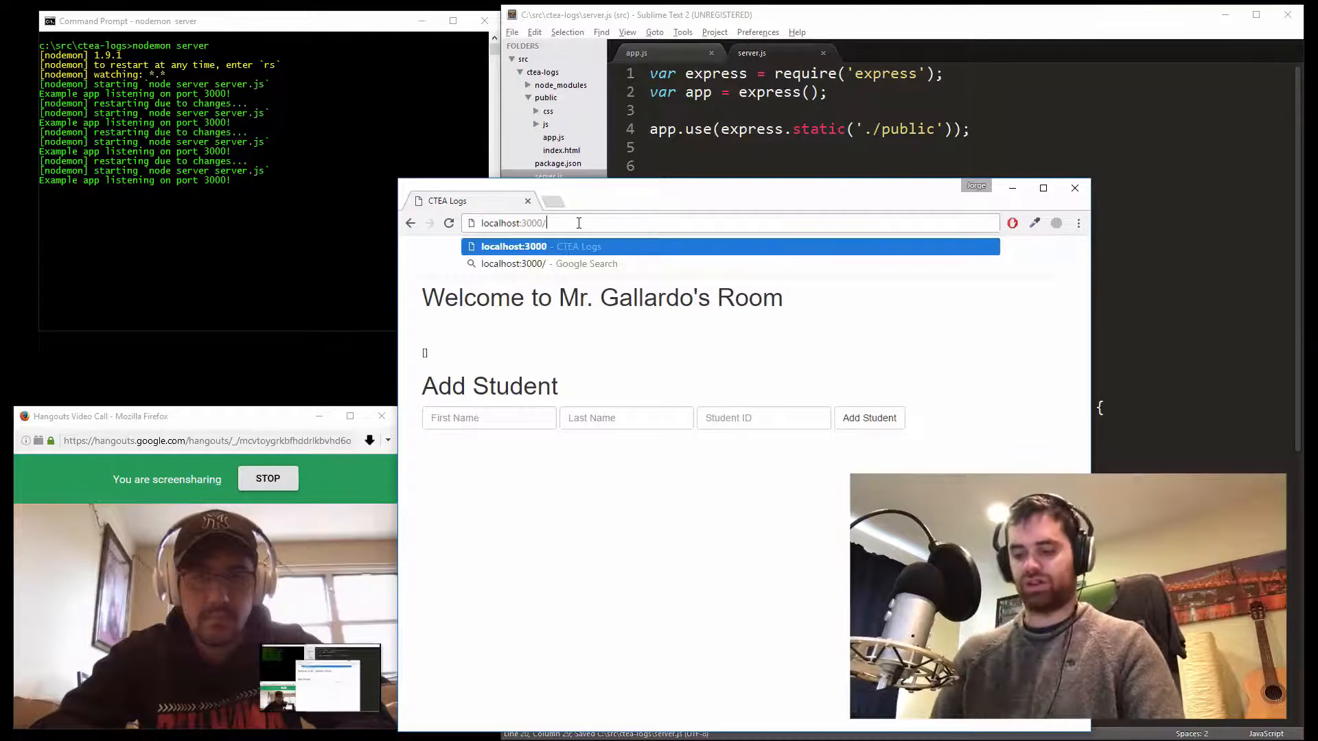
text(api/)
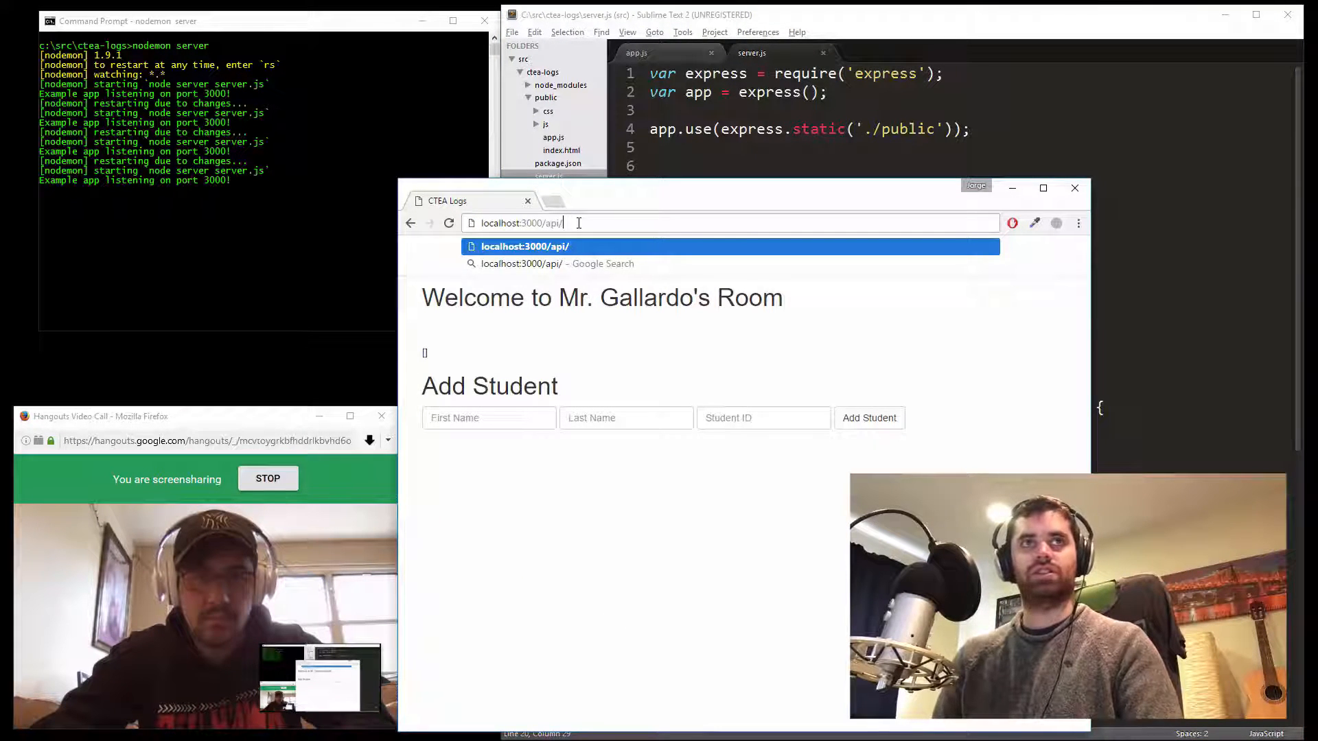
key(Backspace)
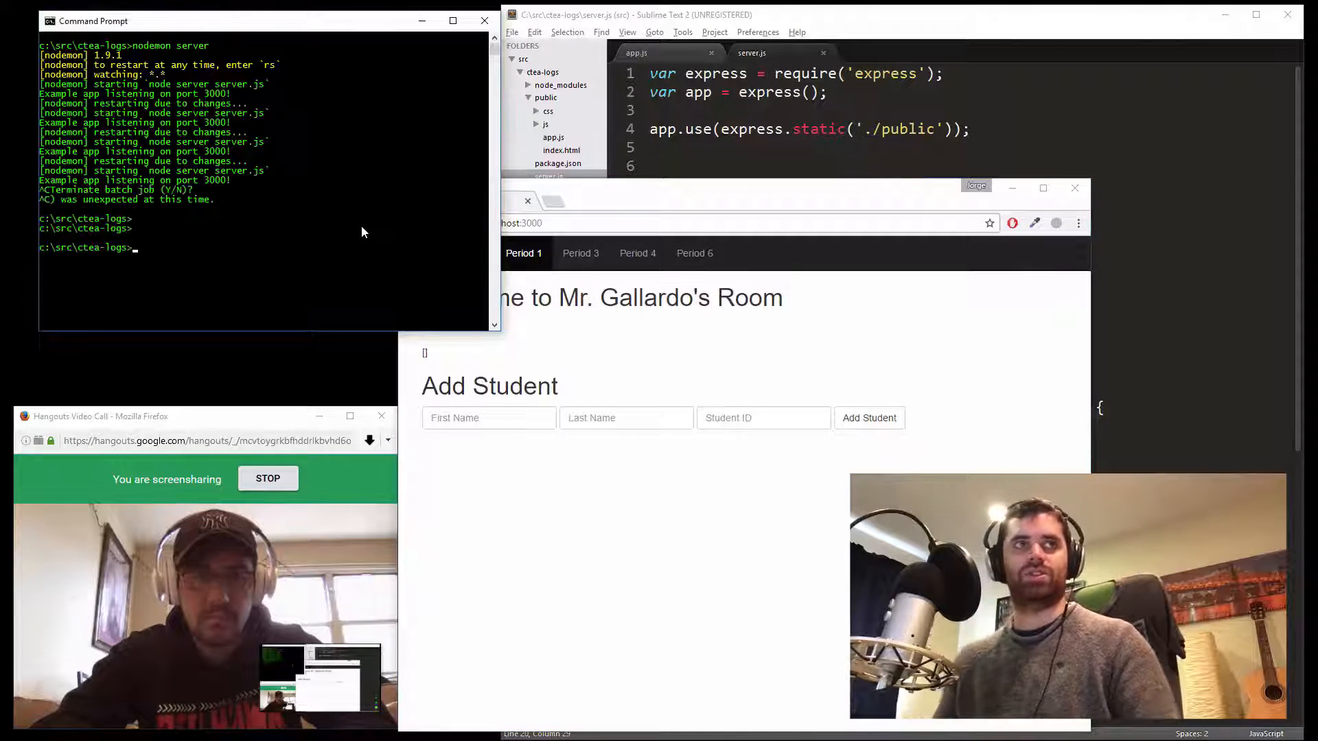
Run nodemon server and type curl localhost:3000/api/students in a second prompt
text(nodemon server)
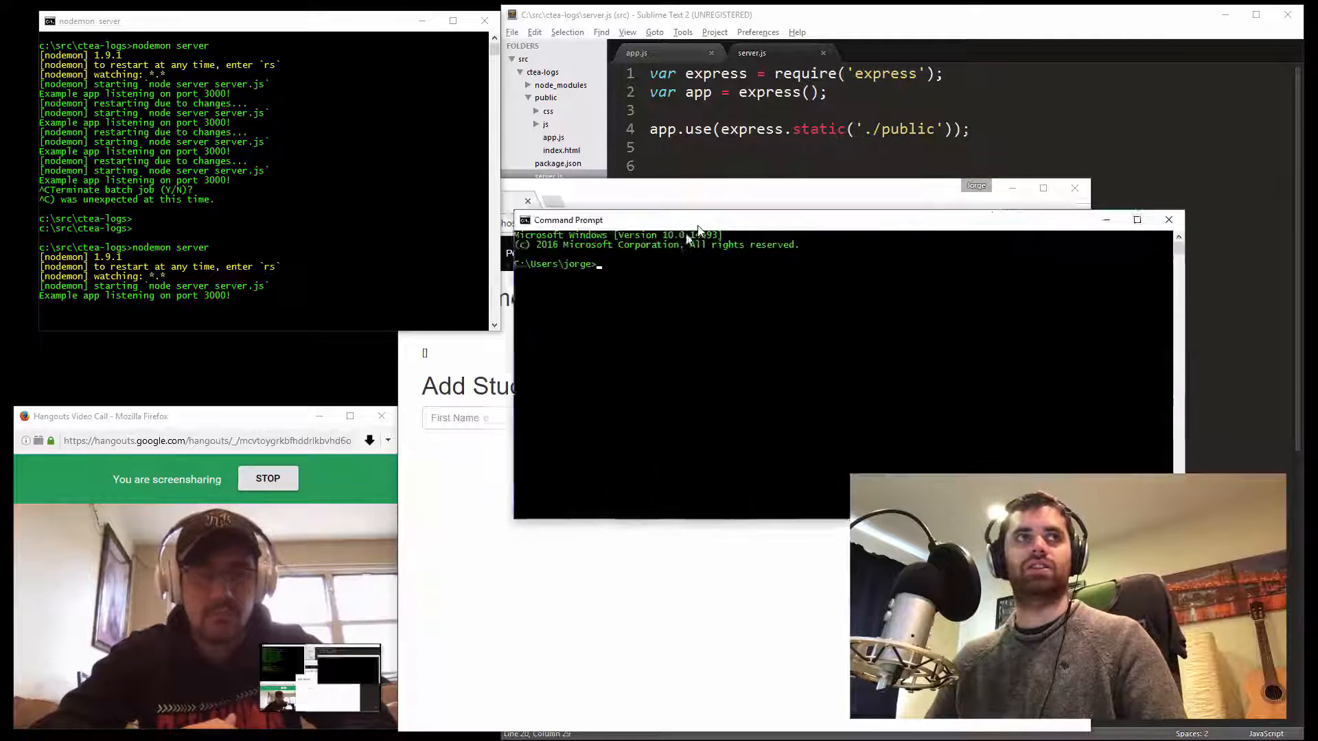
text(curl localhost)
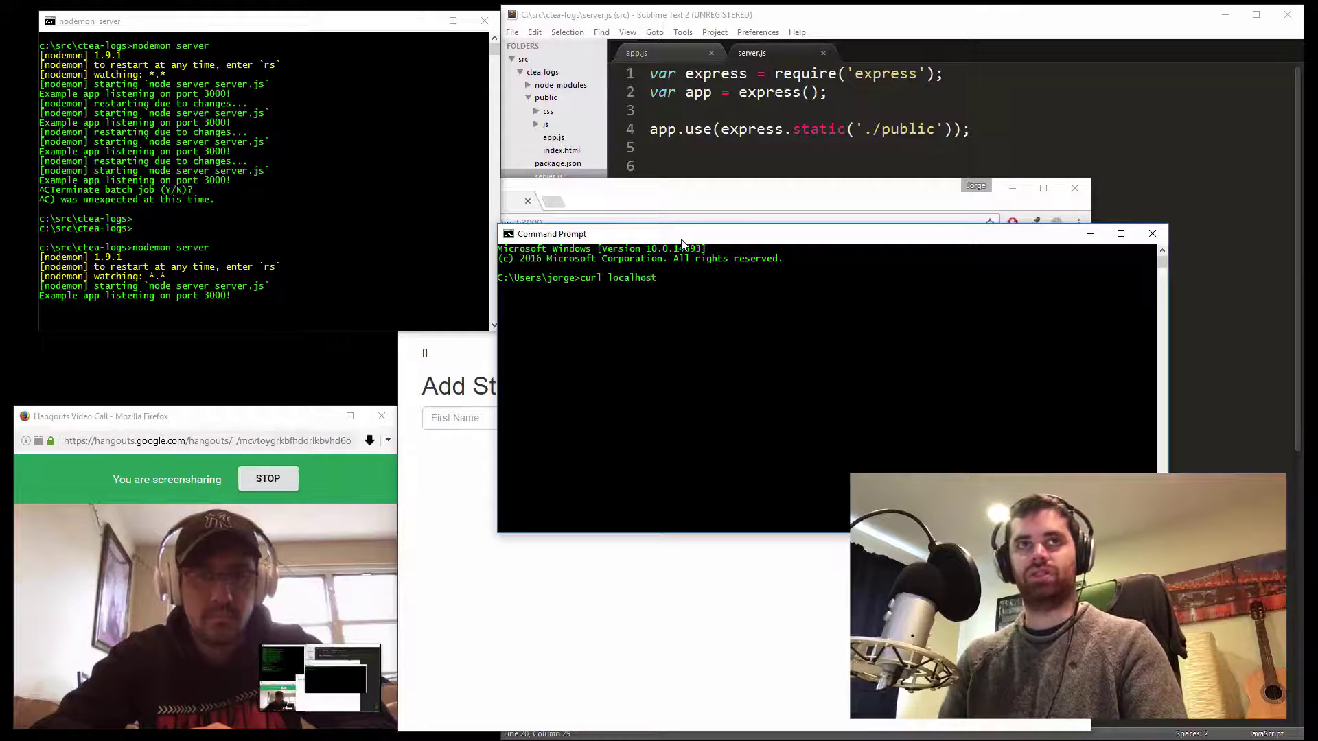
text(:3000)
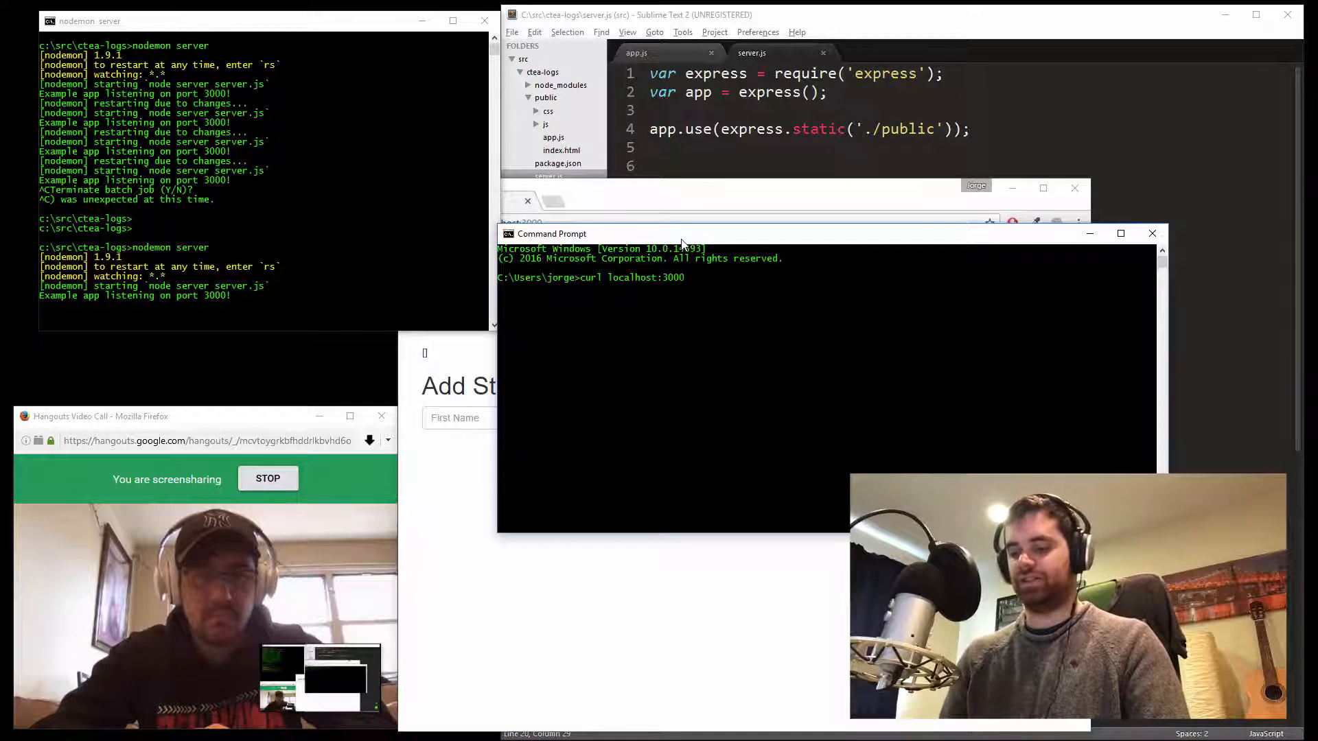
text(/api/students)
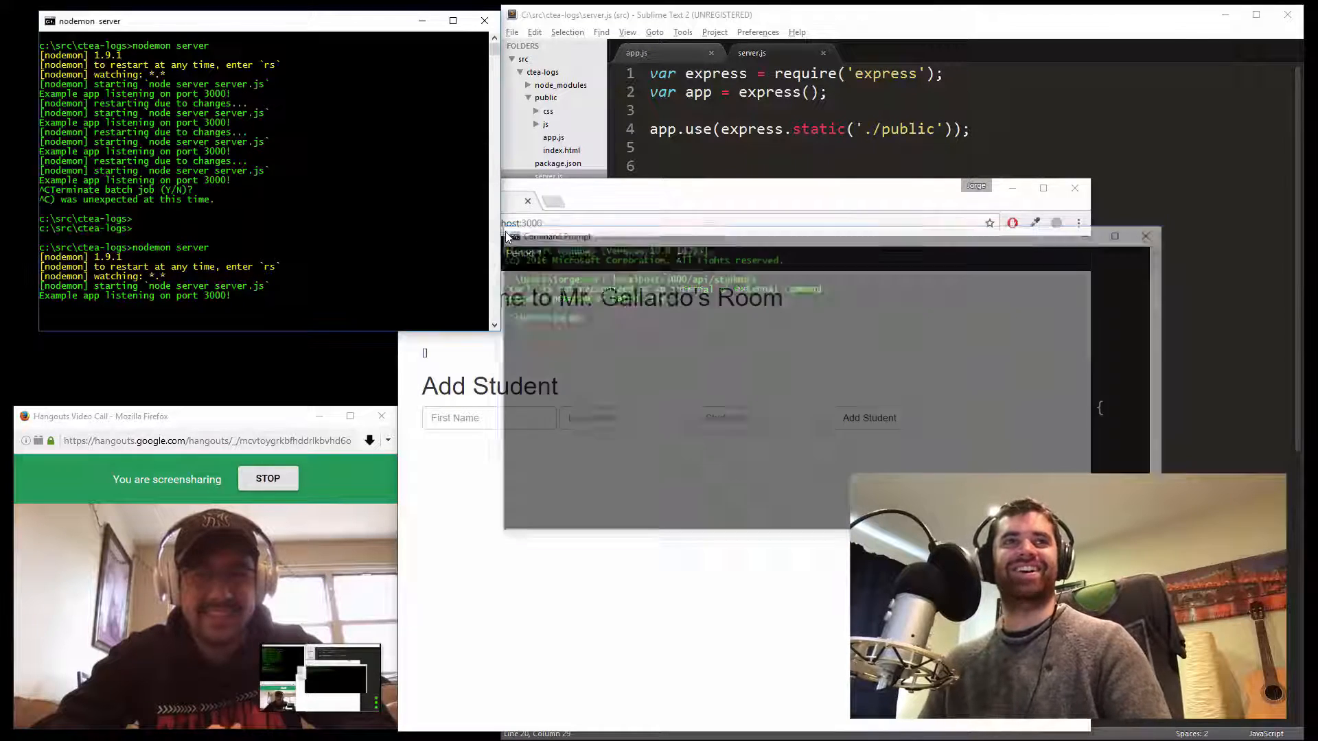
Load localhost:3000/api/students in Chrome's address bar
click(590, 222)
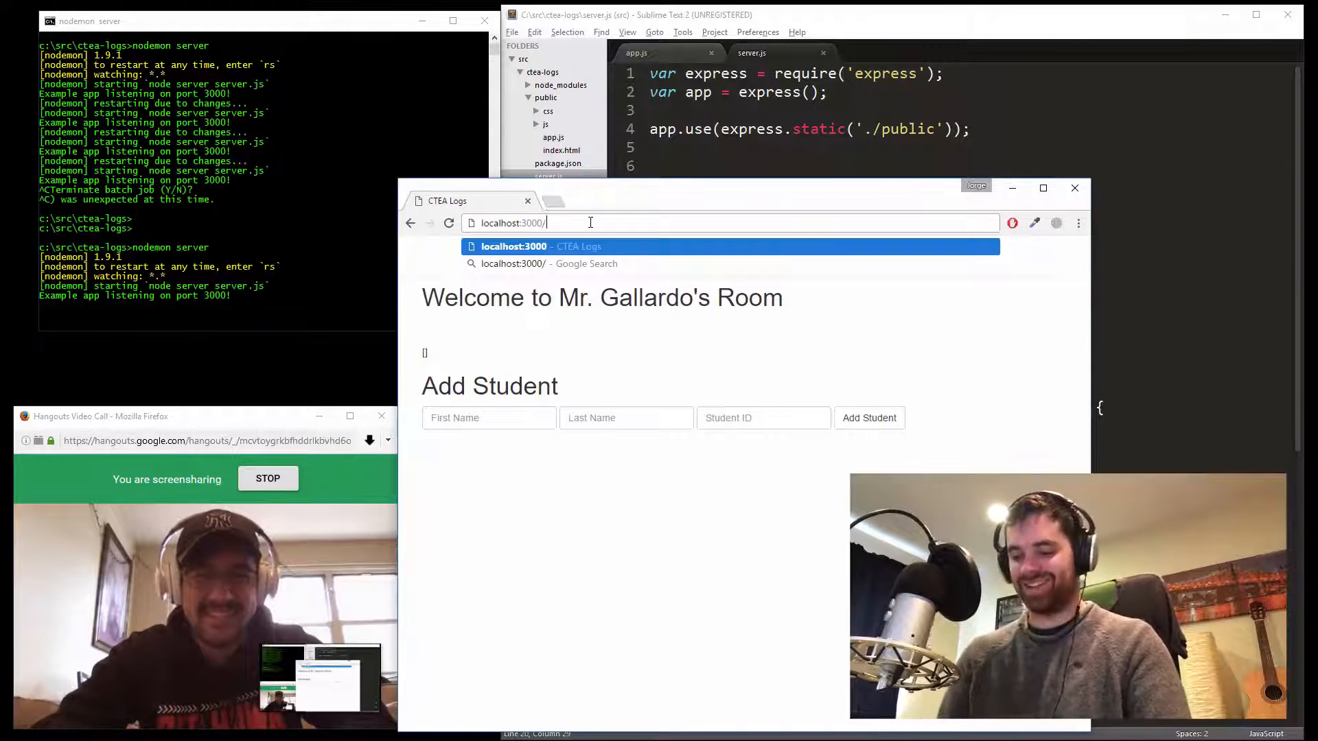
text(api/students)
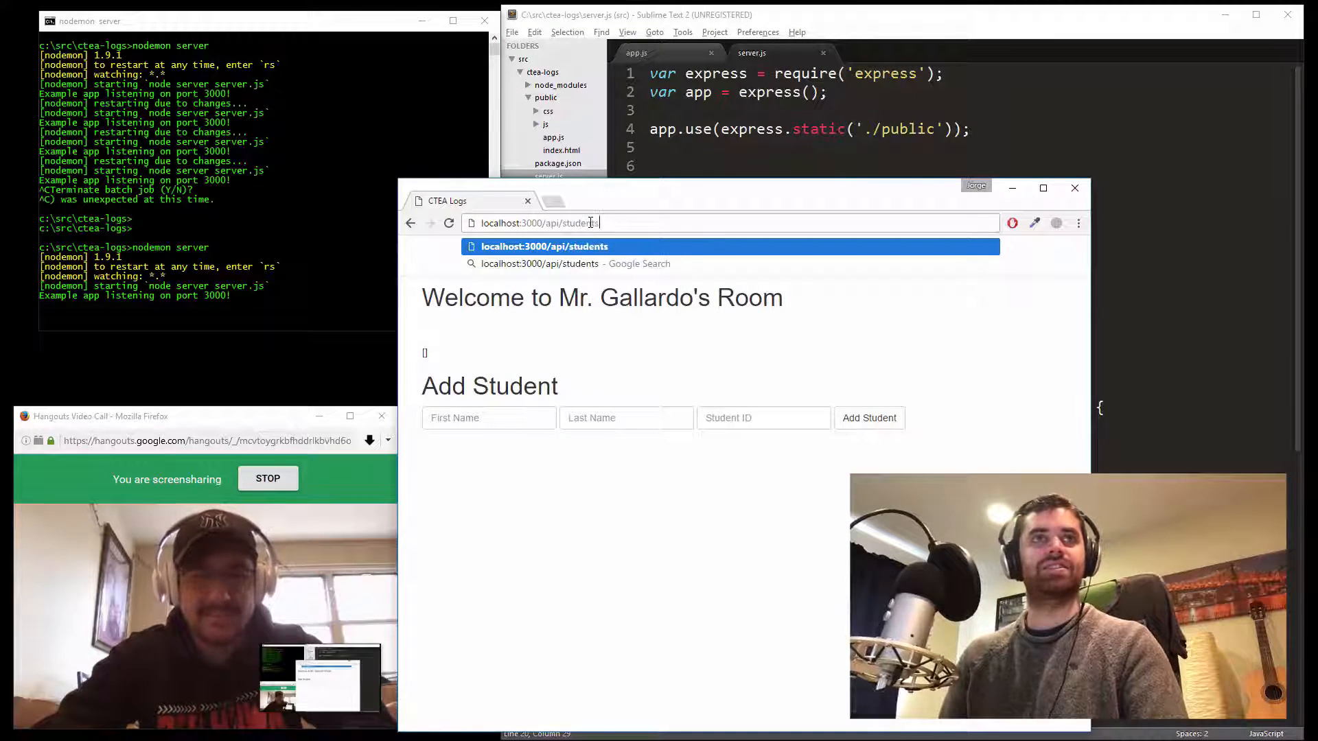
key(Enter)
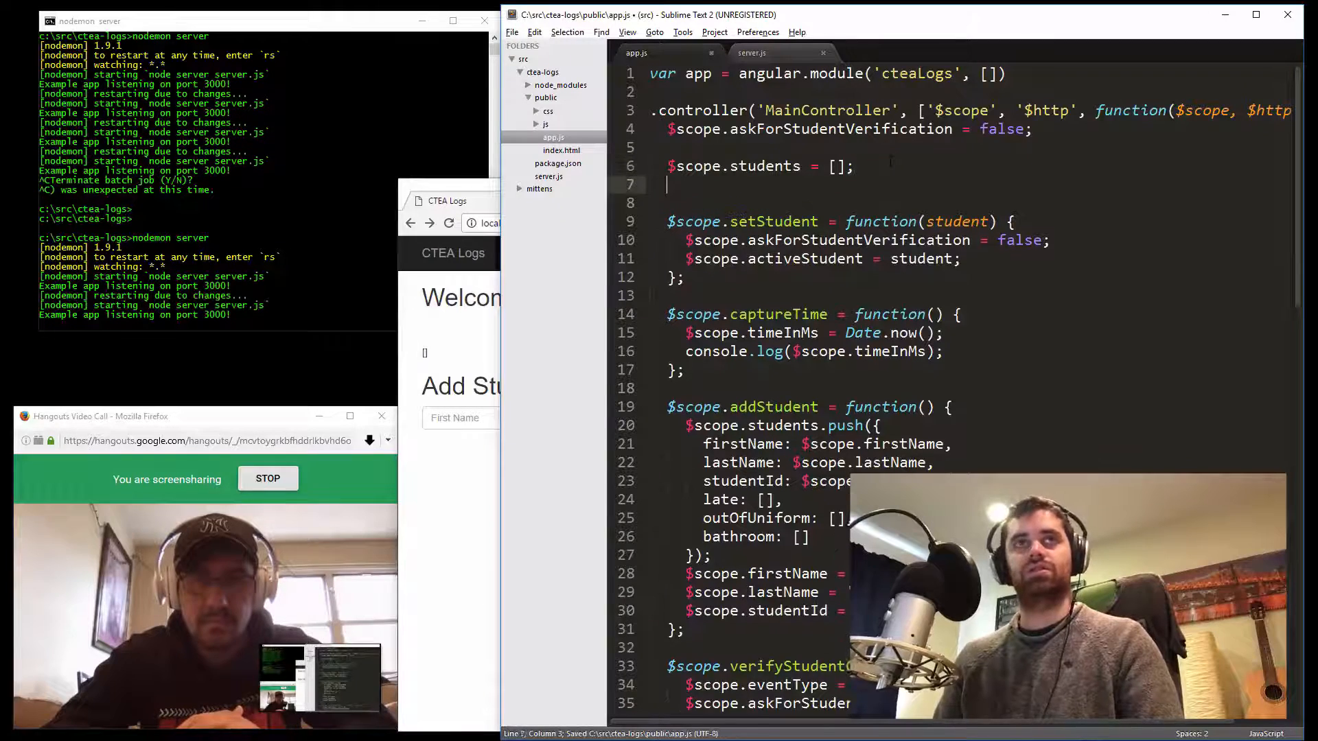
Write $http.get('/api/students').then(function(res) {}) in the app.js controller
text($http)
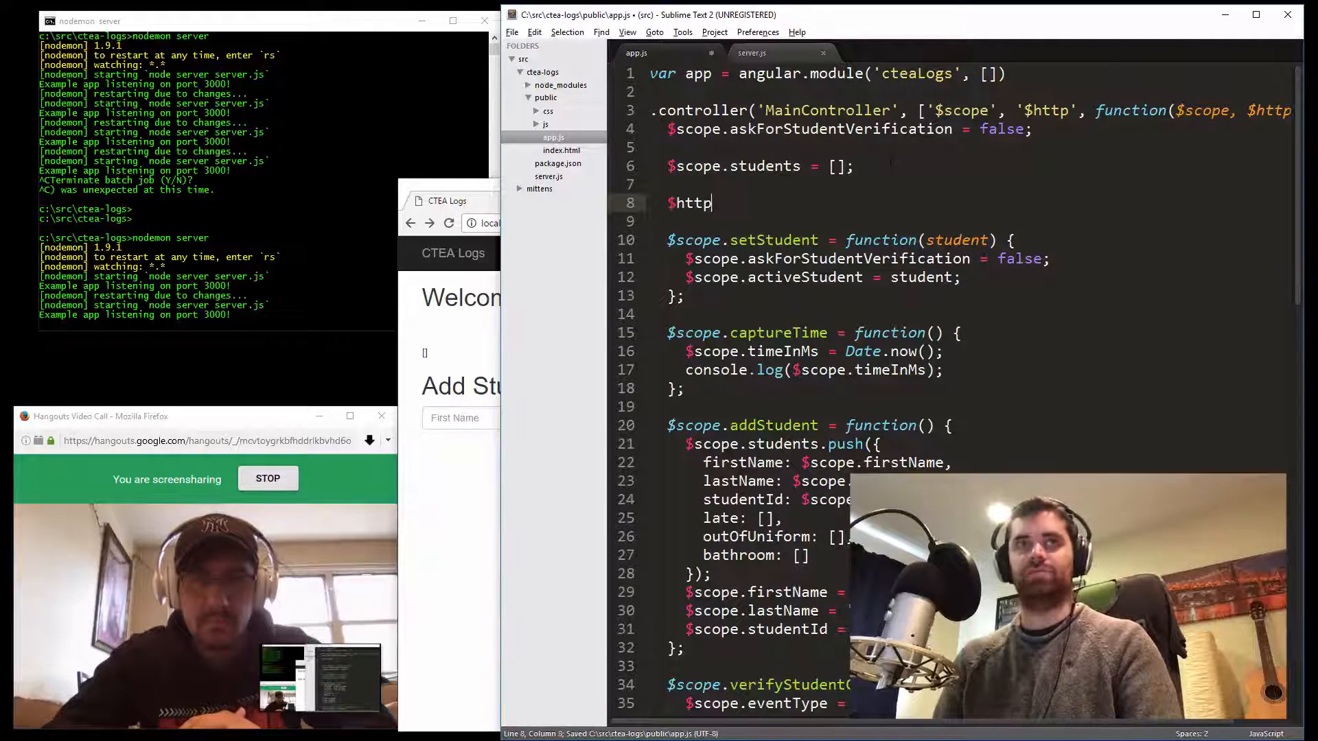
text(()
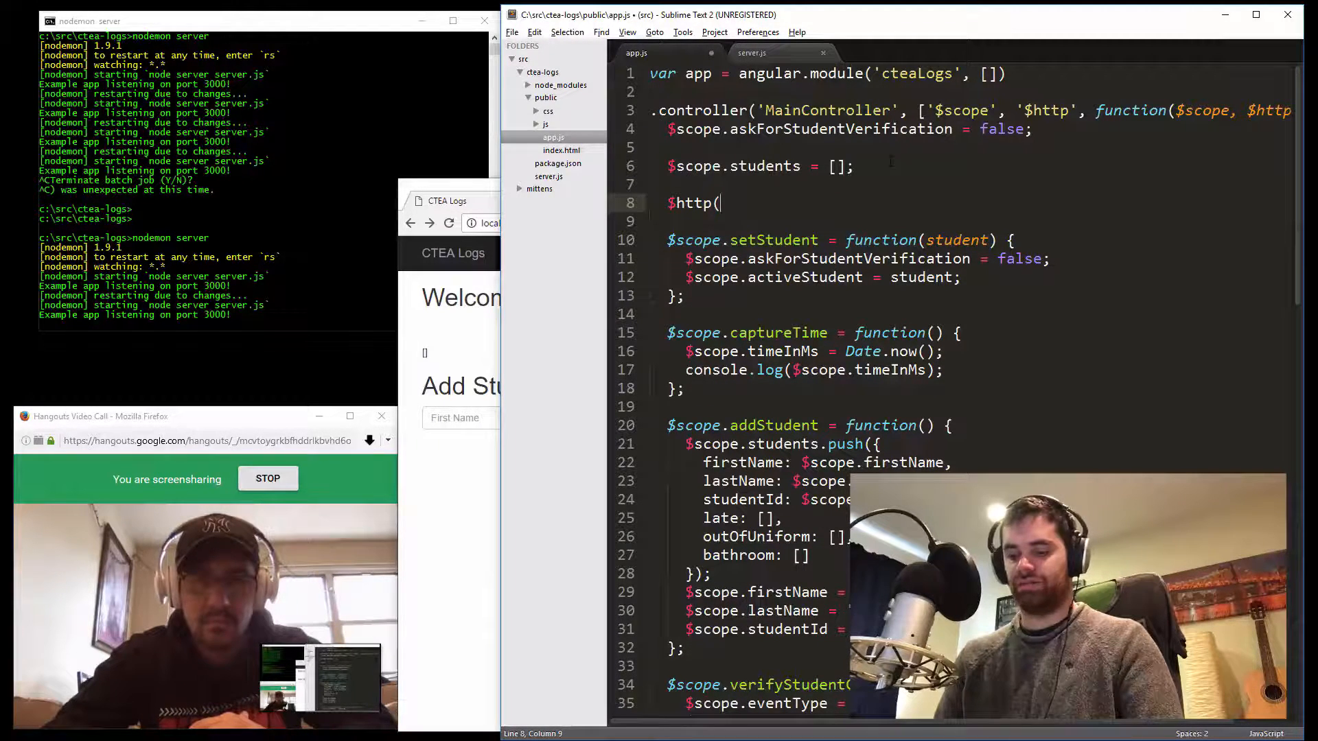
text(.get())
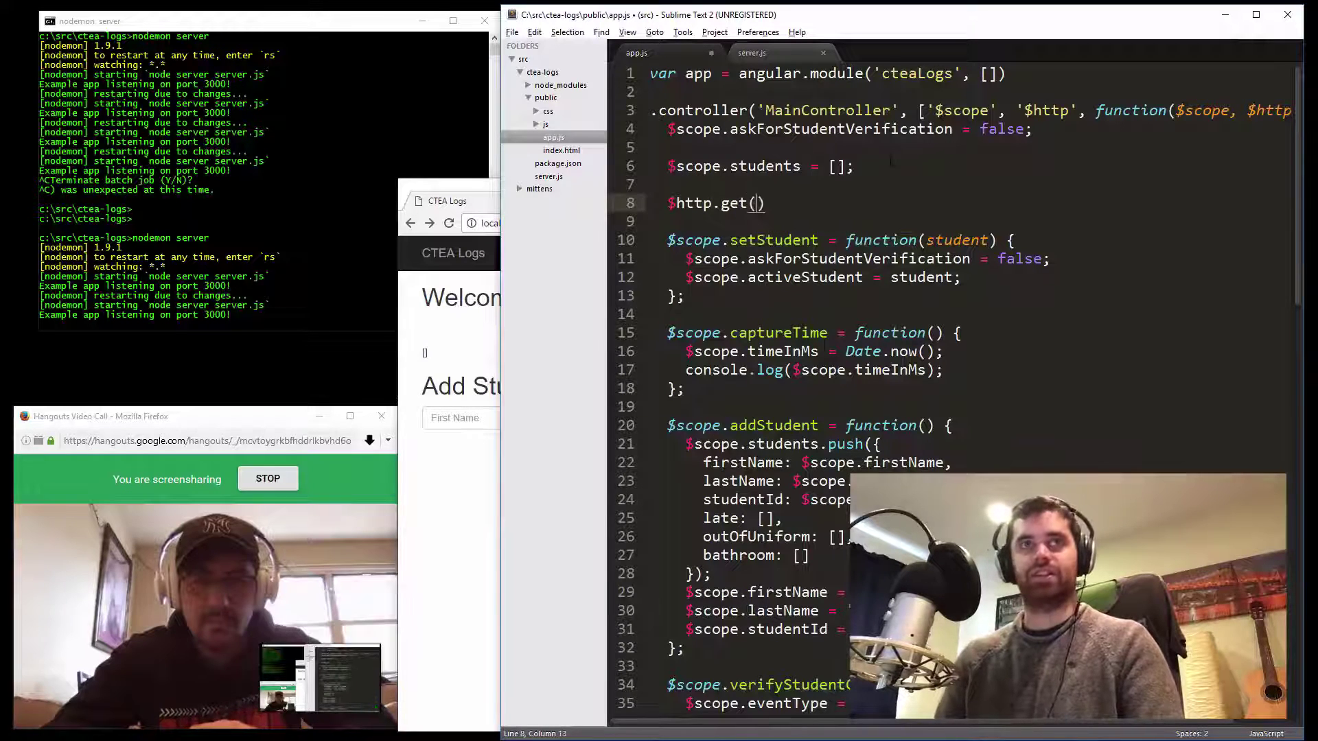
text(')
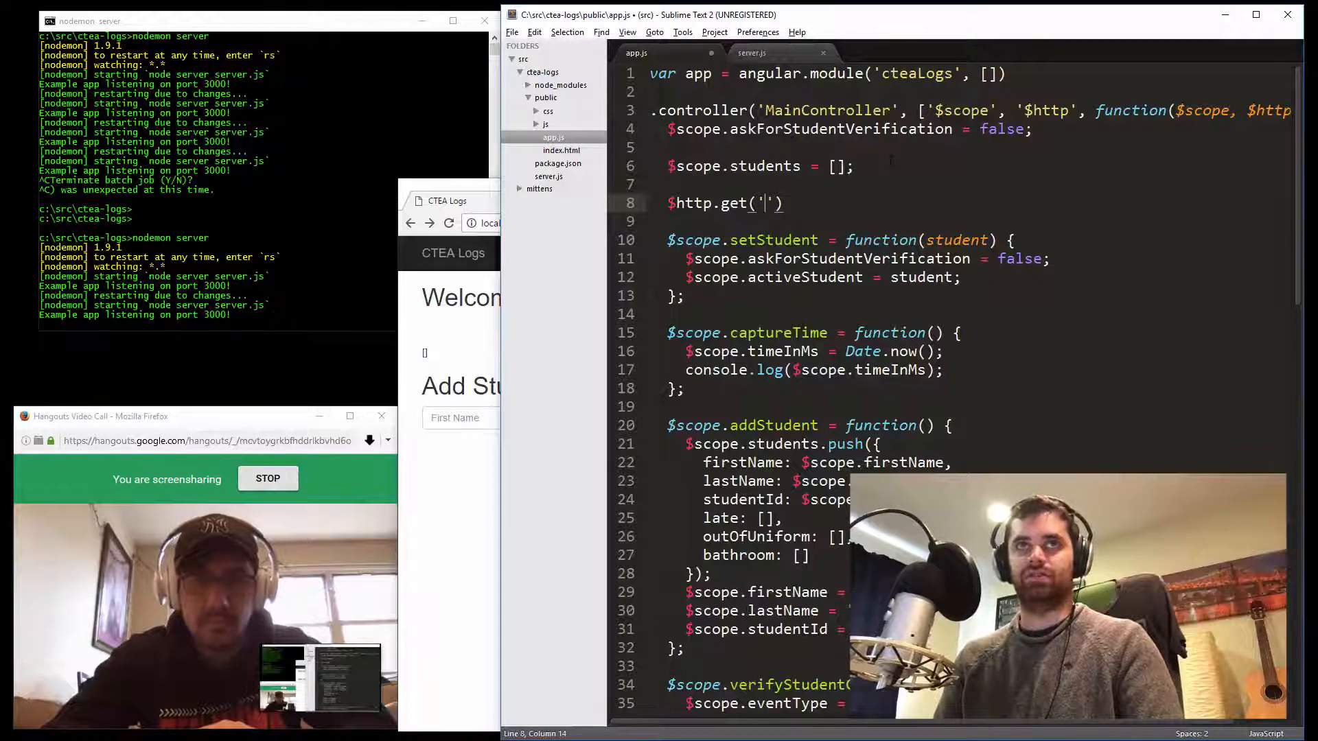
text(/api/students)
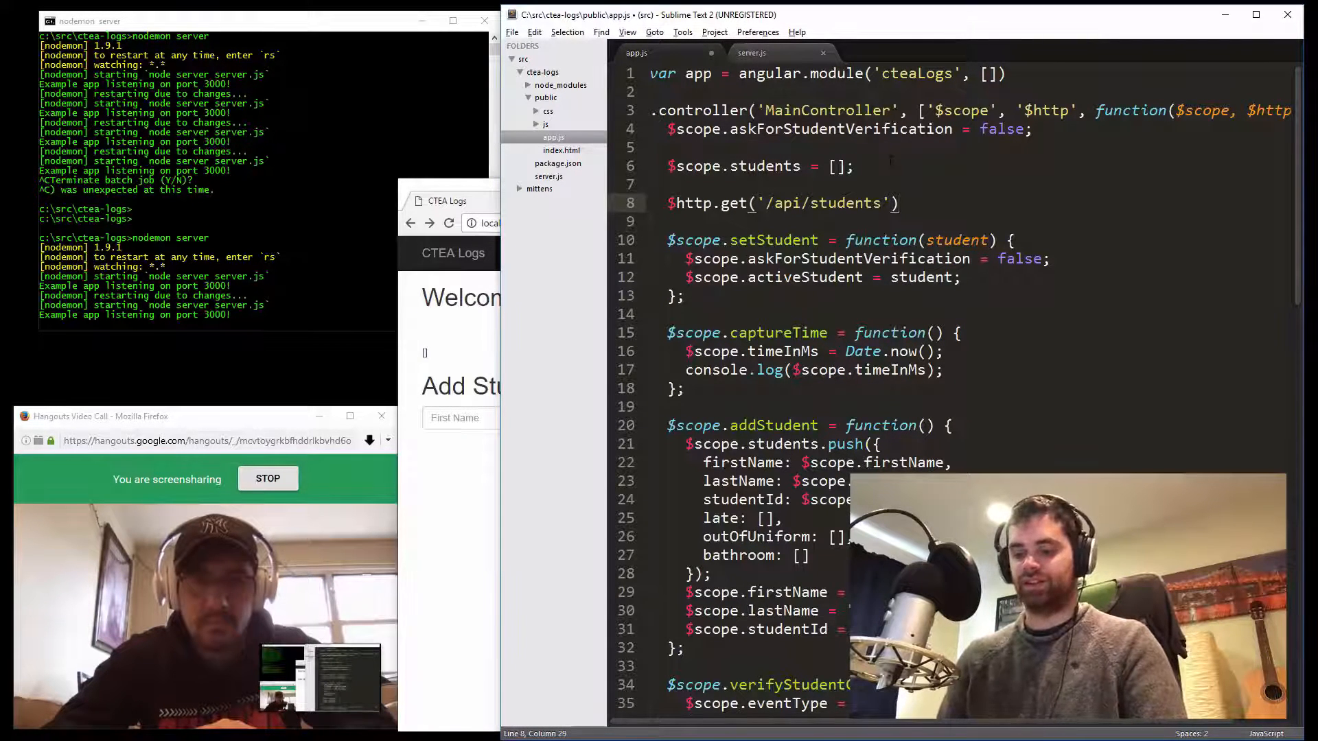
text(.then)
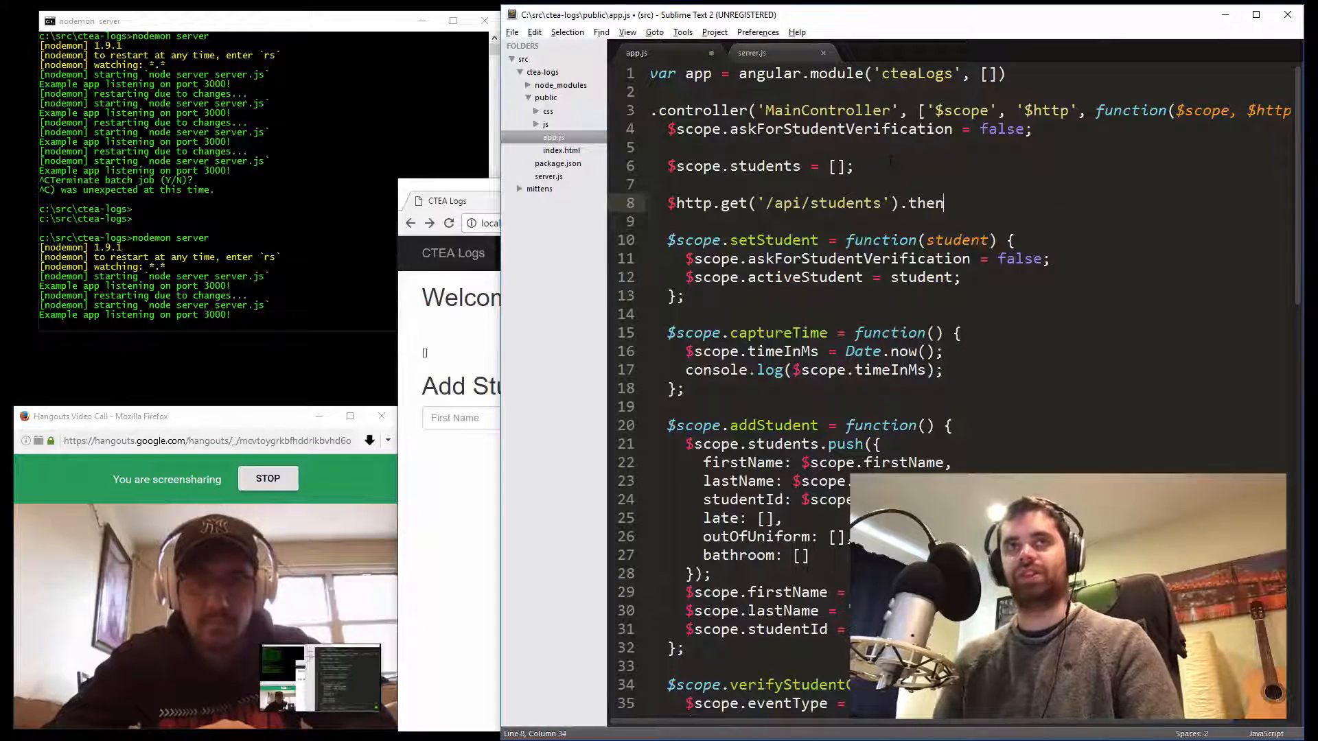
text((function))
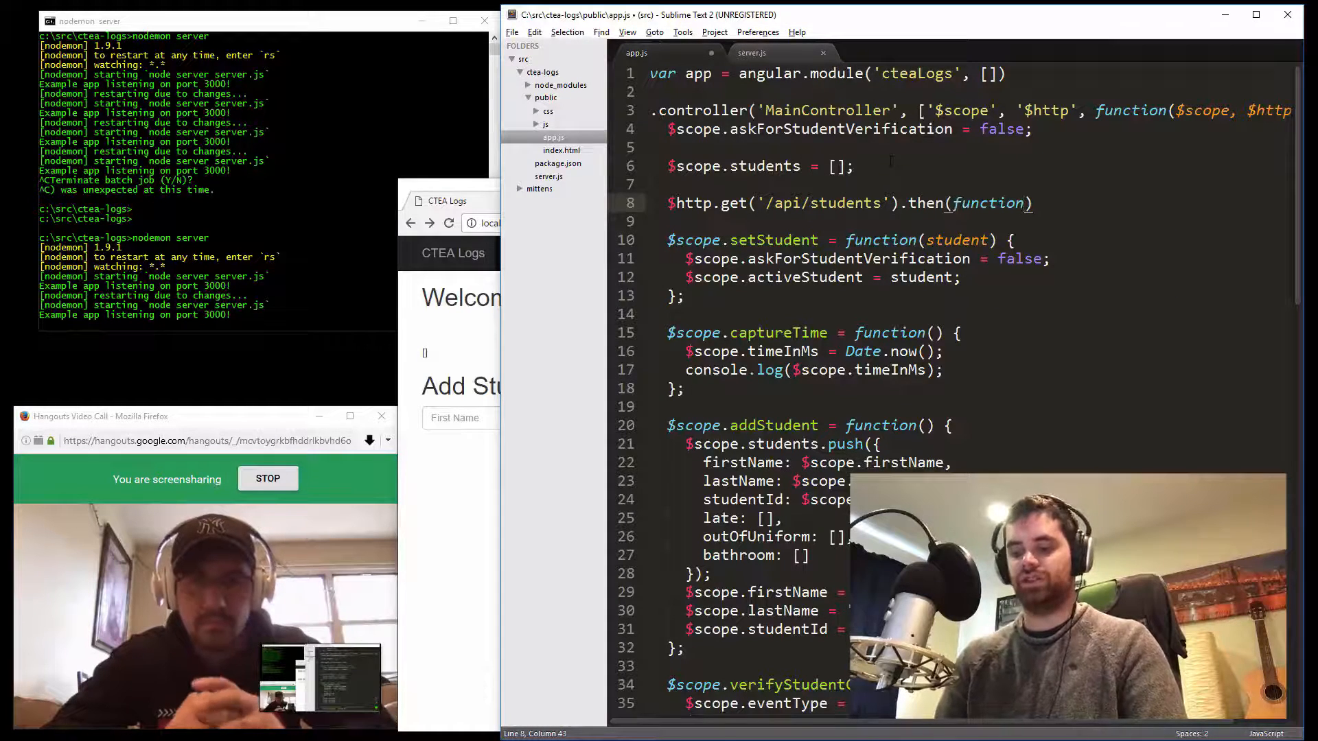
text(res) {}))
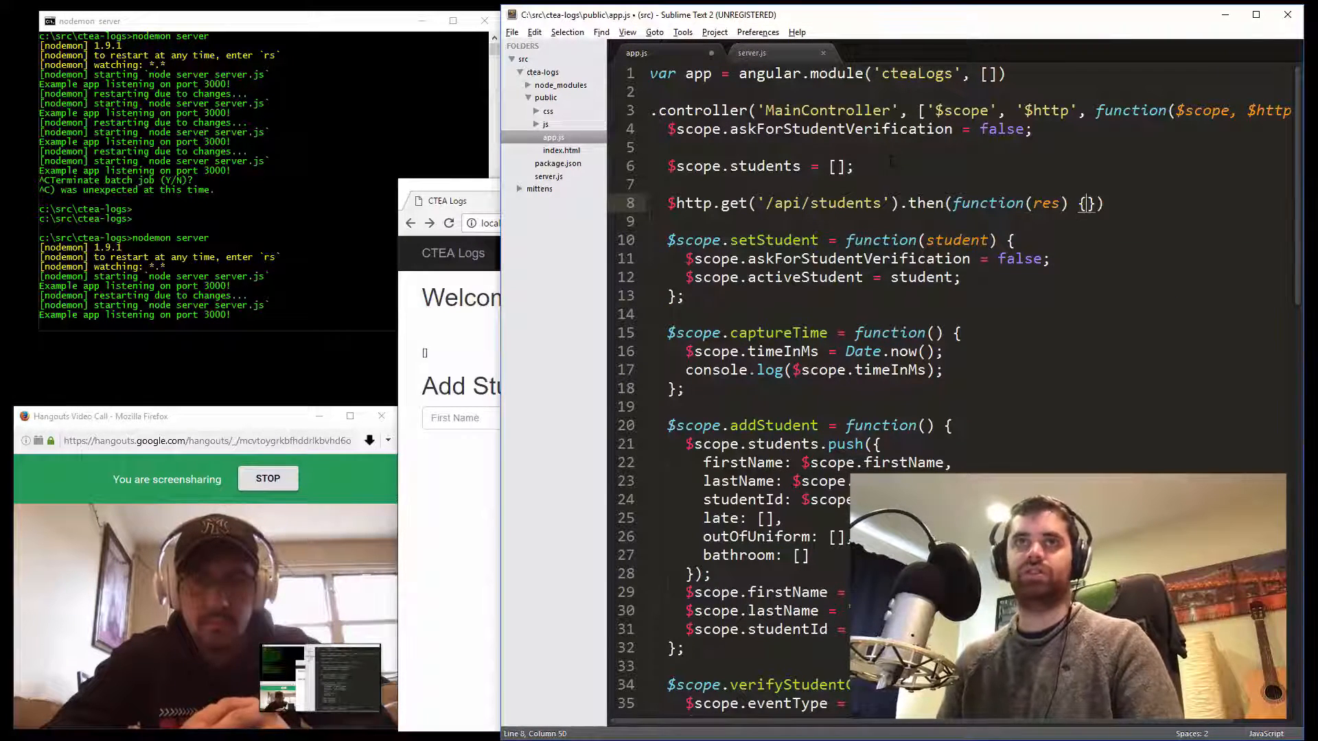
Inside the callback, log the response with console.log(res)
key(Enter)
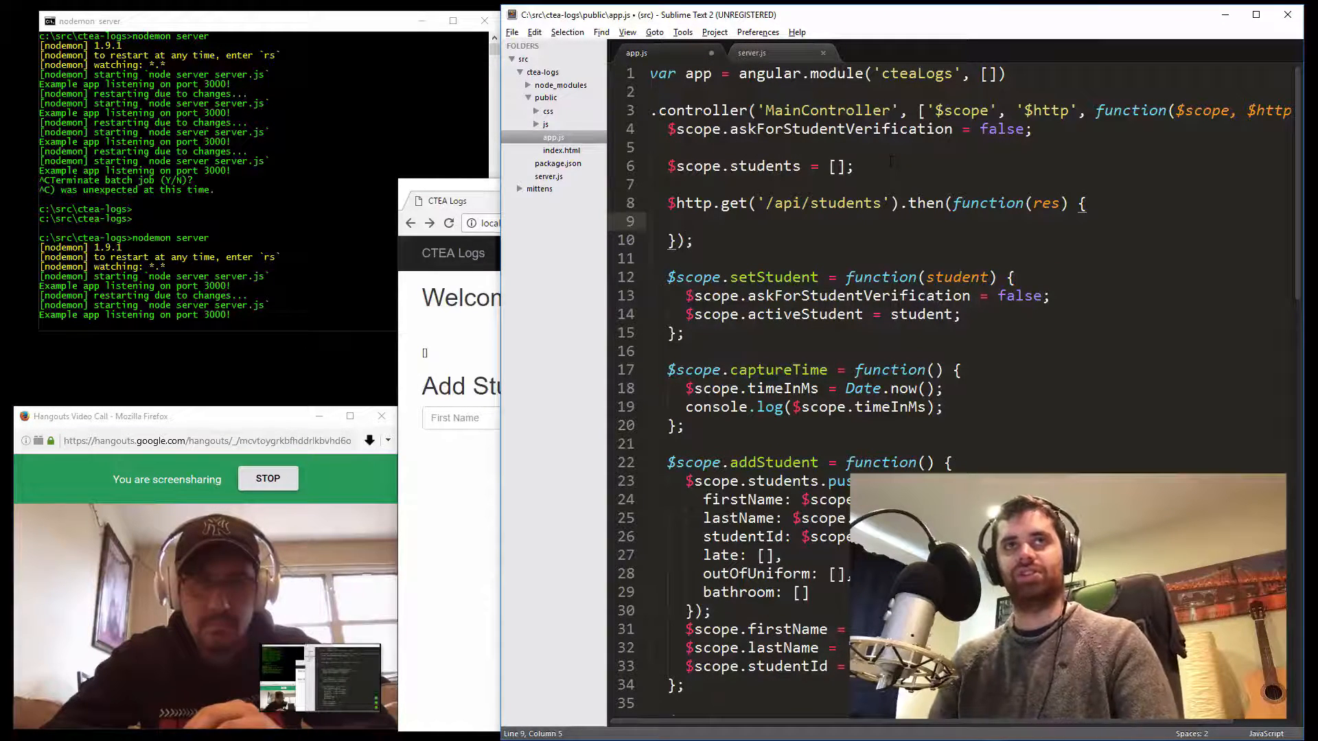
text($scope.students = re)
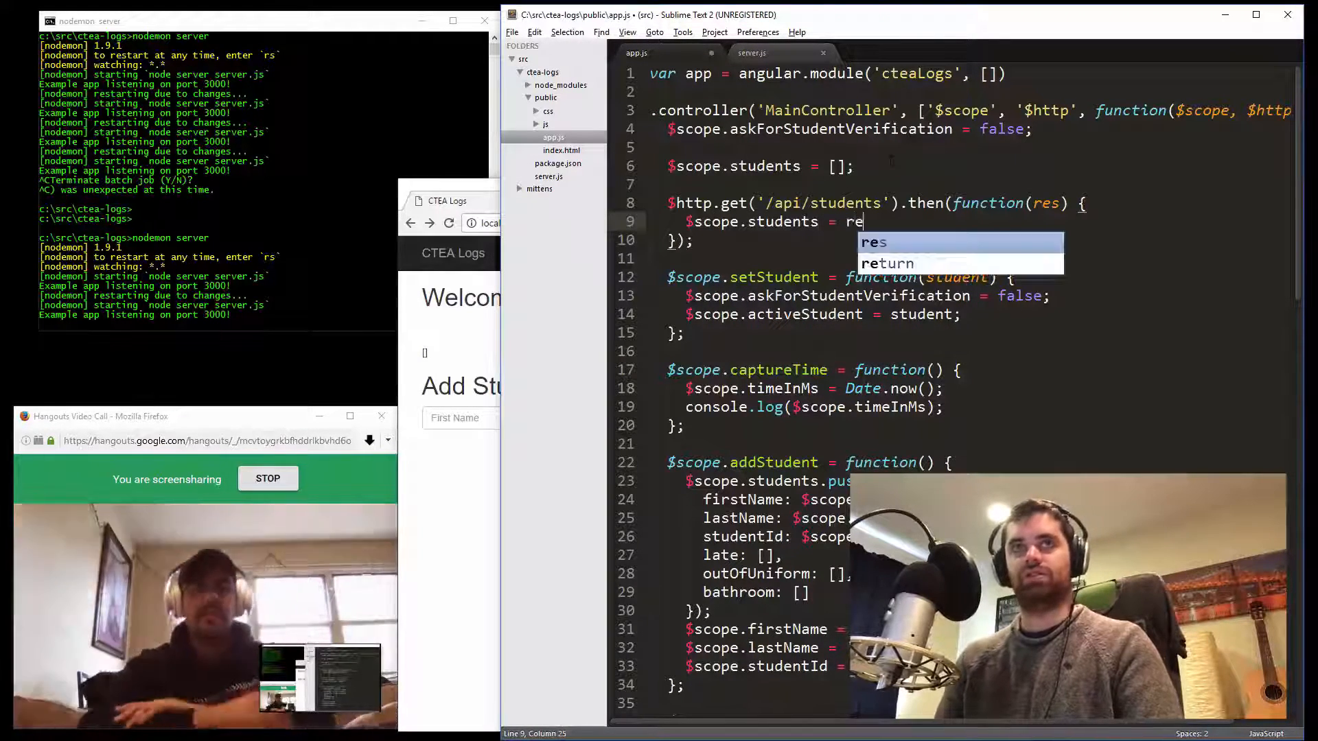
text(s.)
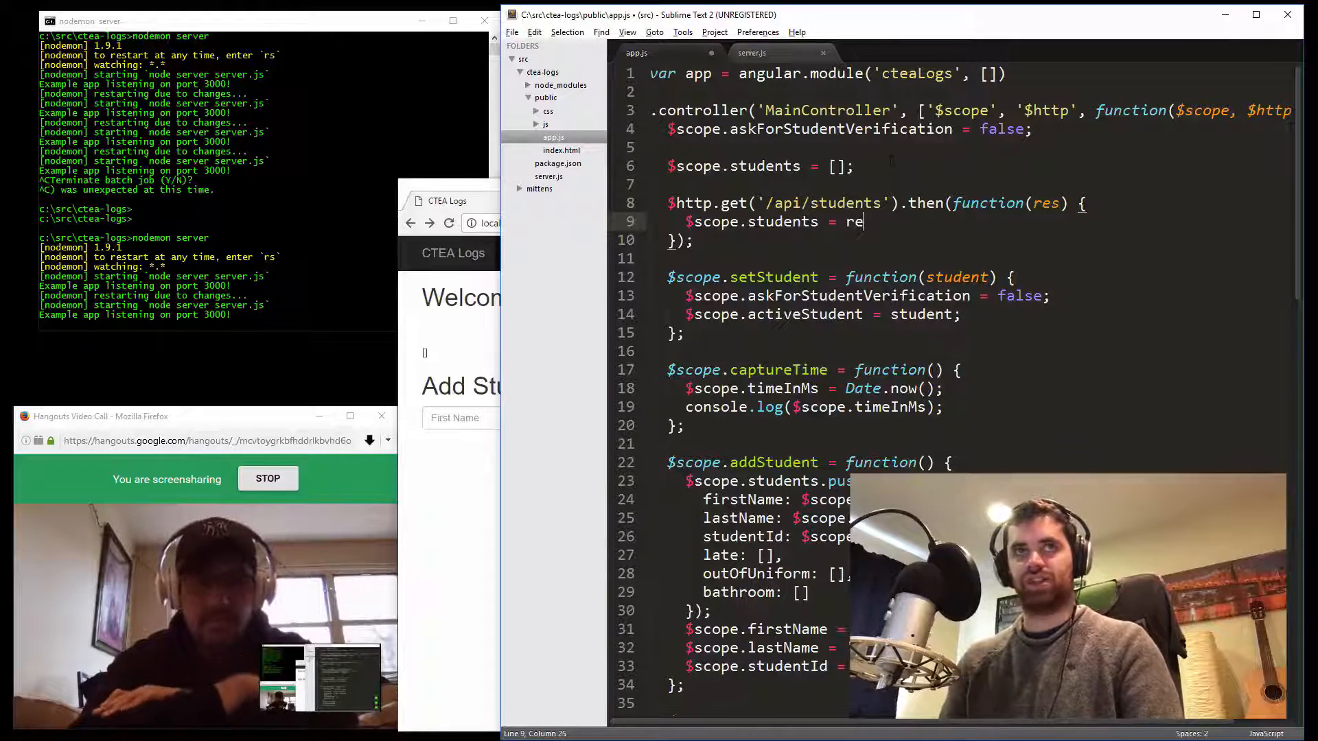
text(c)
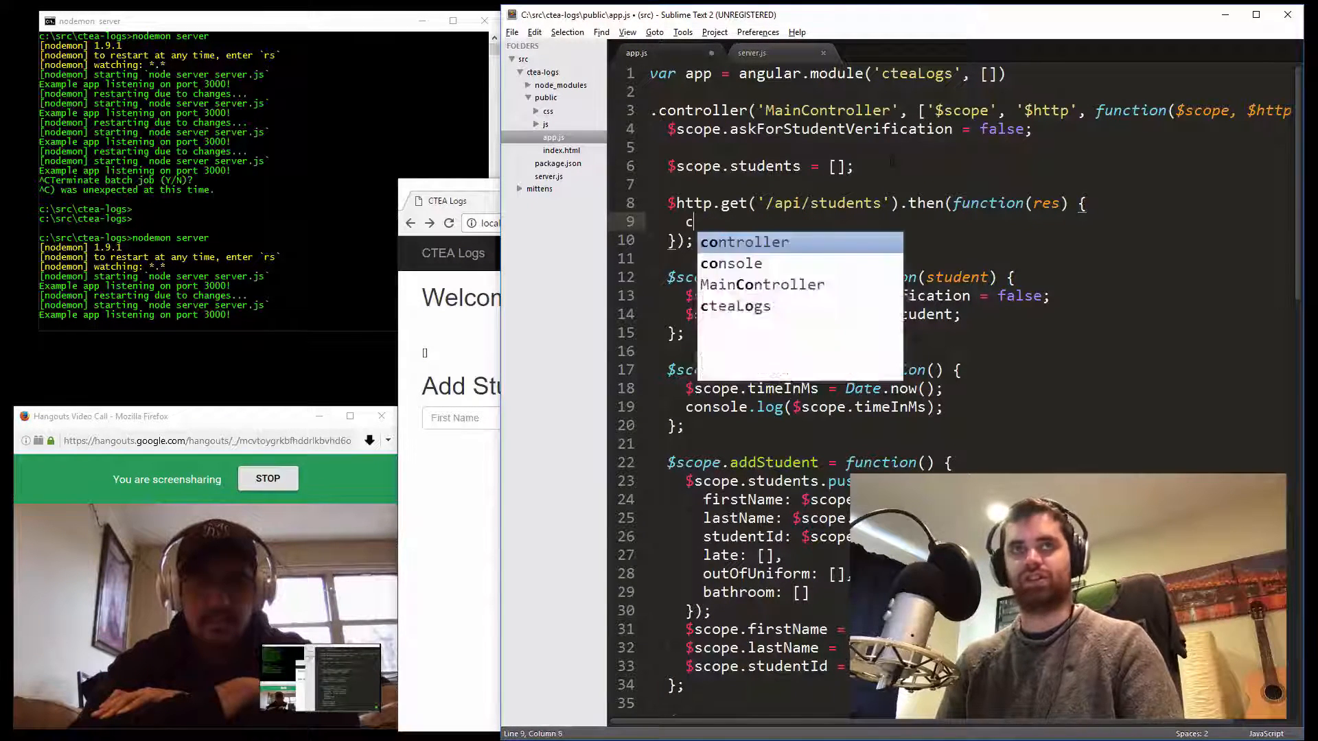
text(onsole.log)
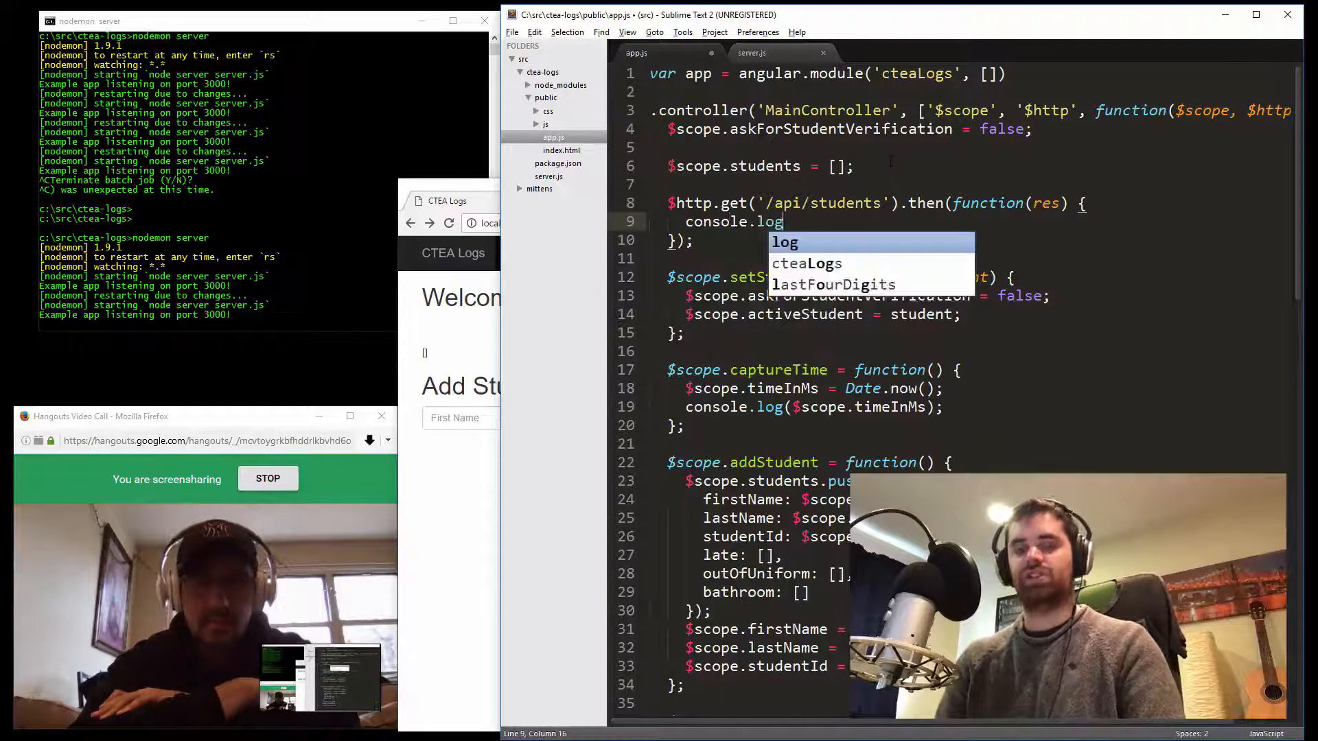
text((res))
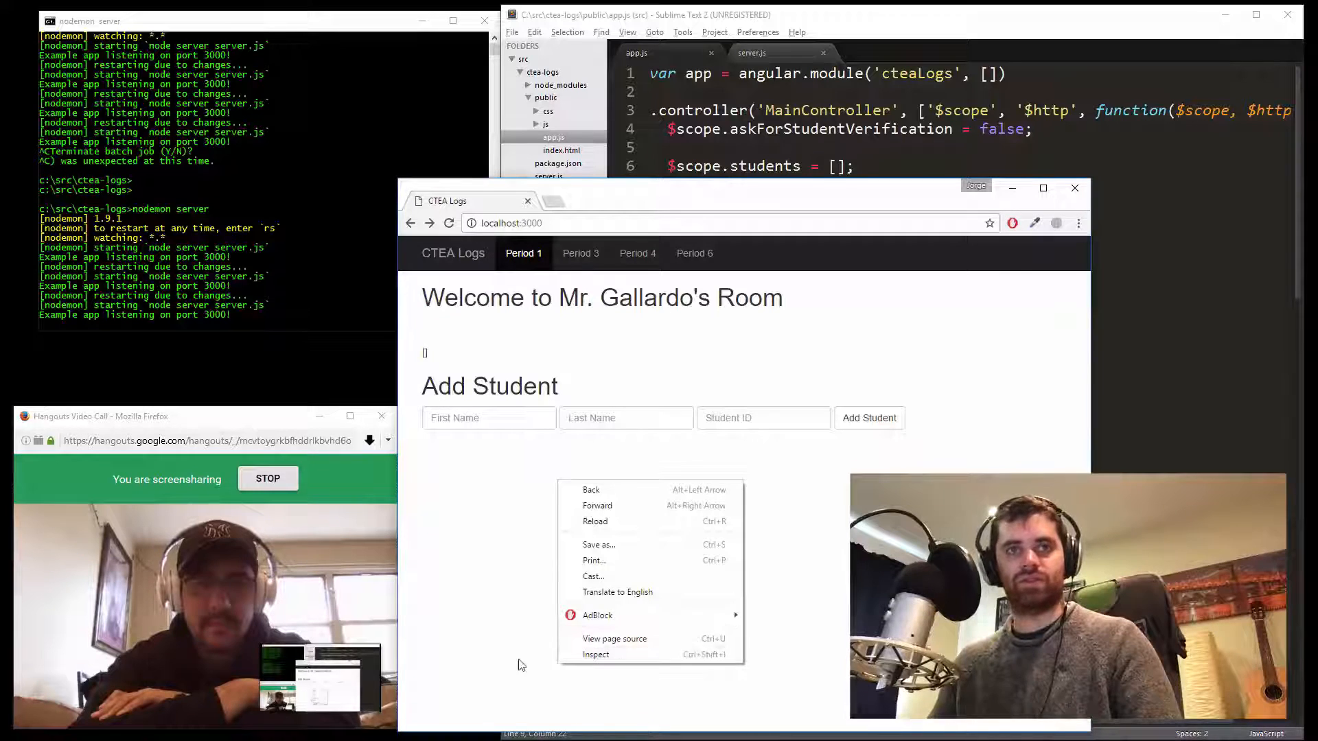
Reload with DevTools open and expand the logged response object and its data array
click(489, 660)
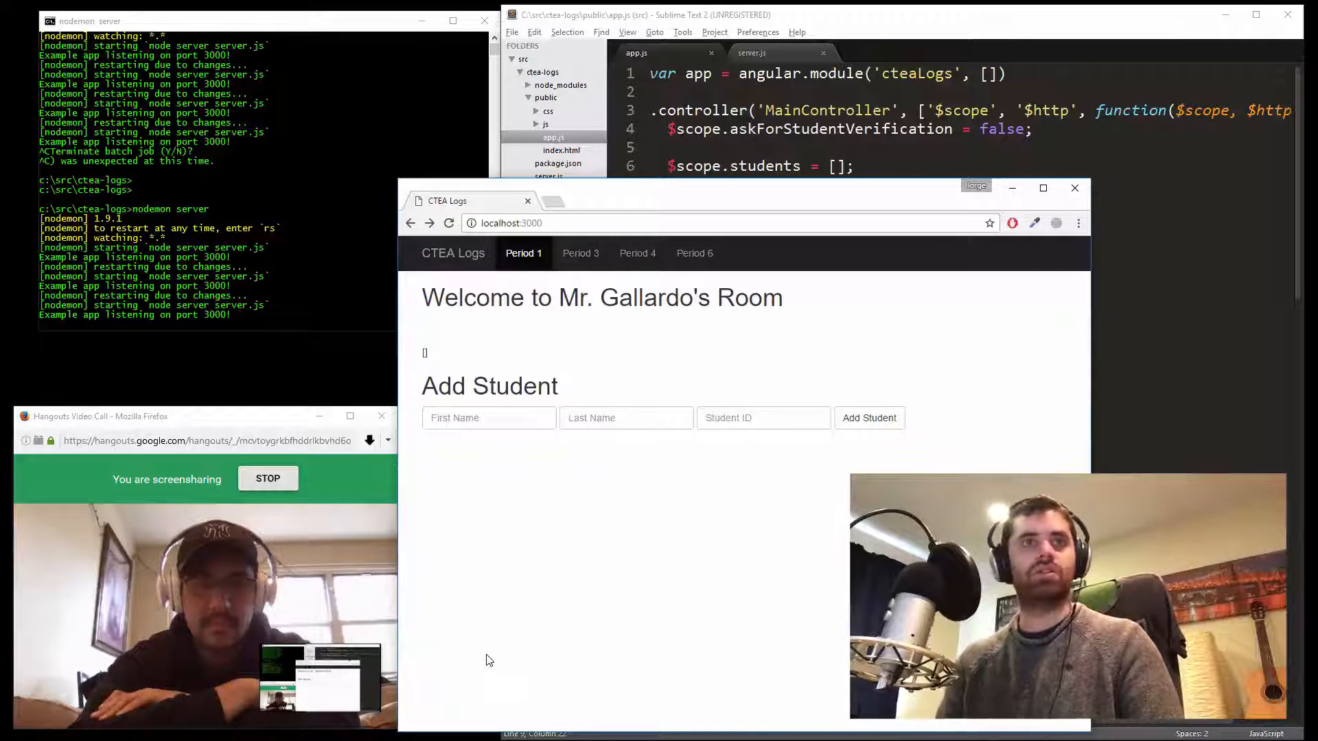
key(F12)
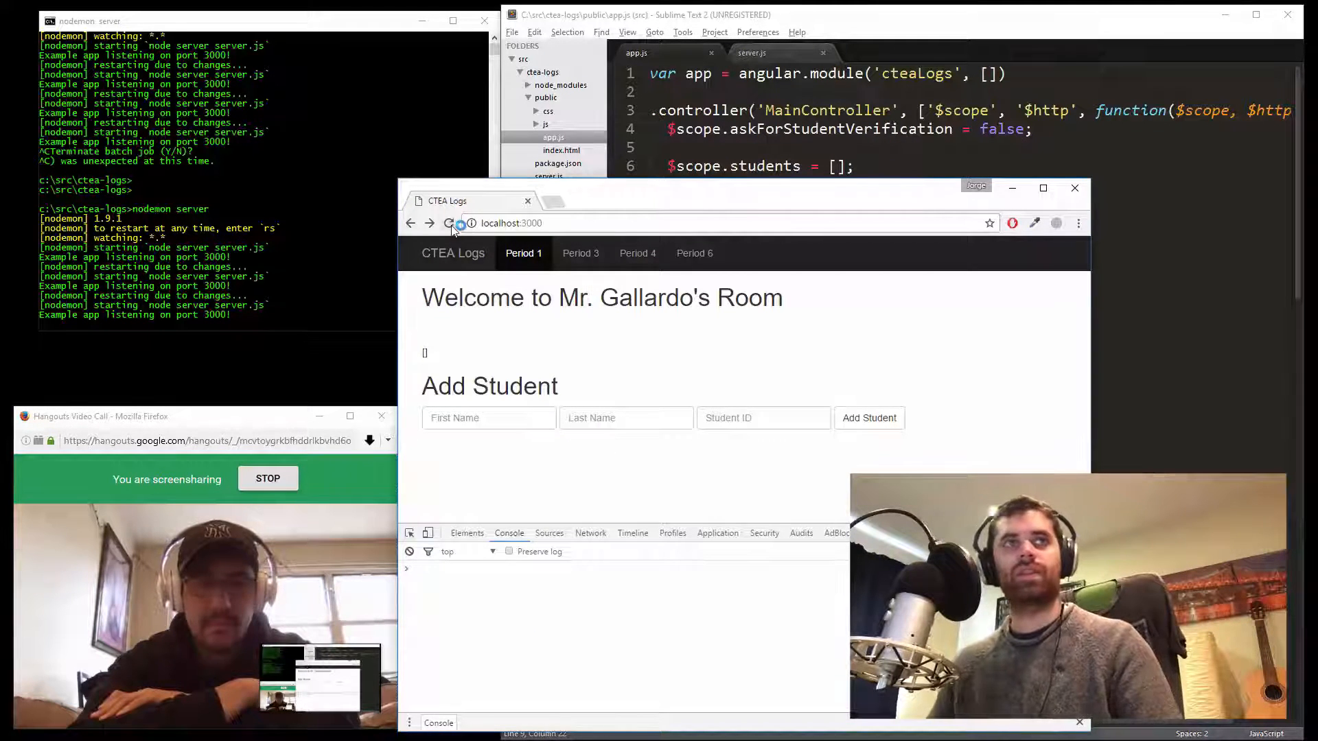
click(450, 223)
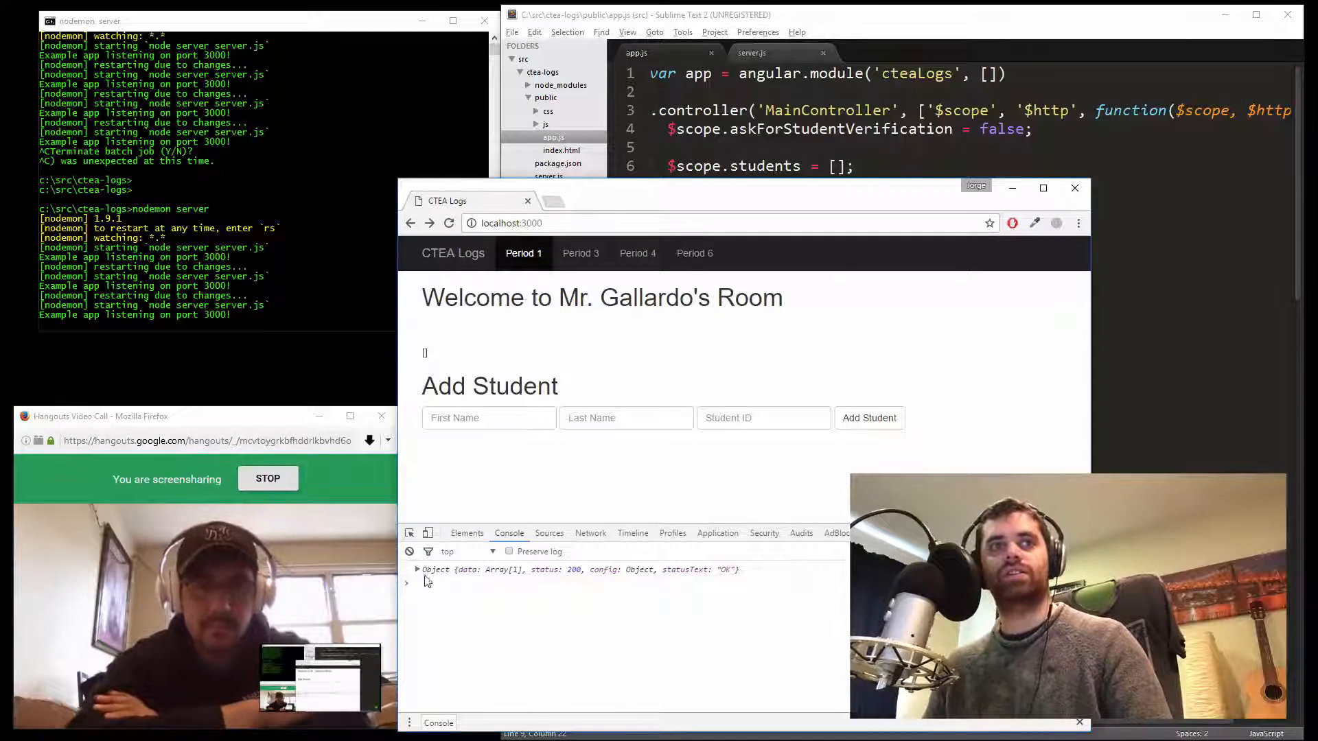
click(417, 570)
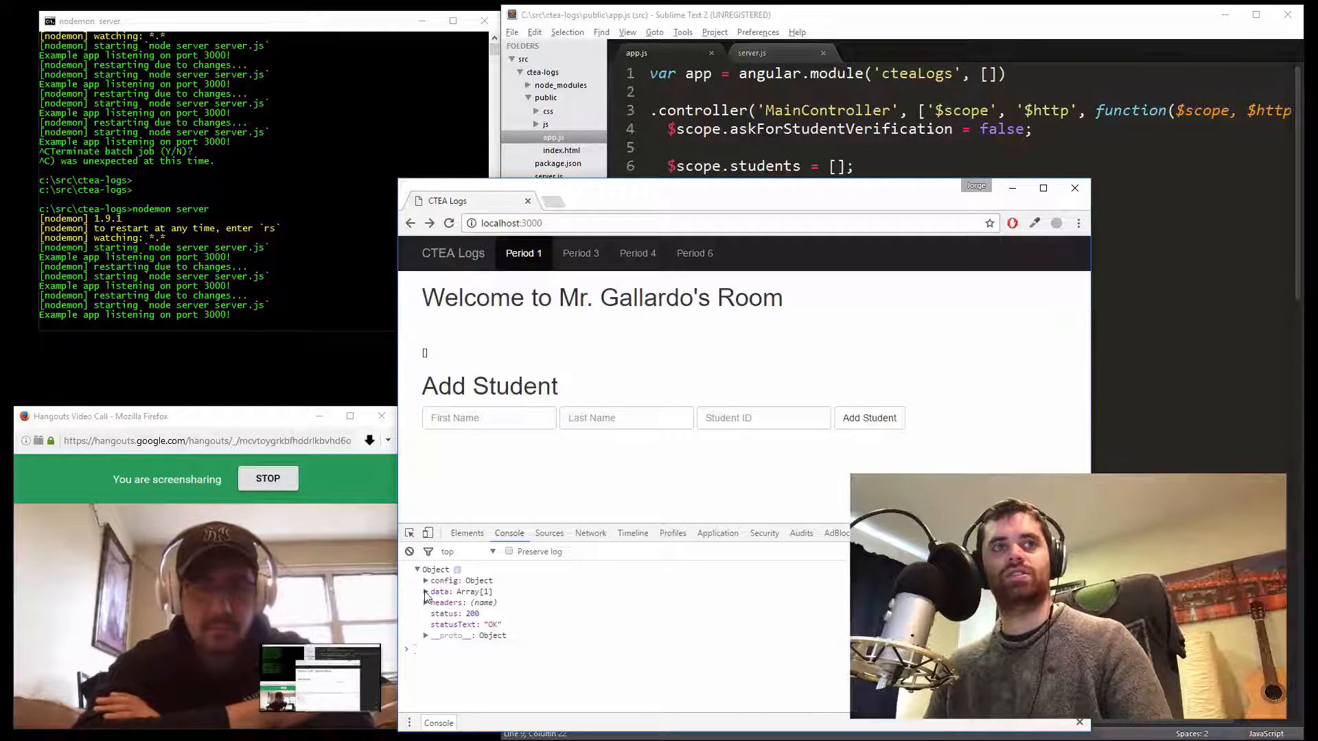
click(426, 591)
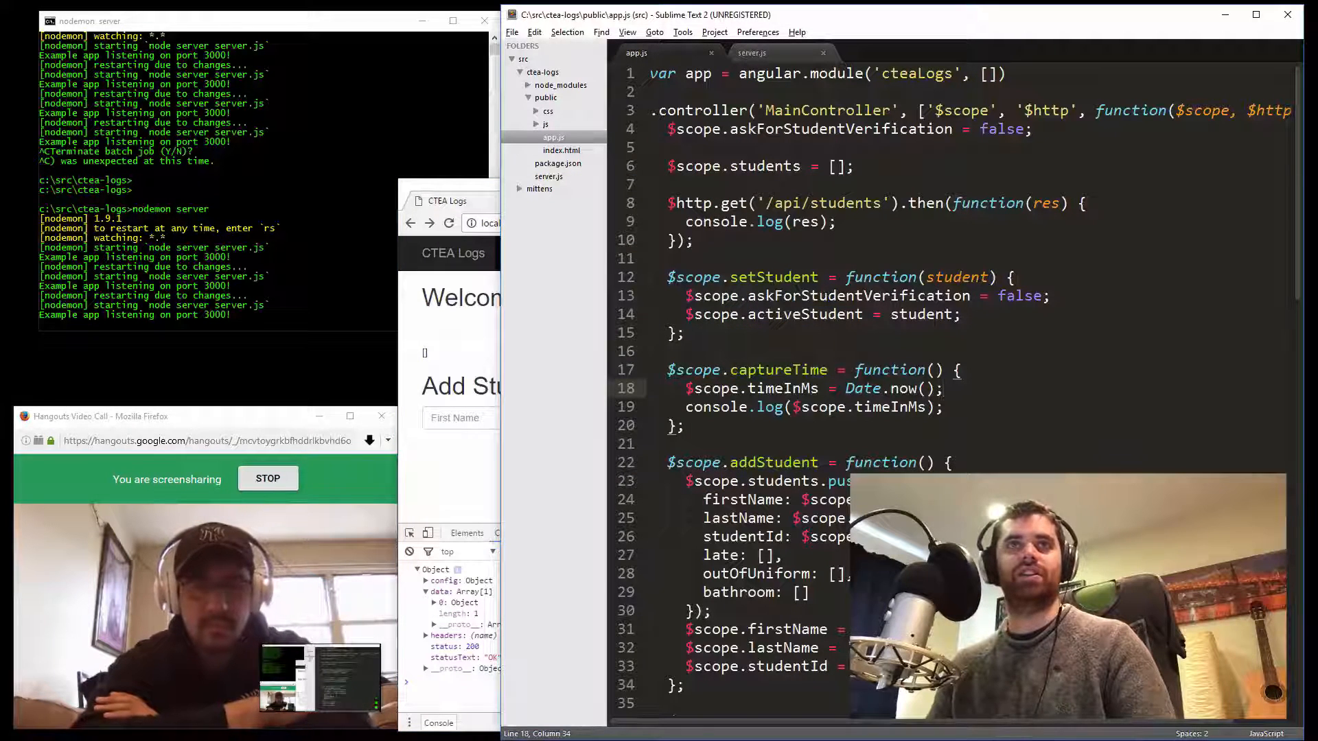
Log res.data instead, reload to check, and copy $scope.students for reuse
text(data)
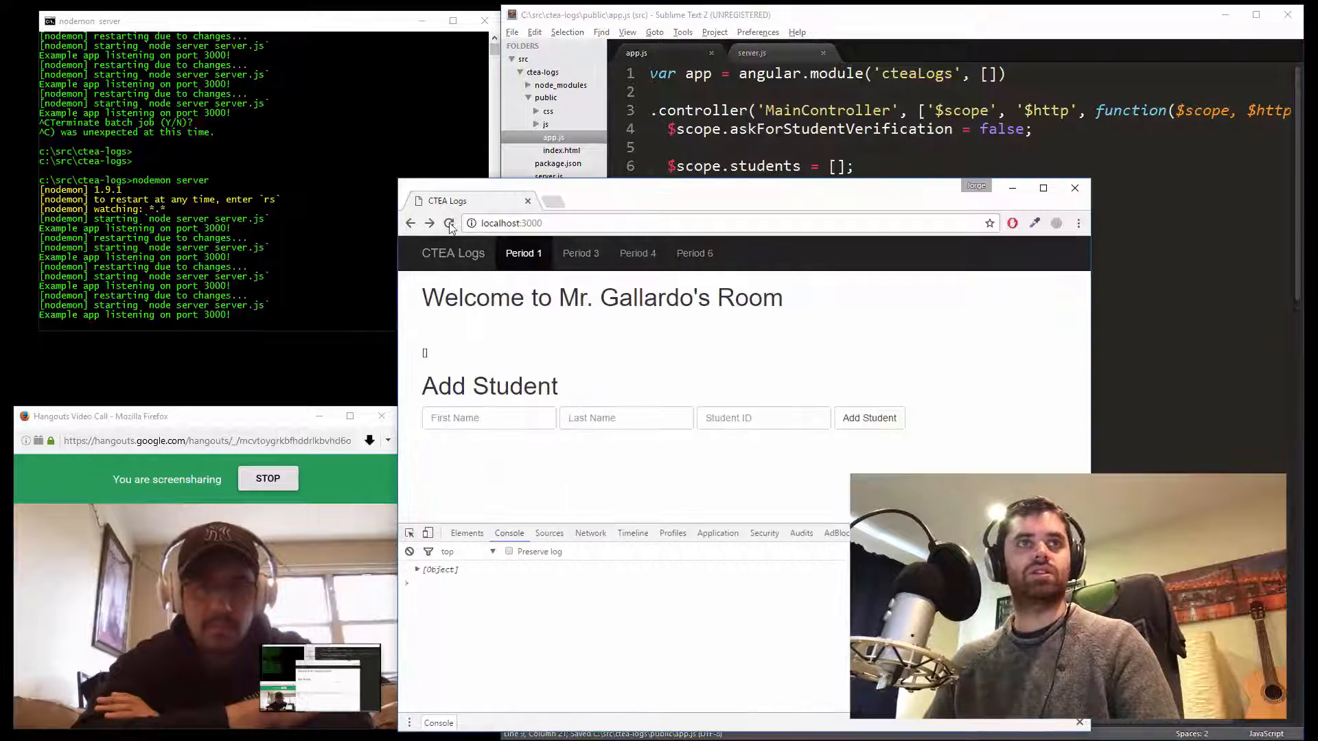
click(417, 569)
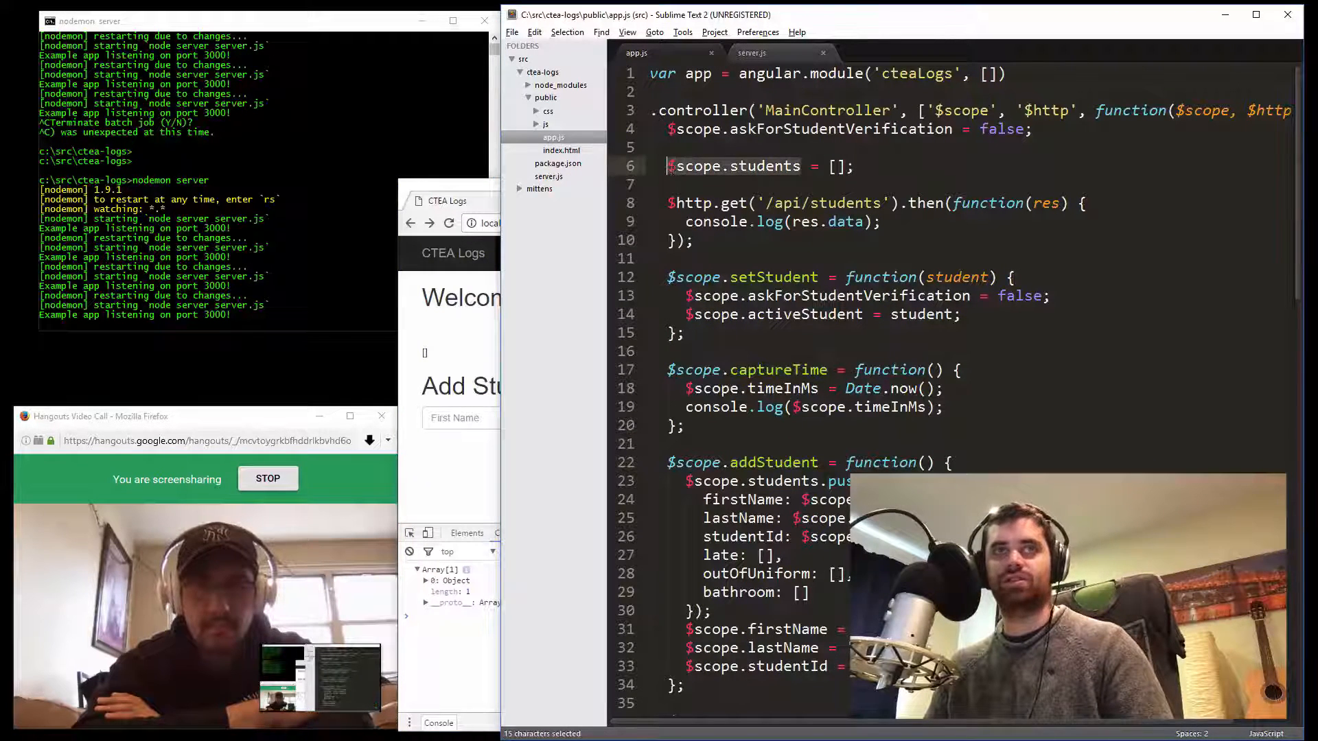
key(ctrl+c)
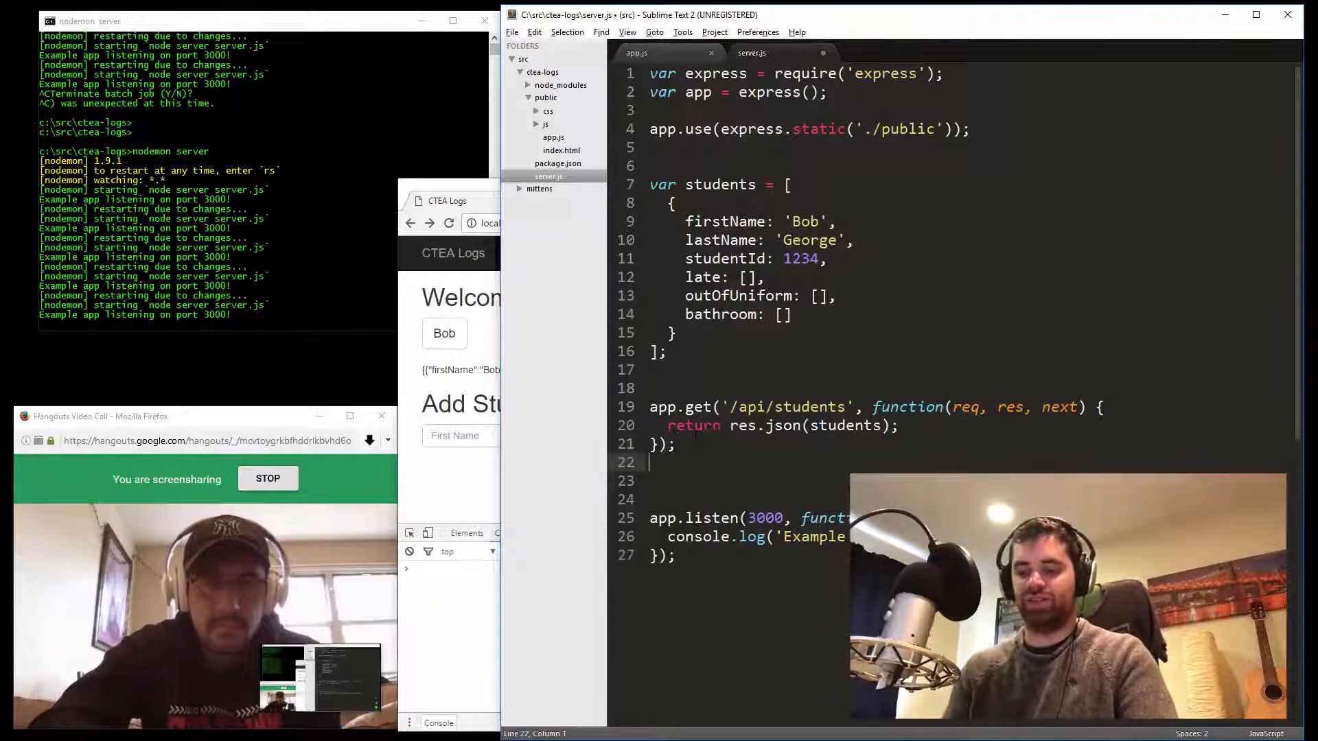
Add an app.post('/api/students', ...) route skeleton to server.js
text(app.[])
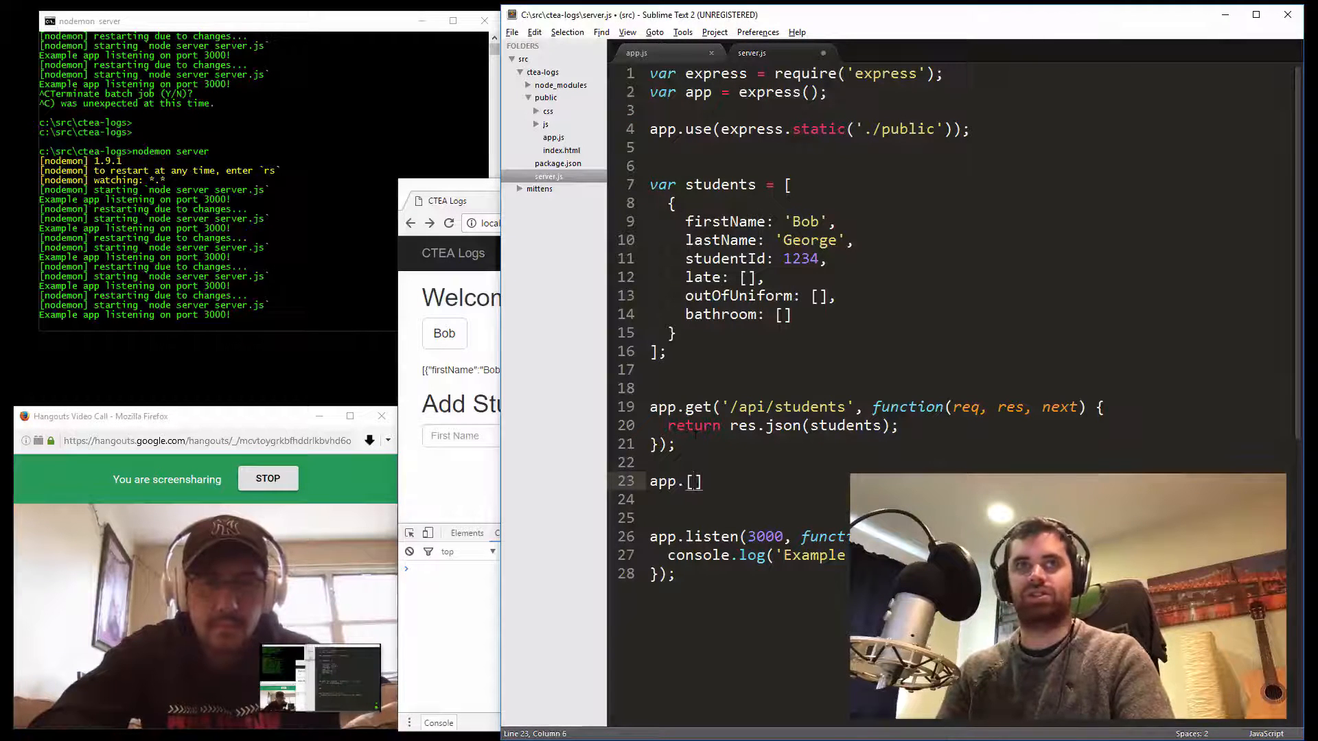
text(post)
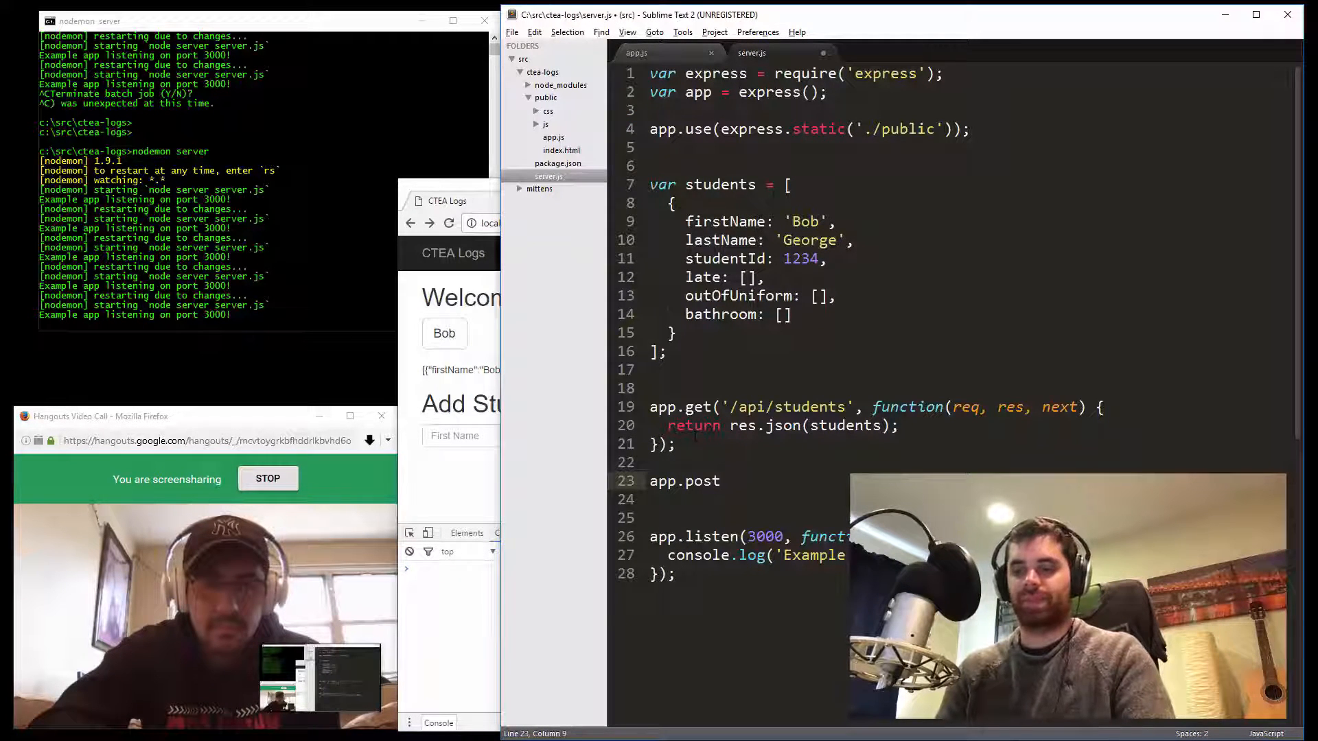
text(())
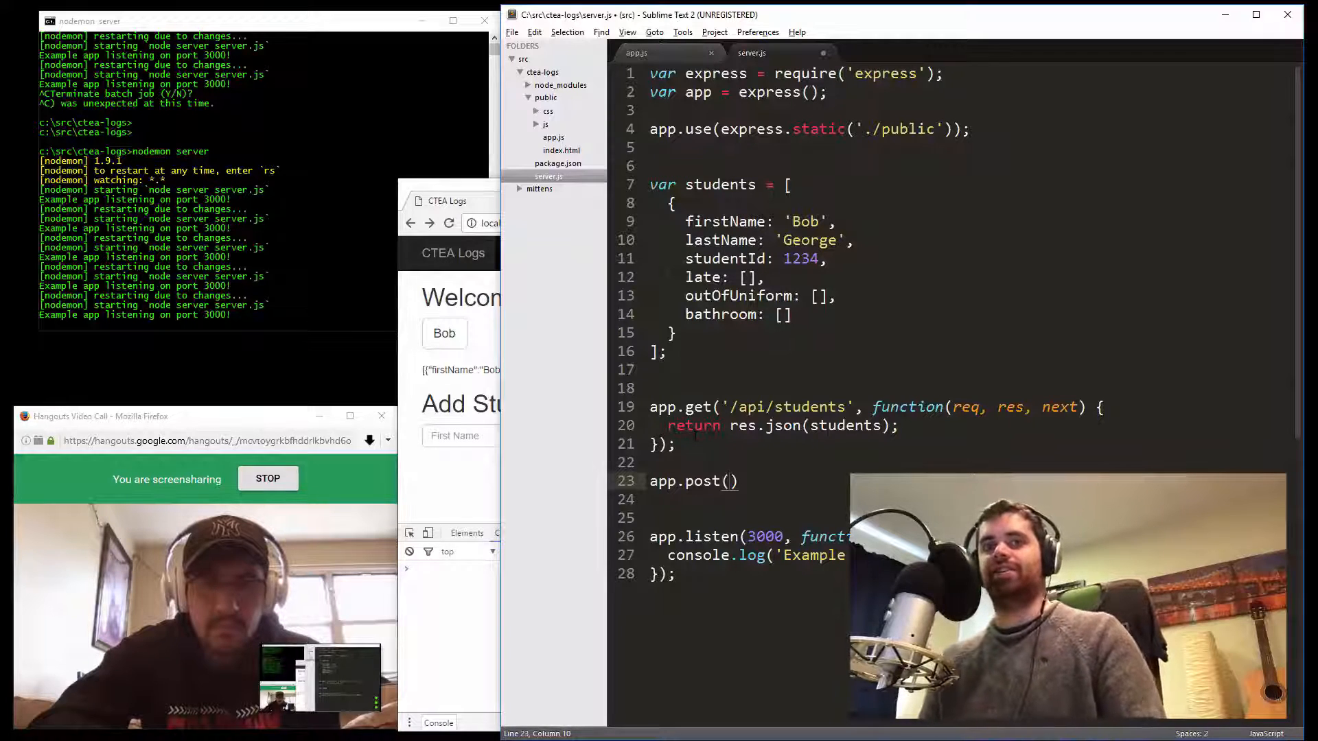
text(')
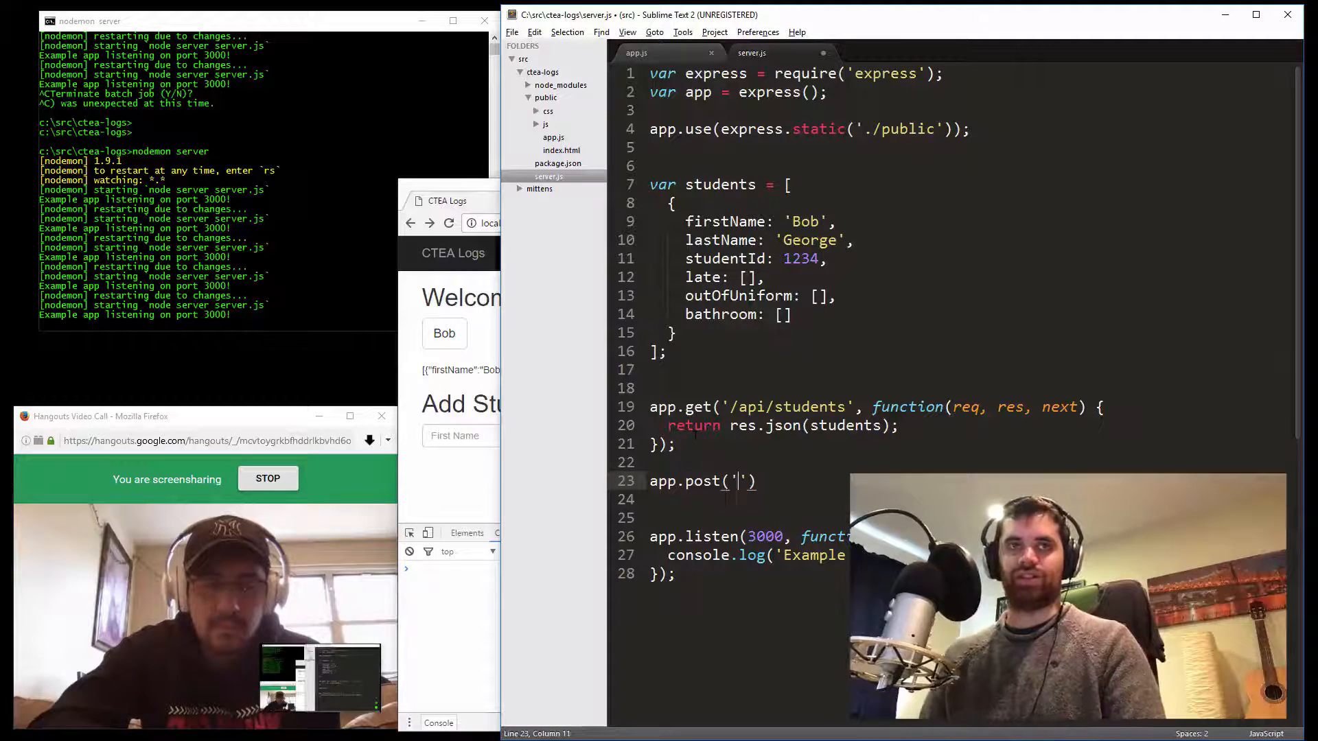
text(/)
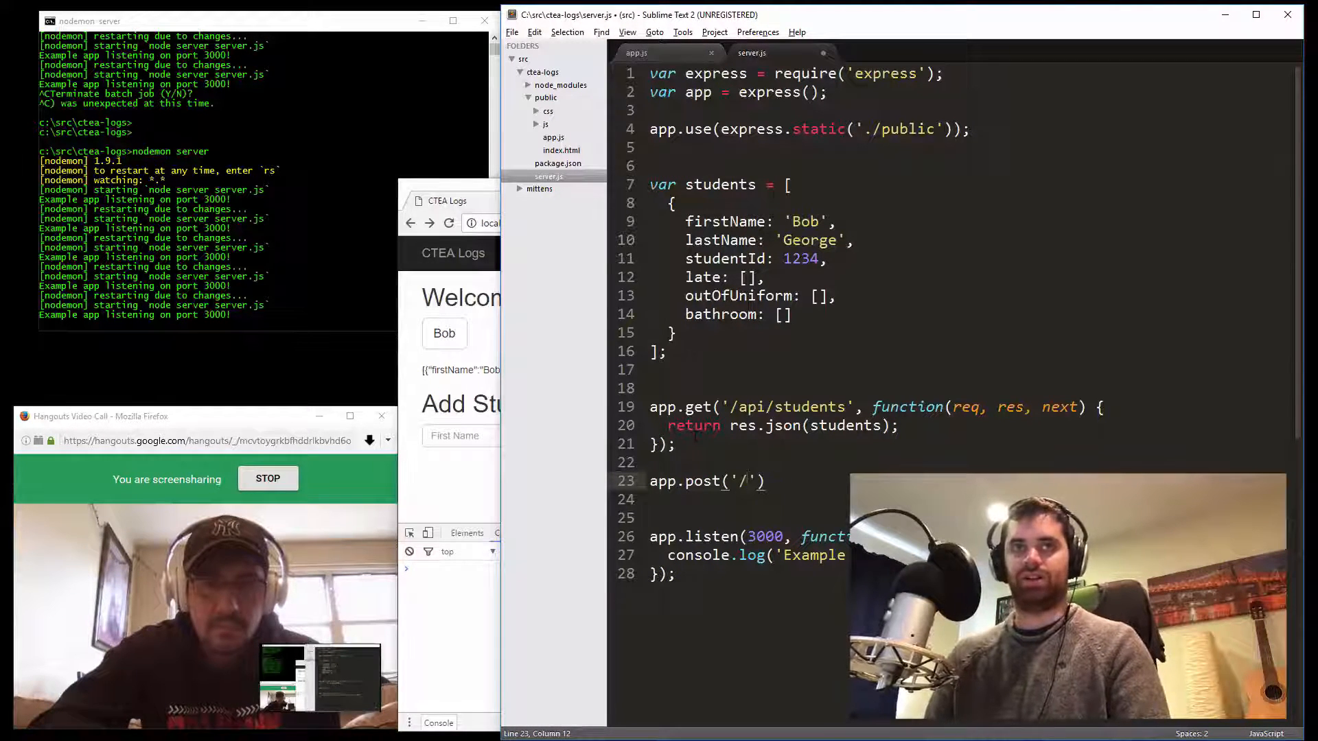
text(api)
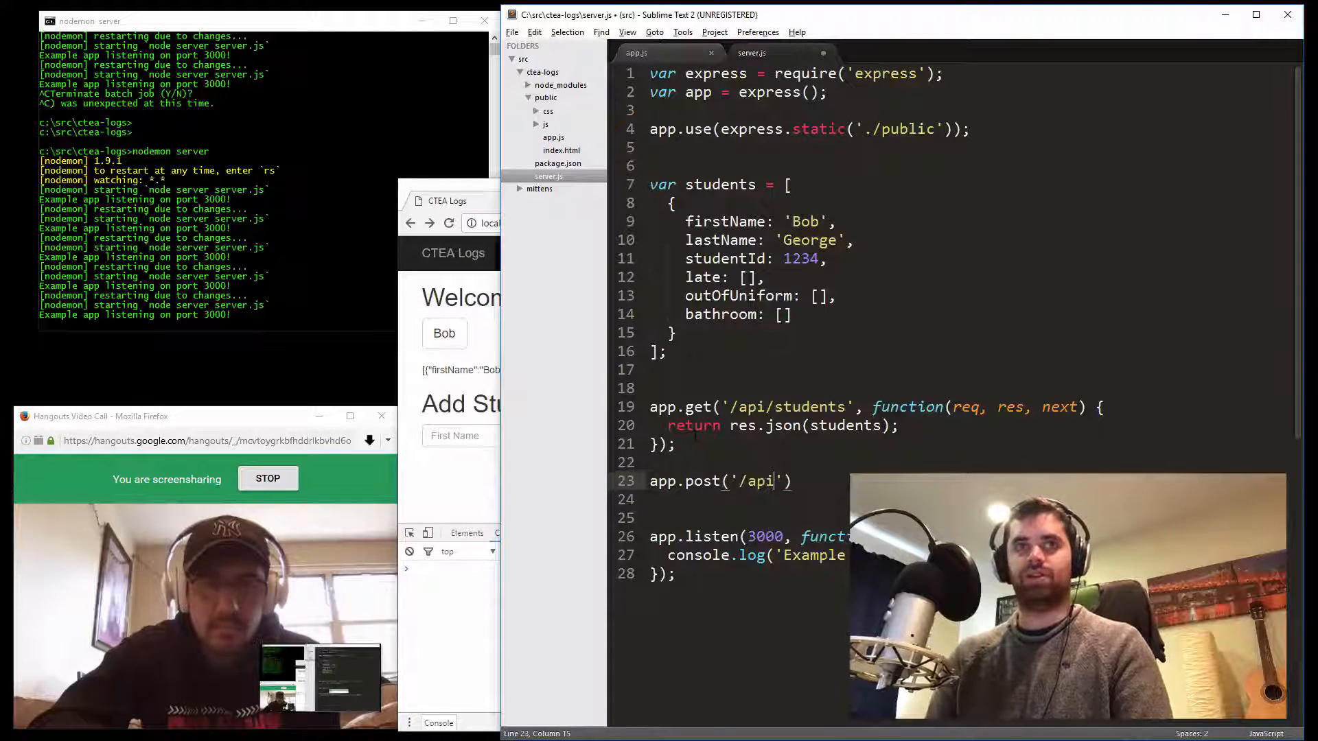
text(students)
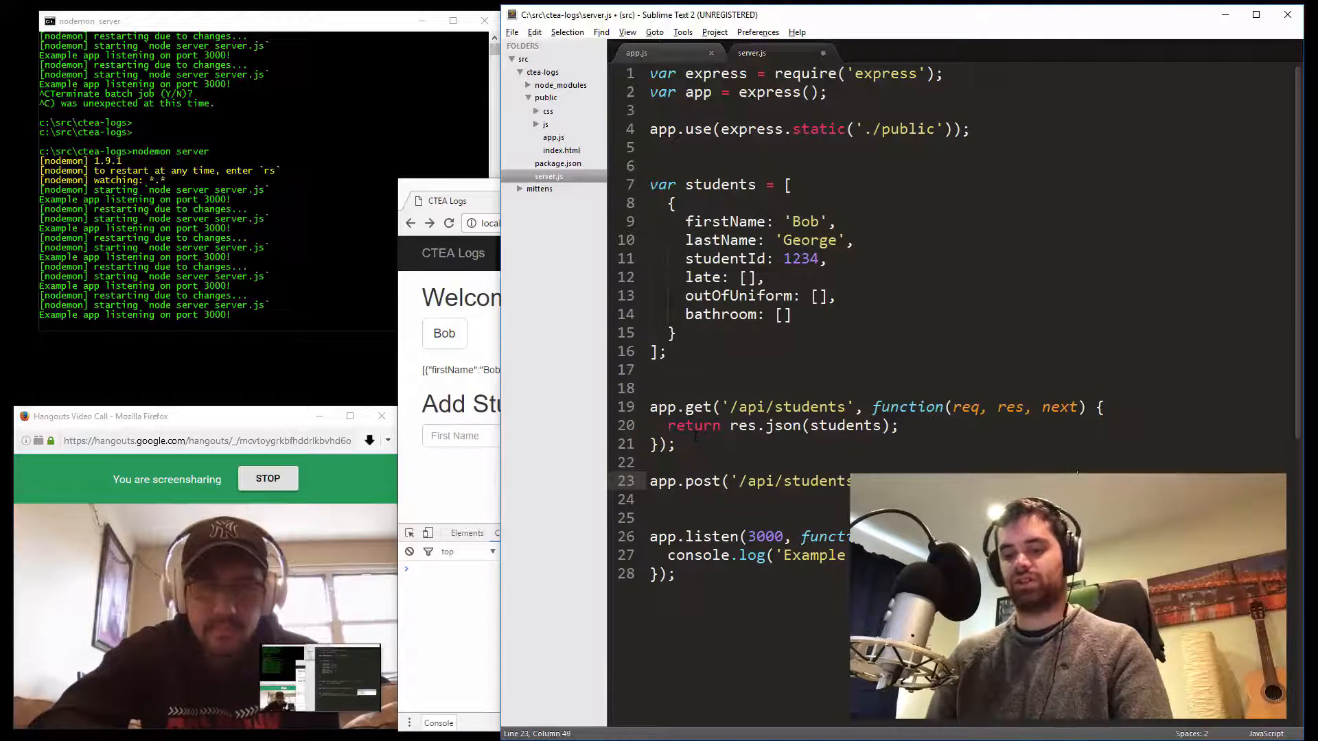
text(});)
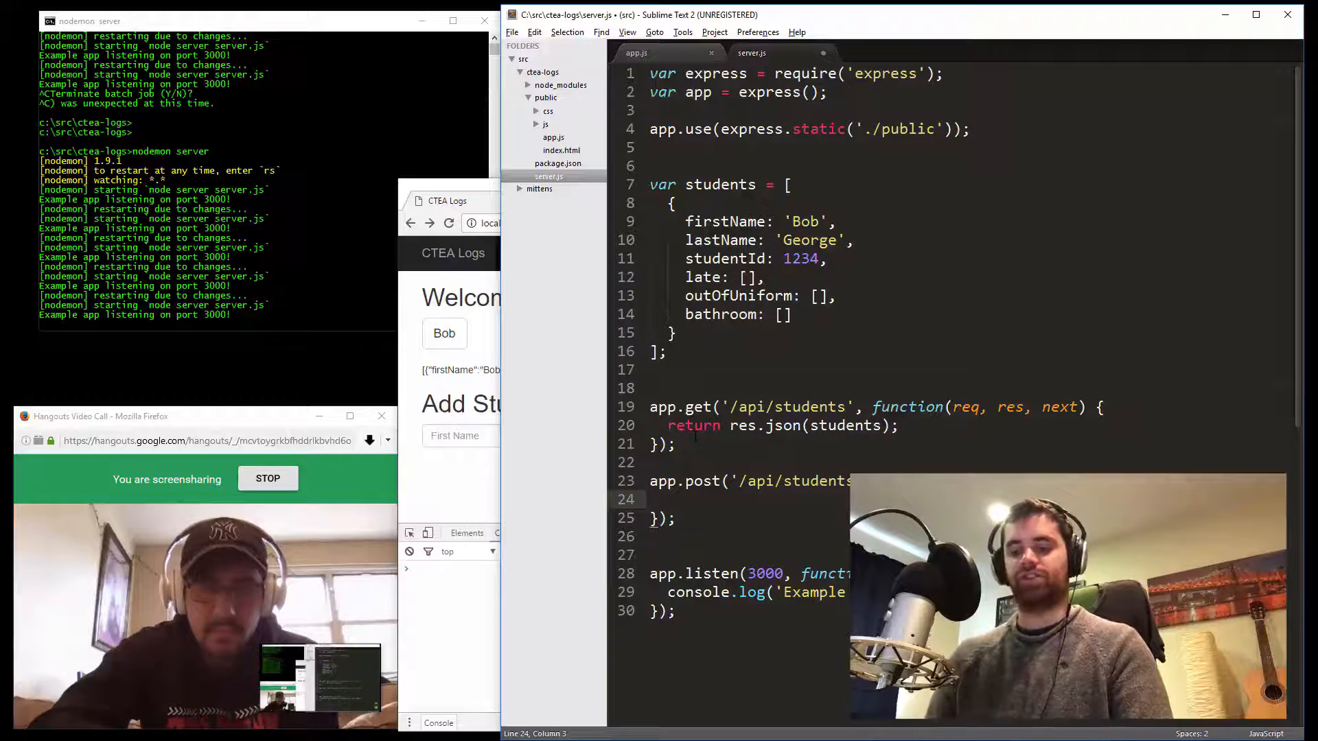
Fill the route with console.log(req.body) and return res.send();, then go back to app.js
text(rest)
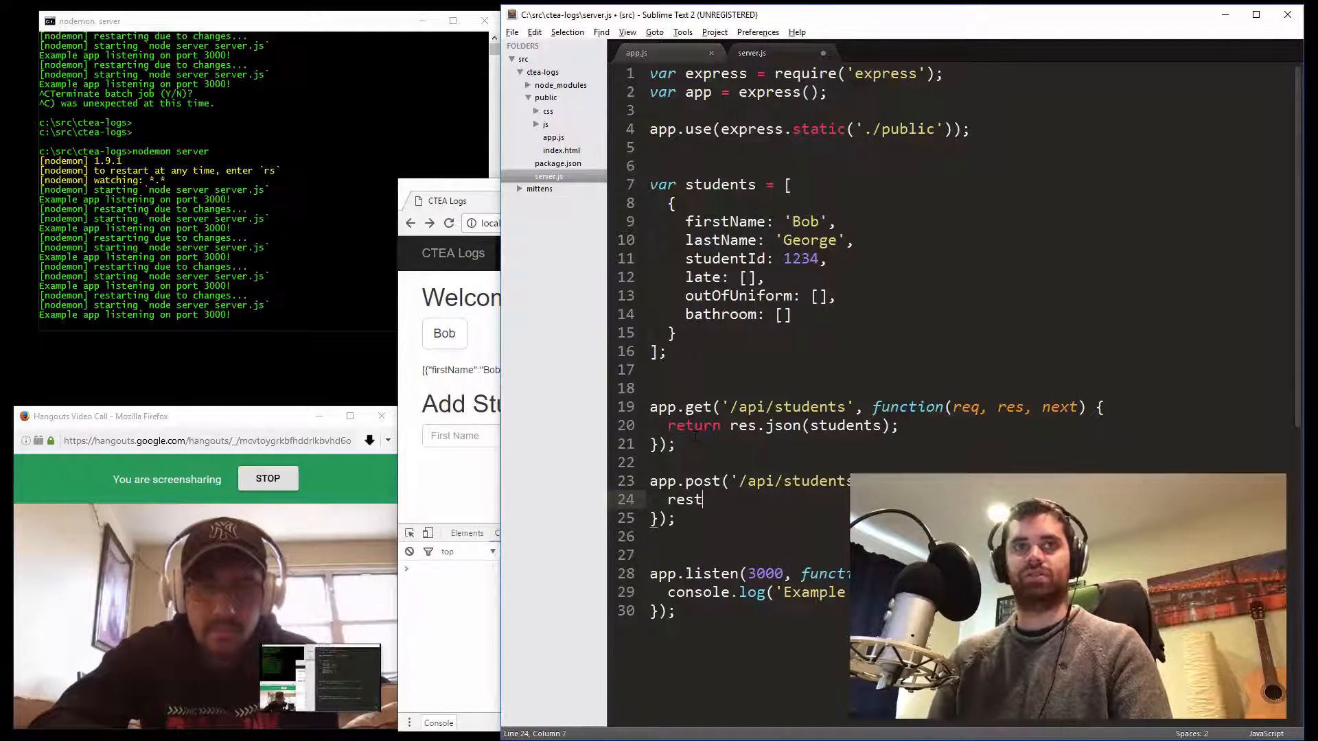
text(urn res)
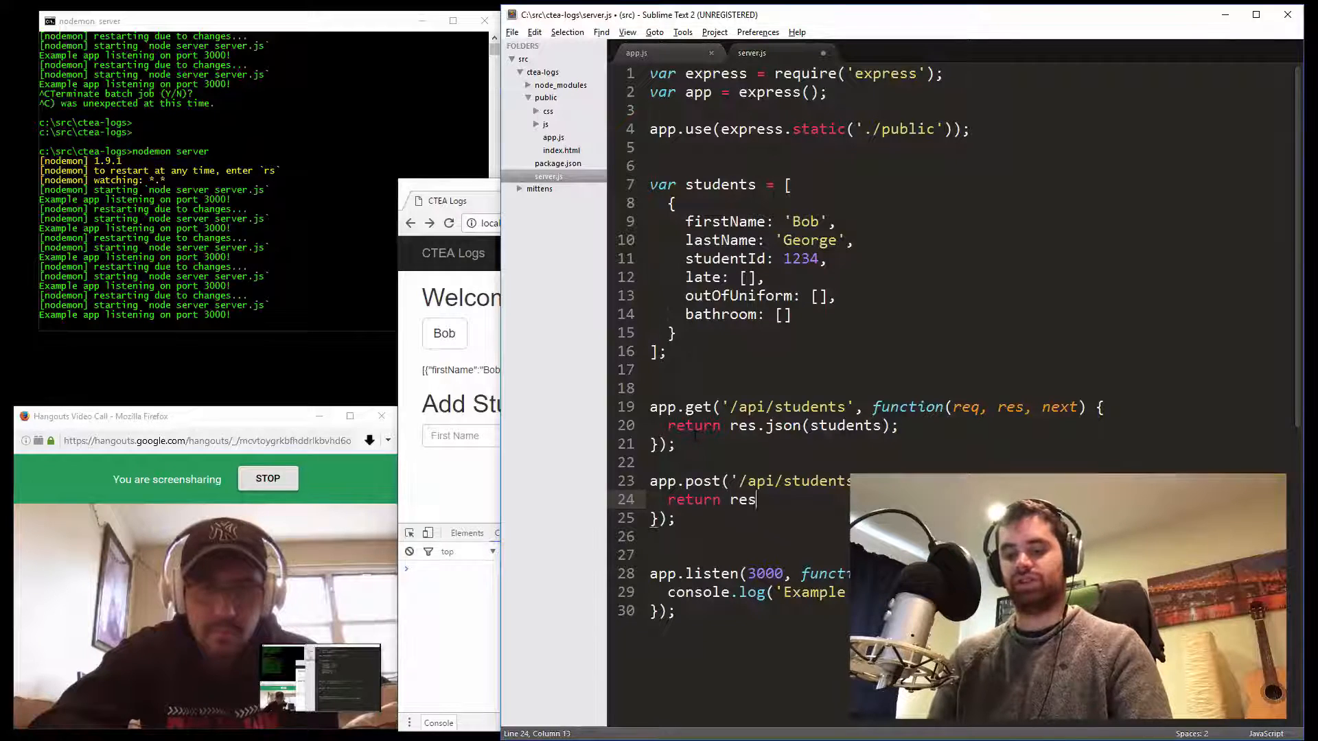
text(.send();)
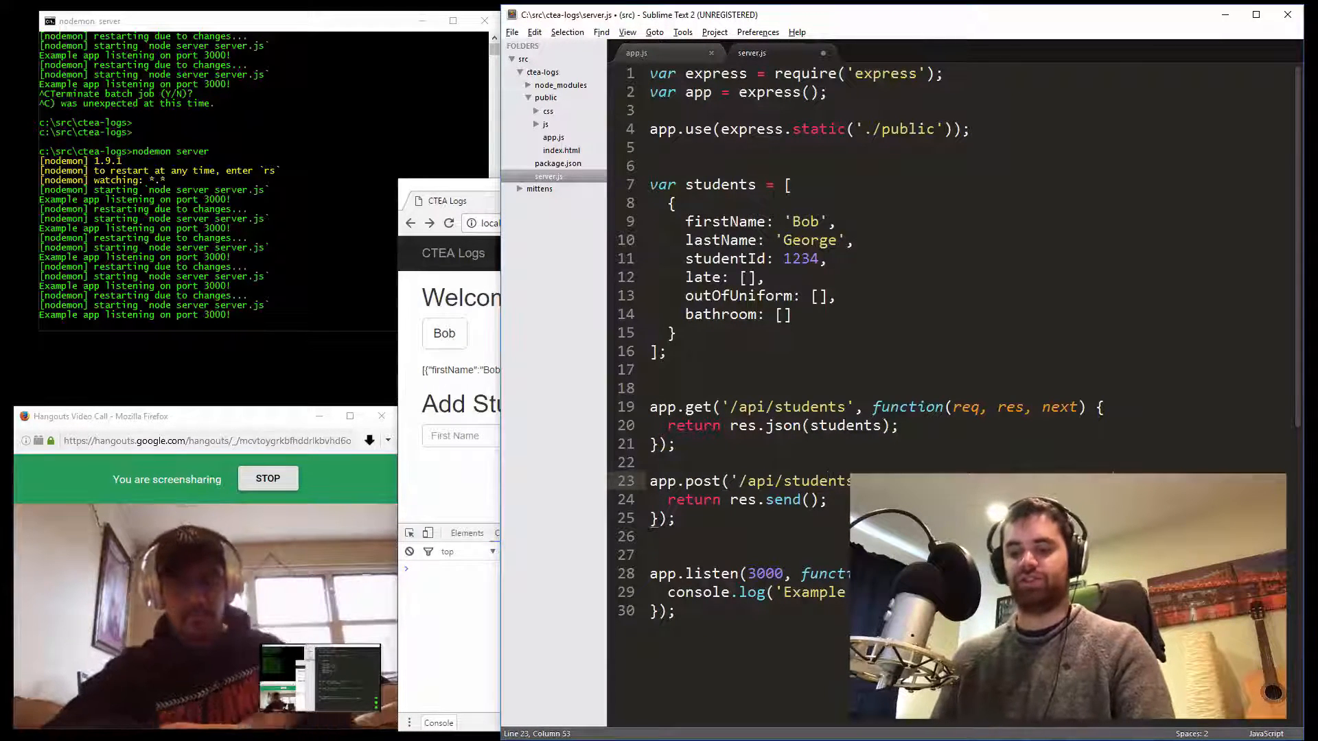
text(c)
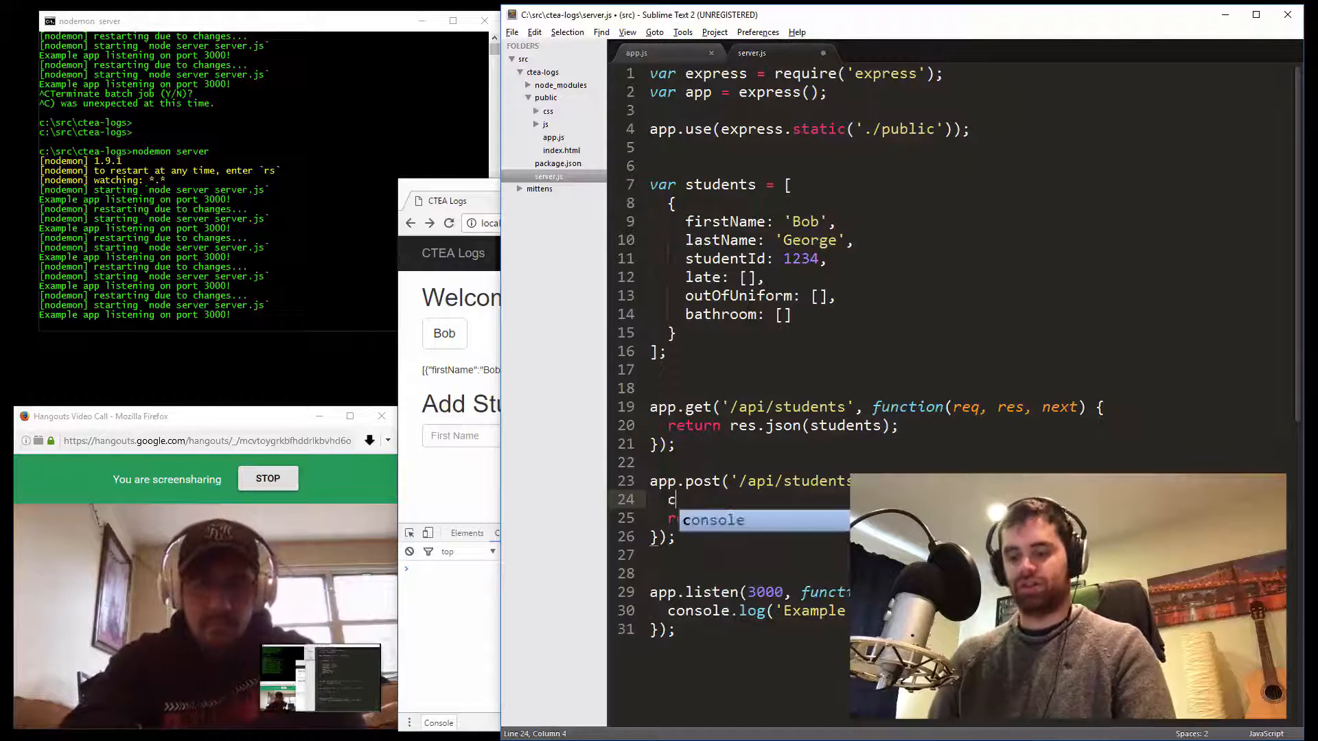
text(onsole.log(r))
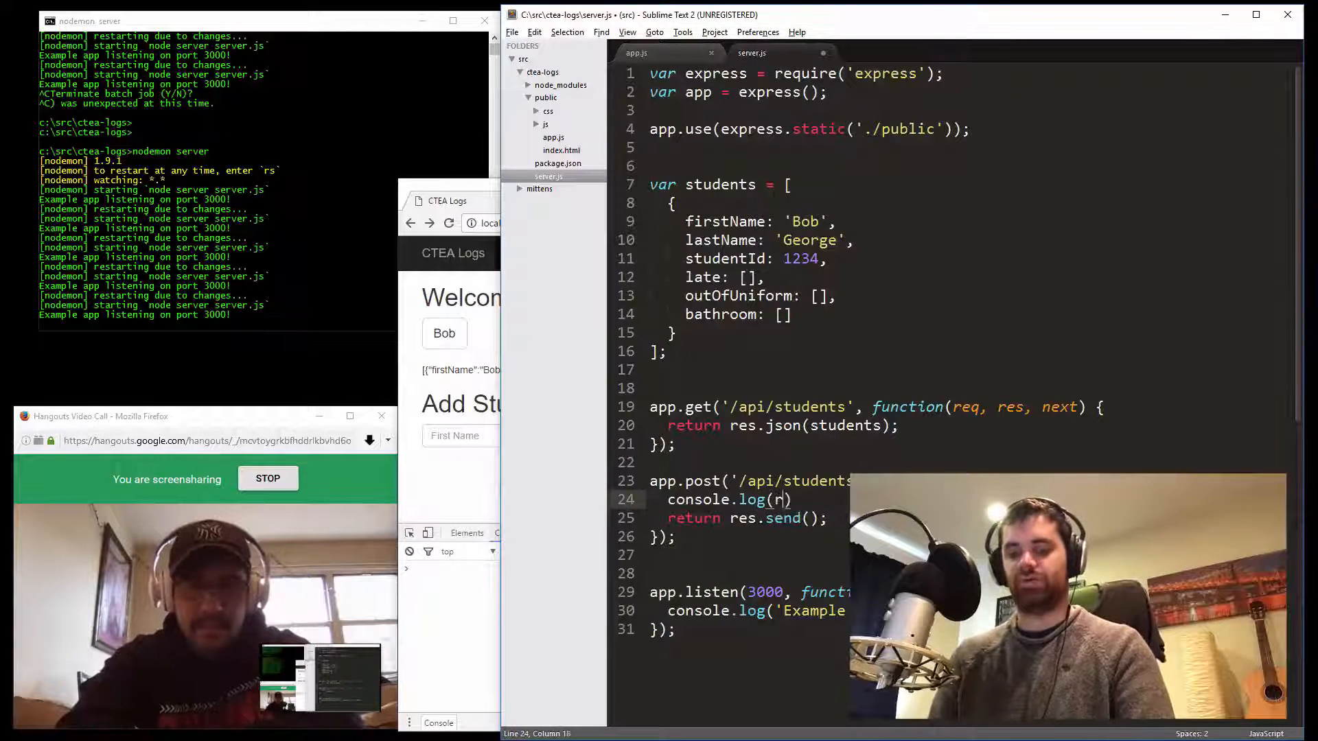
text(eq.body)
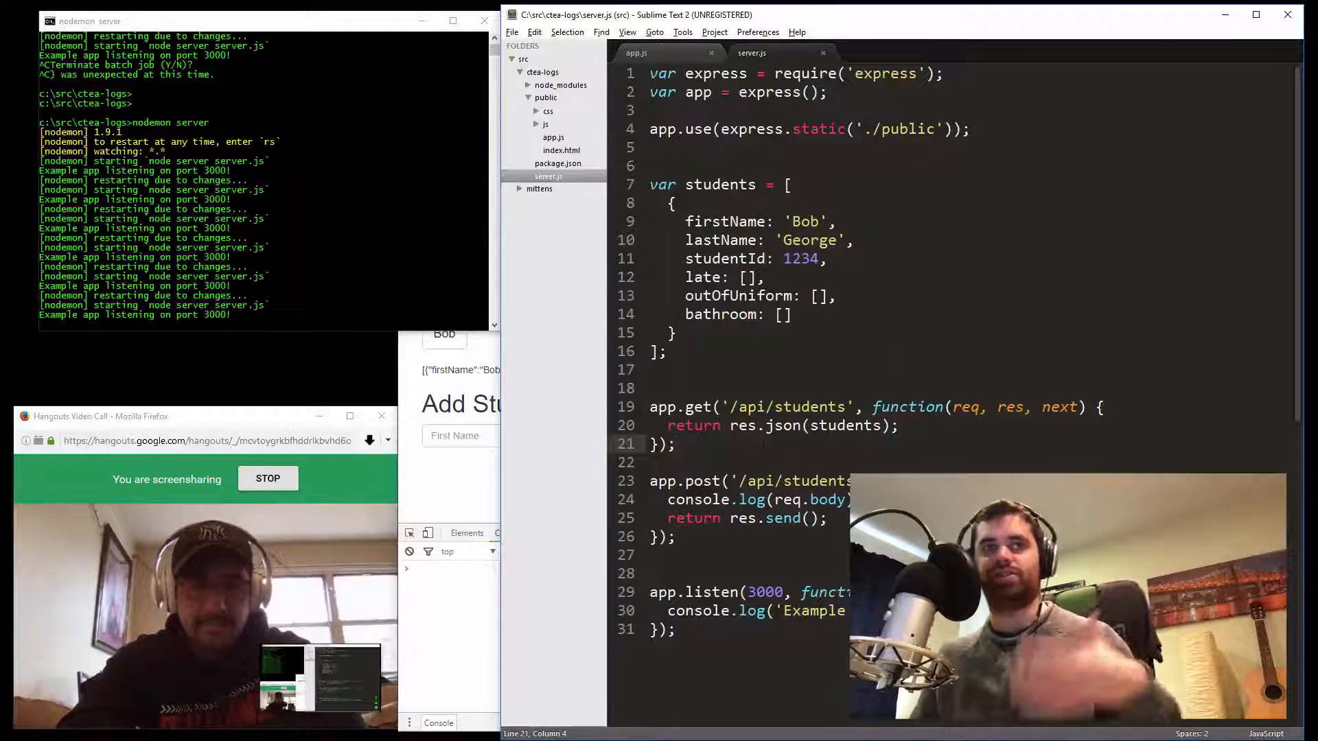
click(671, 53)
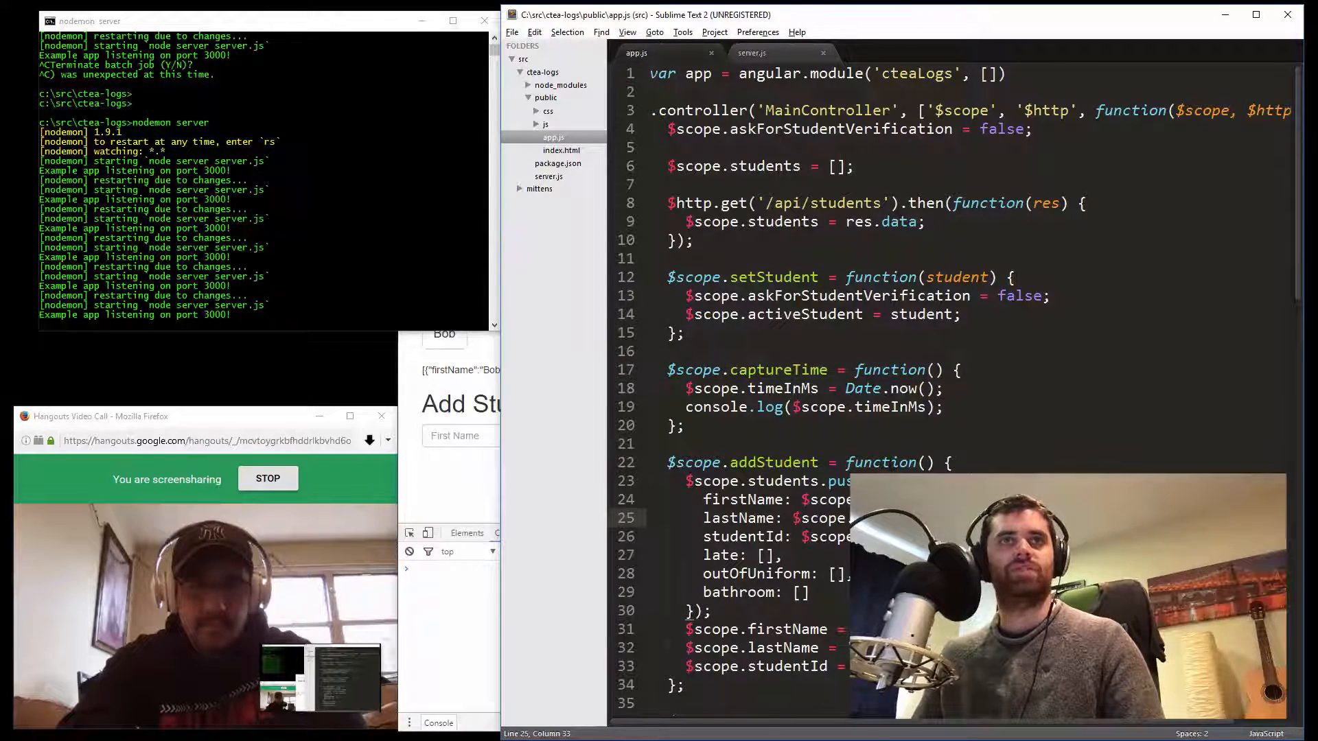
Replace the $scope.students.push( call in addStudent with var newStudent =
scroll(down, 3)
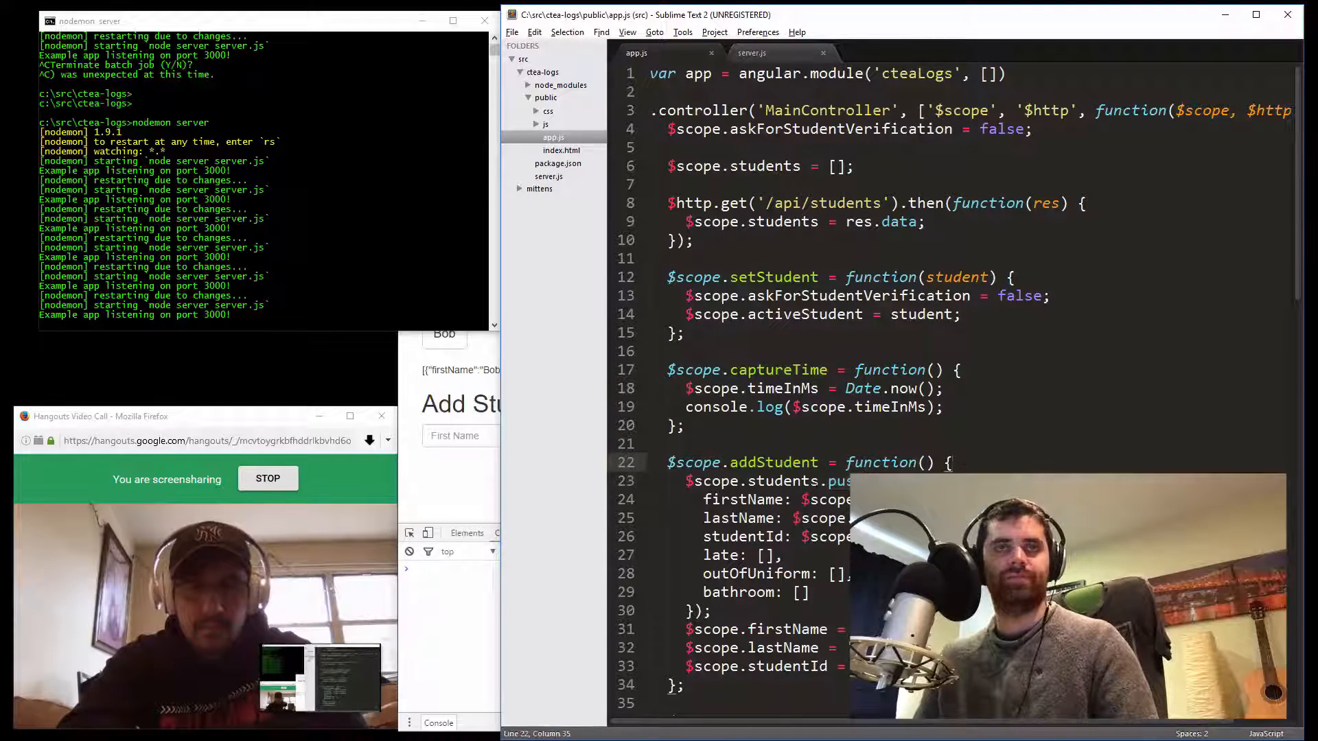
drag(685, 480, 710, 610)
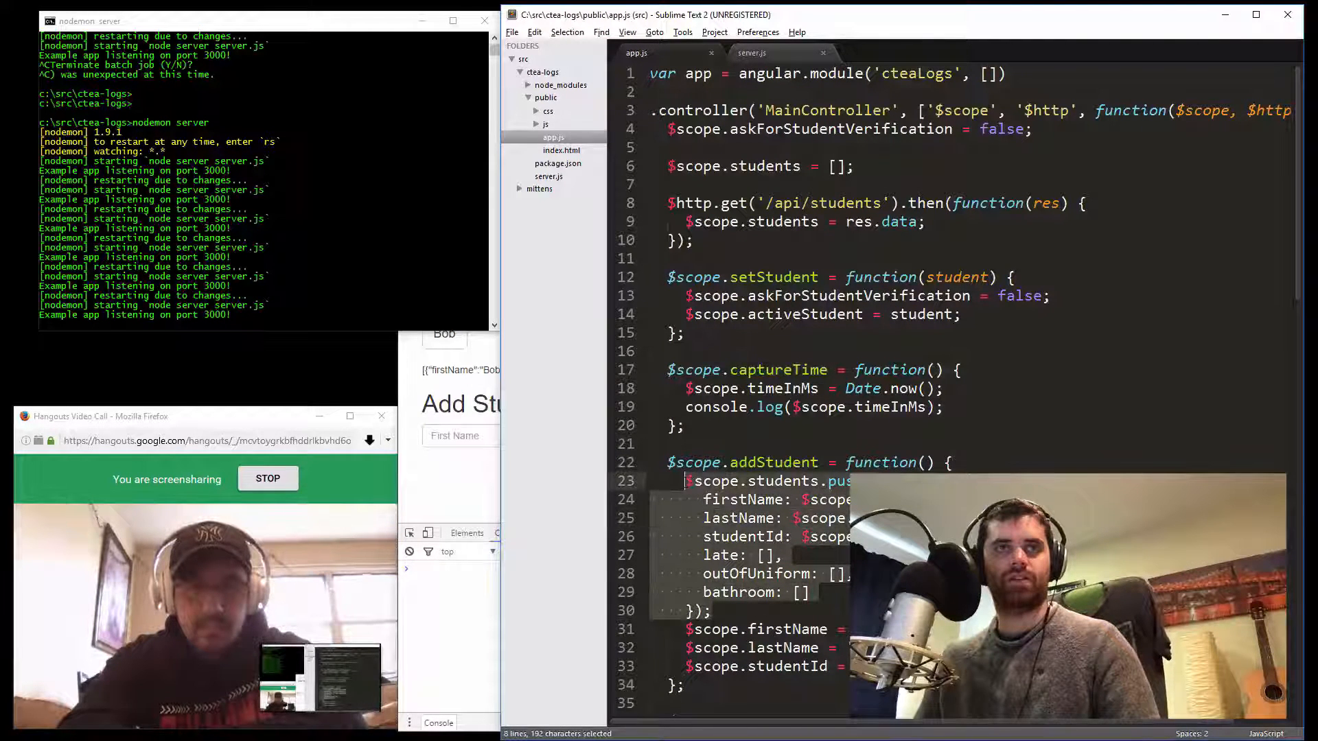
click(737, 518)
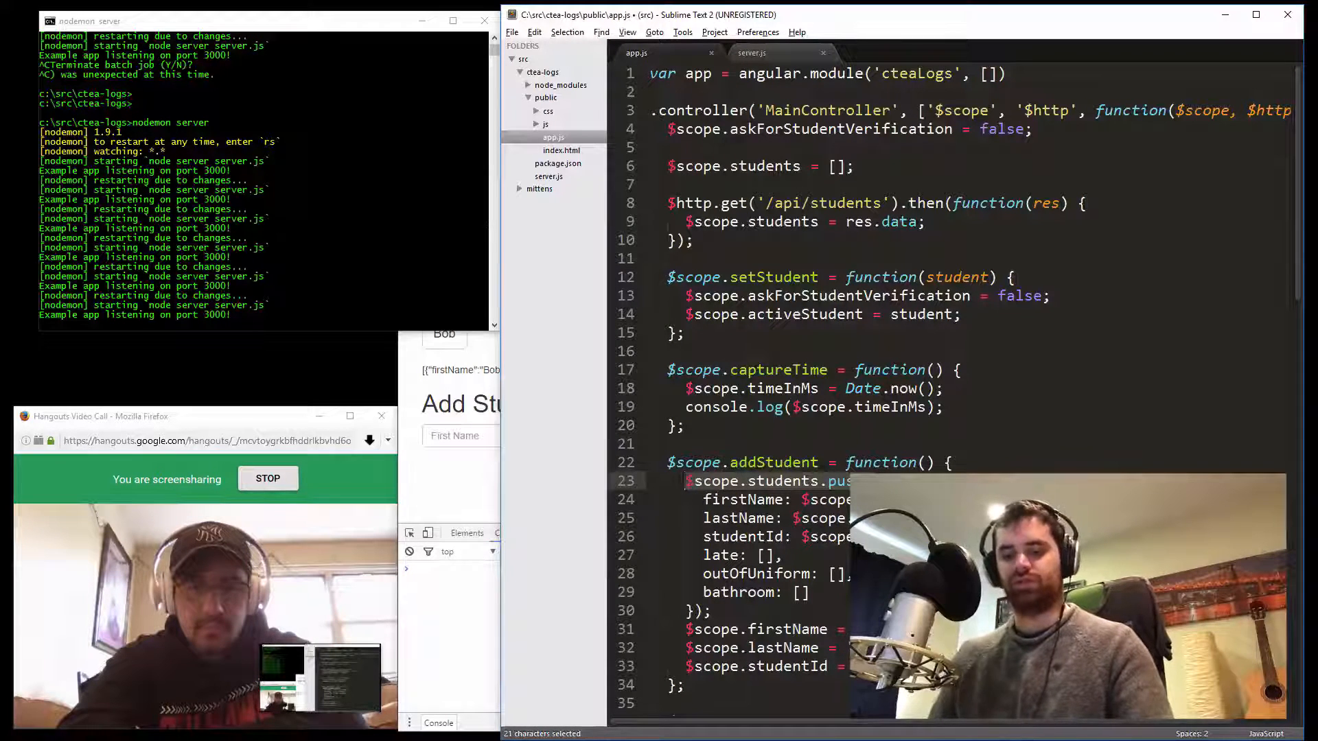
text(var new{)
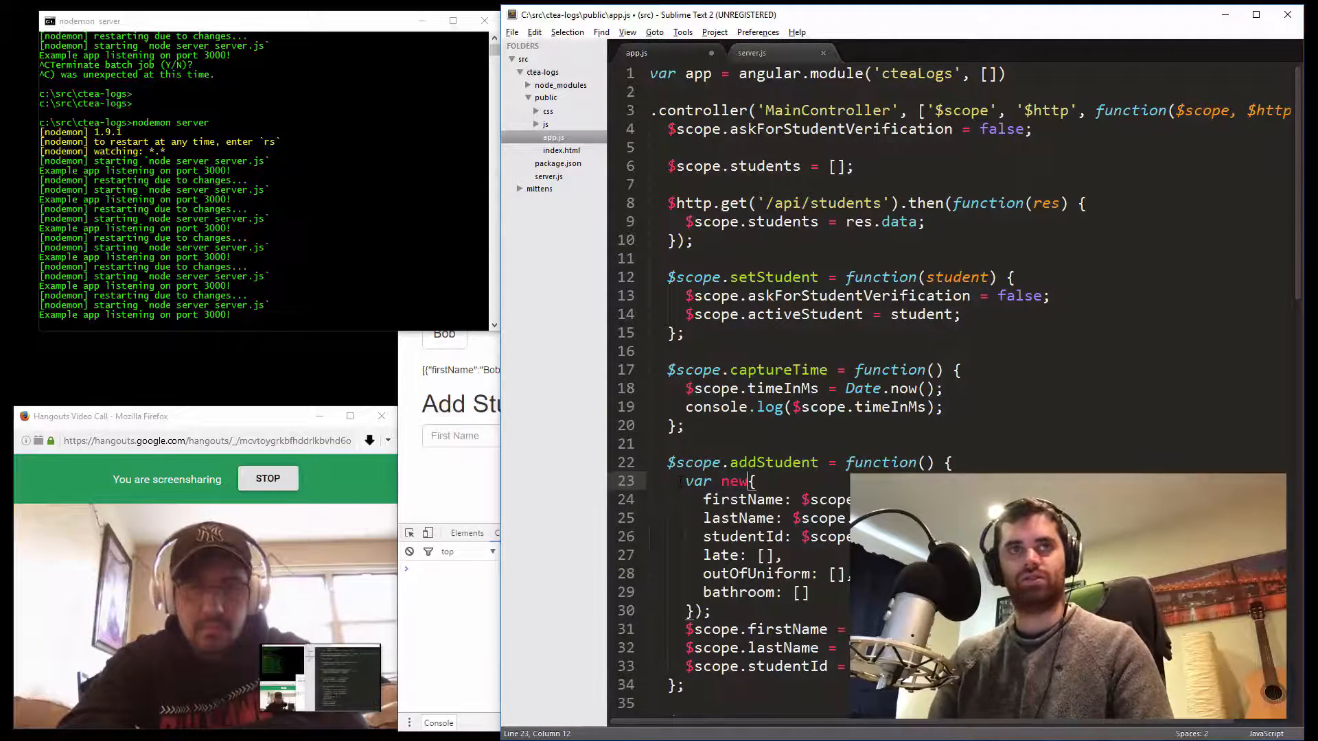
text(Student =)
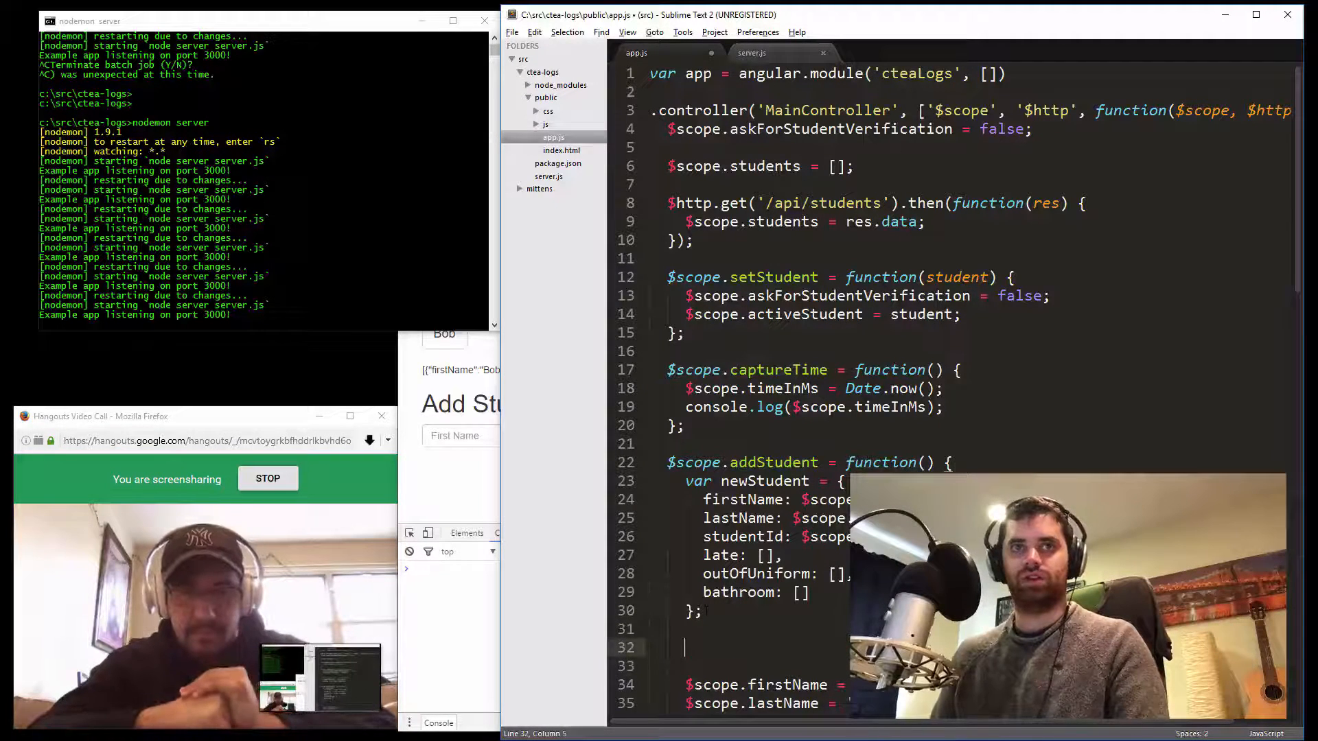
Start an $http.post() call on a new line below newStudent
text($http.)
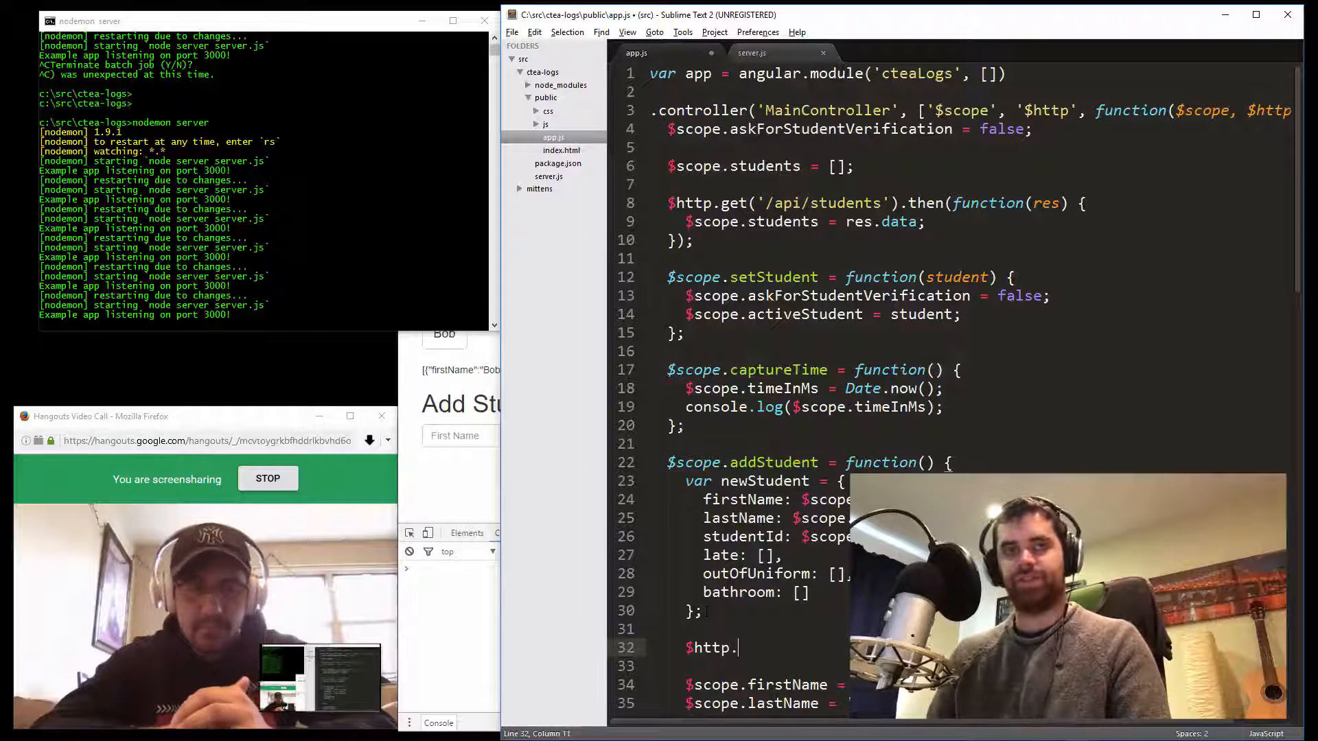
text(post)
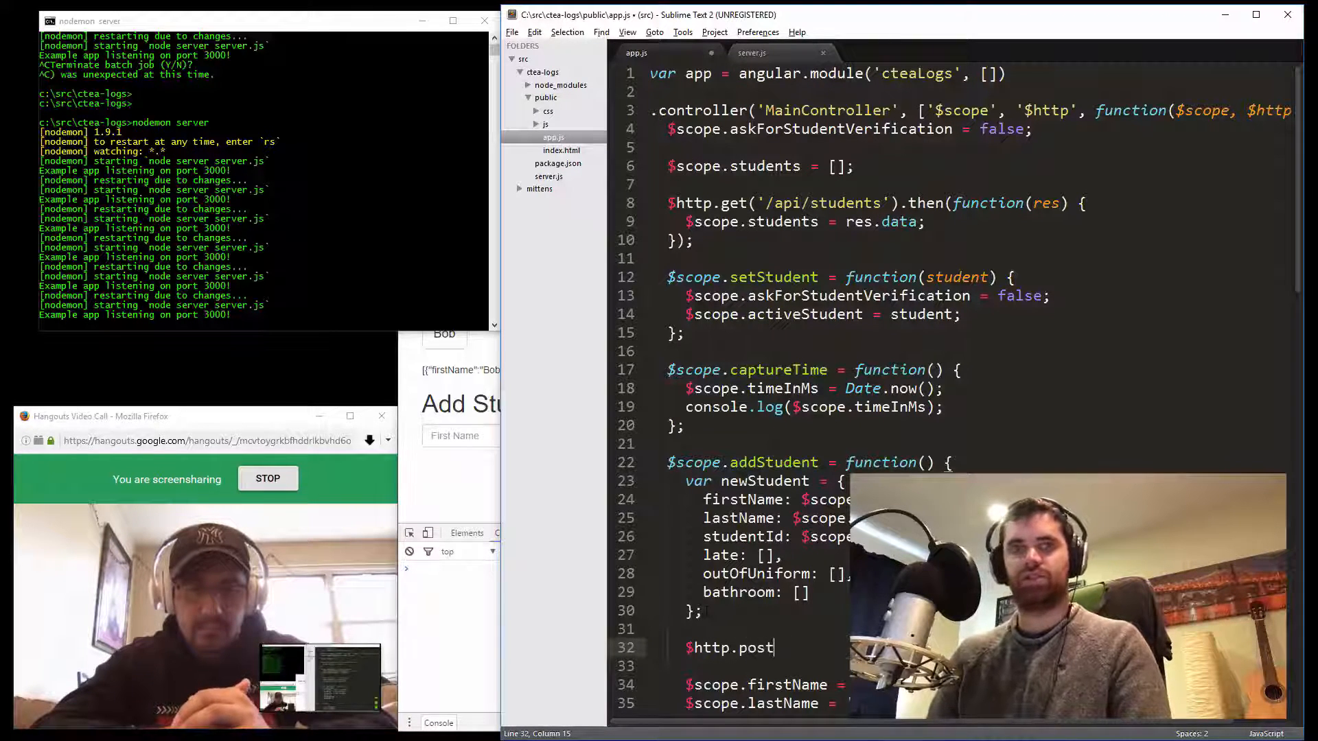
text(())
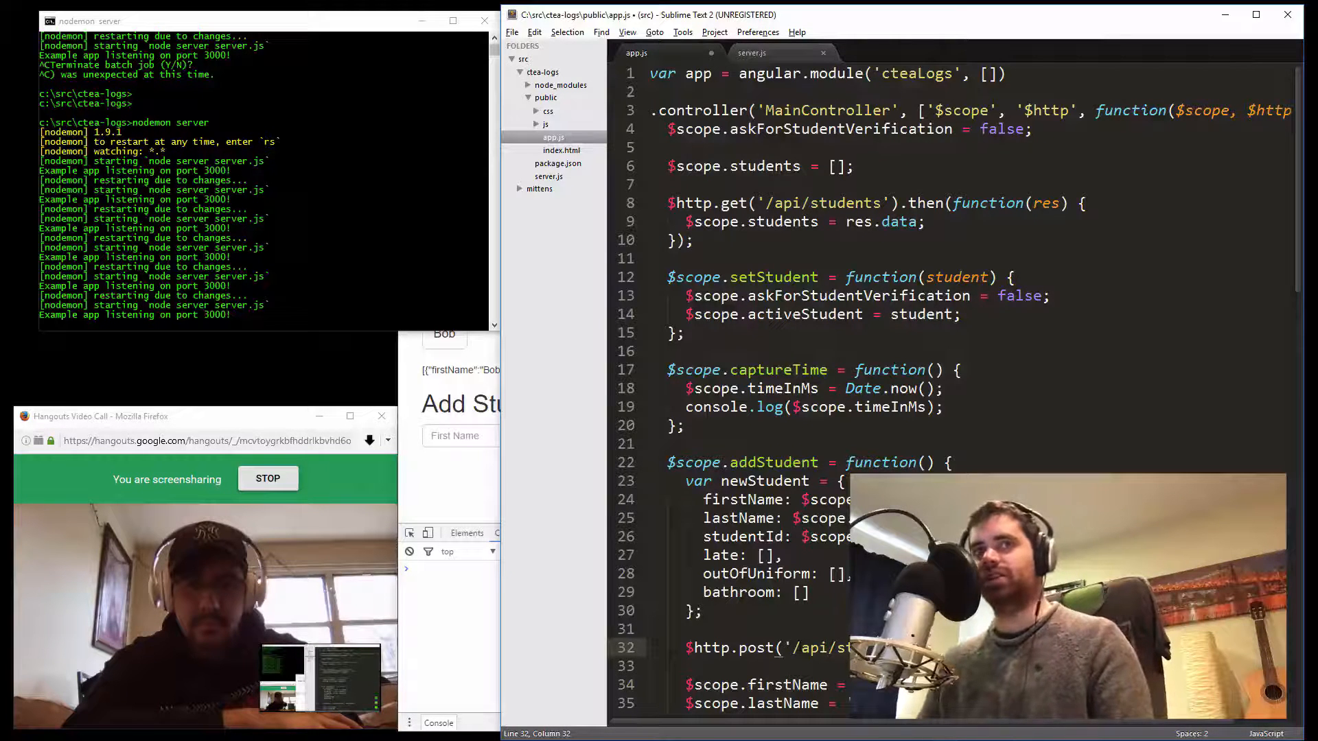
Reuse the '/api/students' path from the get call as the post call's URL
double_click(764, 481)
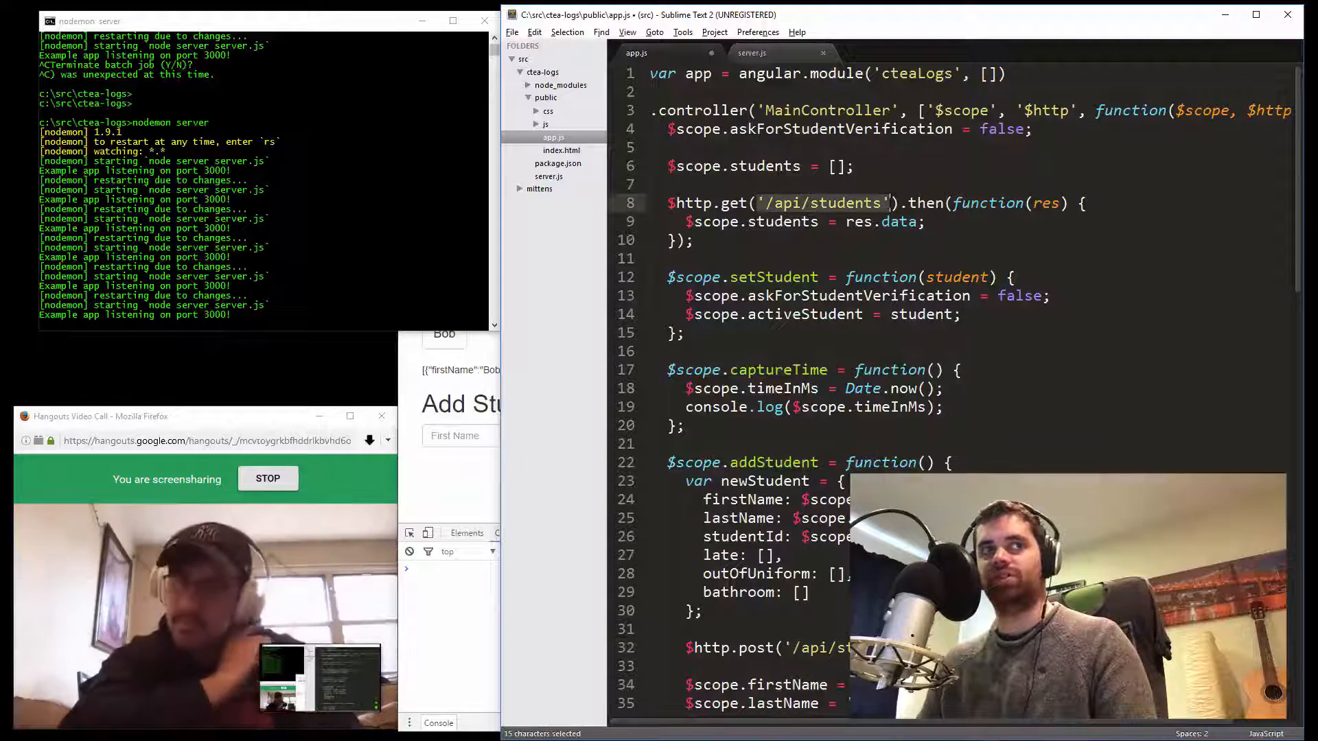
click(781, 647)
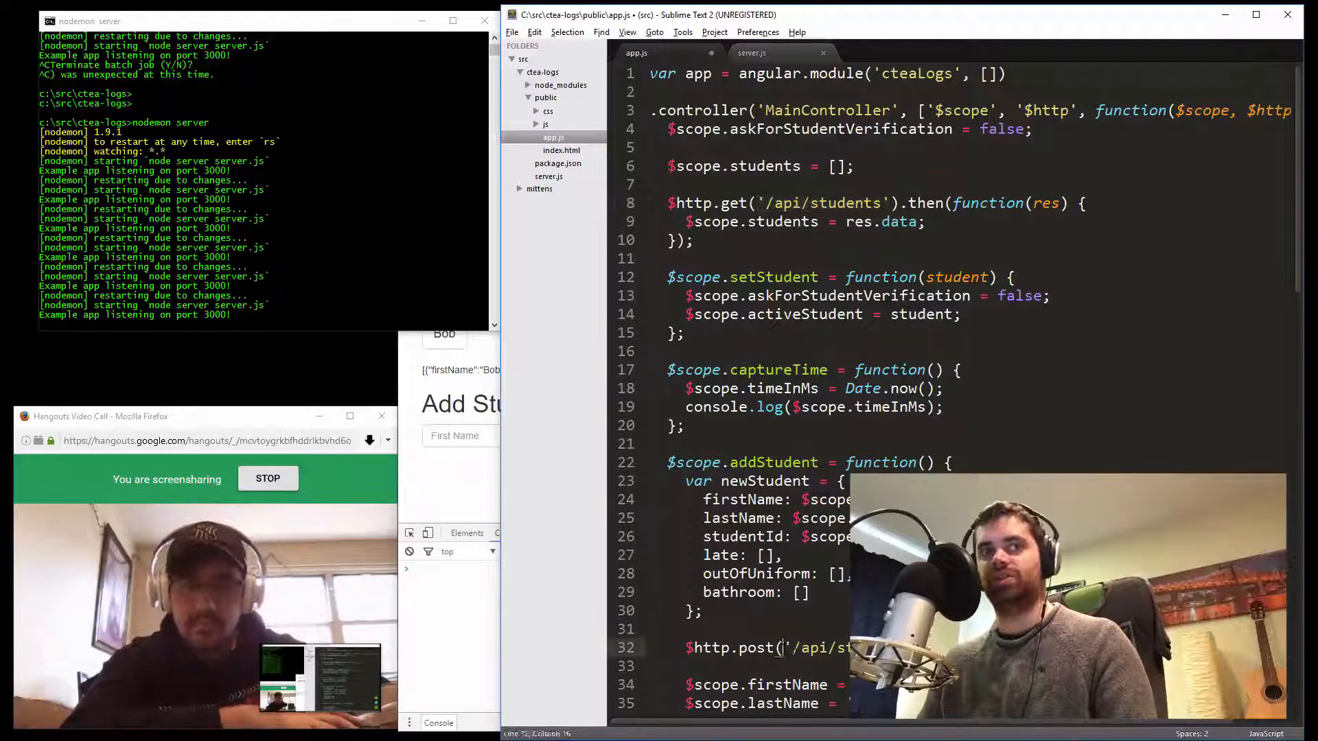
double_click(764, 481)
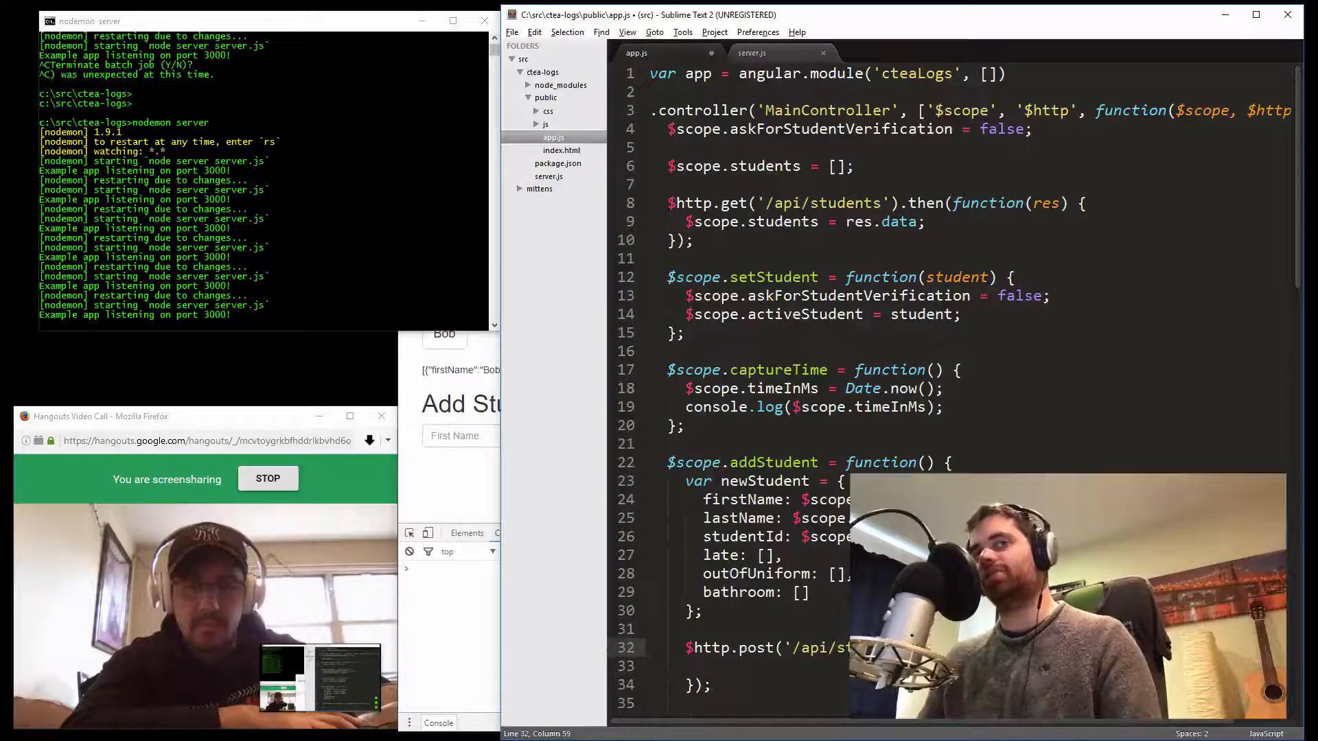
scroll(down, 3)
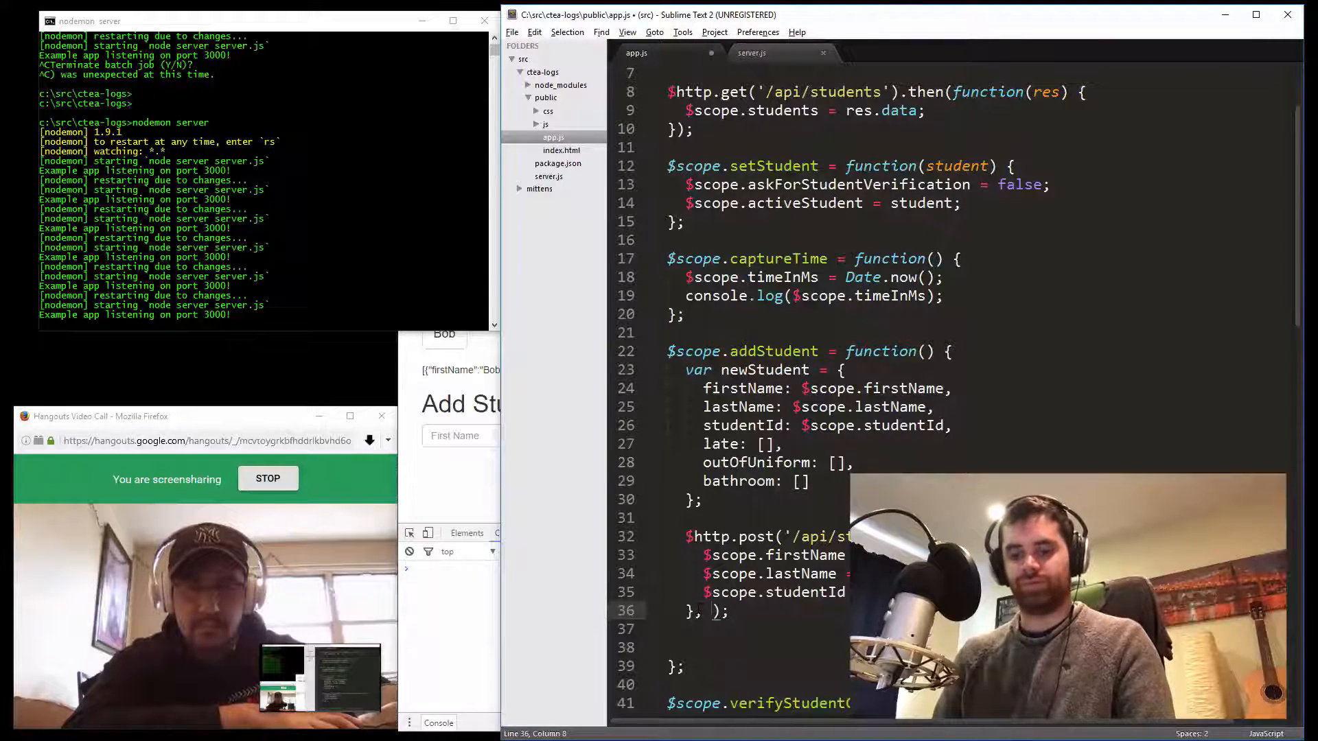
Add an error callback function that console.logs err to the post, and save app.js
text(function(err)
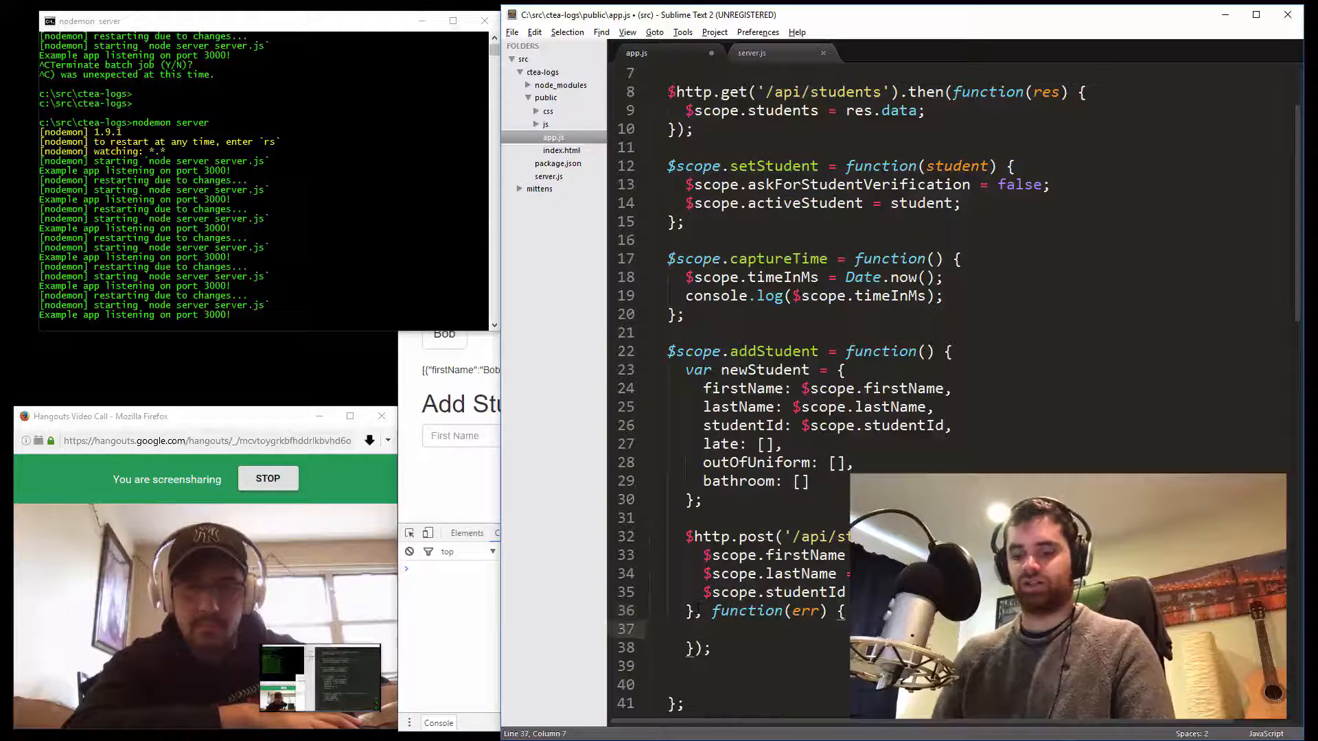
text(console.log()
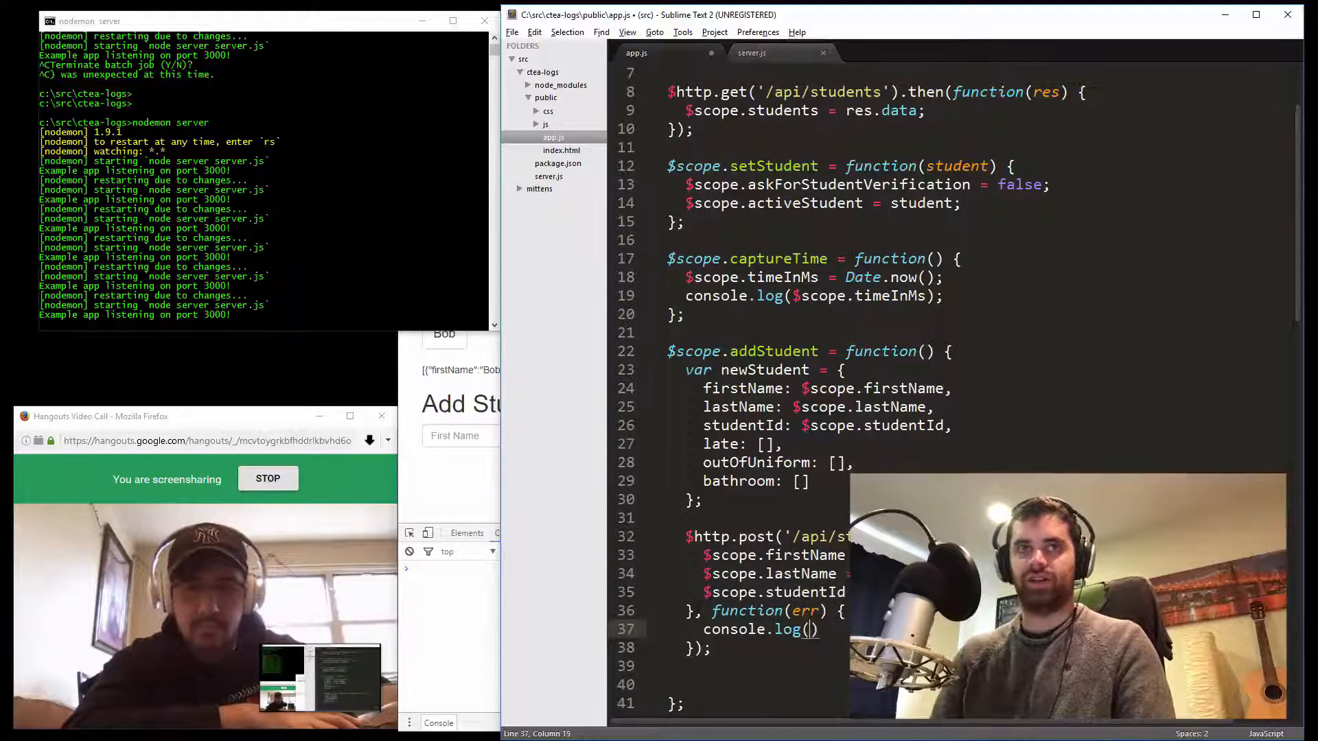
text(err)
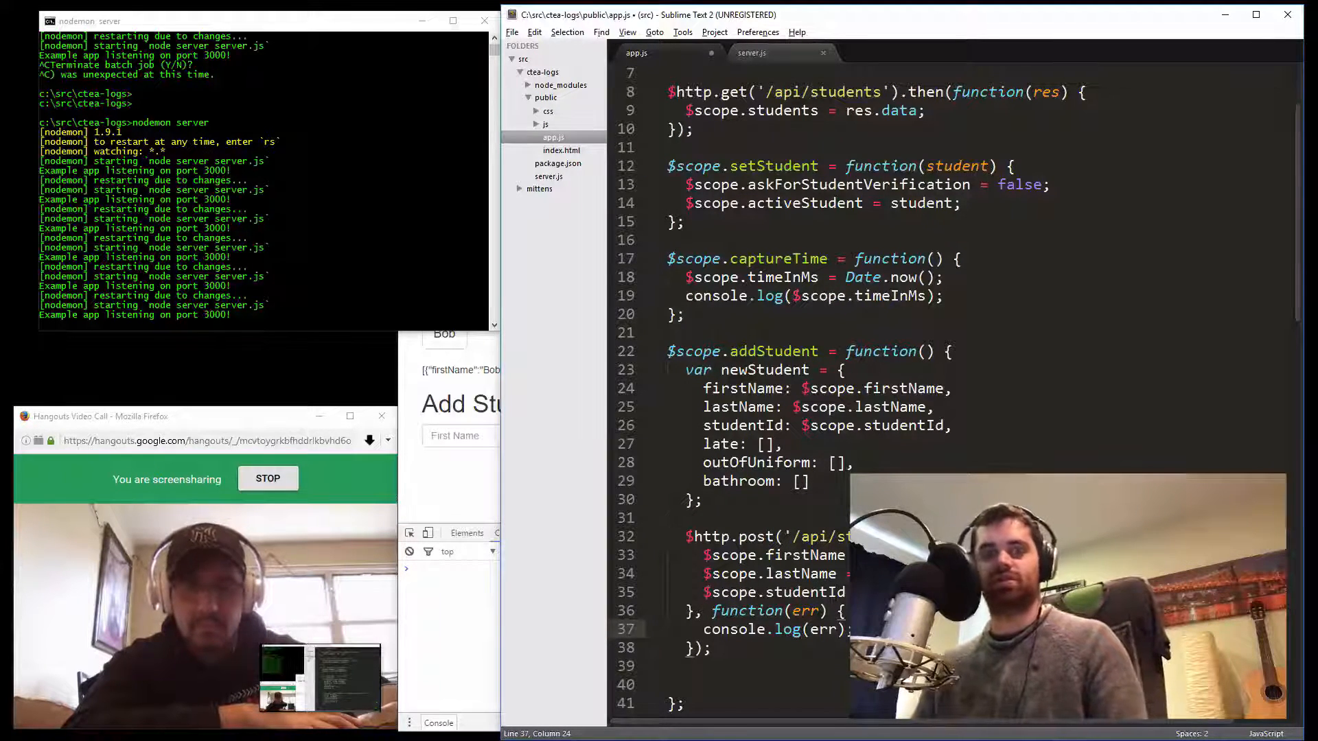
key(ctrl+s)
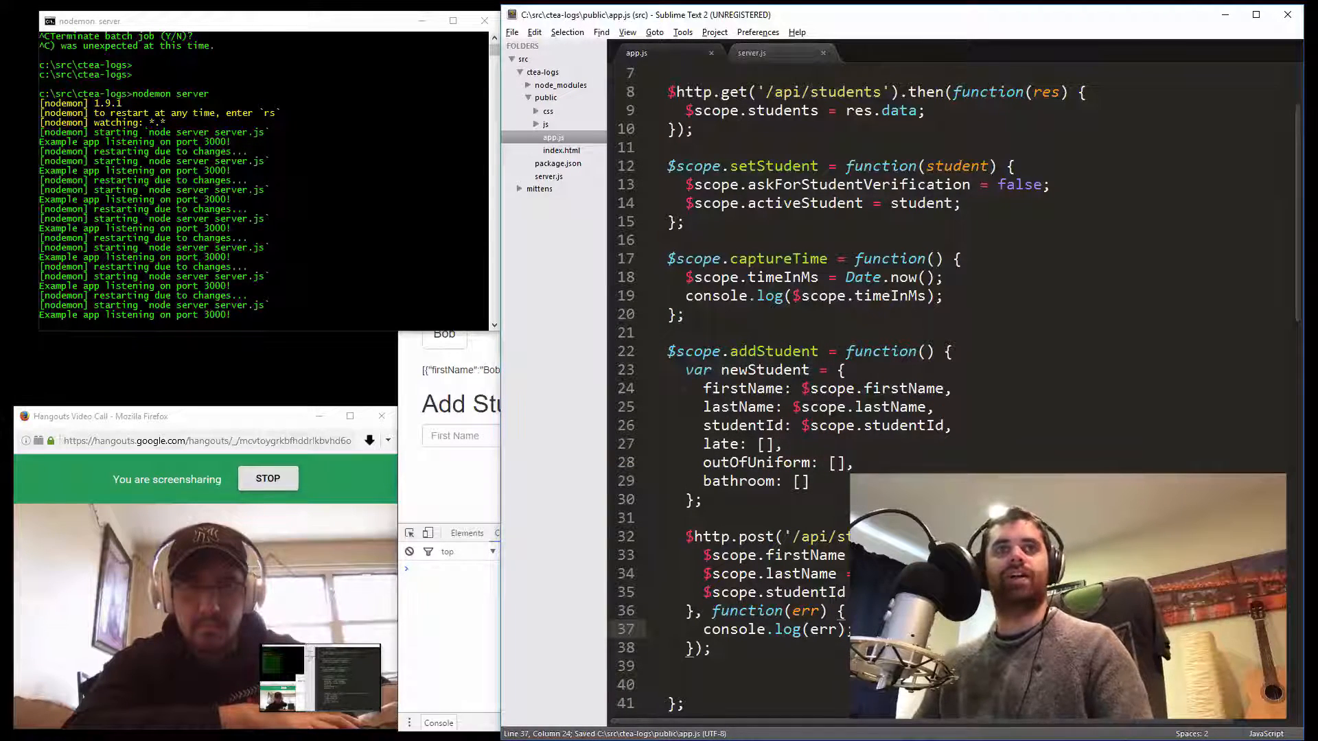
scroll(down, 3)
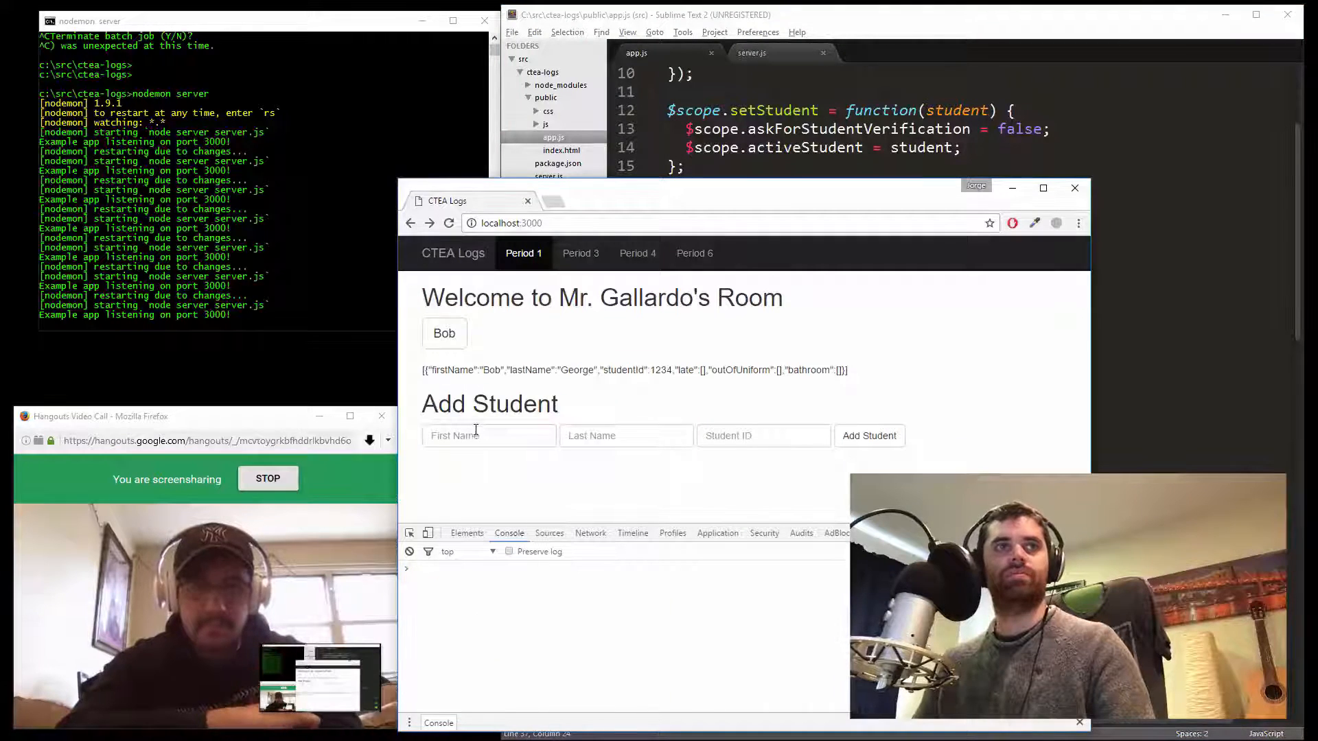
Submit a test student named asdf asdf through the Add Student form
text(a)
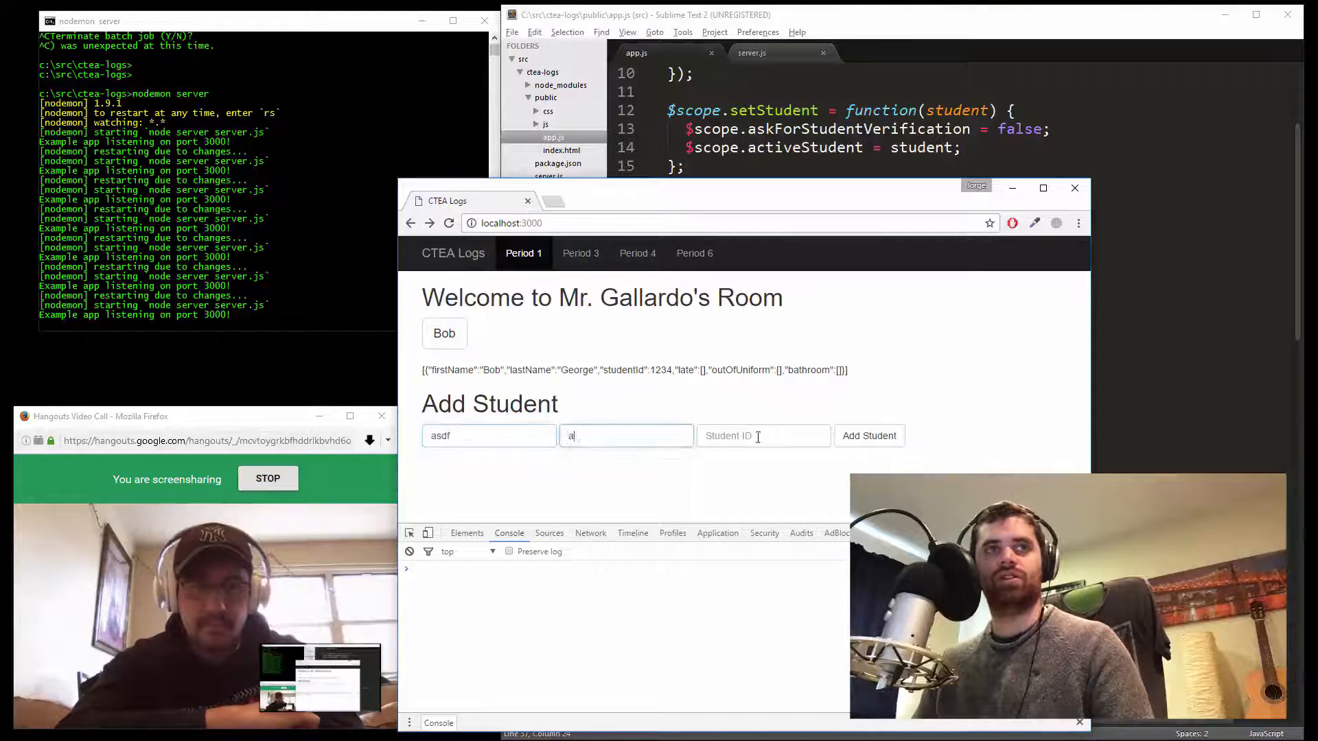
click(869, 448)
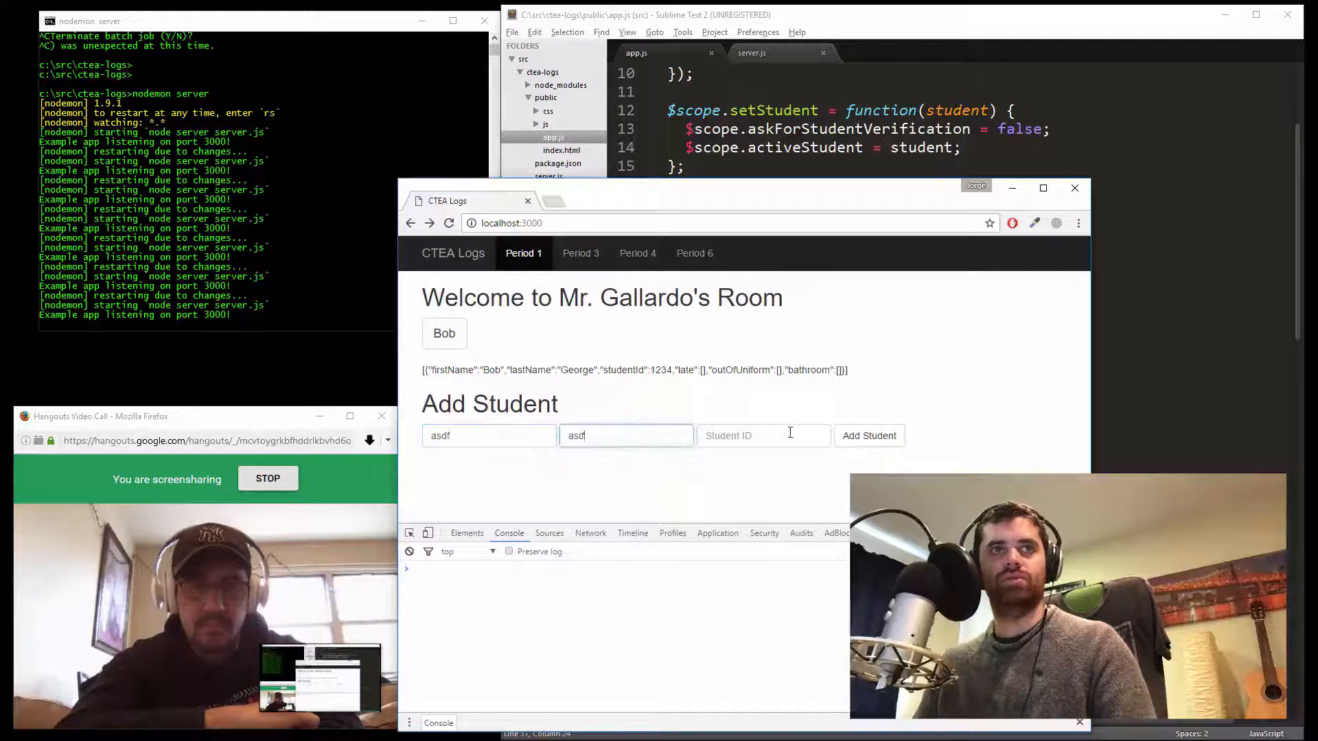
click(869, 436)
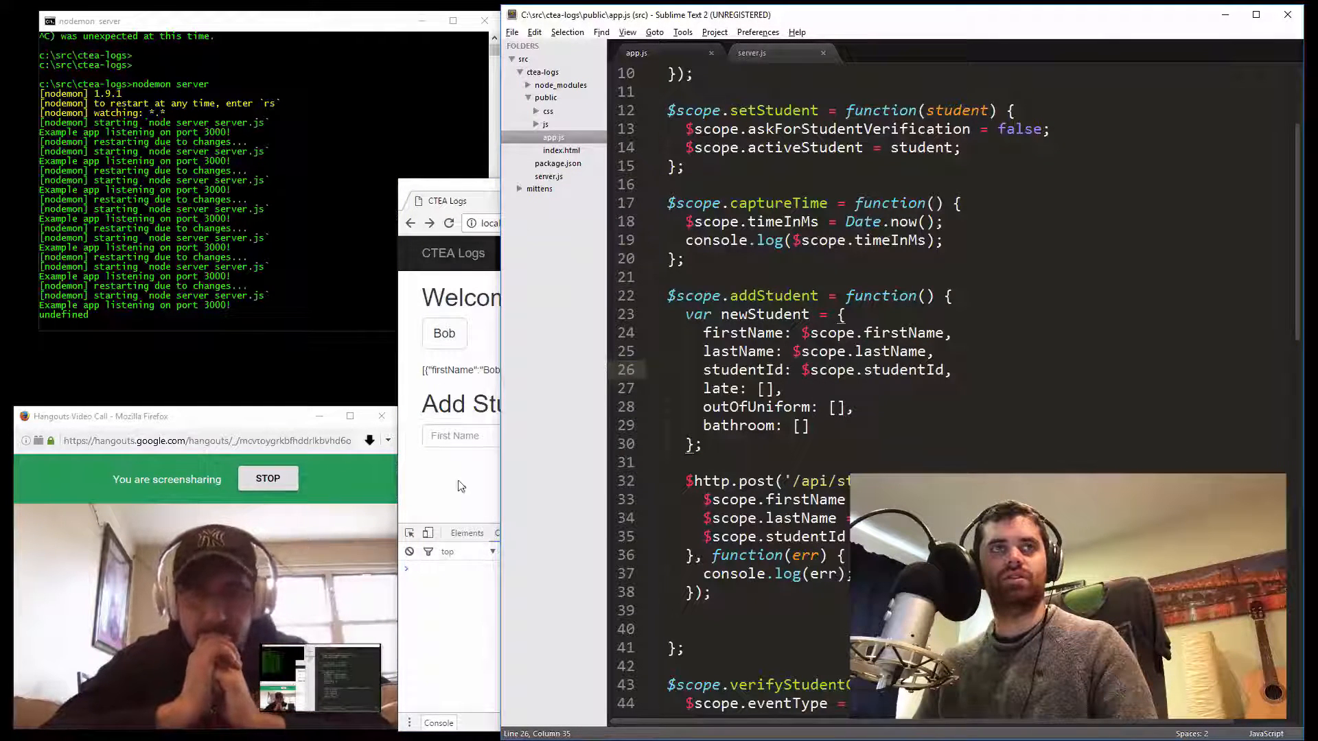
In server.js change console.log(req.body) to console.log(req) in the POST handler
click(751, 53)
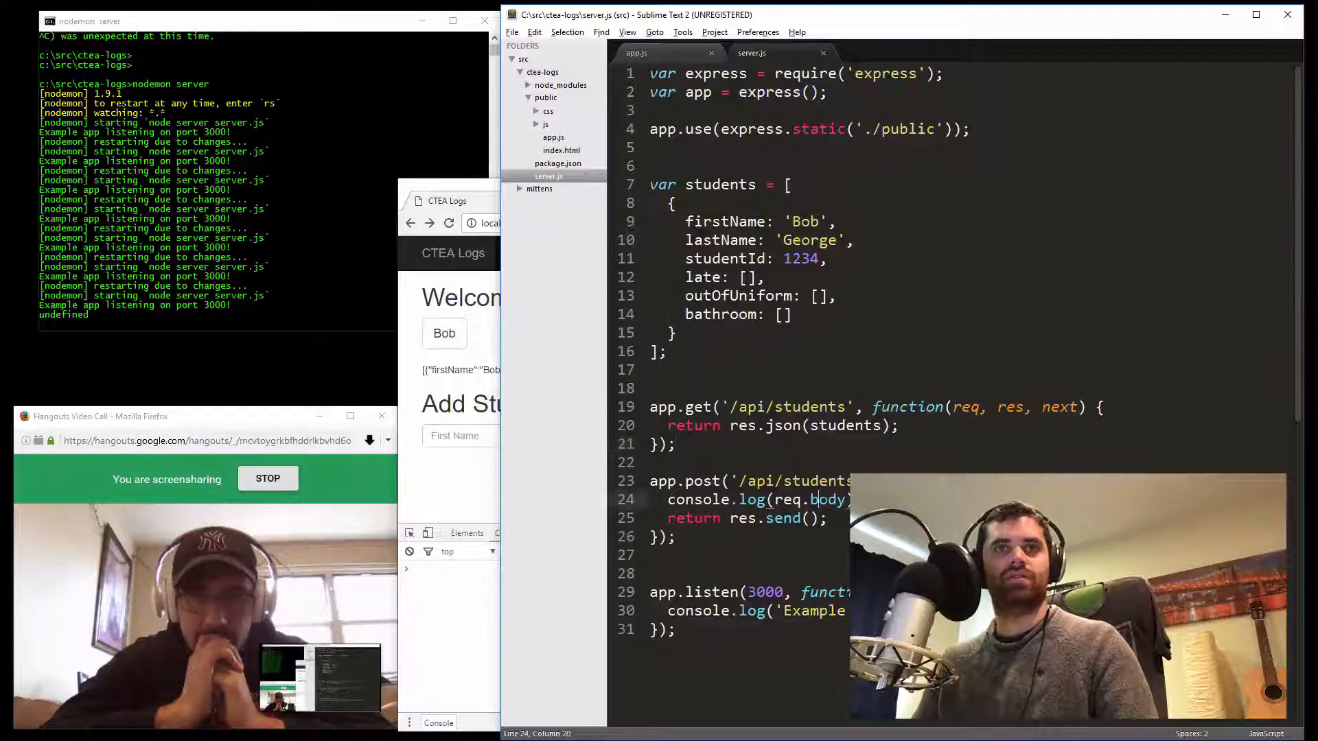
key(BackSpace)
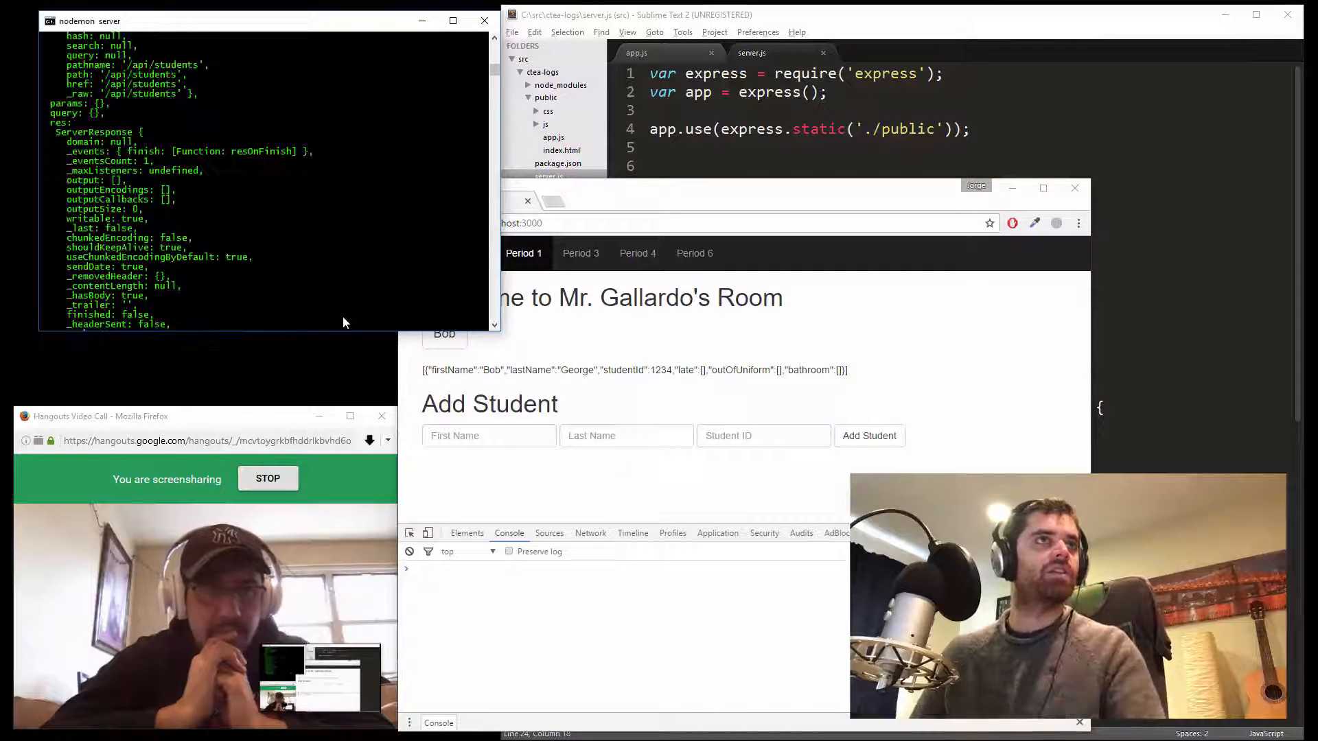
scroll(down, 3)
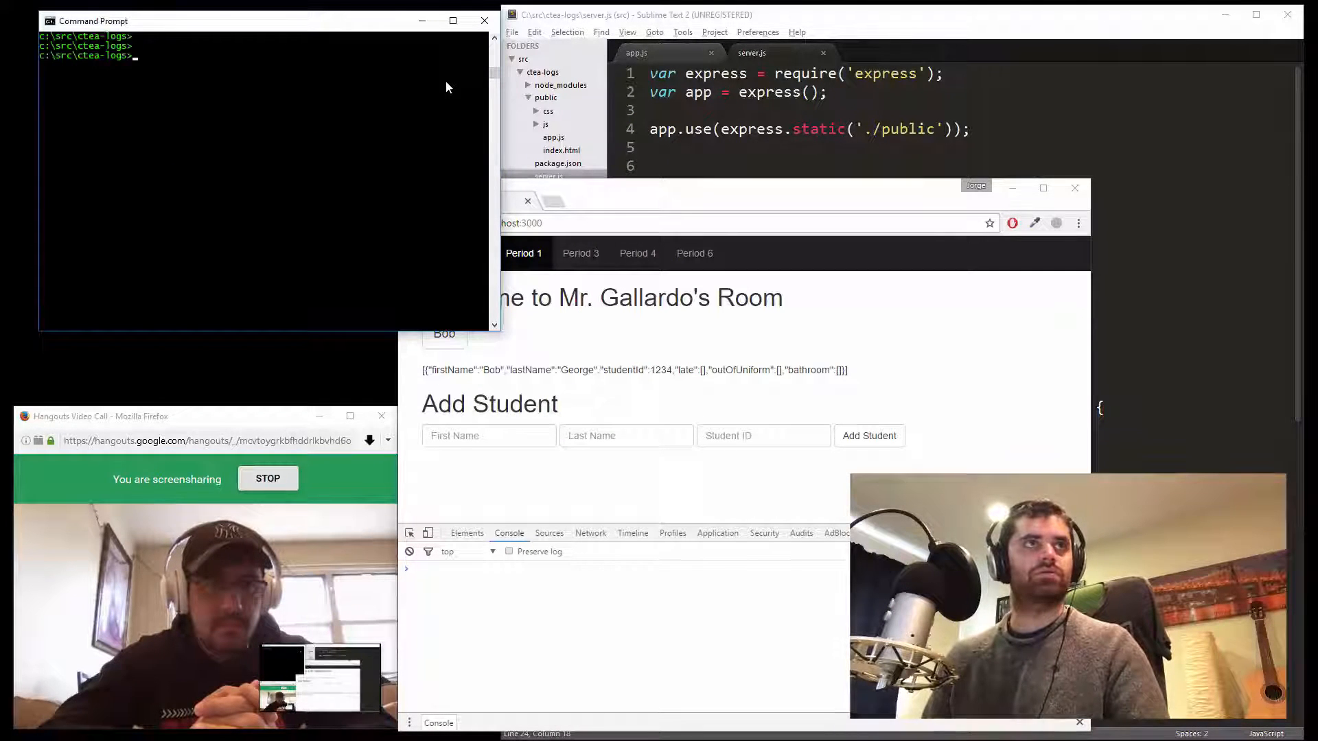
Restart the app with nodemon server so it listens on port 3000
text(nodemon server)
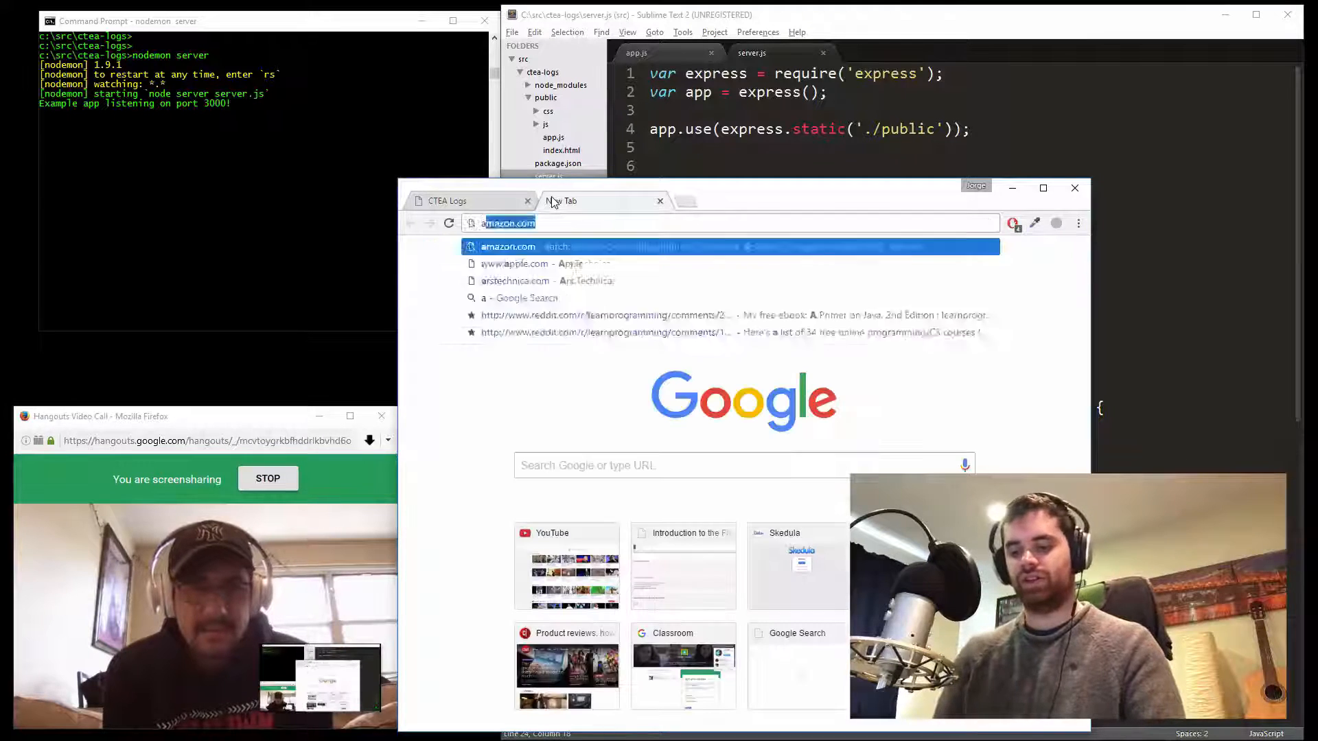
Search 'angular http post' and read down the AngularJS $http page to post(url, data, [config])
text(angular http post)
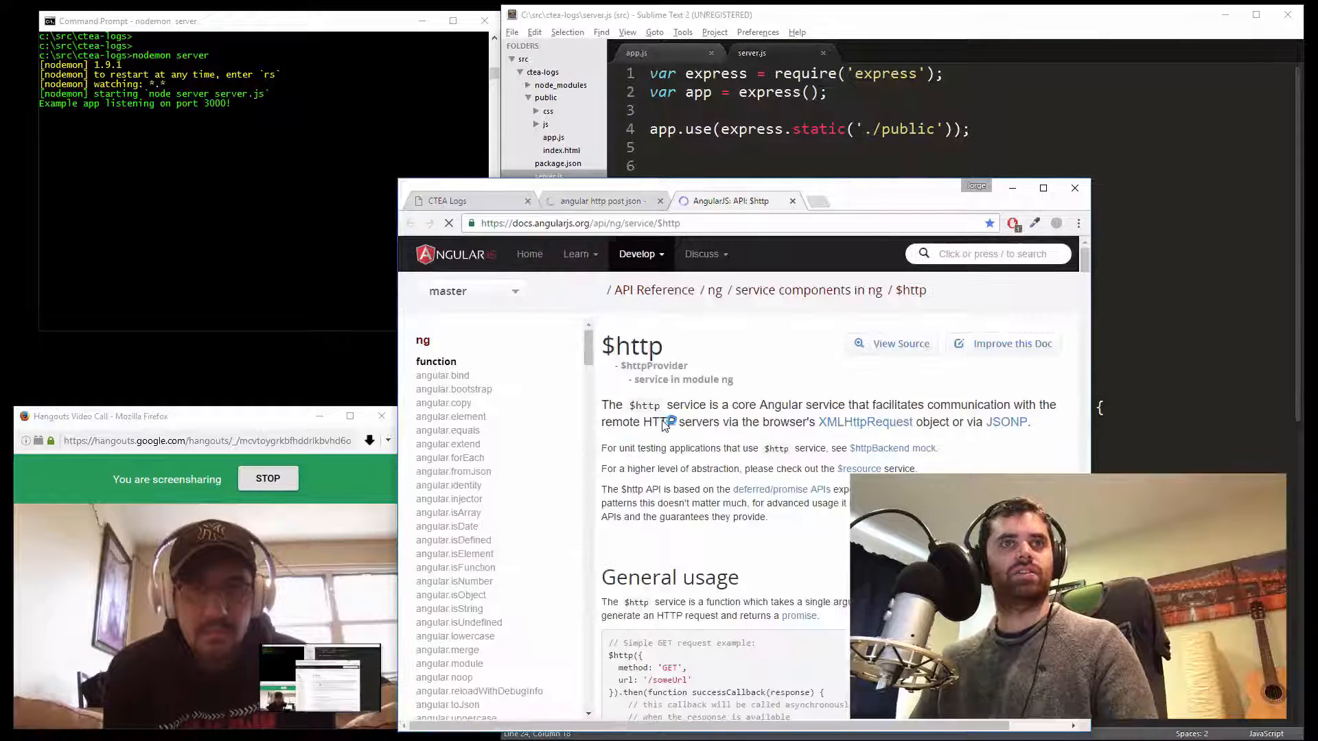
scroll(down, 3)
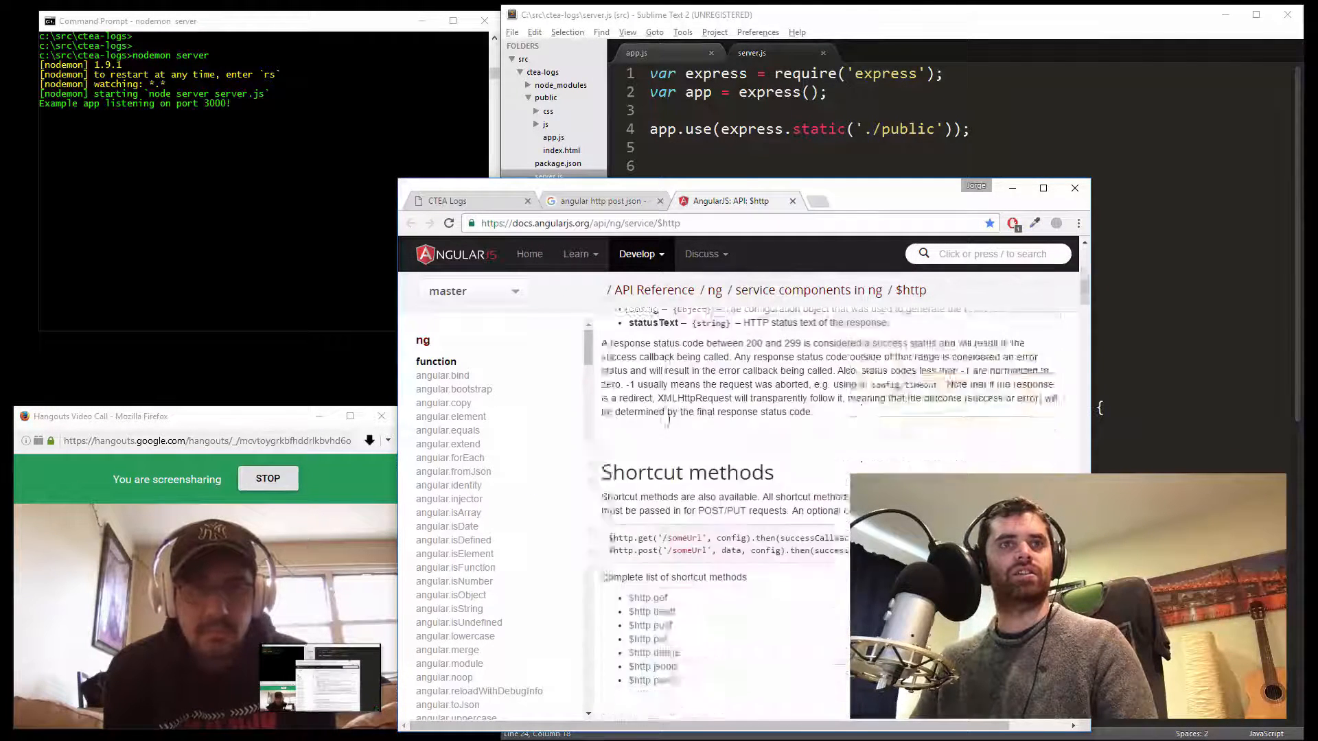
scroll(down, 3)
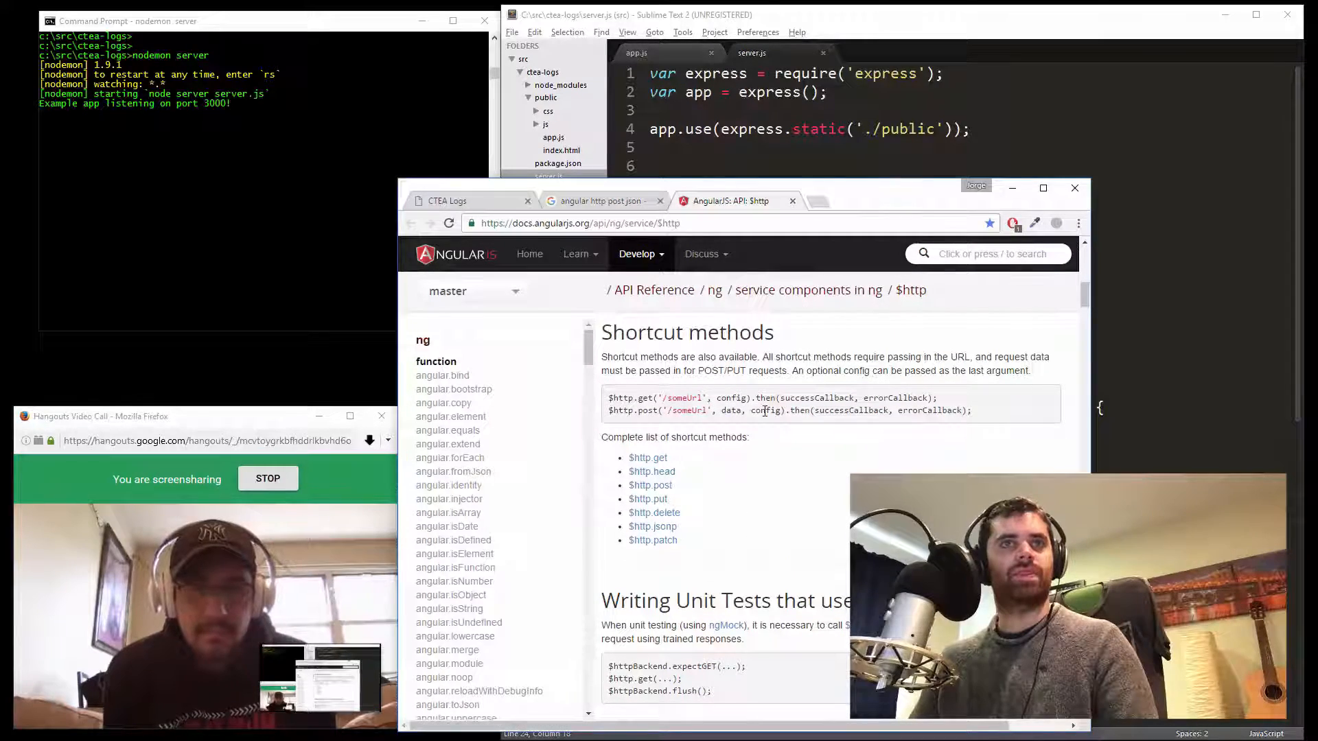
scroll(down, 3)
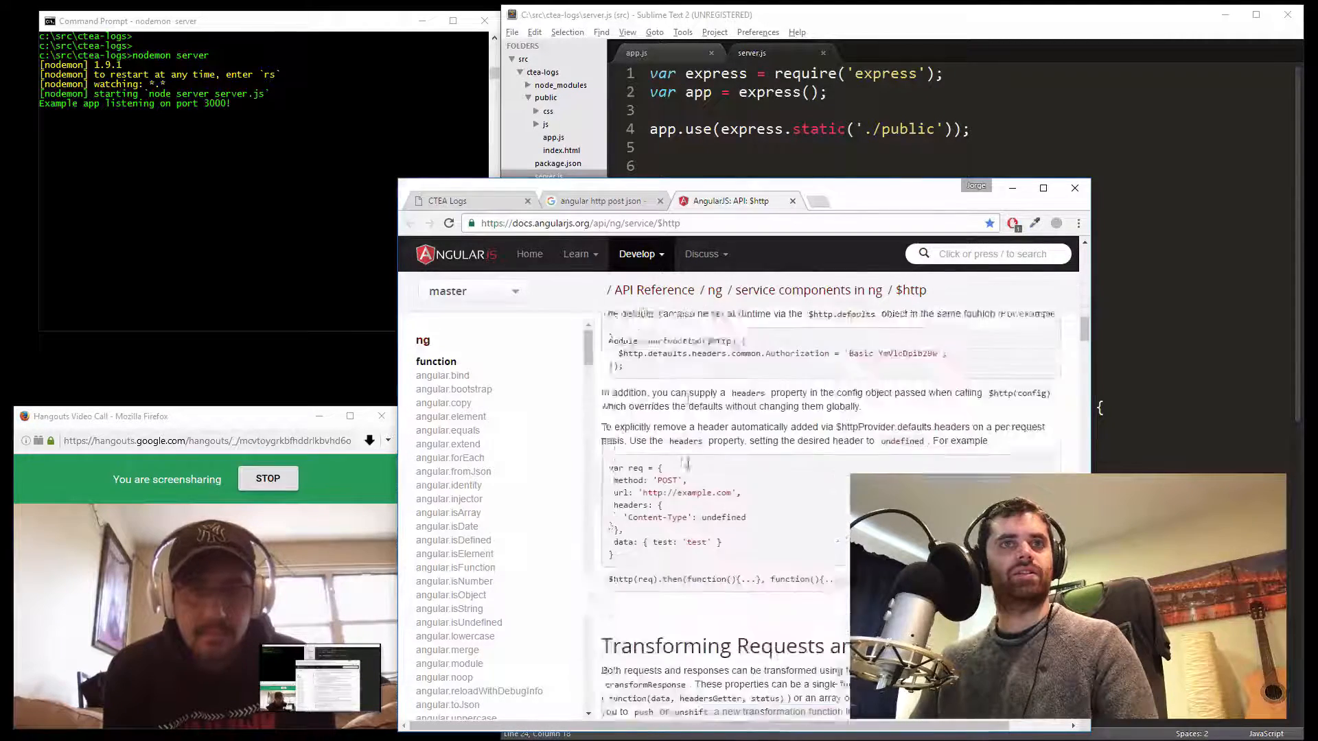
scroll(down, 3)
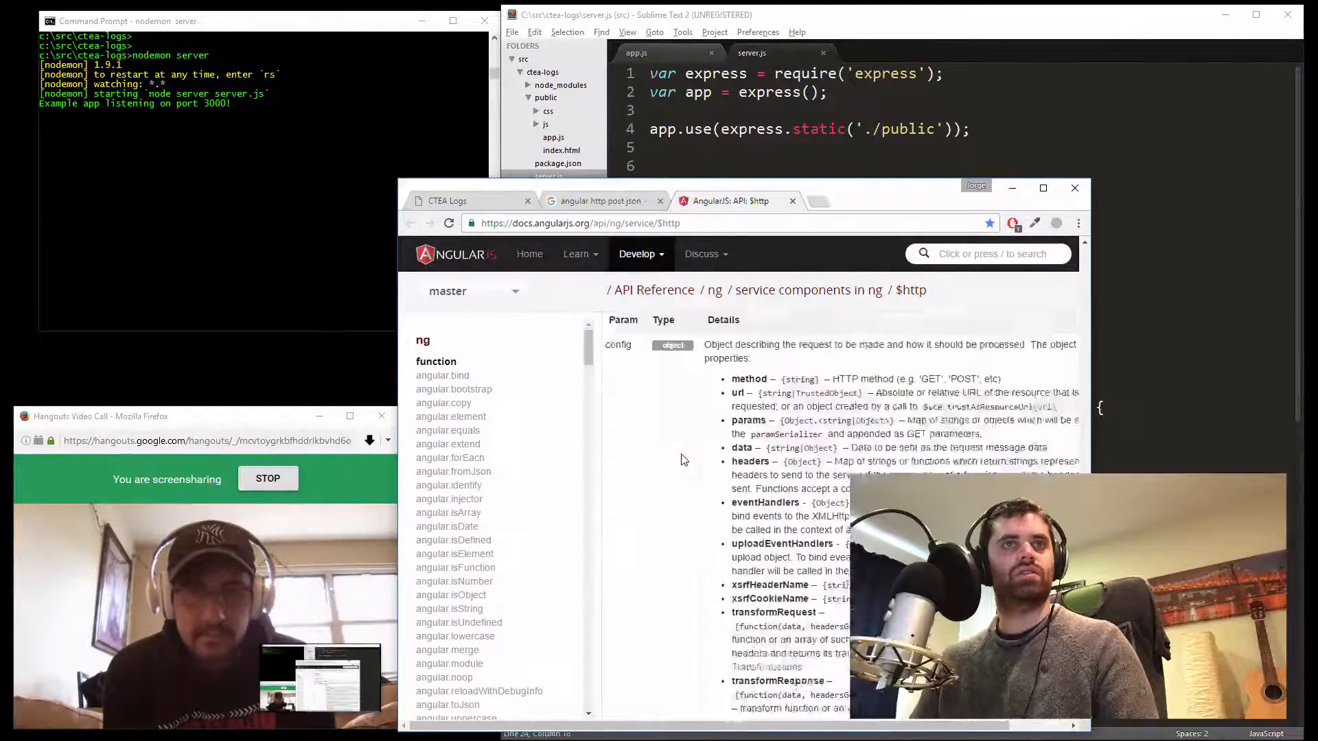
scroll(down, 3)
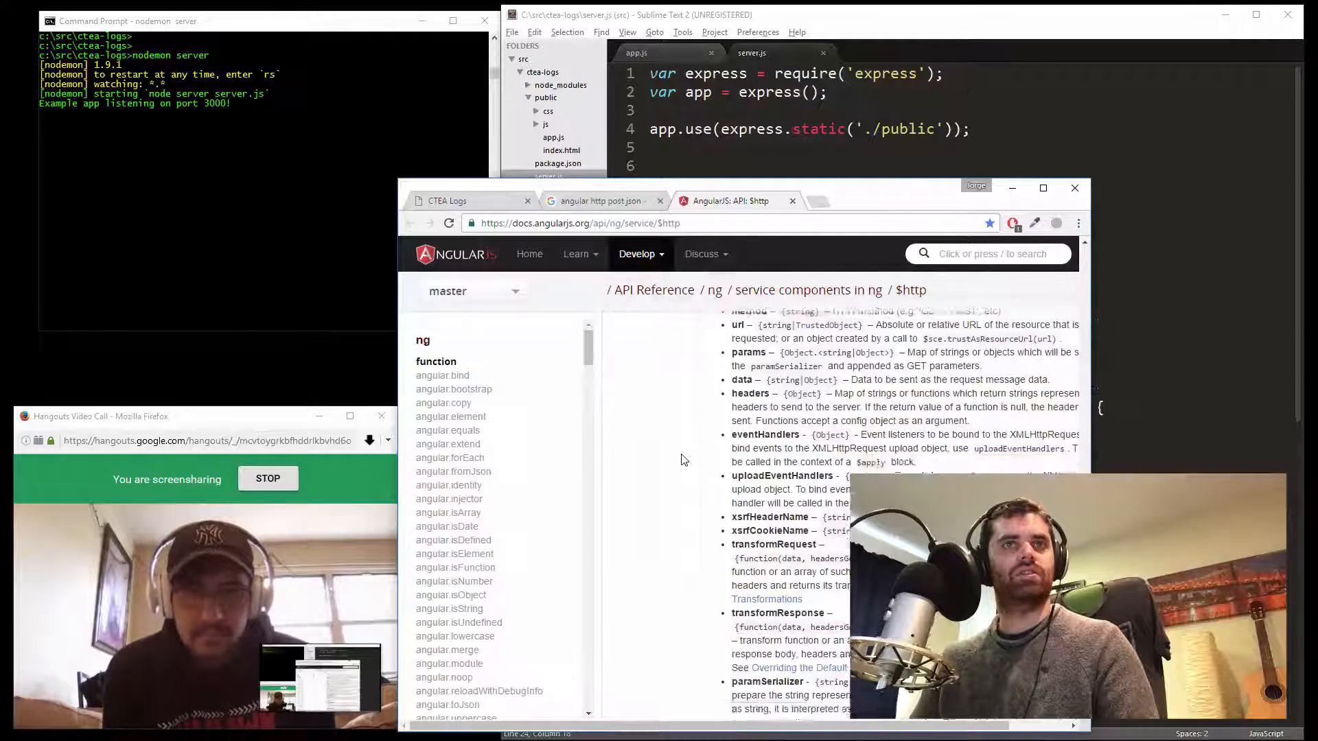
scroll(down, 3)
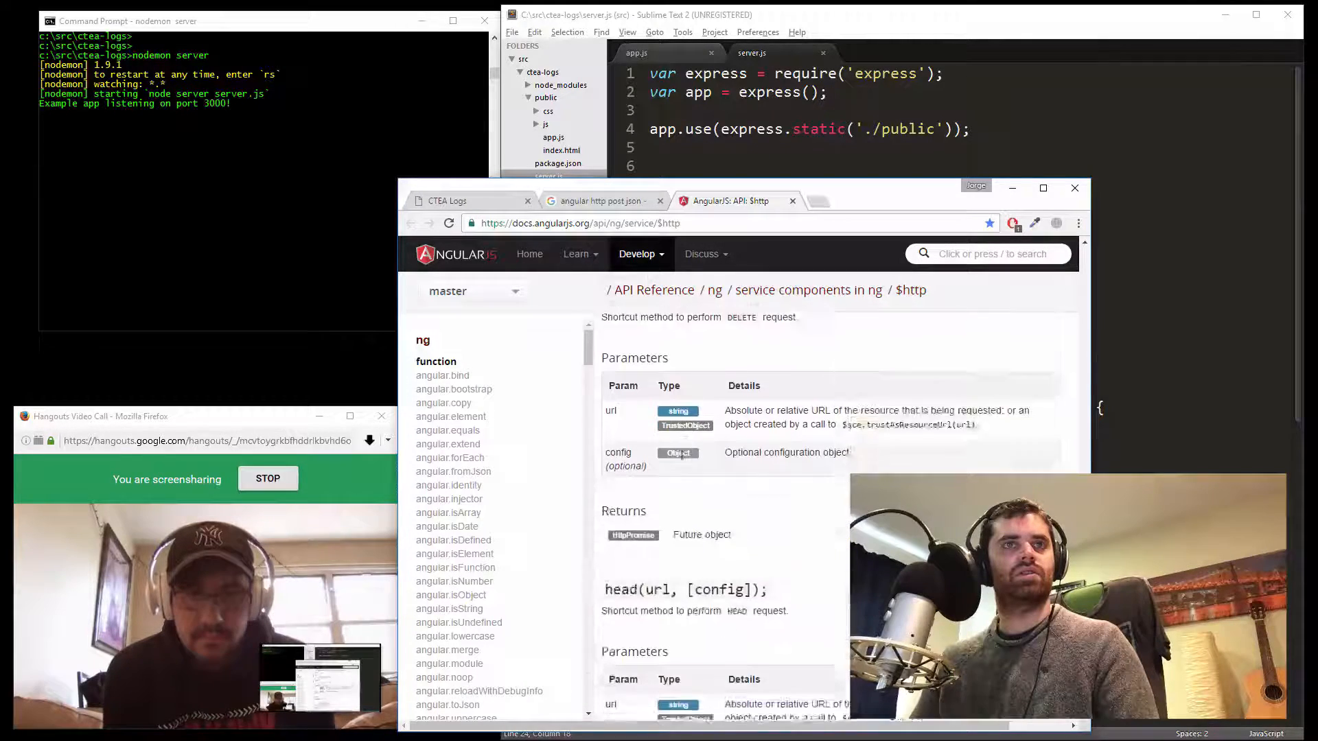
scroll(down, 3)
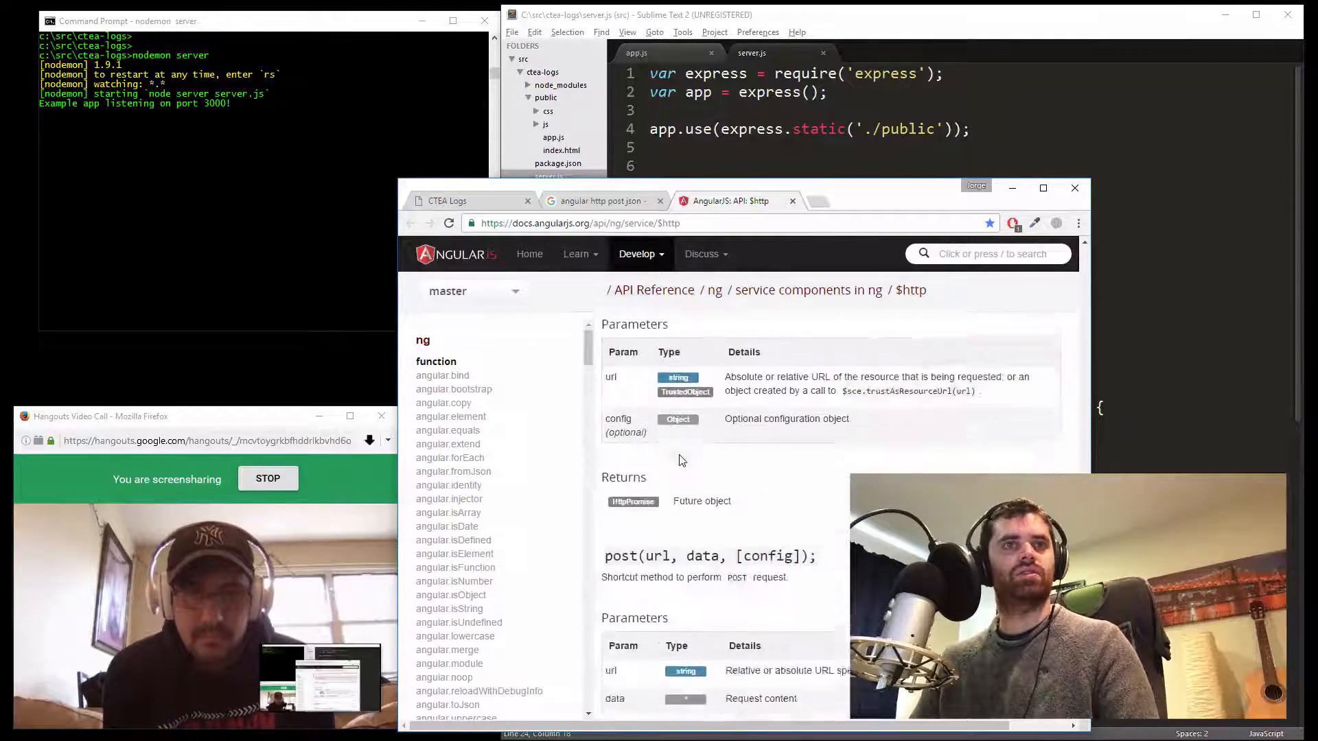
scroll(down, 3)
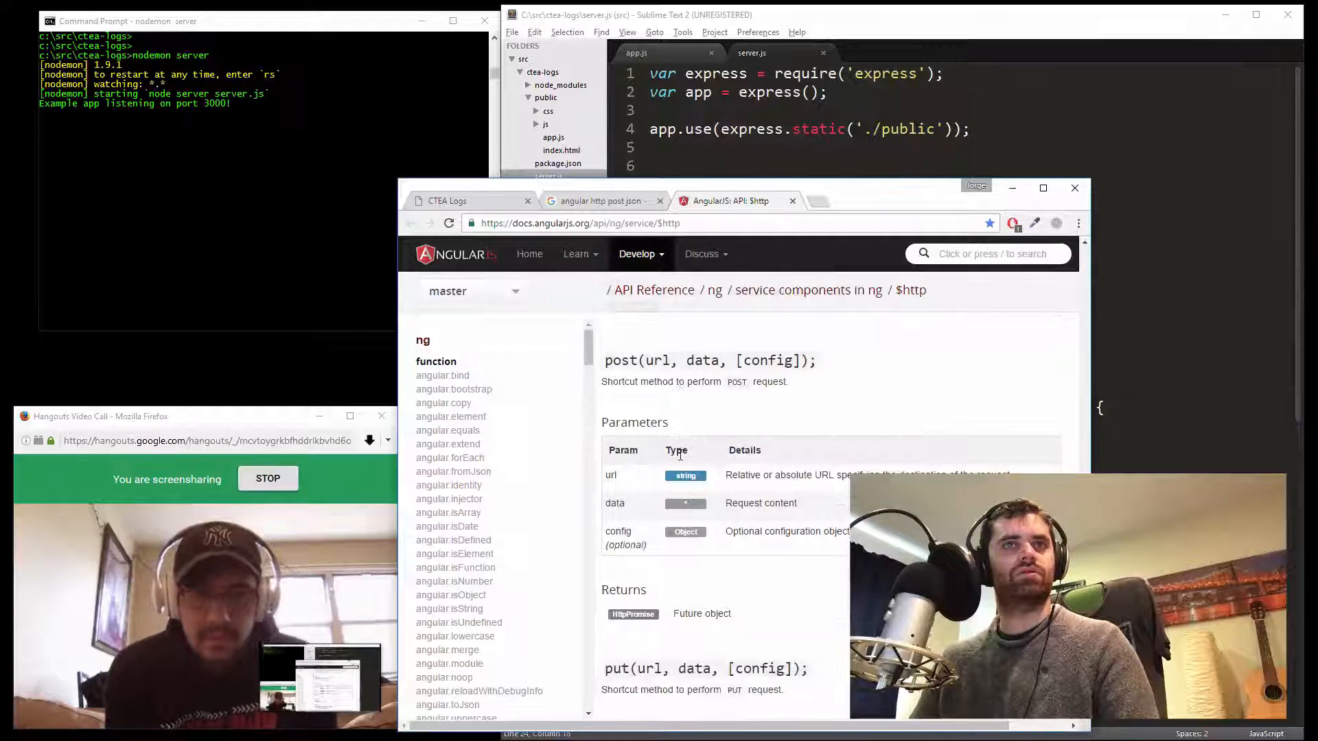
scroll(down, 3)
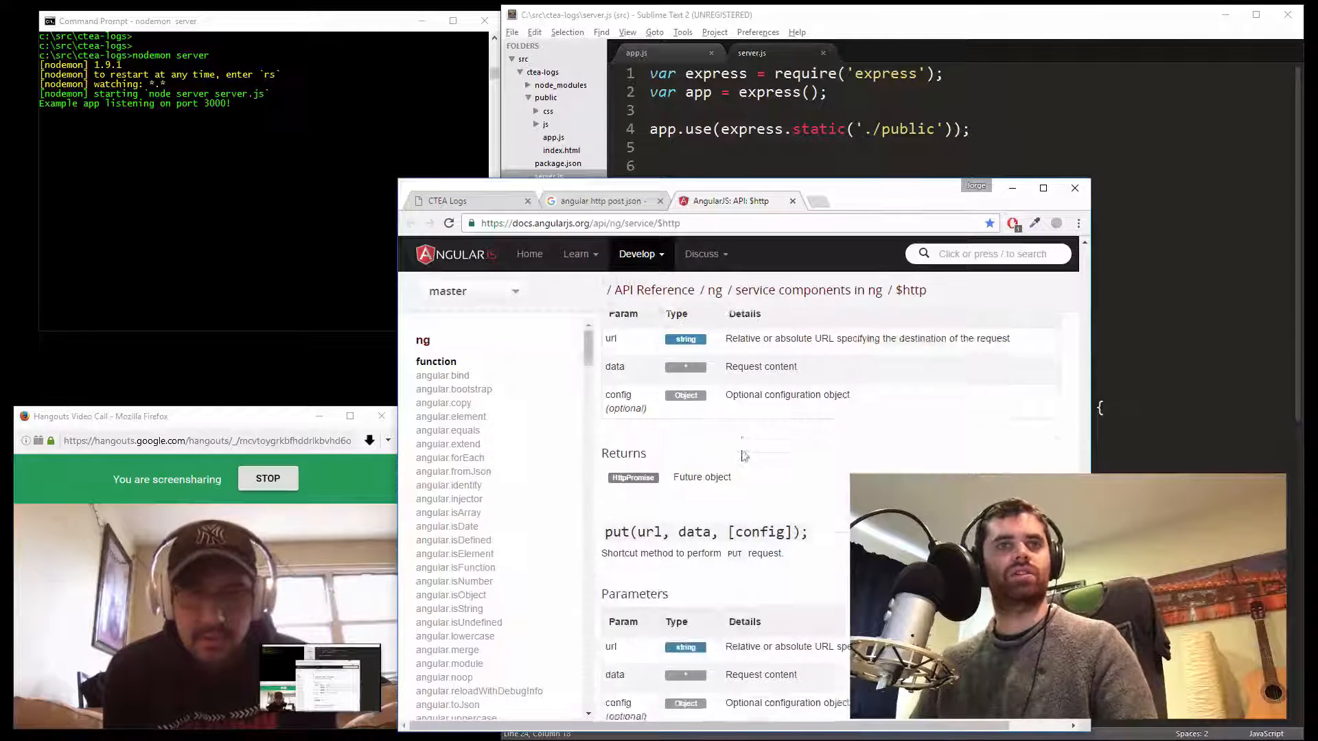
scroll(down, 3)
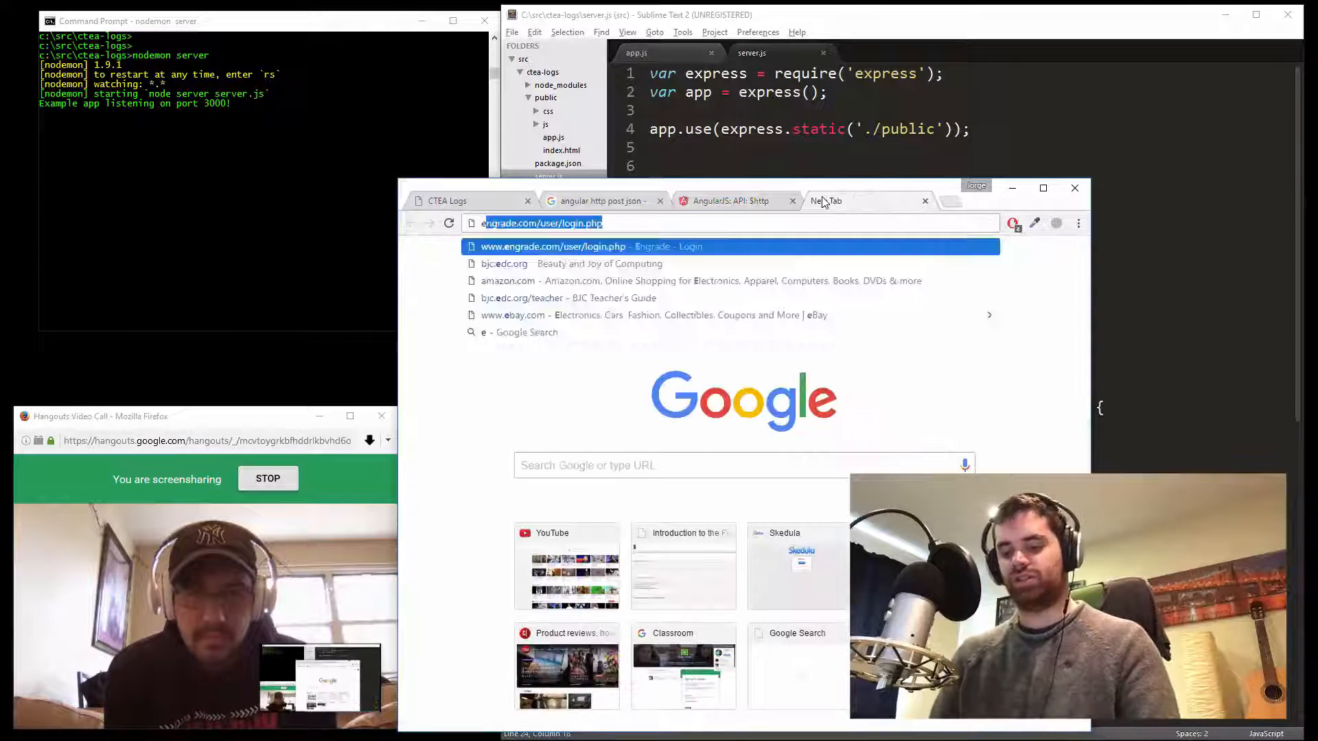
Search 'express bodyparser' and open the expressjs/body-parser GitHub README
text(expressjs body)
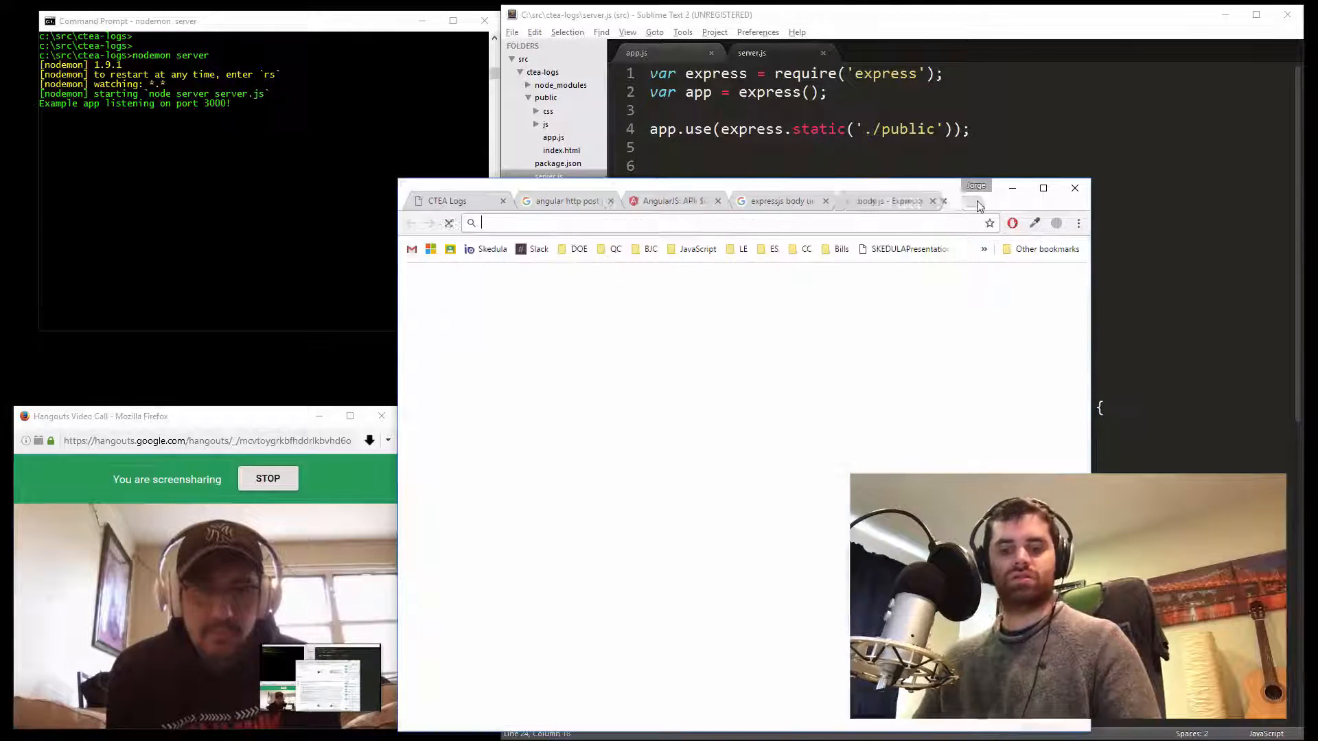
text(express bodyparser)
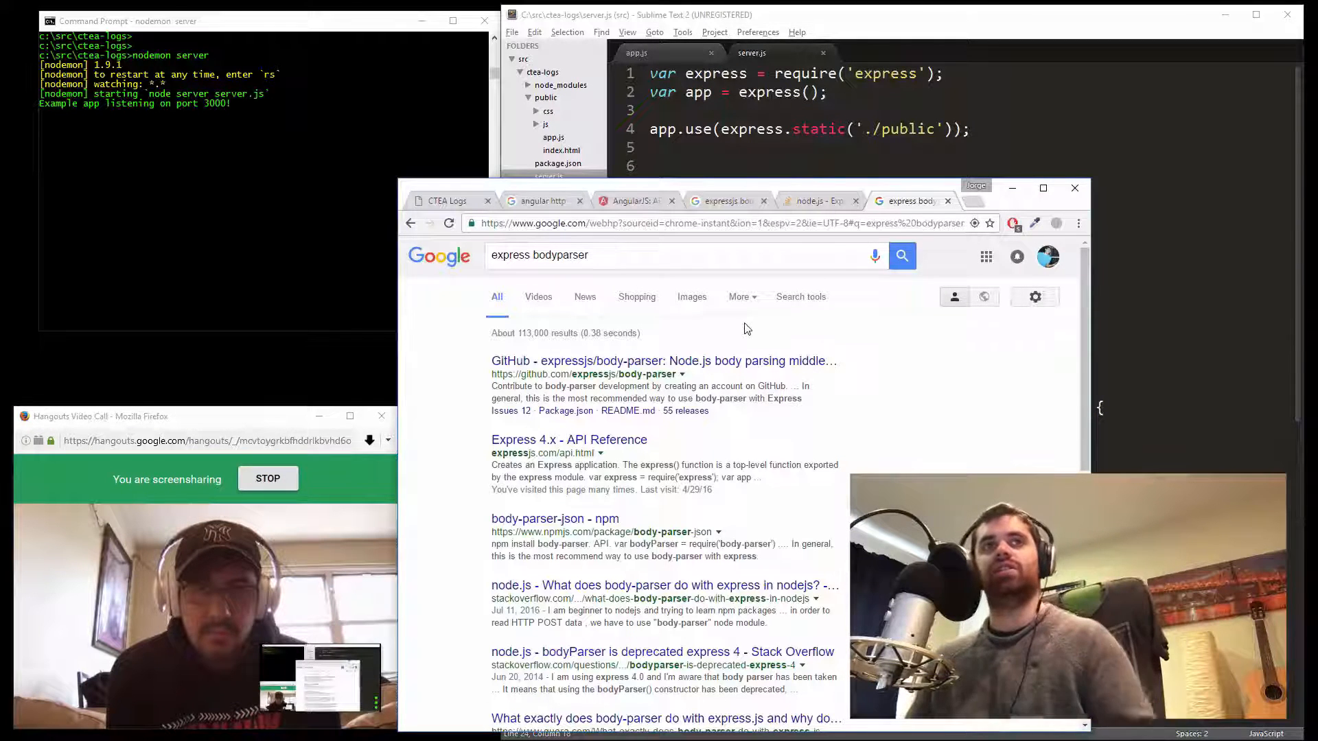
click(510, 361)
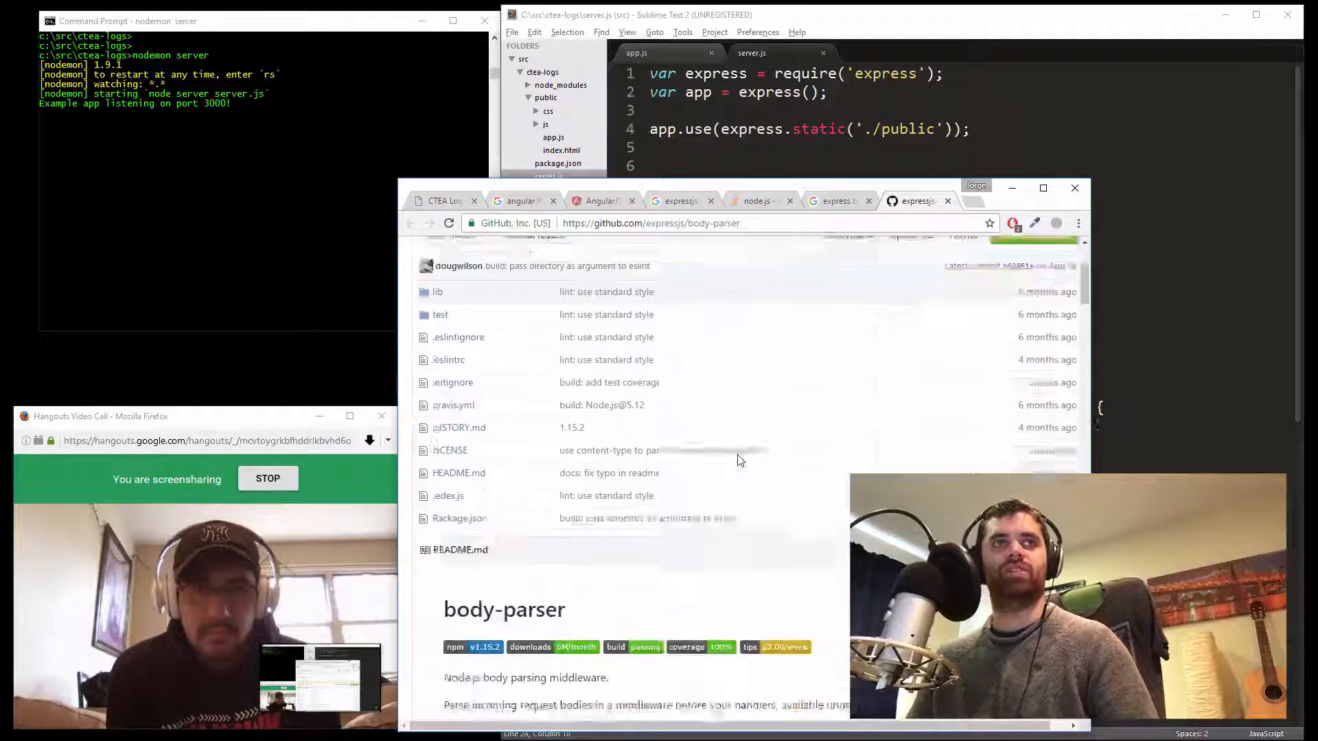
scroll(down, 3)
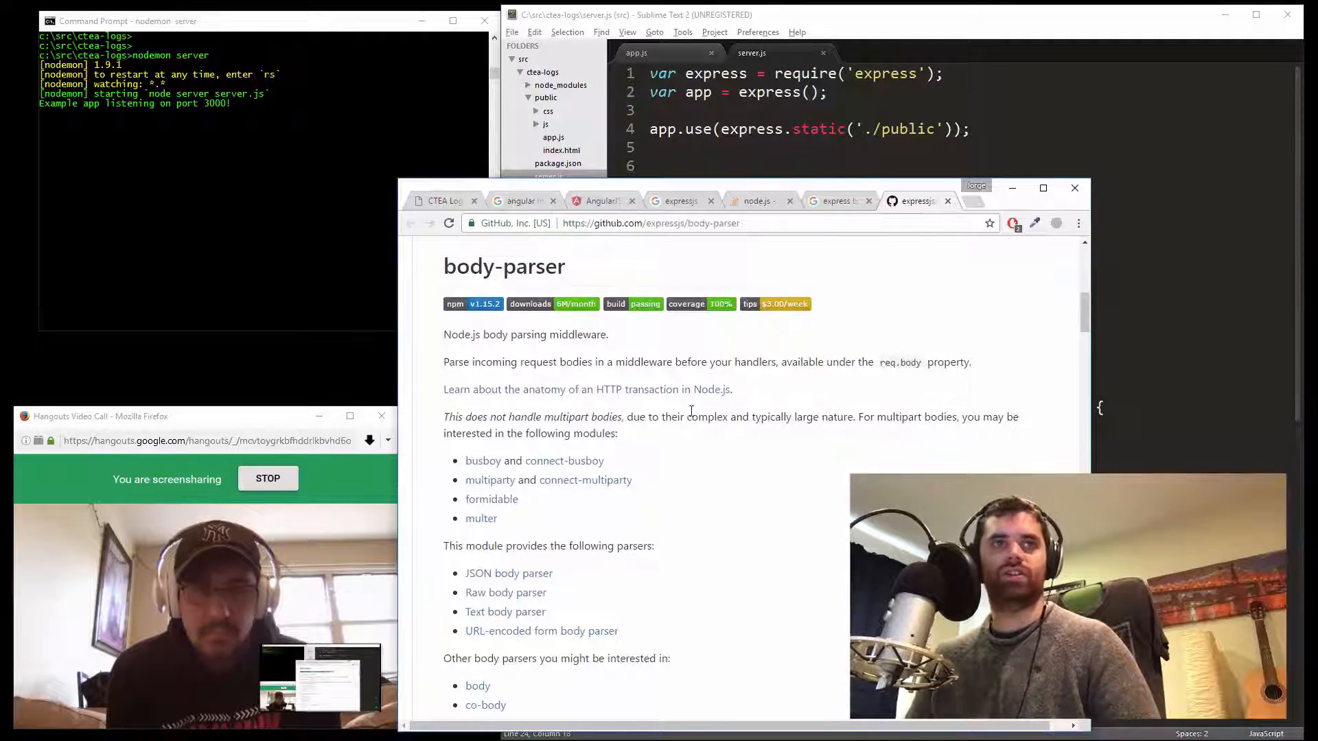
Run npm install body-parser --save, then start nodemon server again
scroll(down, 3)
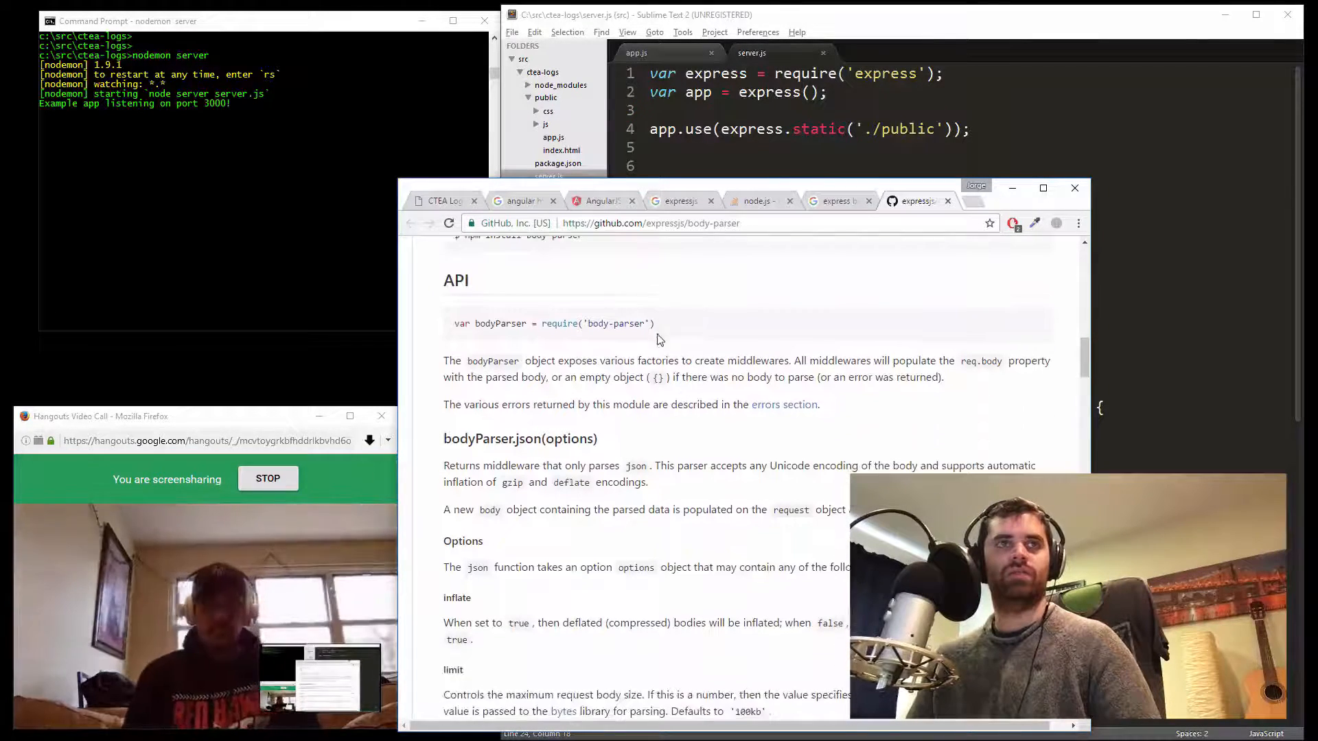
double_click(615, 324)
text(npm i)
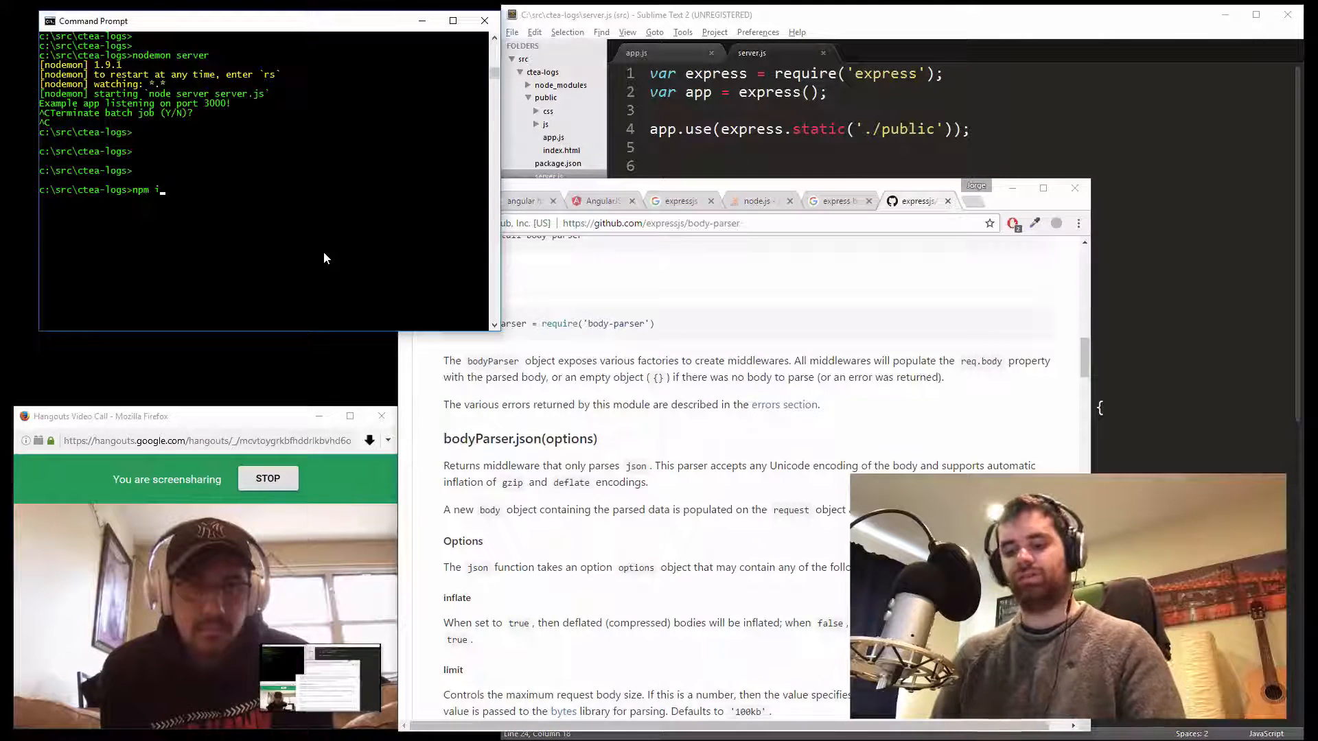
text(nstall)
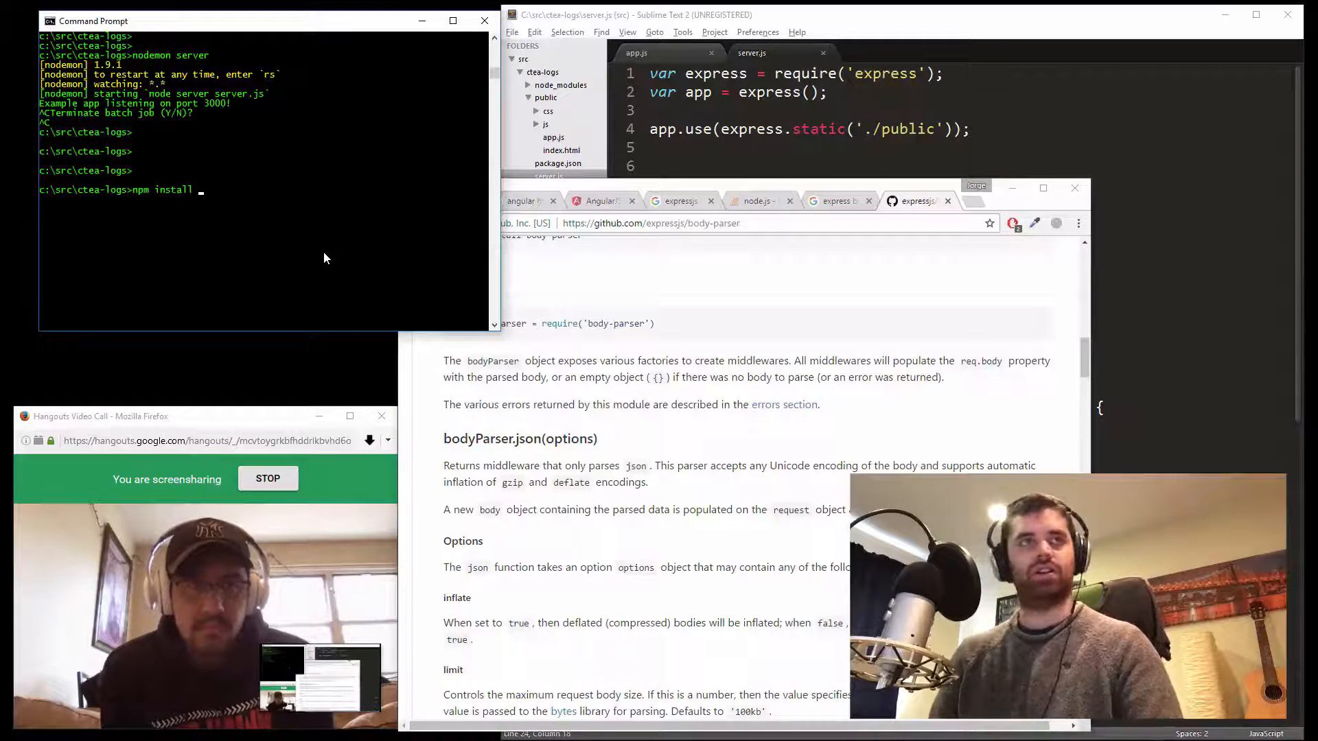
text(body-parser --save)
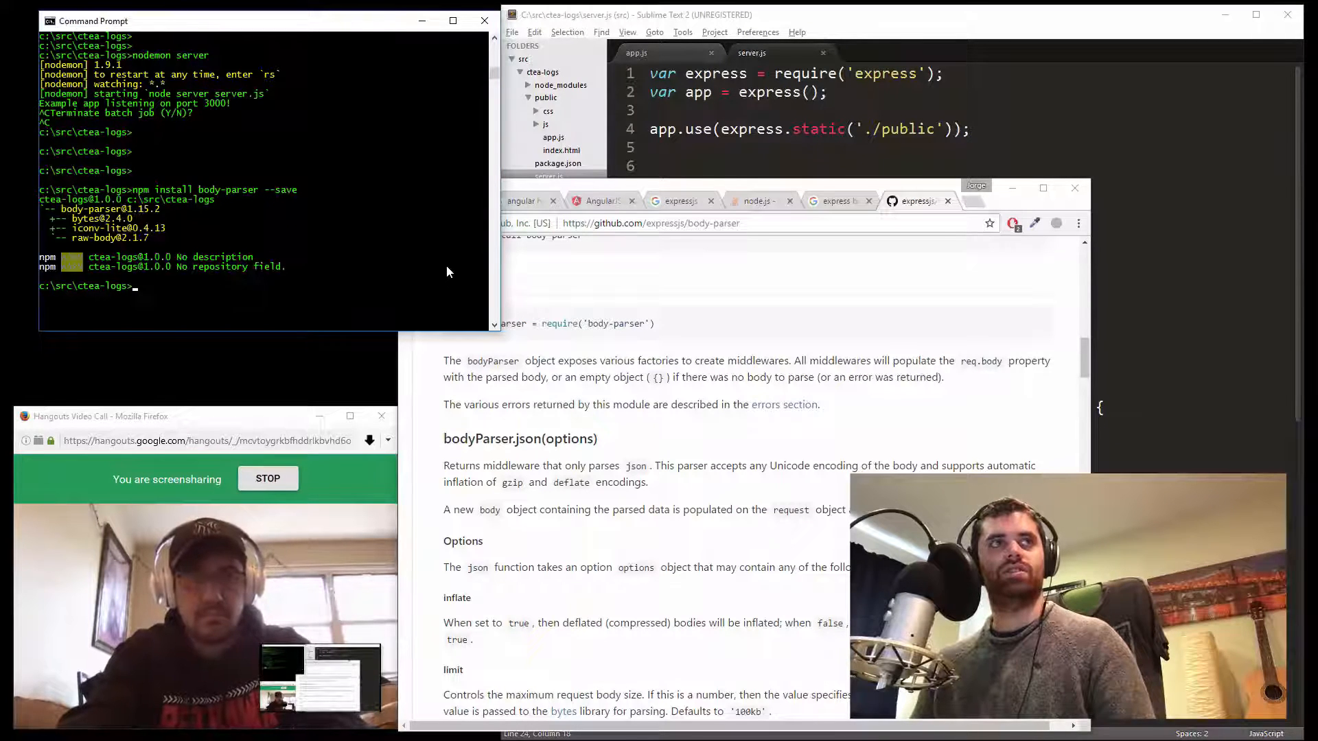
text(nodemon server)
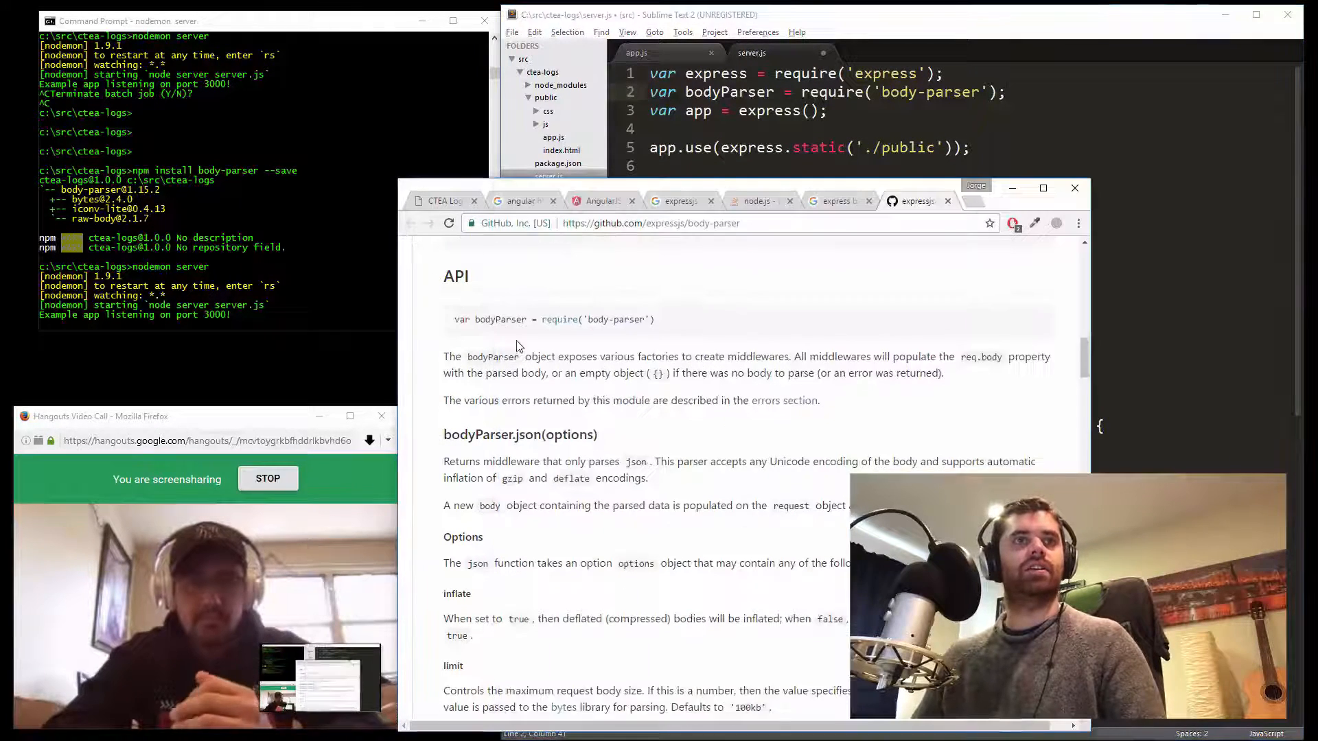
Read the README's bodyParser.urlencoded and json usage, then return to the CTEA Logs page
scroll(down, 3)
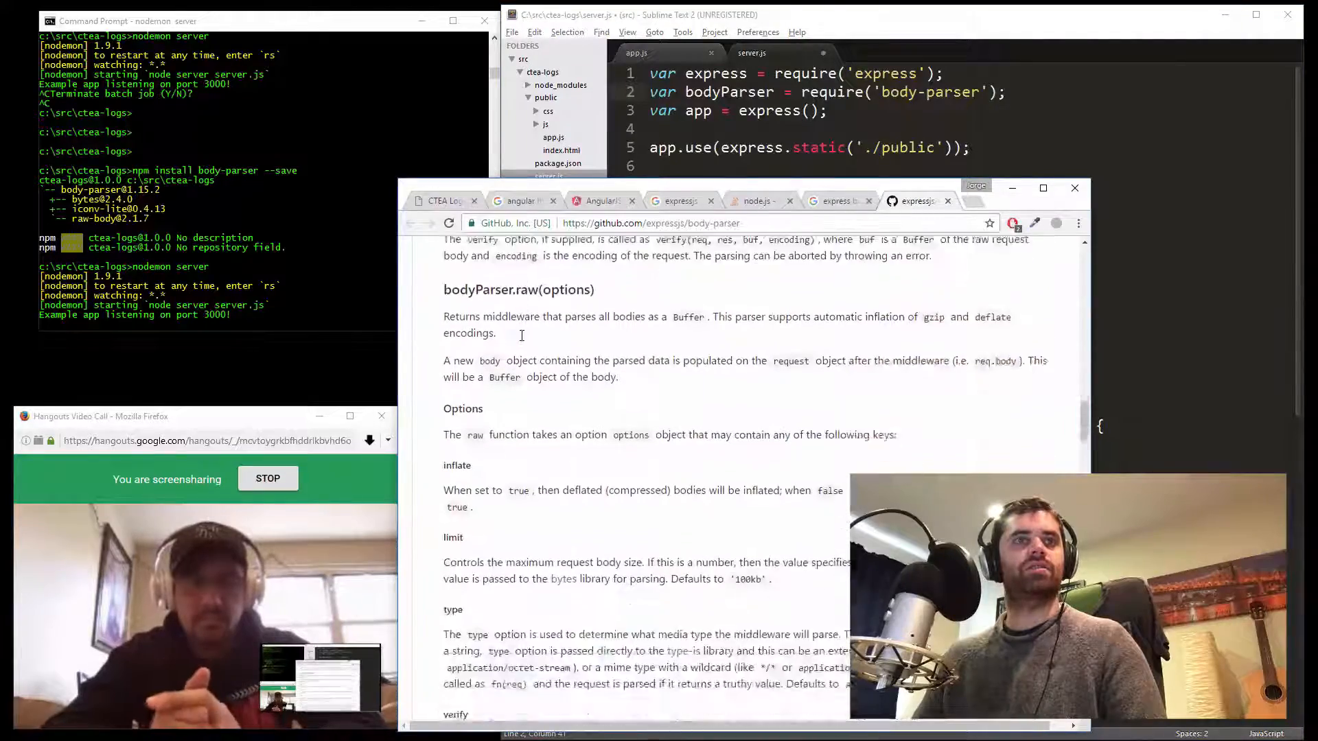
scroll(down, 3)
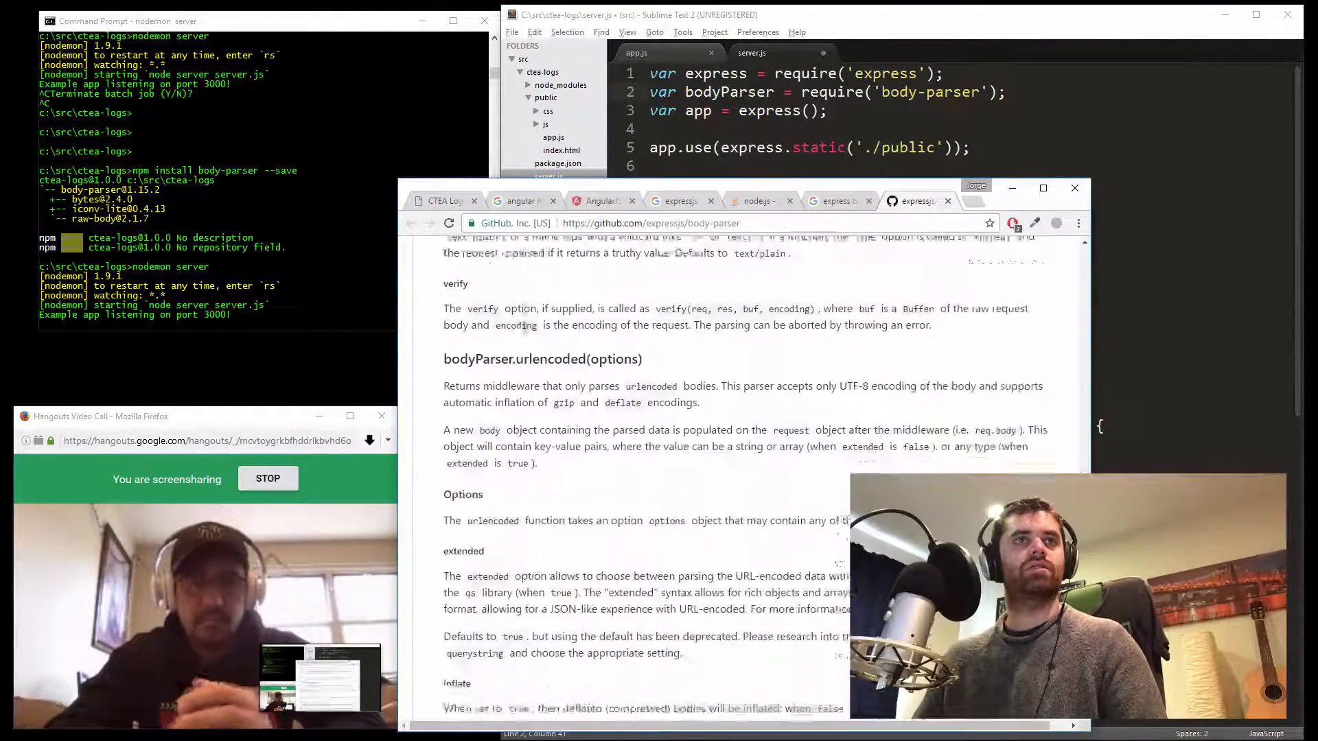
scroll(down, 3)
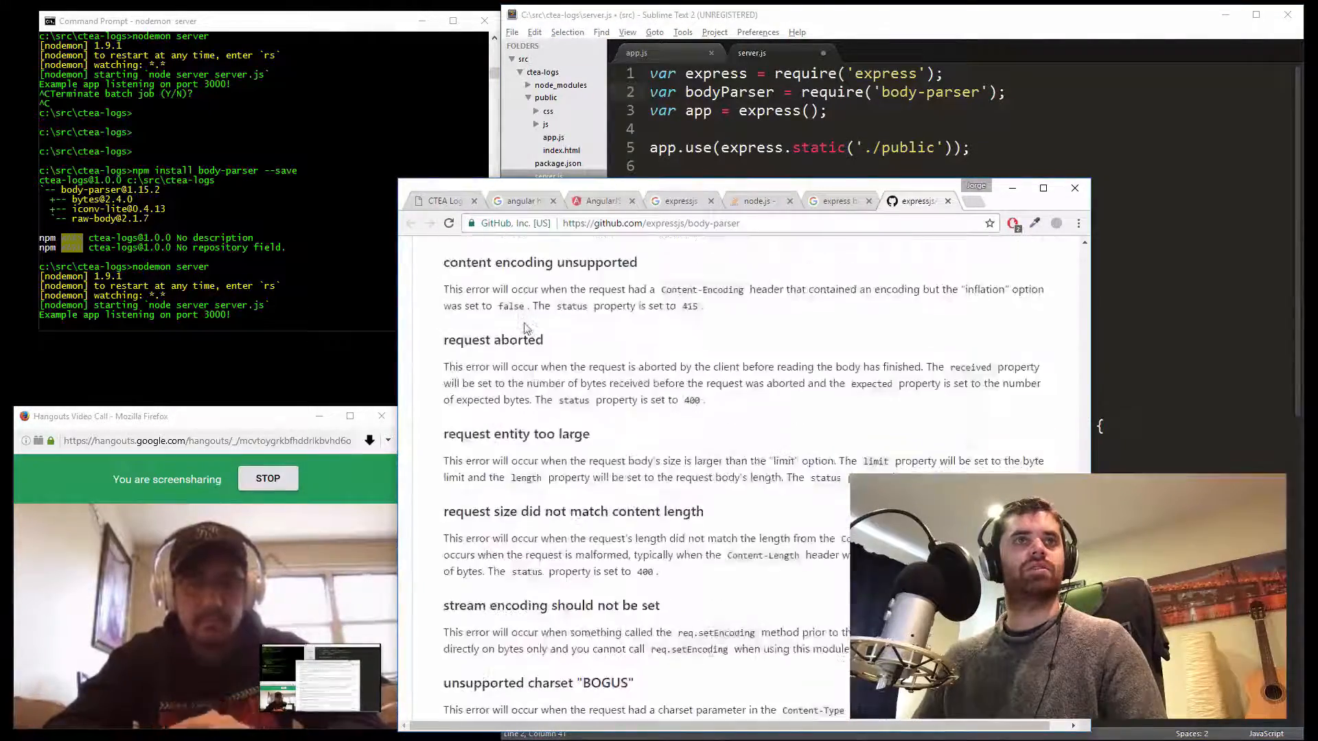
scroll(down, 3)
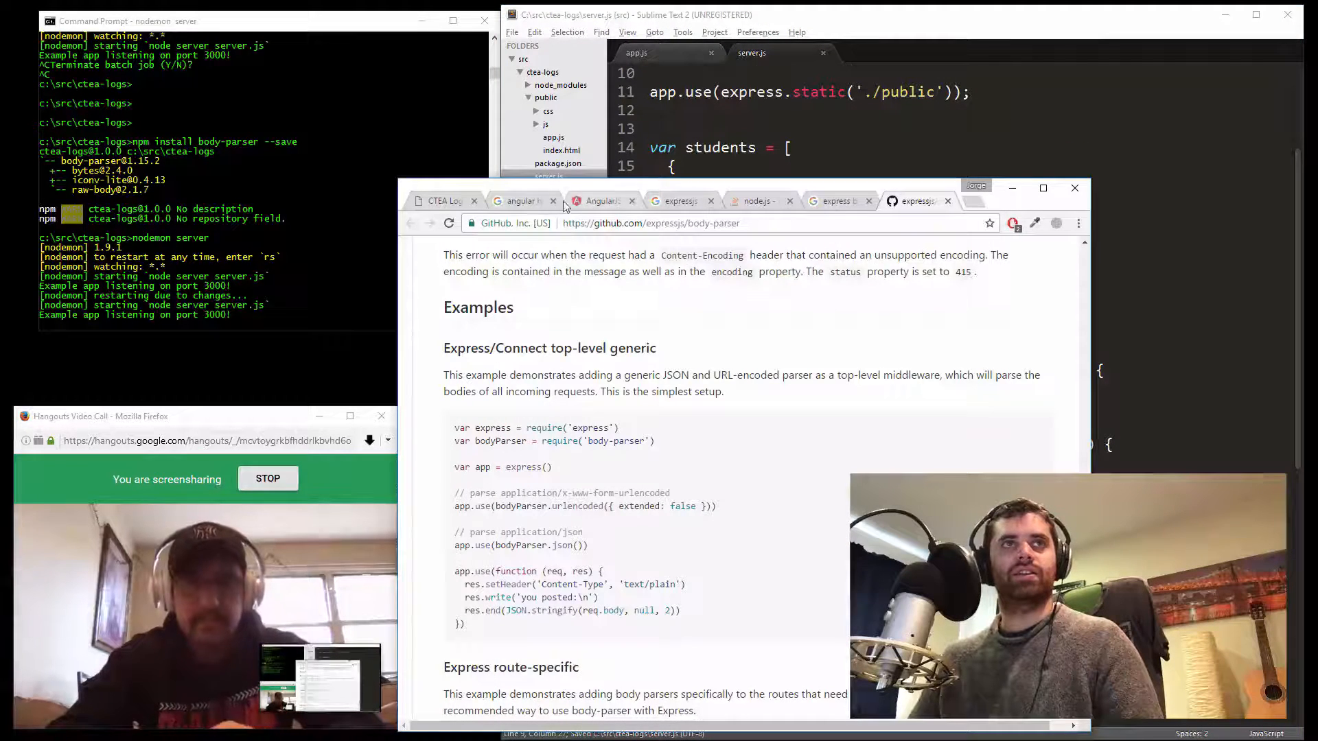
click(442, 200)
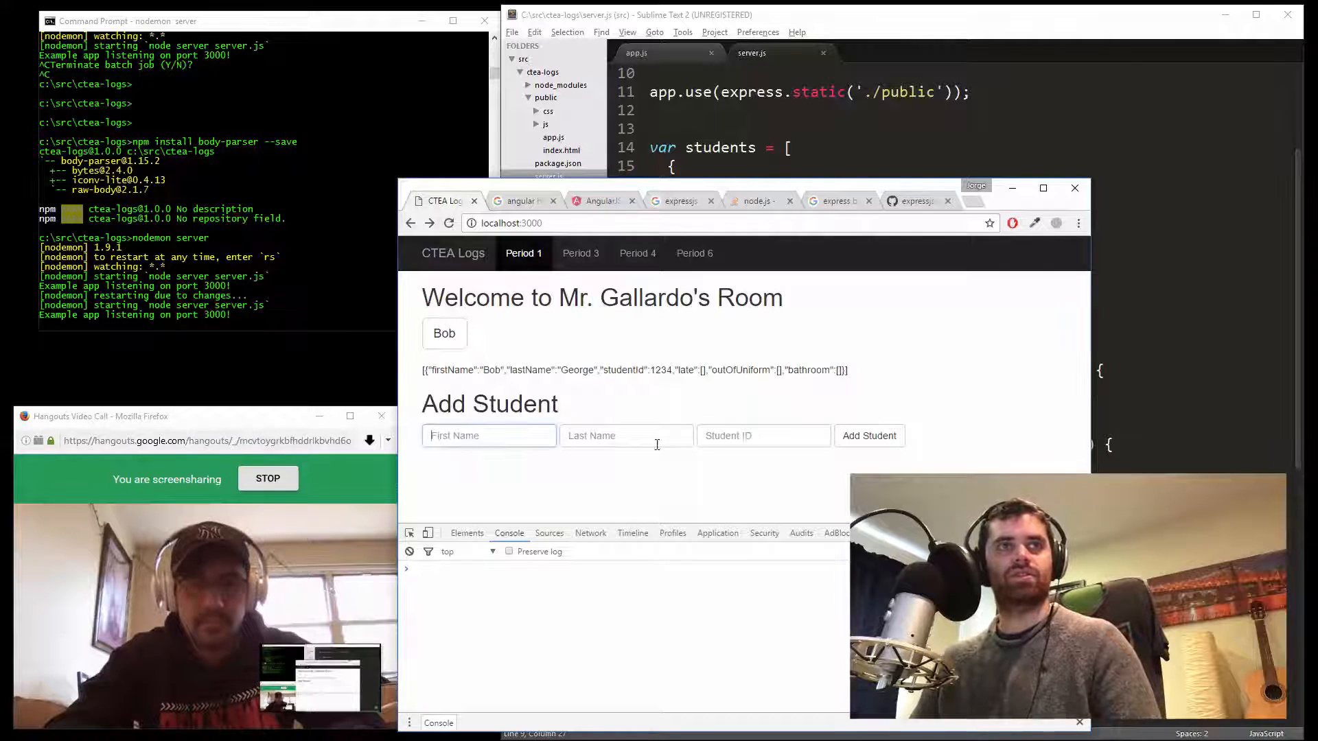
Change the POST handler to log req.body and restart the nodemon server
click(869, 435)
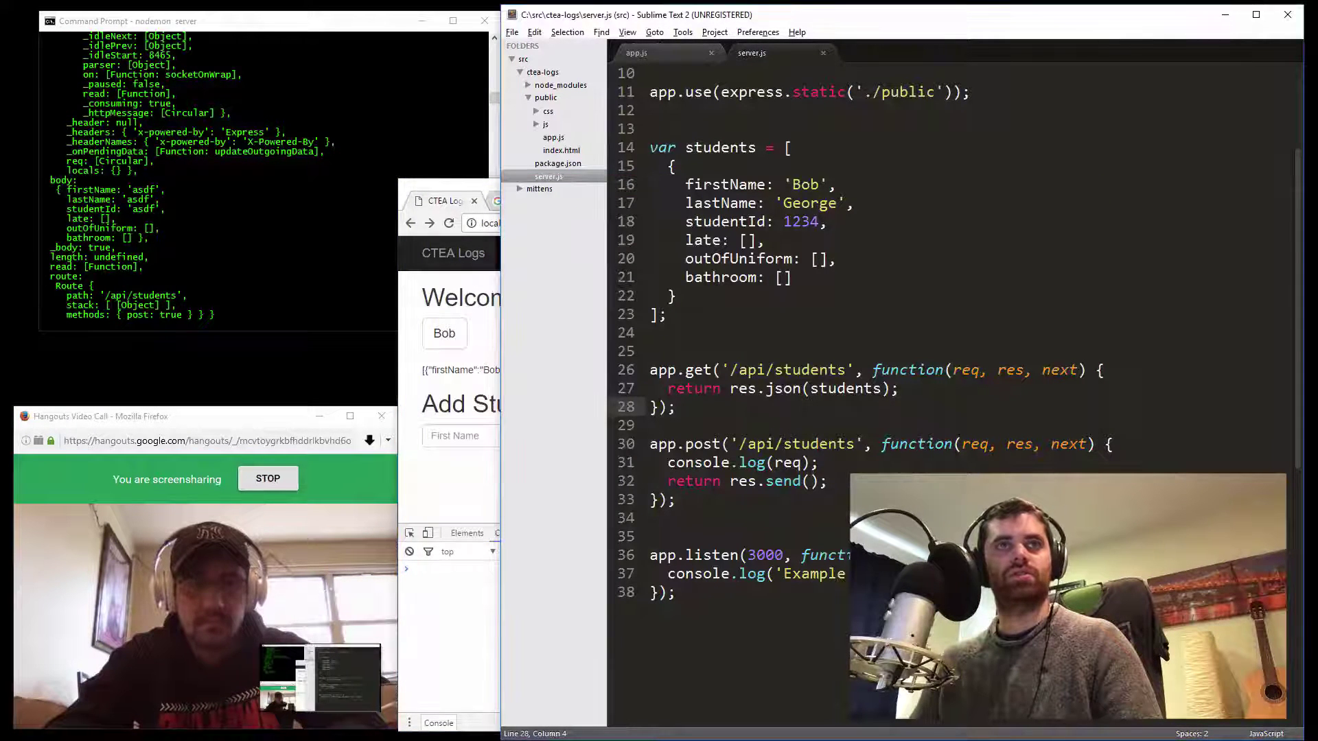
click(800, 463)
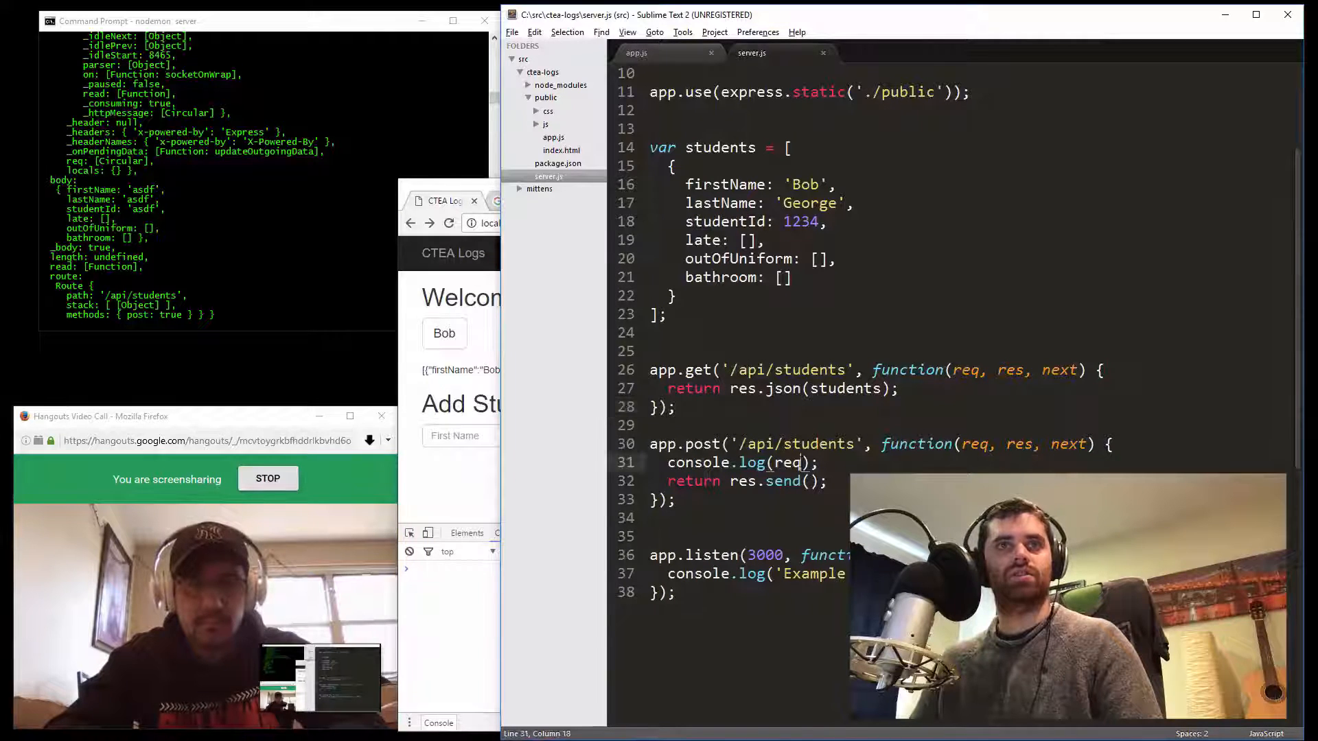
text(.body)
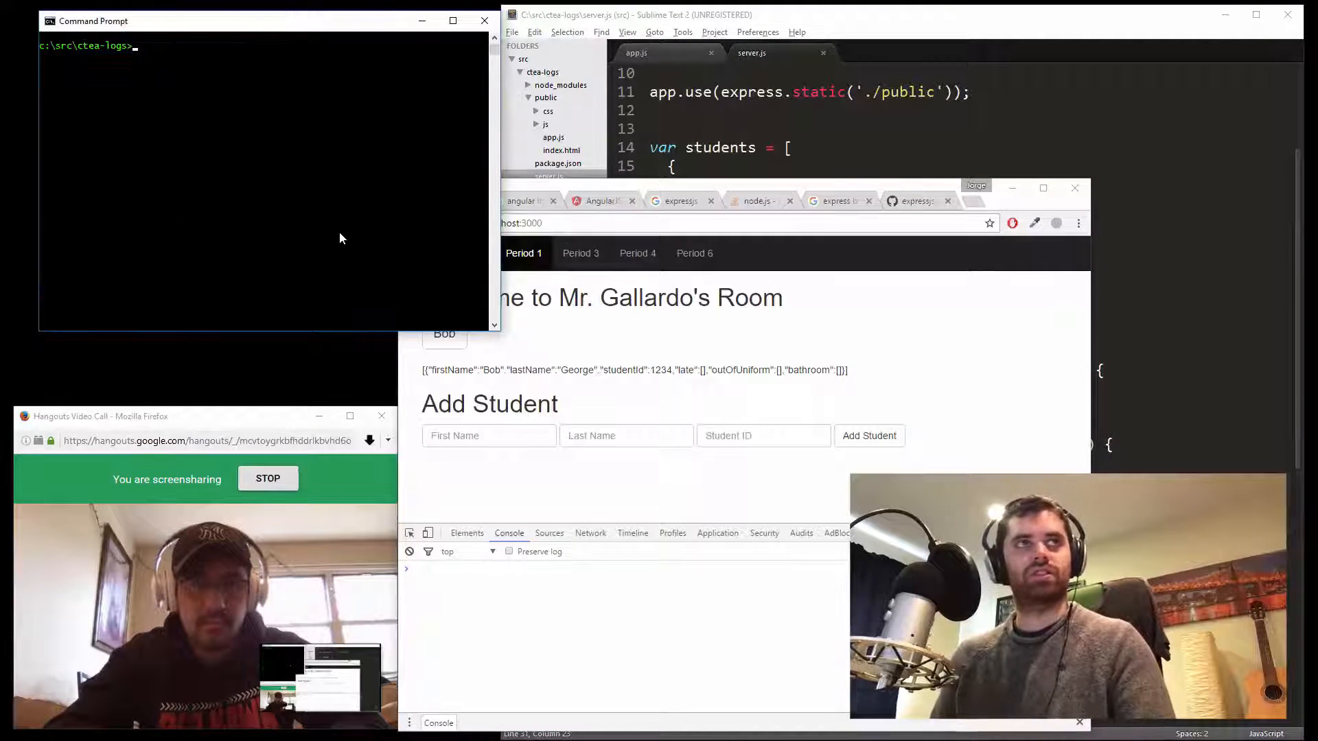
text(nodemon server)
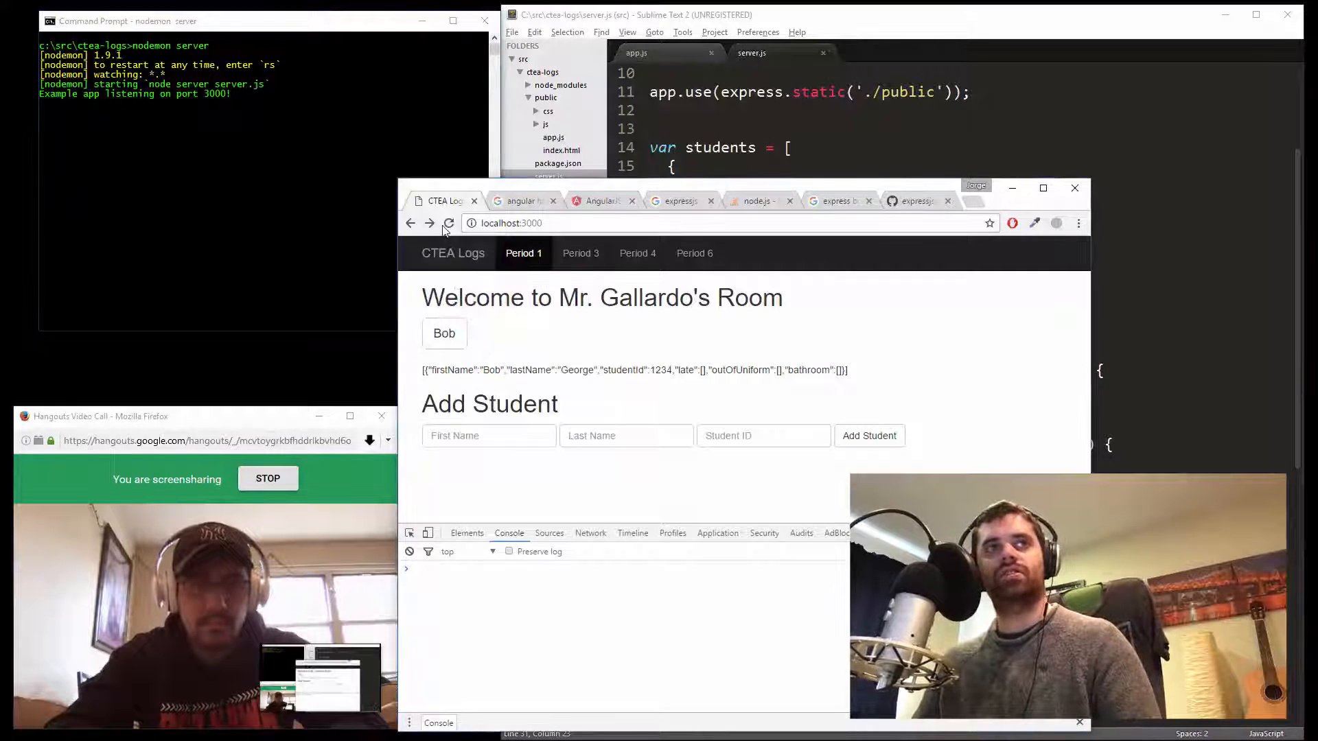
Enter asdf as the test student's first name in the Add Student form
text(asdf)
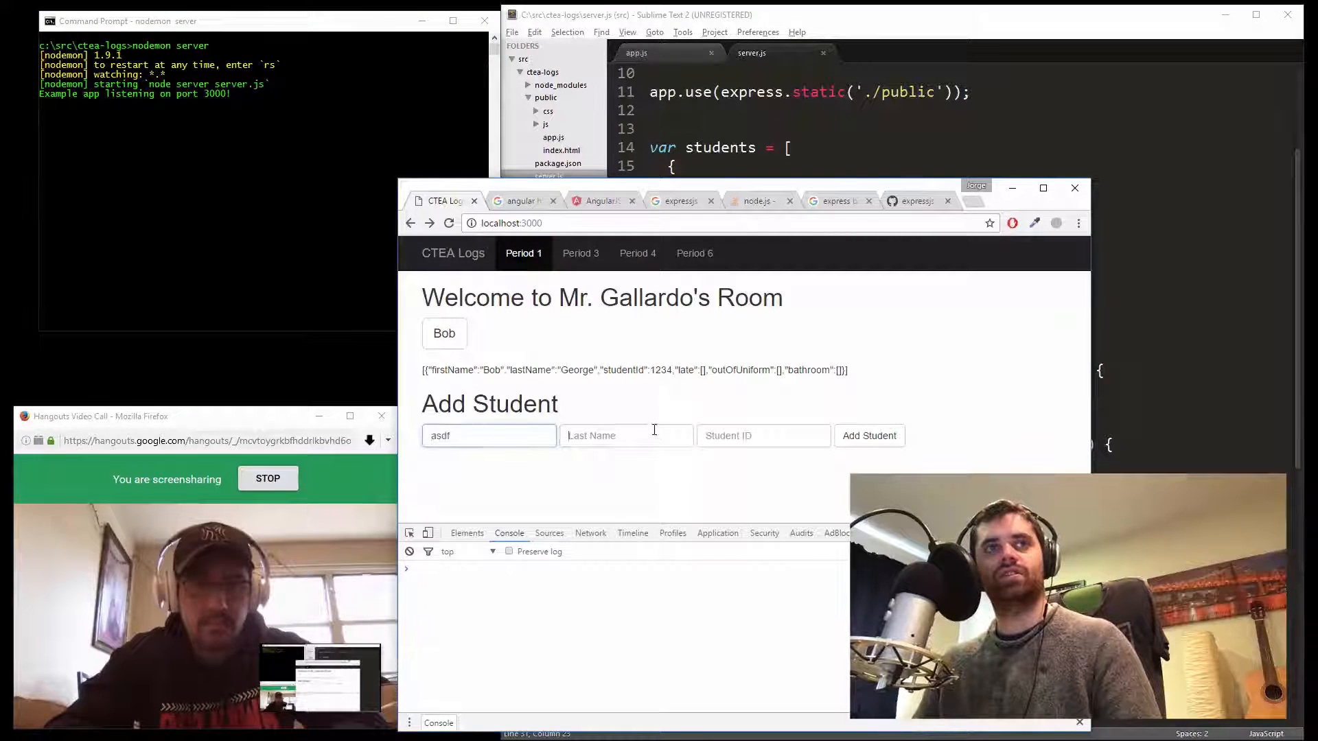
click(869, 436)
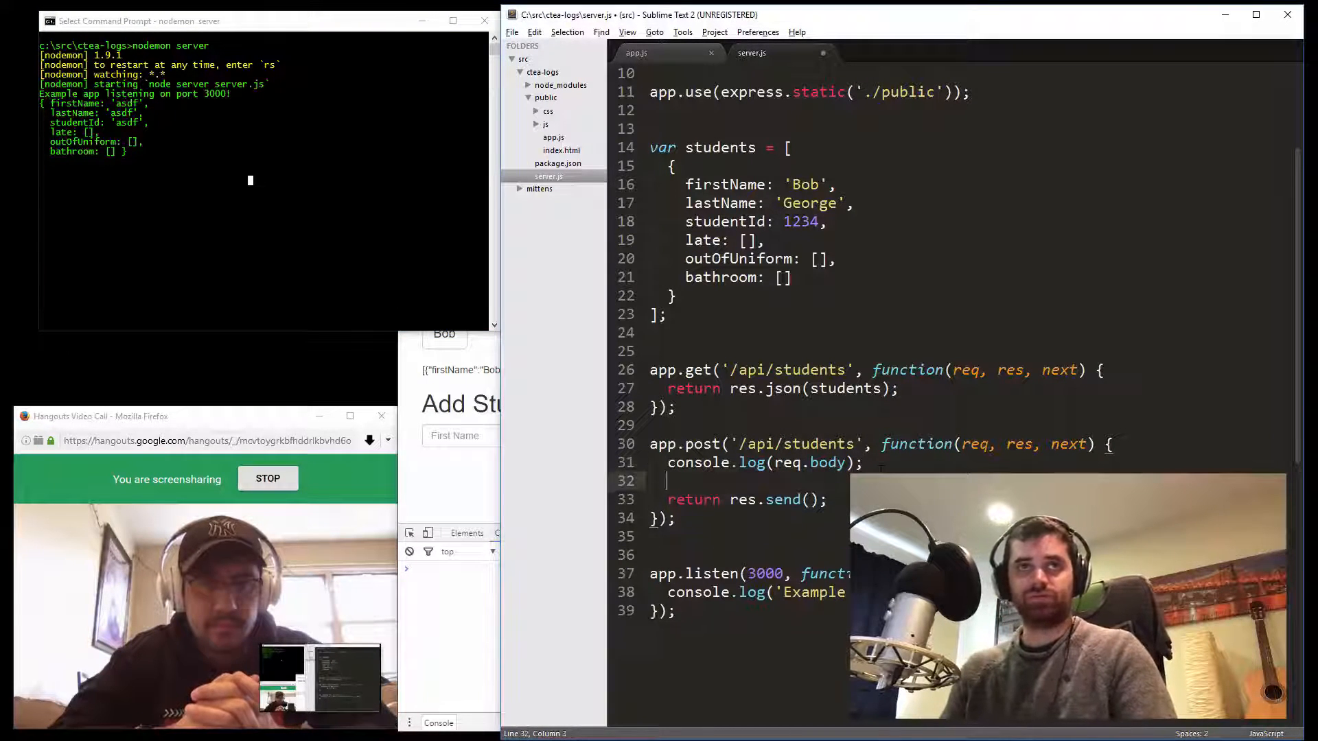
Replace the console.log line with students.push(req.body) in the POST /api/students handler
text(students.)
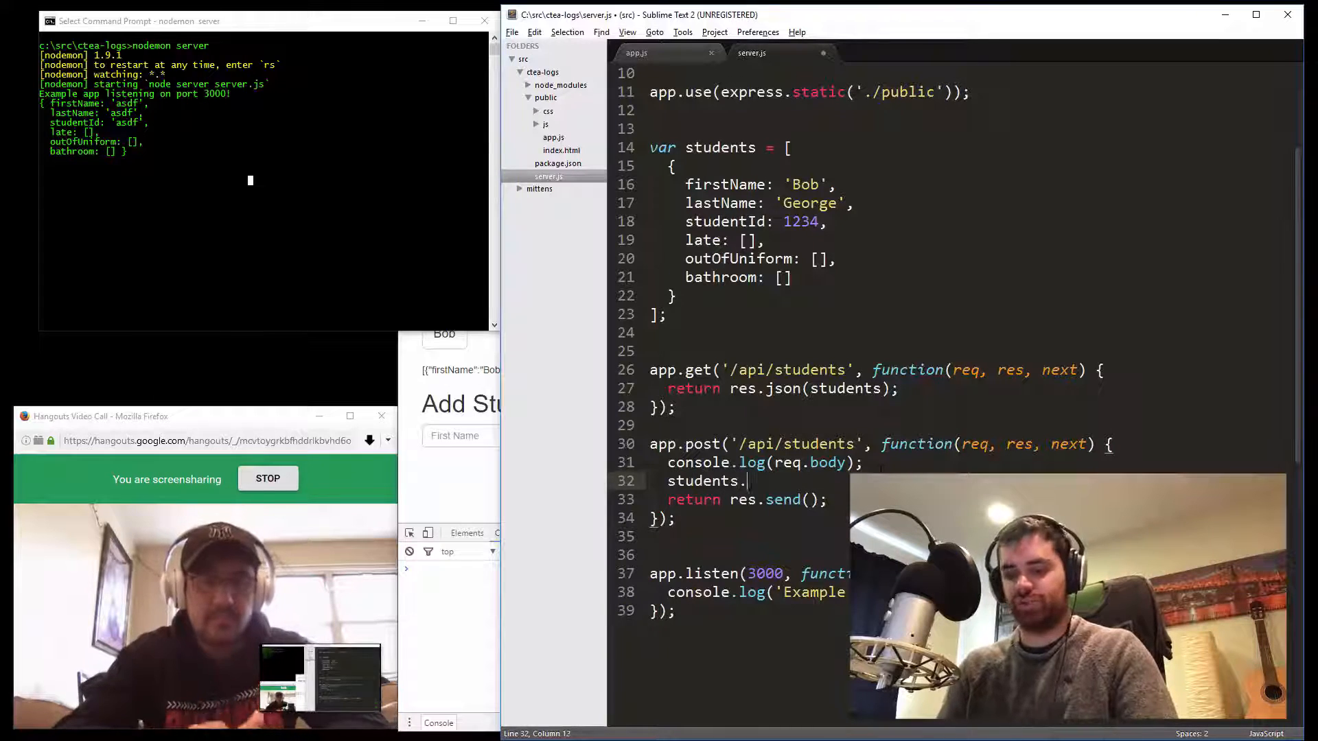
text(push())
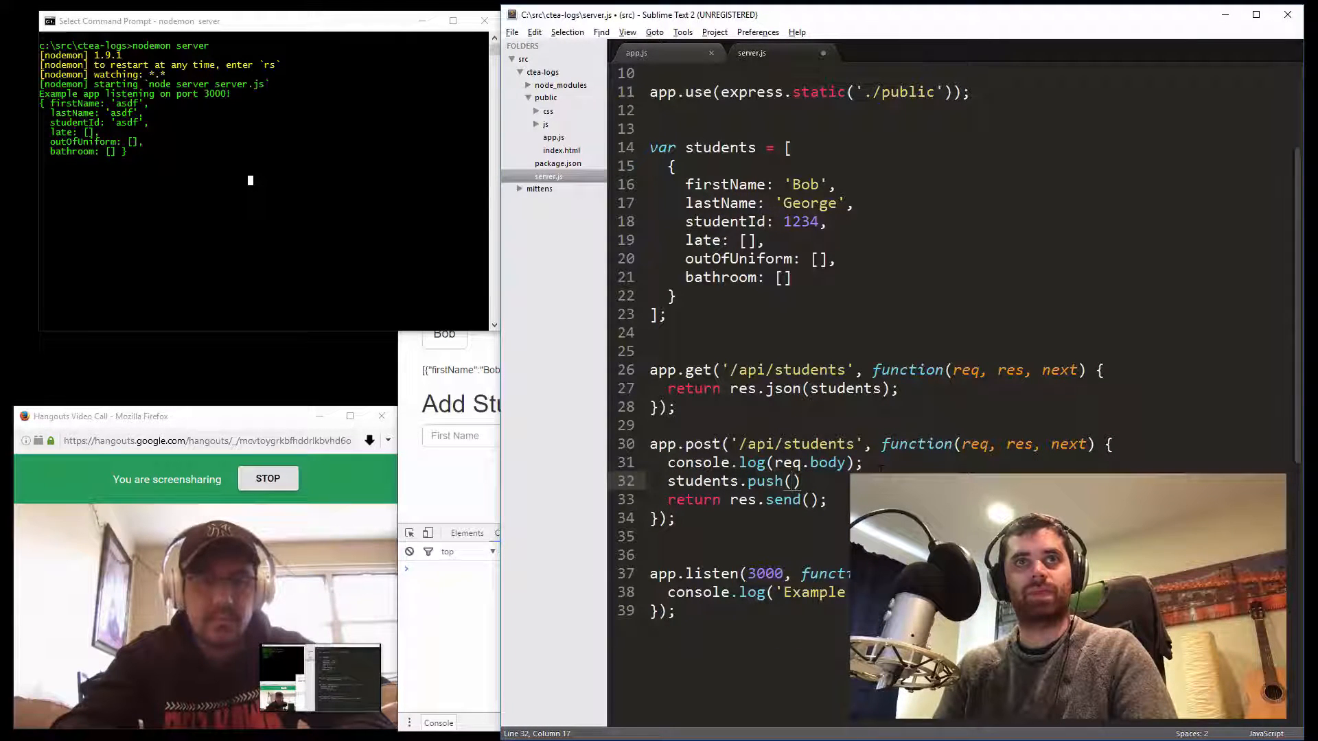
text(req.)
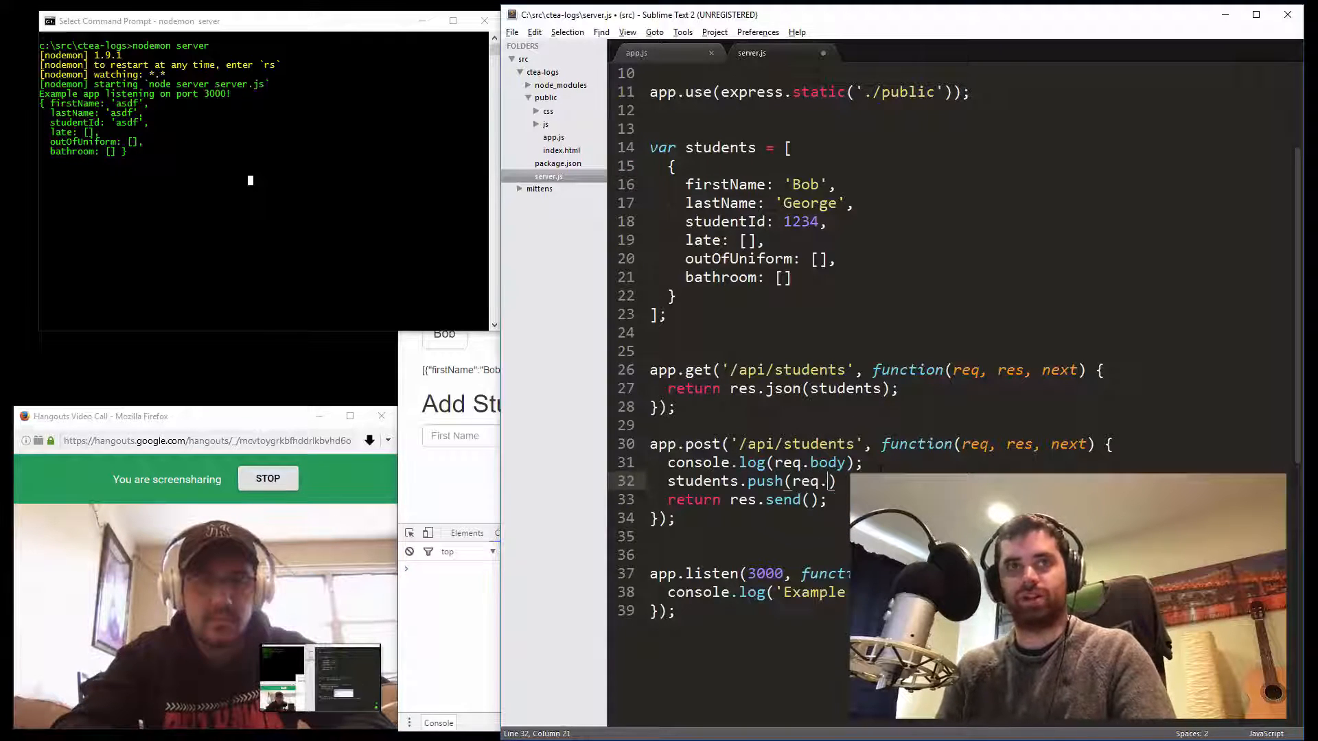
text(bod)
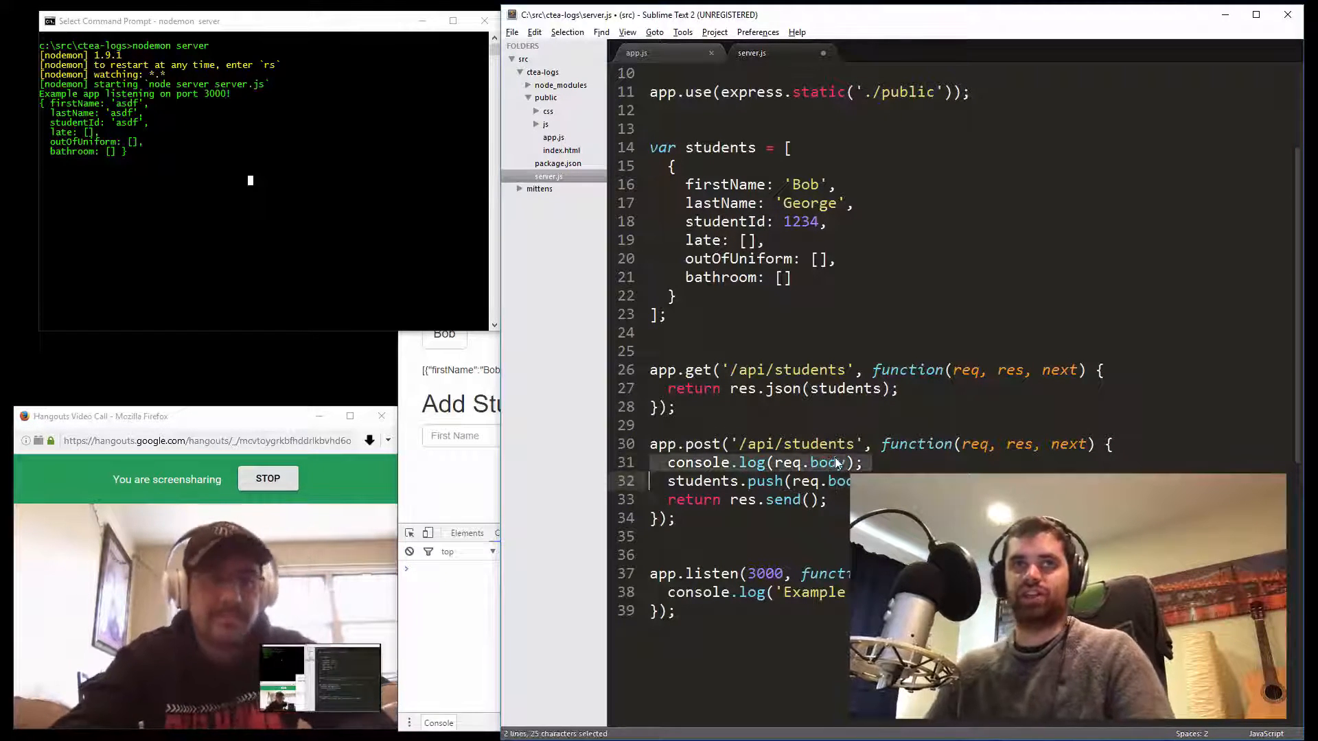
key(Delete)
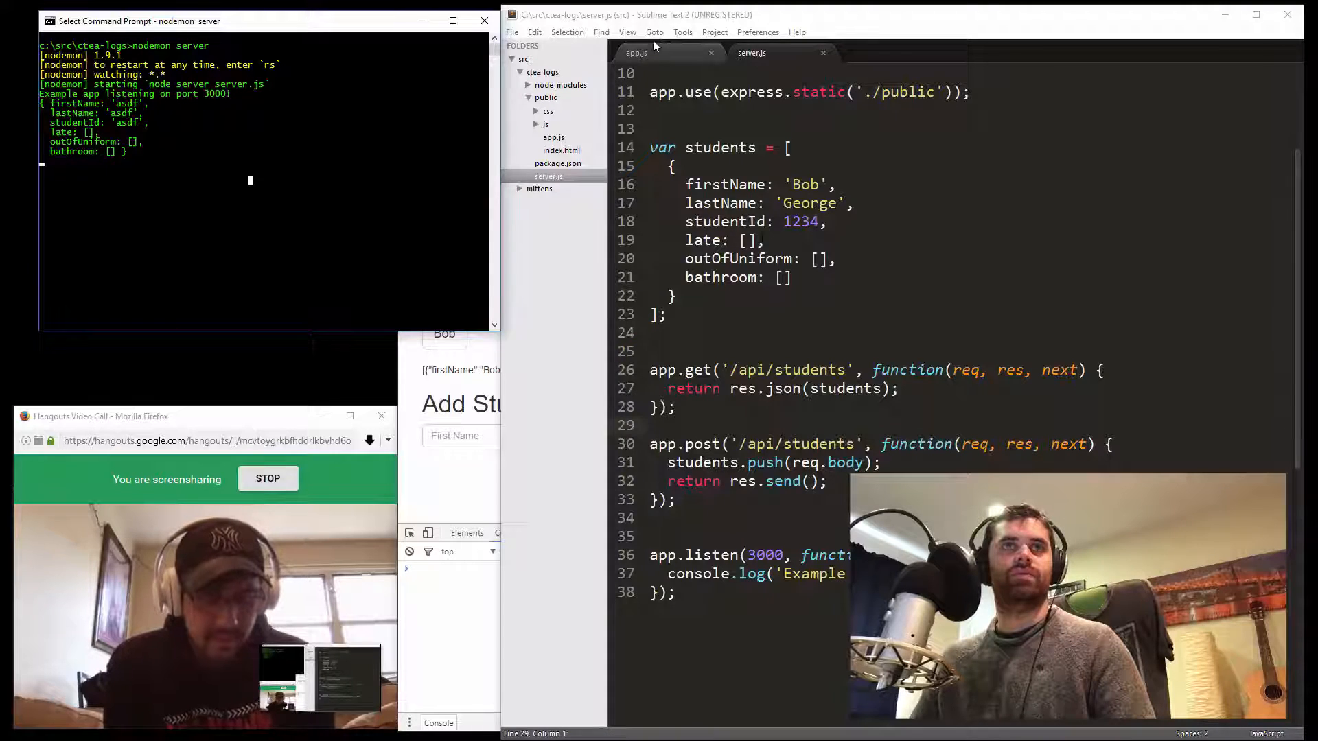
Switch to app.js and scroll to the addStudent function
click(636, 53)
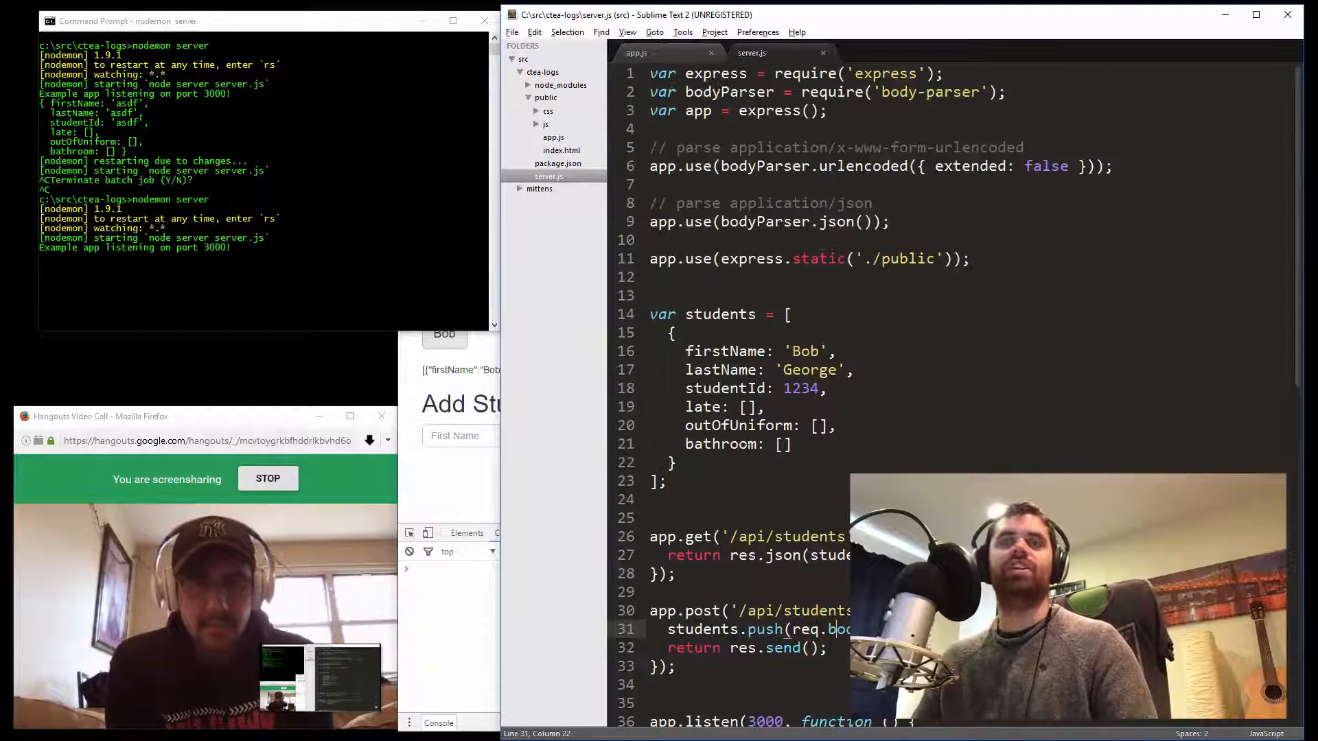
scroll(down, 3)
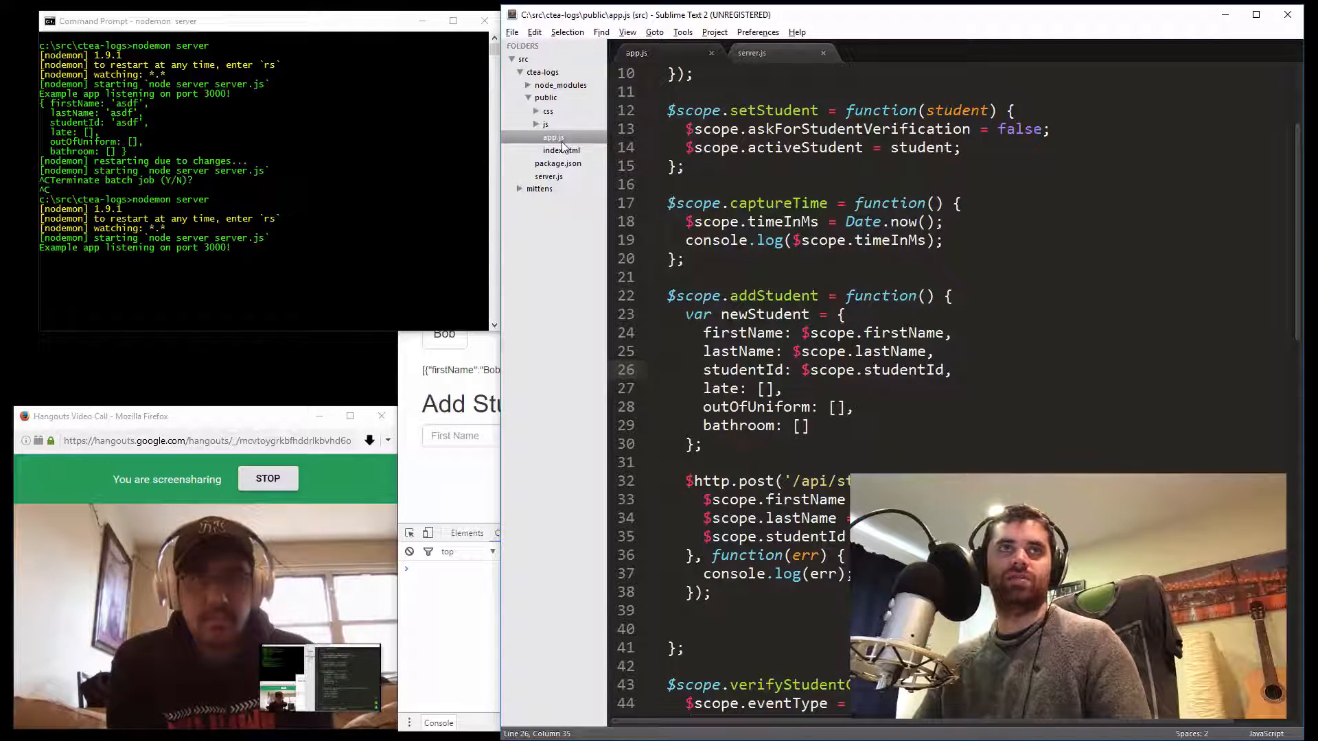
Add the required attribute to the First Name input in index.html and save
click(562, 150)
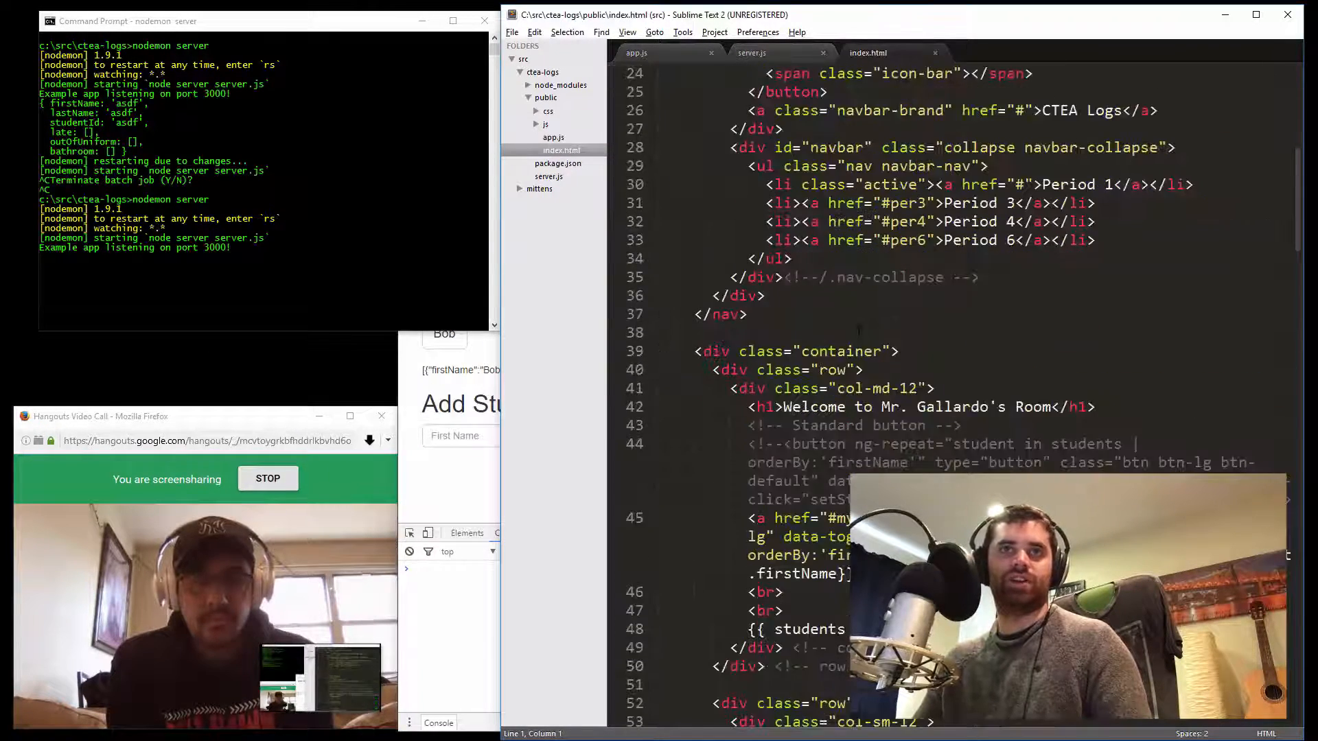
scroll(down, 3)
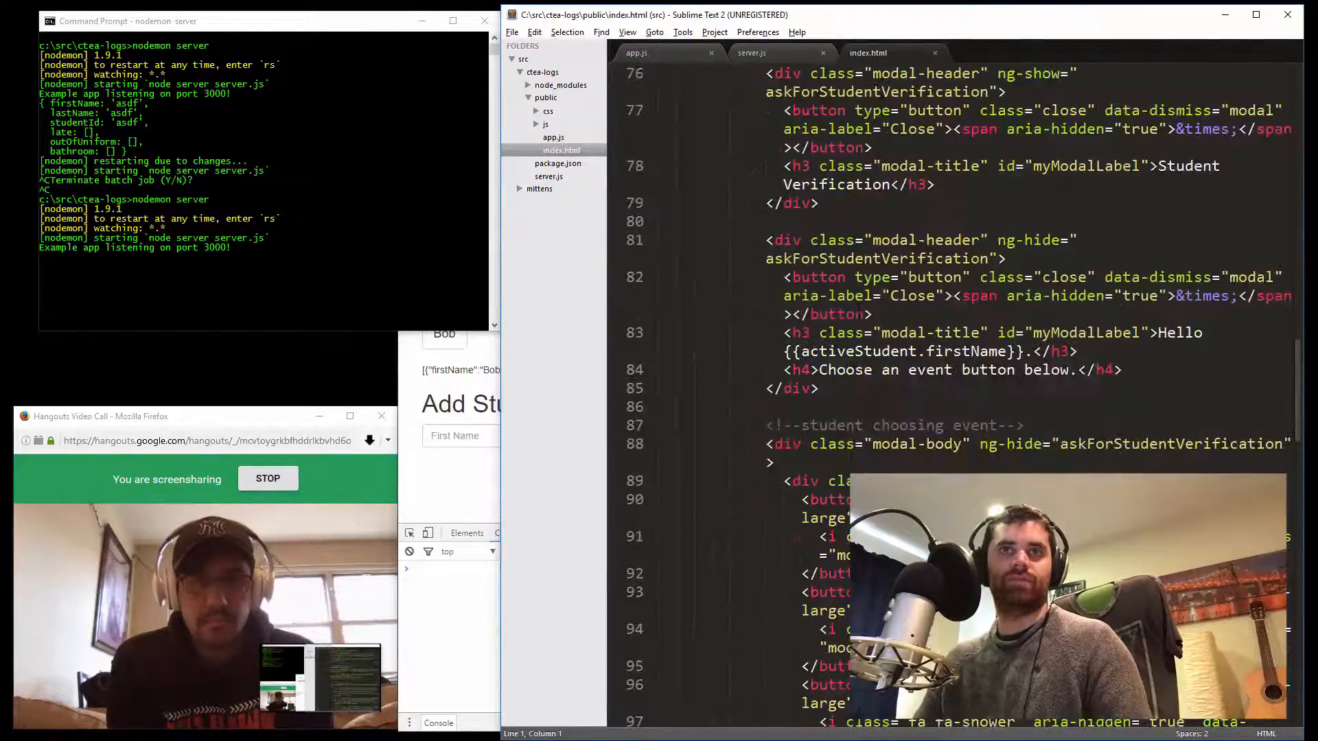
scroll(down, 3)
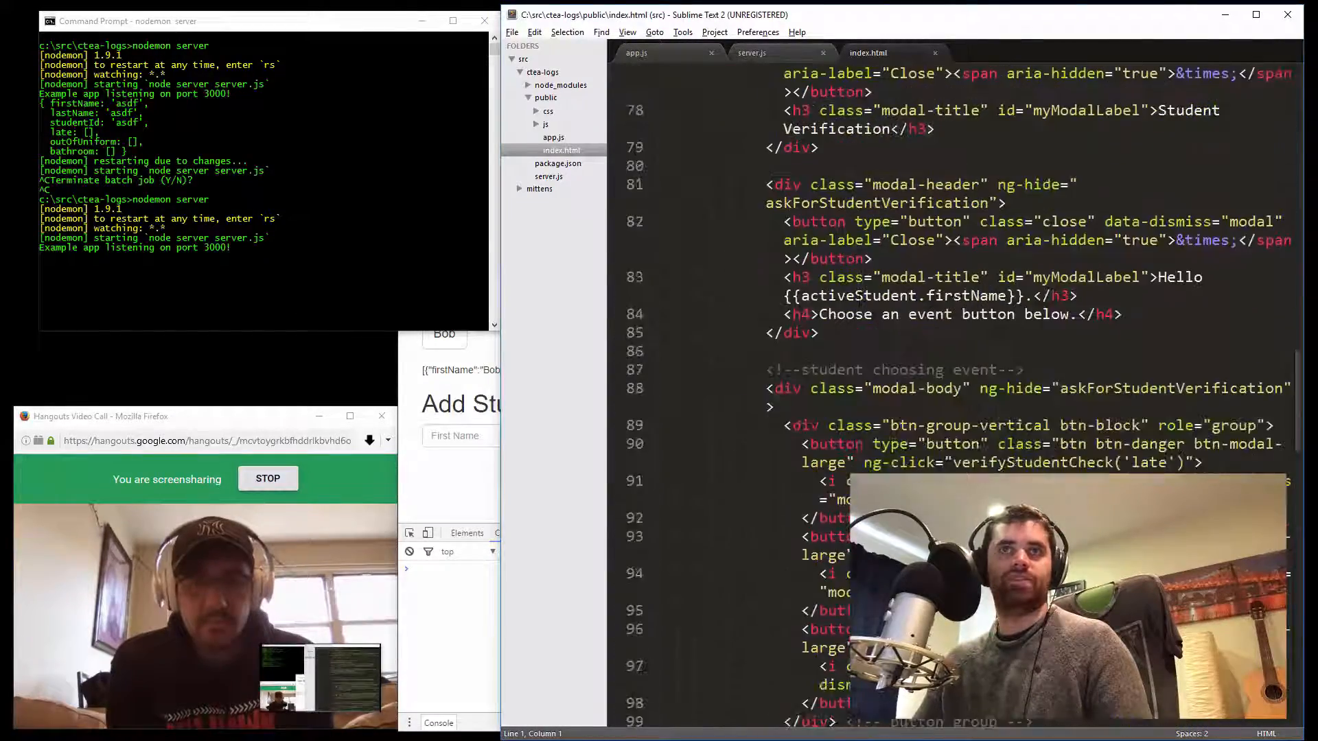
scroll(down, 3)
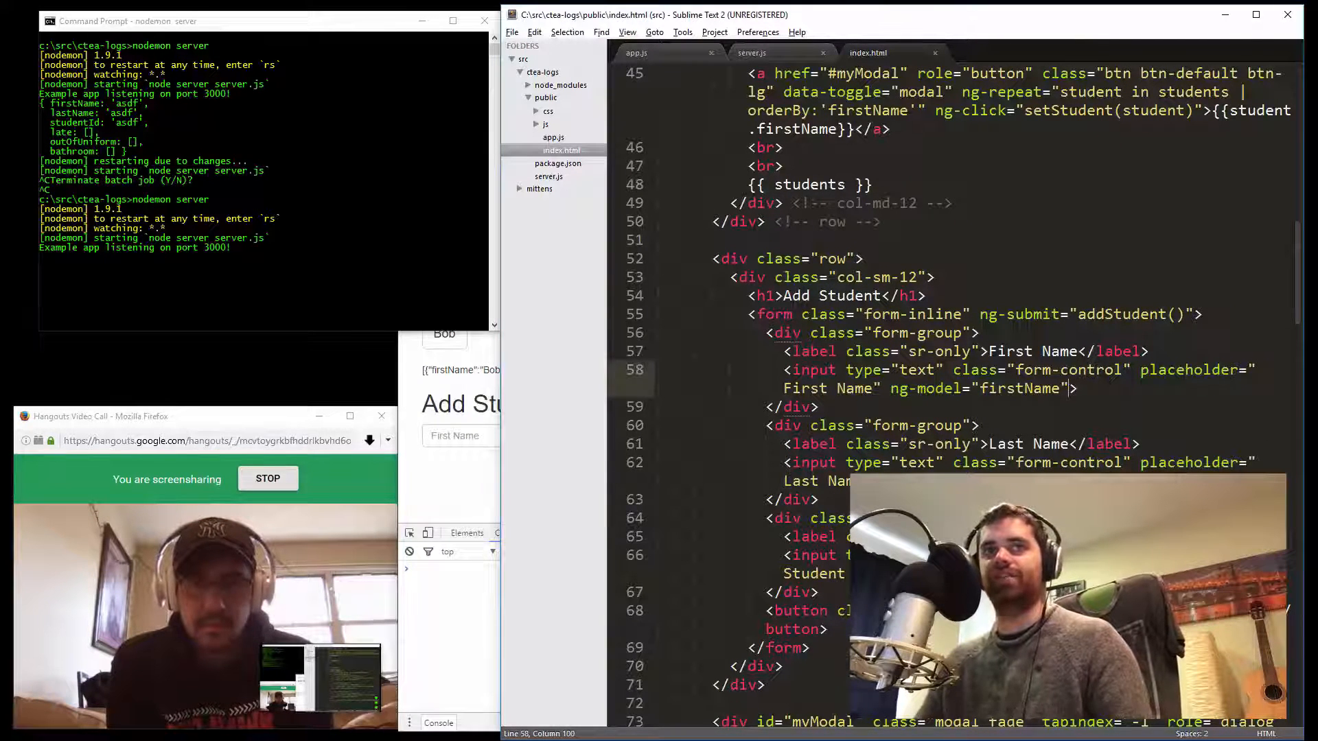
text(req)
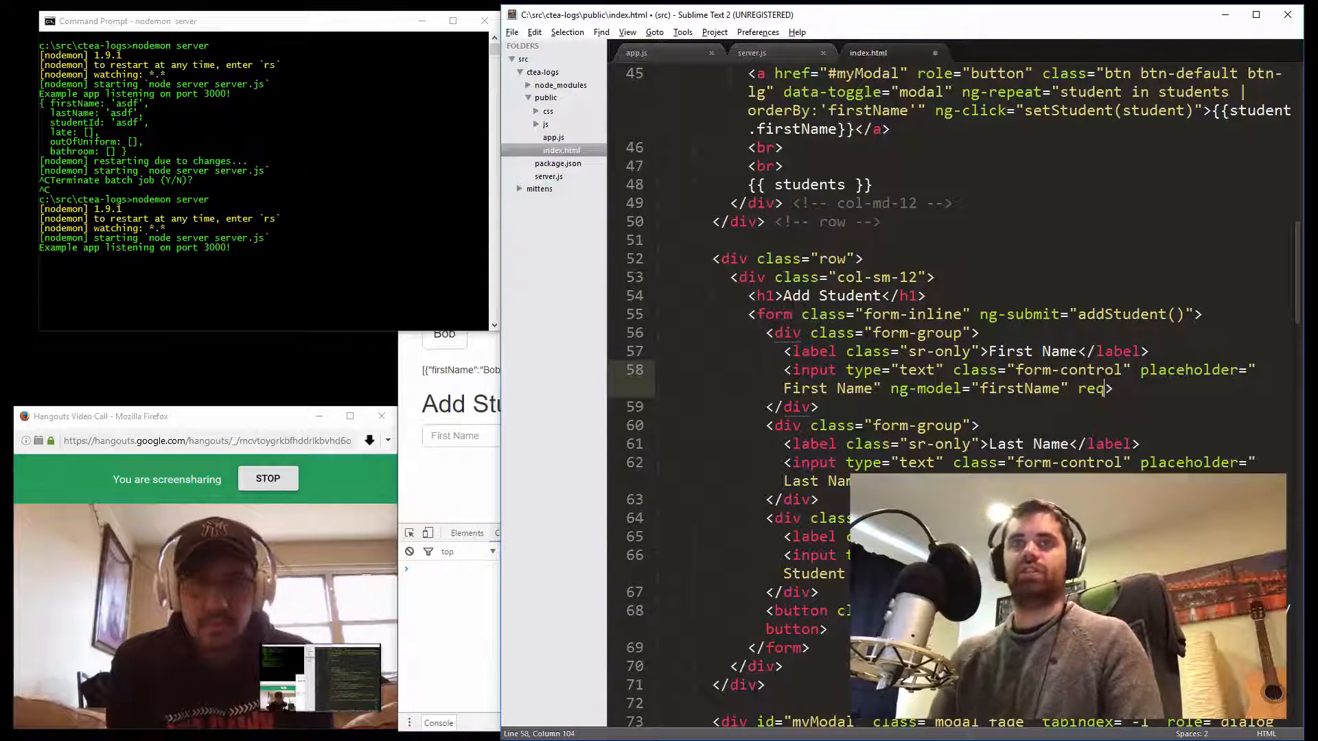
text(uired)
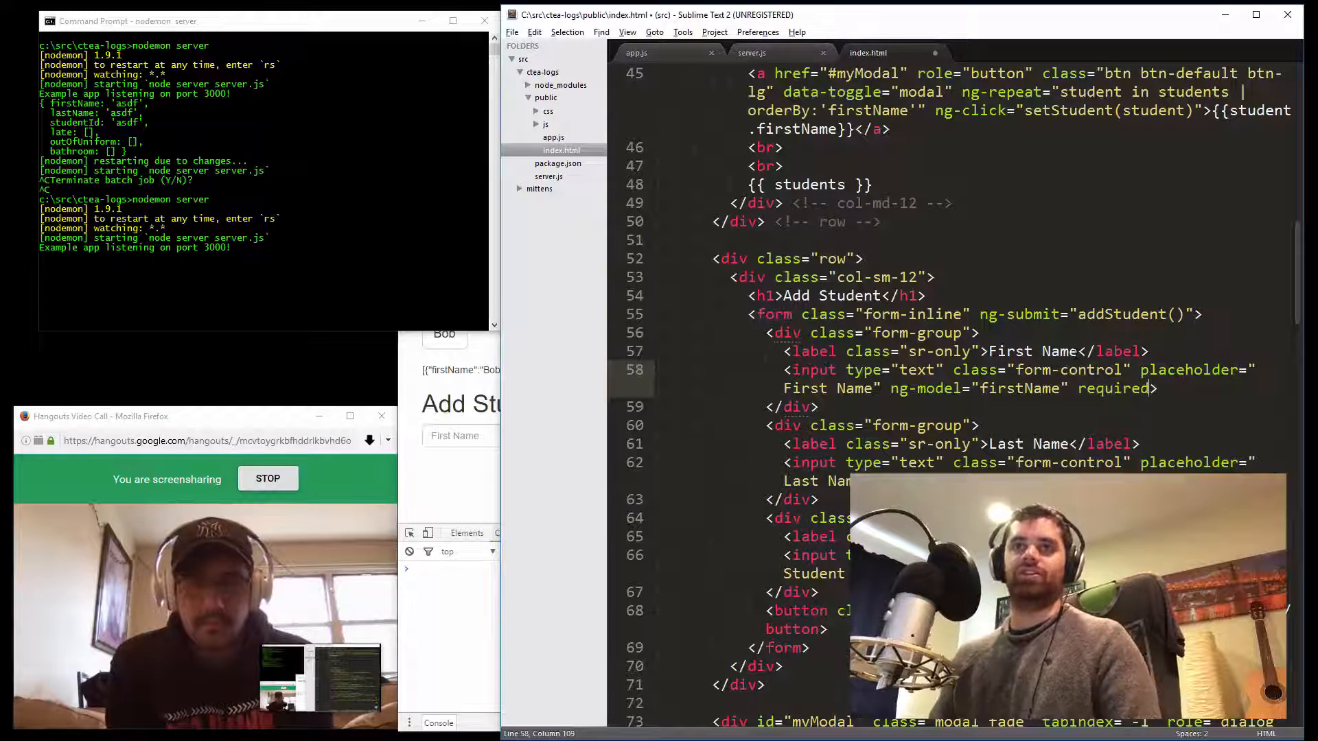
key(BackSpace)
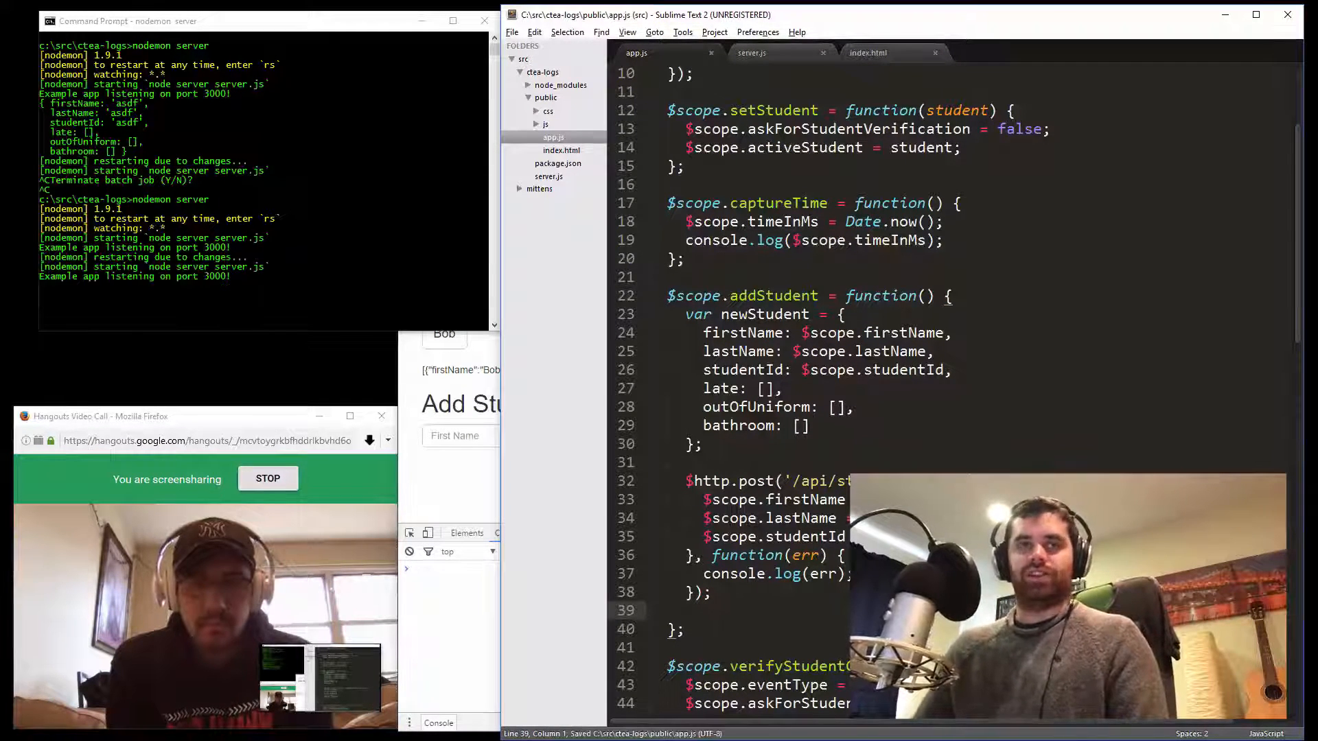
Submit the test student asdf and reload CTEA Logs so it appears beside Bob
scroll(down, 3)
text(asdf)
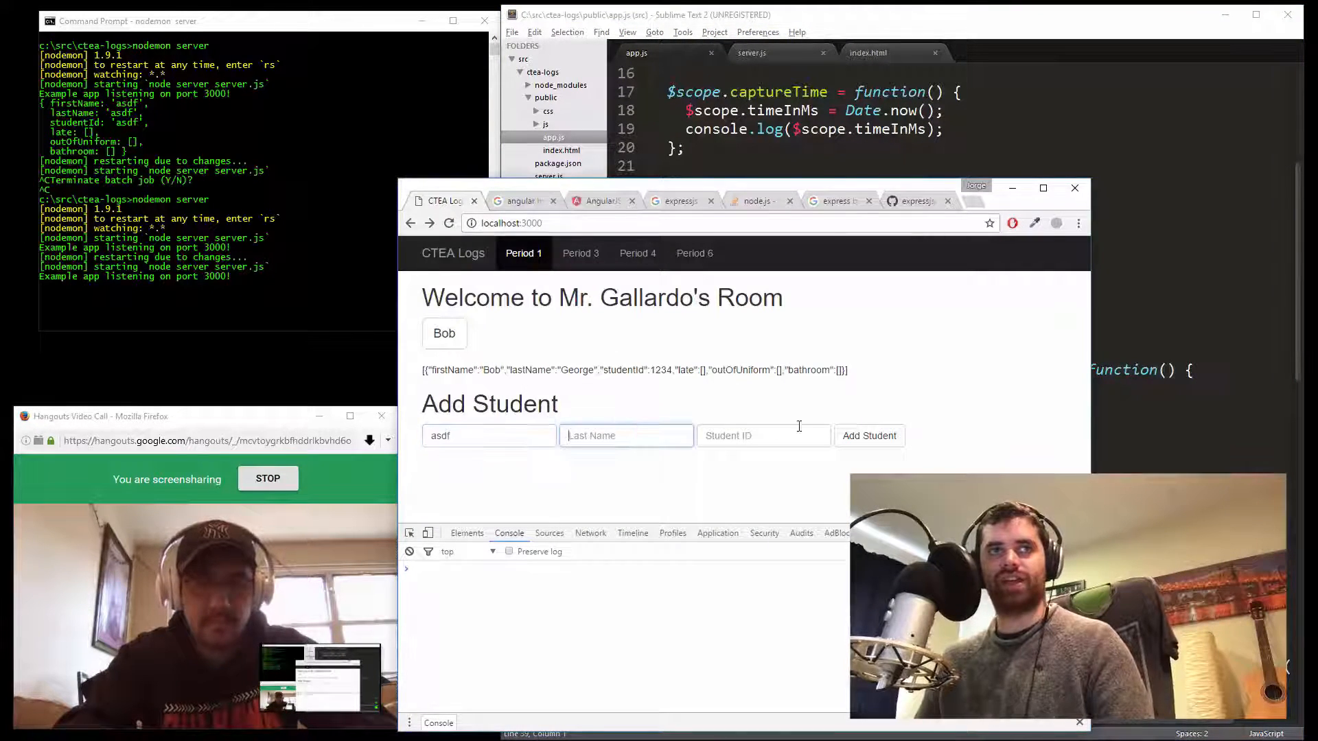
click(868, 436)
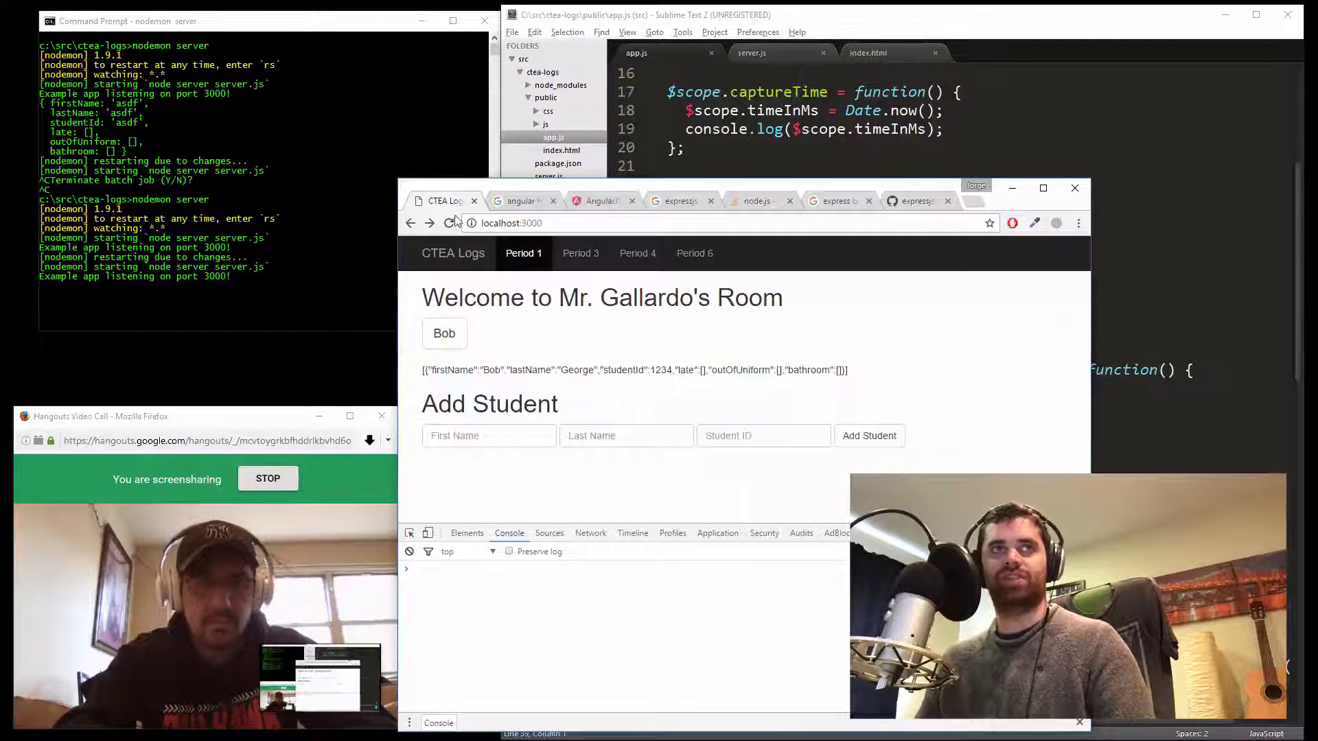
click(869, 436)
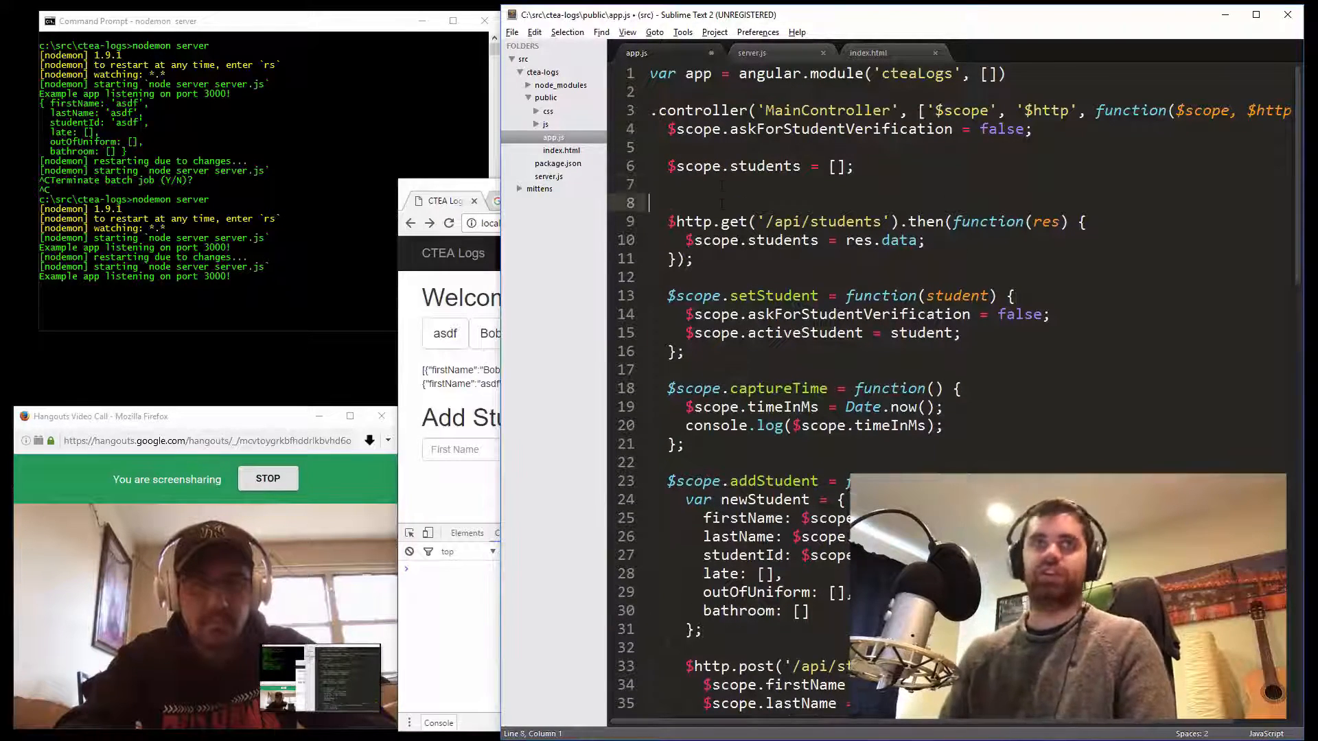
Wrap the $http.get students request in a refreshStudents function and call it on startup
text(refresh)
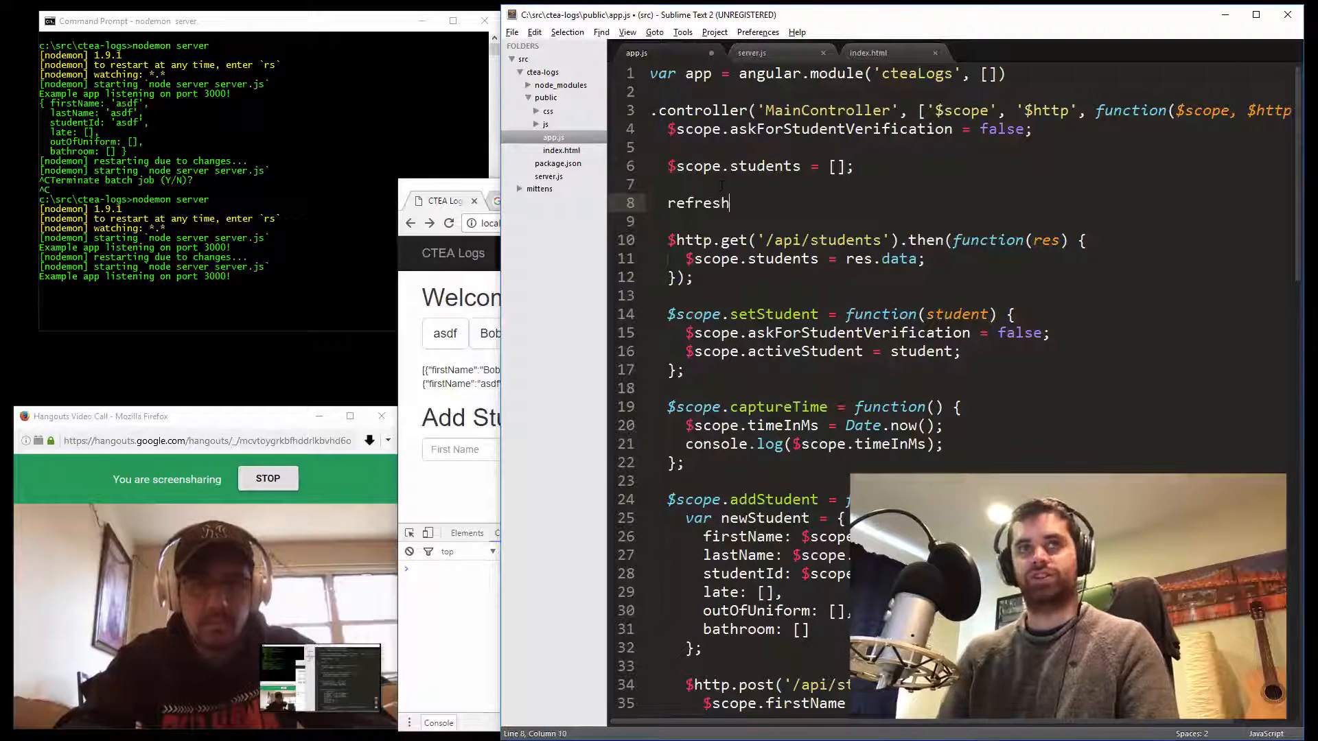
text(Students())
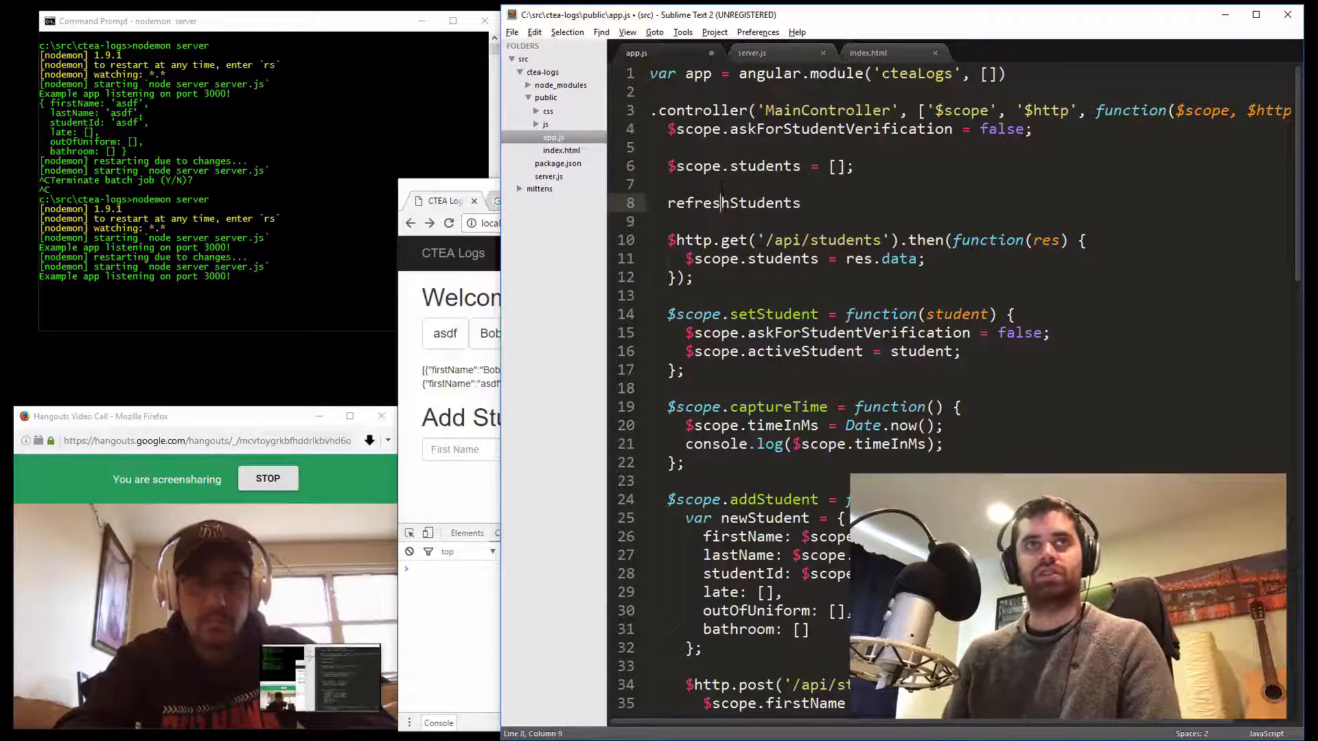
text(function)
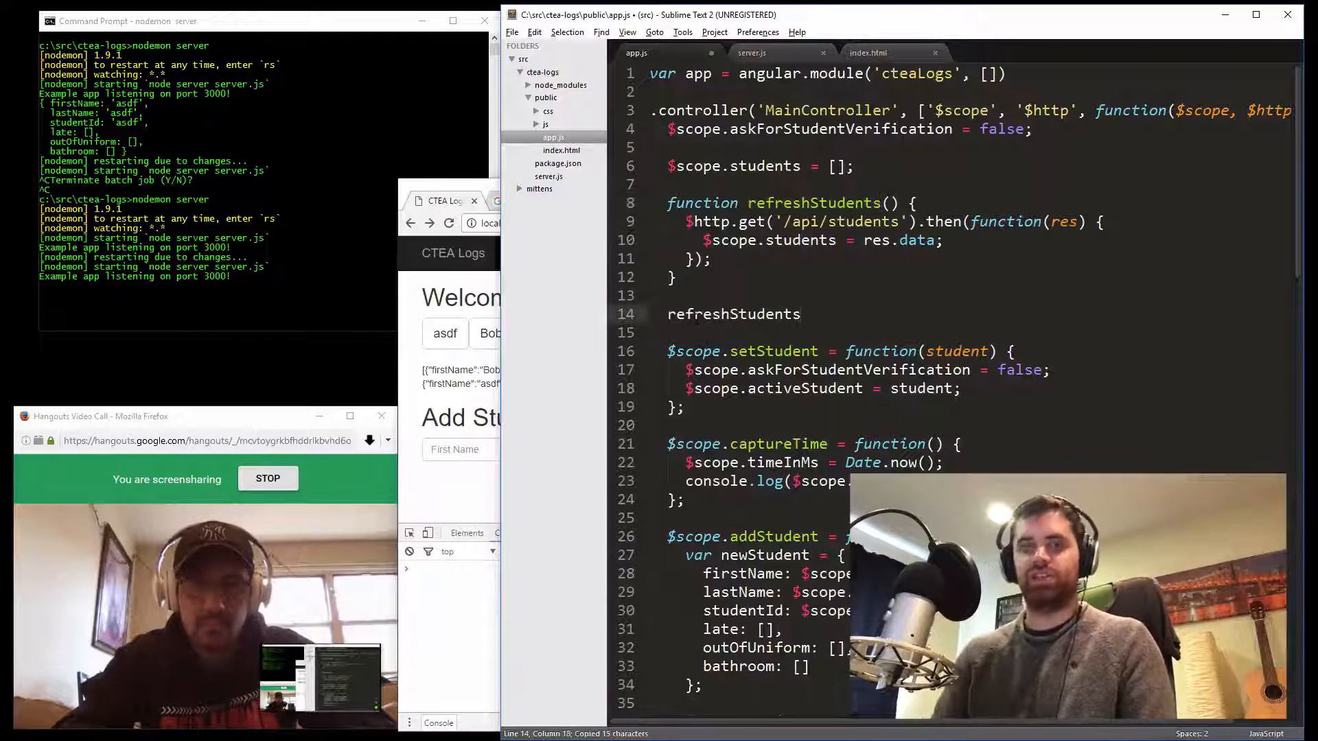
scroll(down, 3)
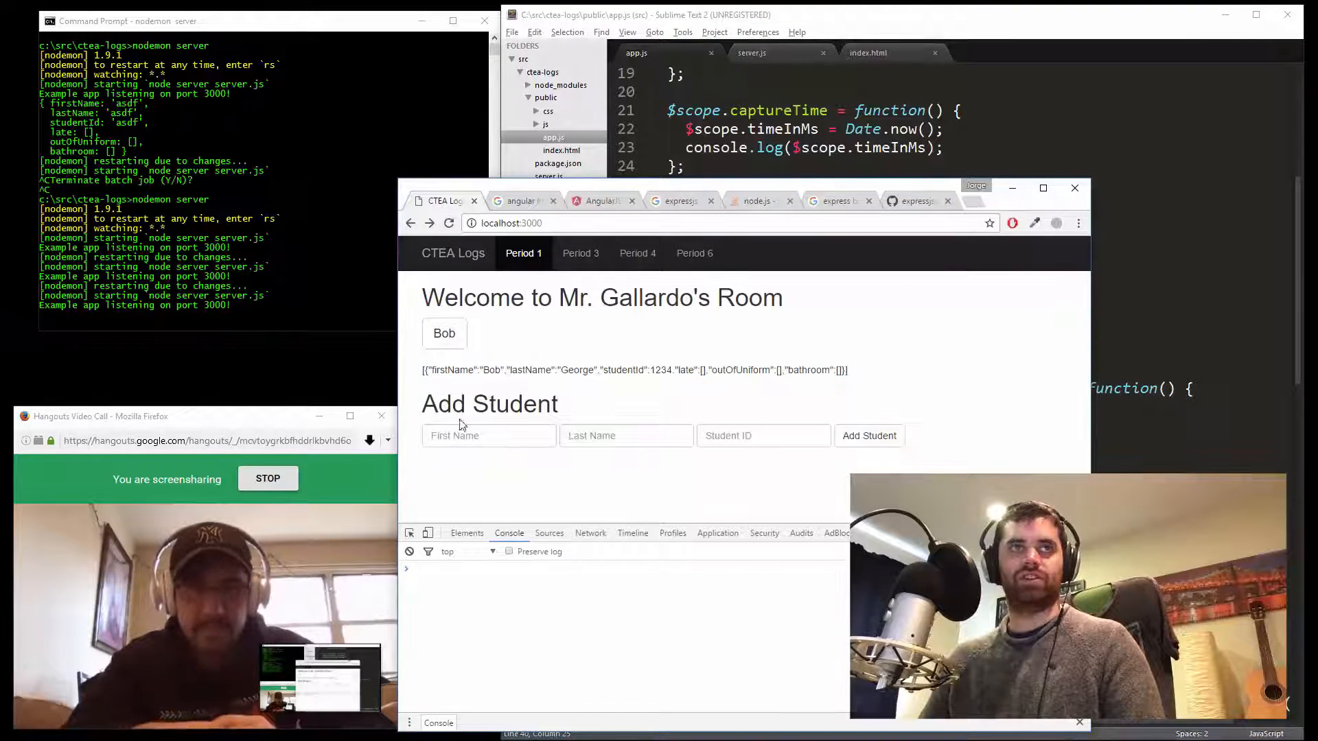
Submit another test student sadf to check the list refresh, then return to server.js
click(507, 436)
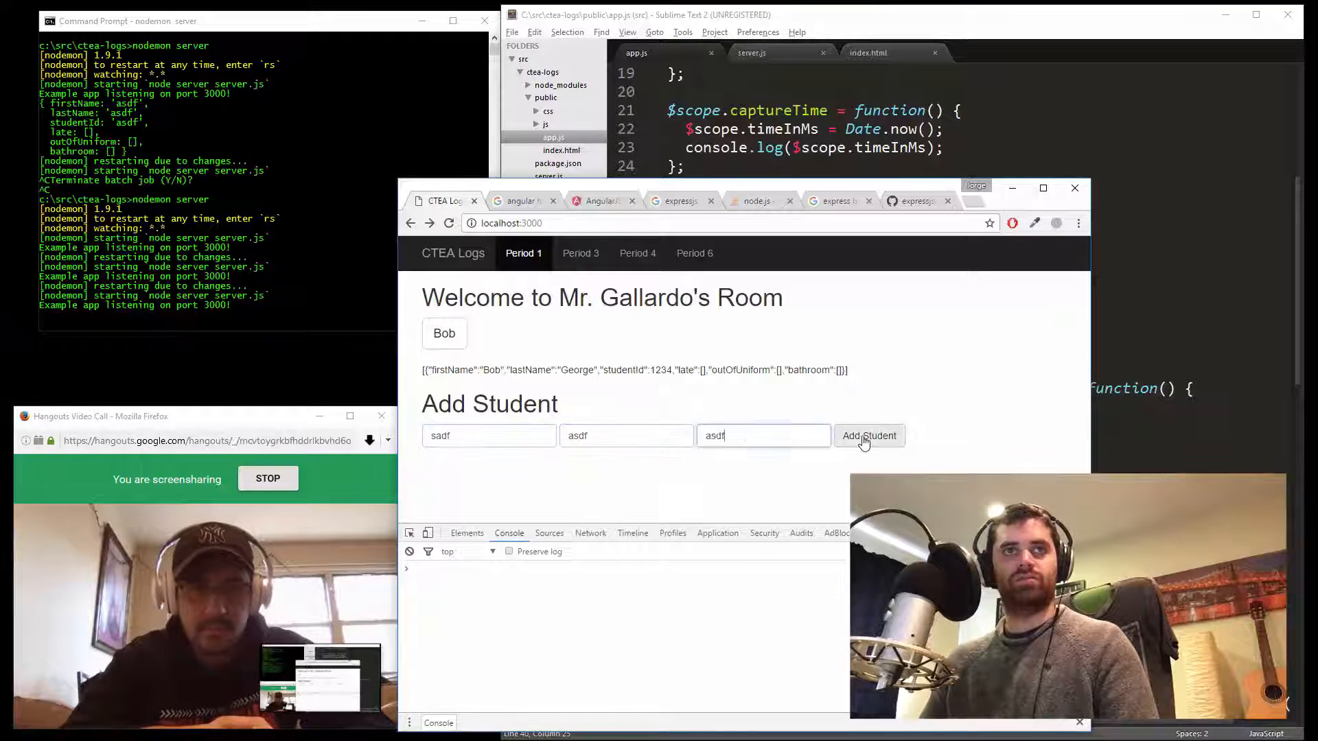
click(868, 436)
text(rs)
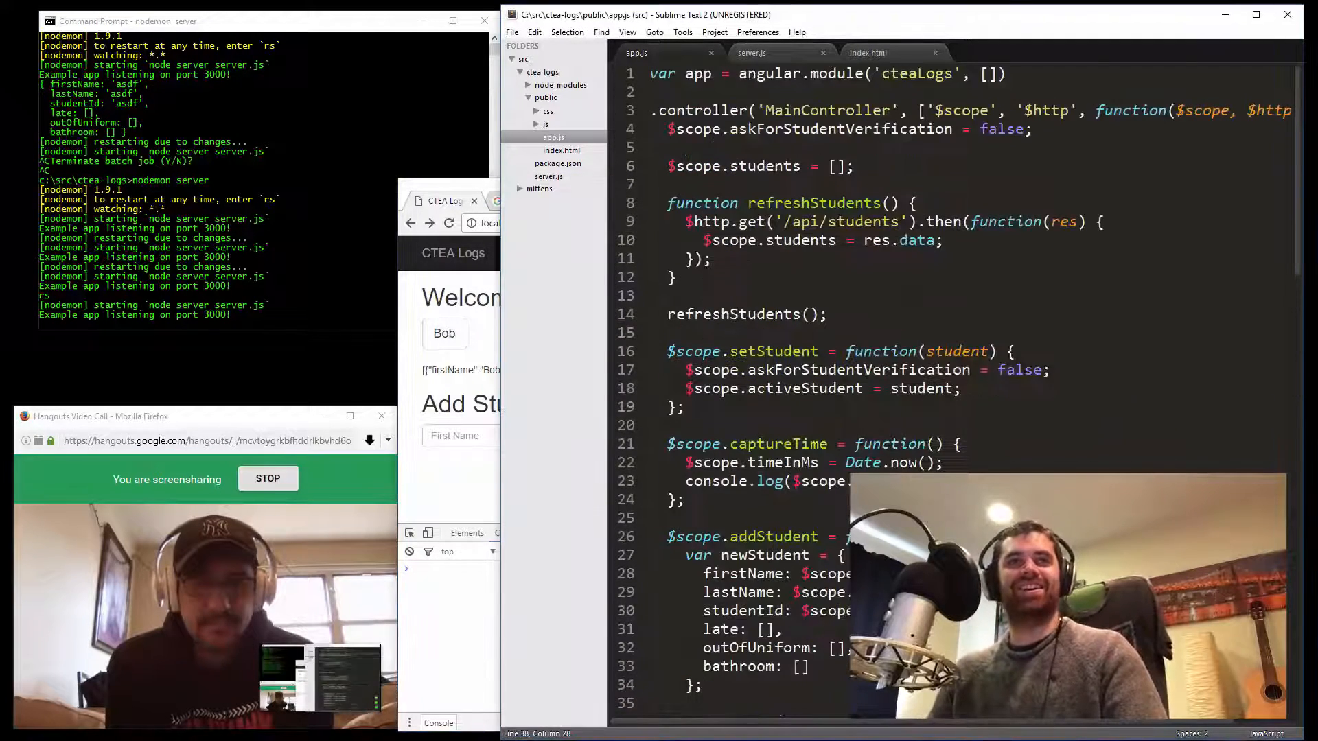
click(752, 52)
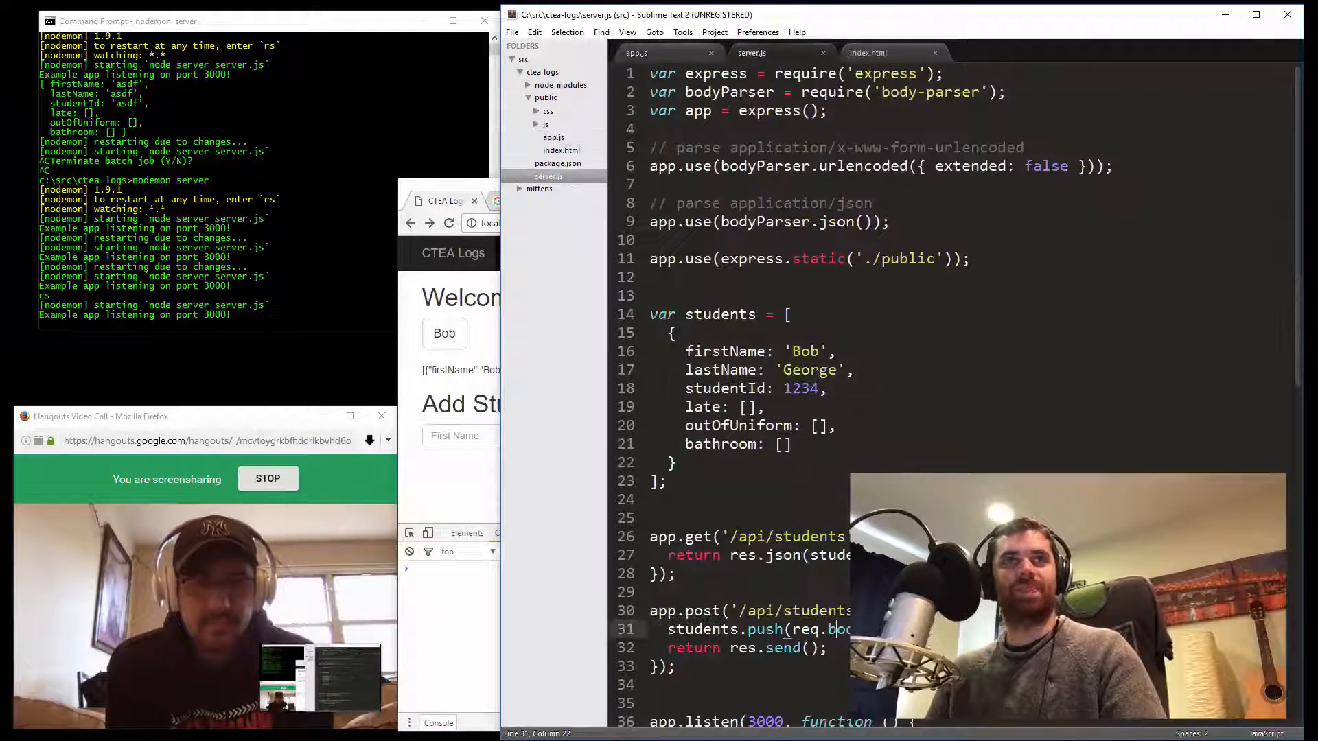